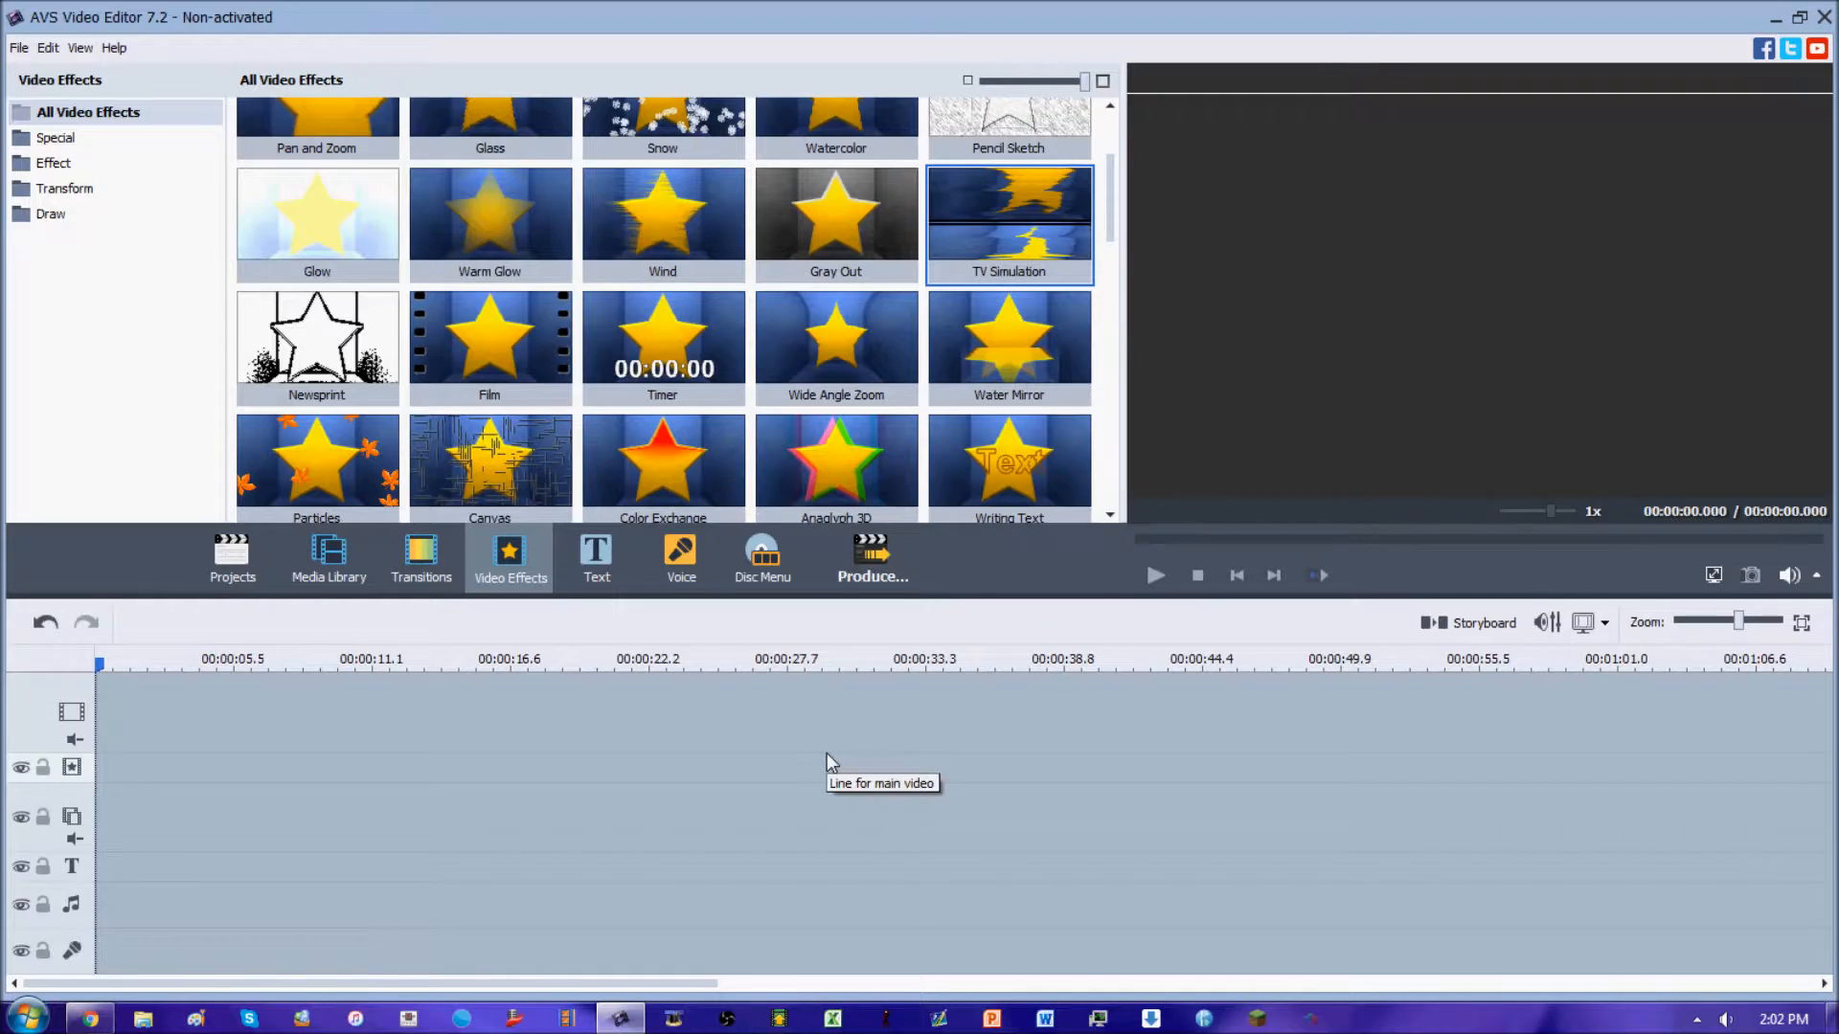
mouse_move(829, 765)
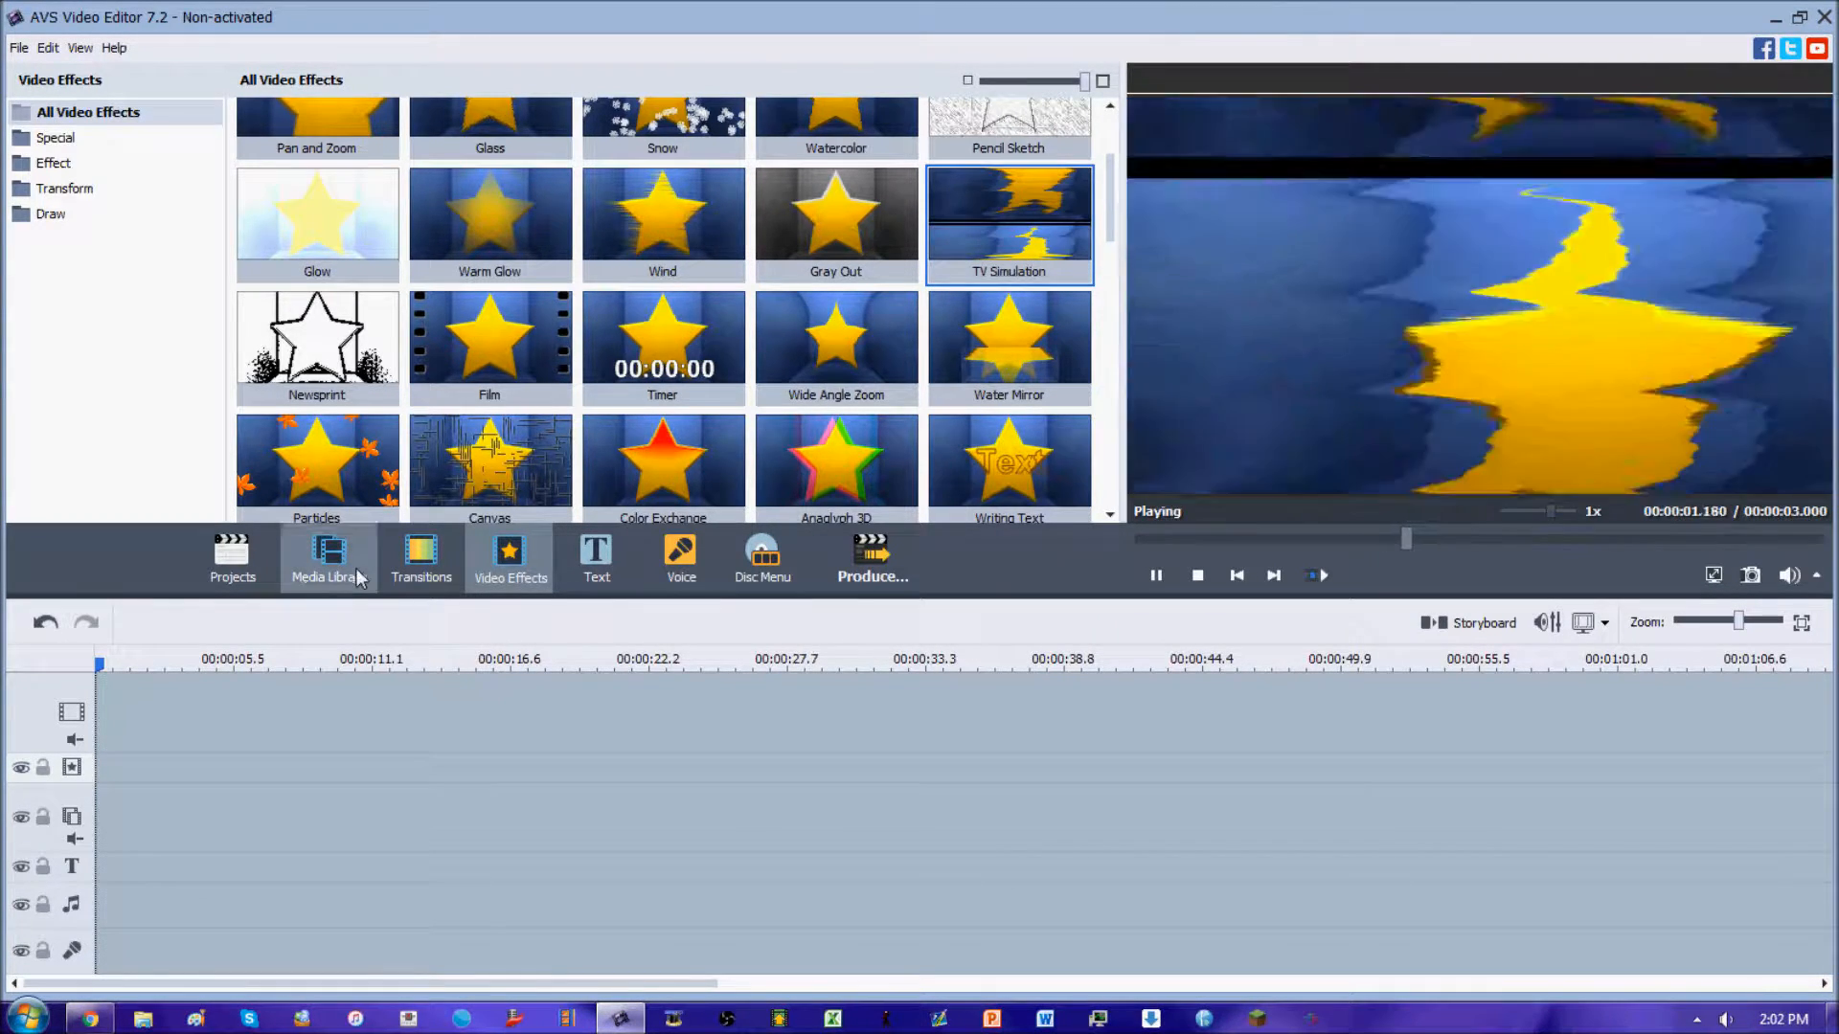
Put the USA flag clip on the main video line and TV Simulation on the effects line.
left_click(332, 557)
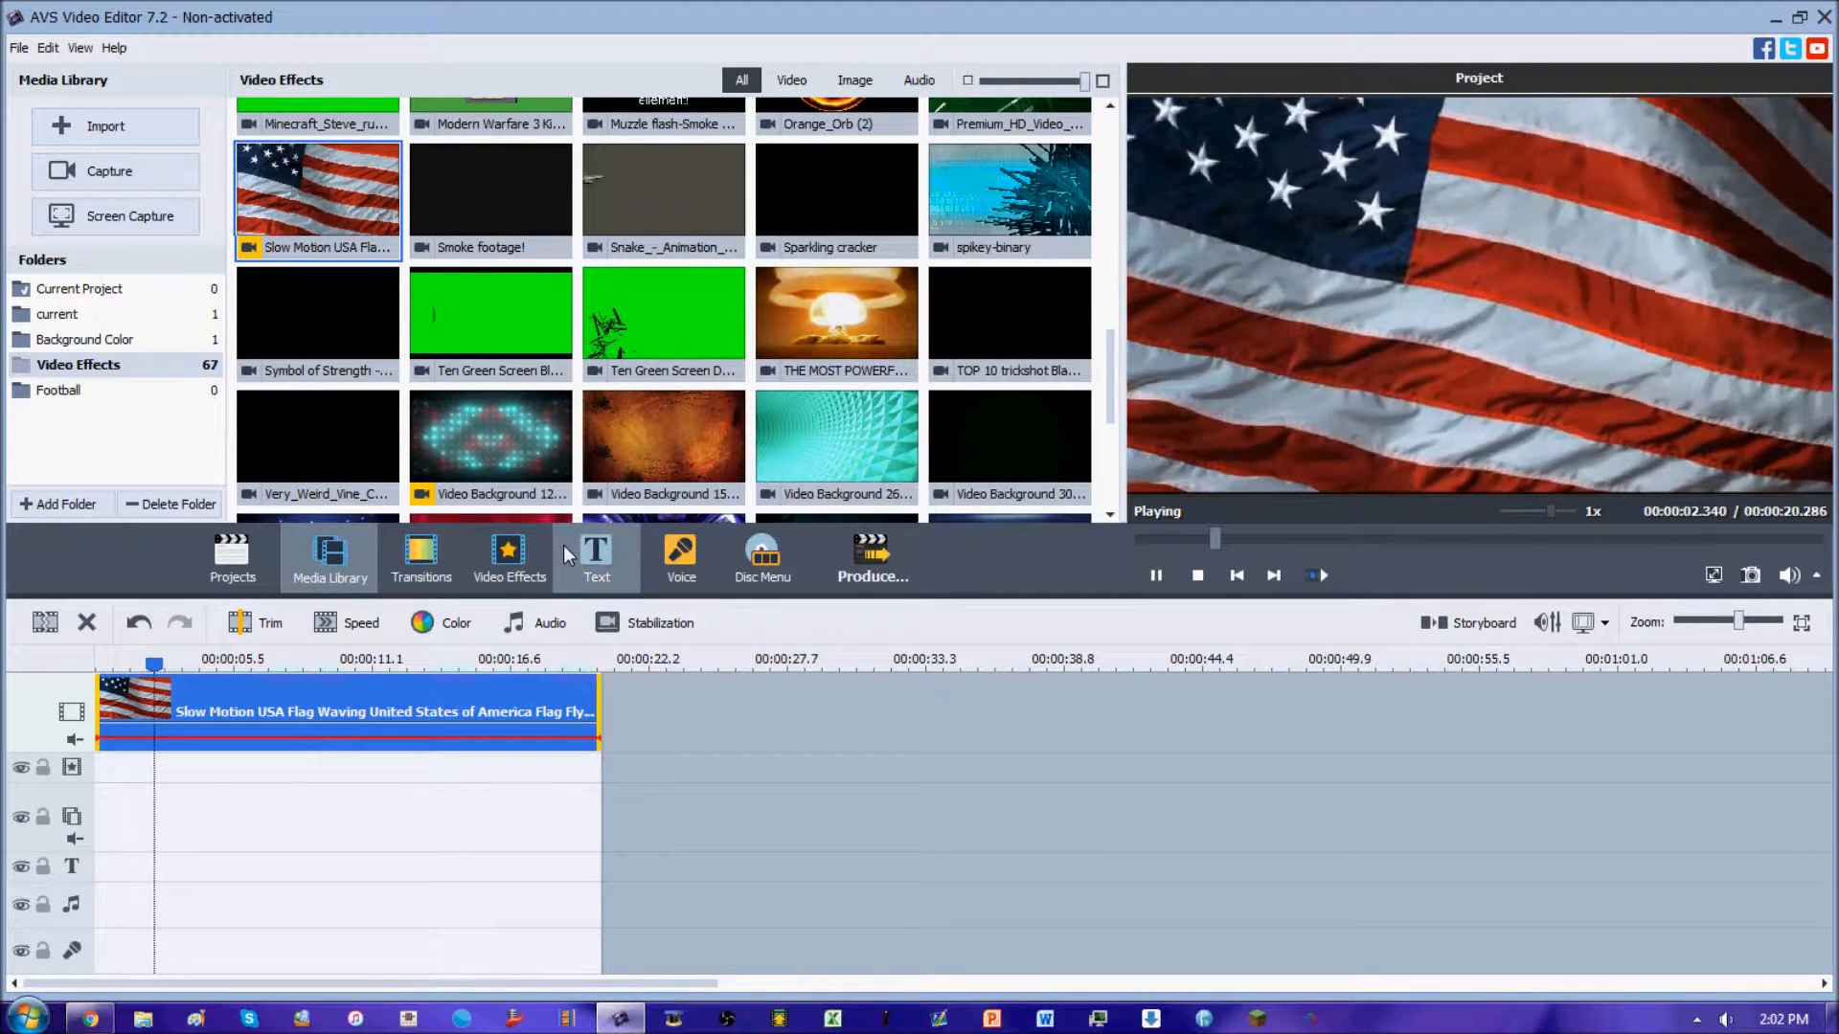
left_click(509, 558)
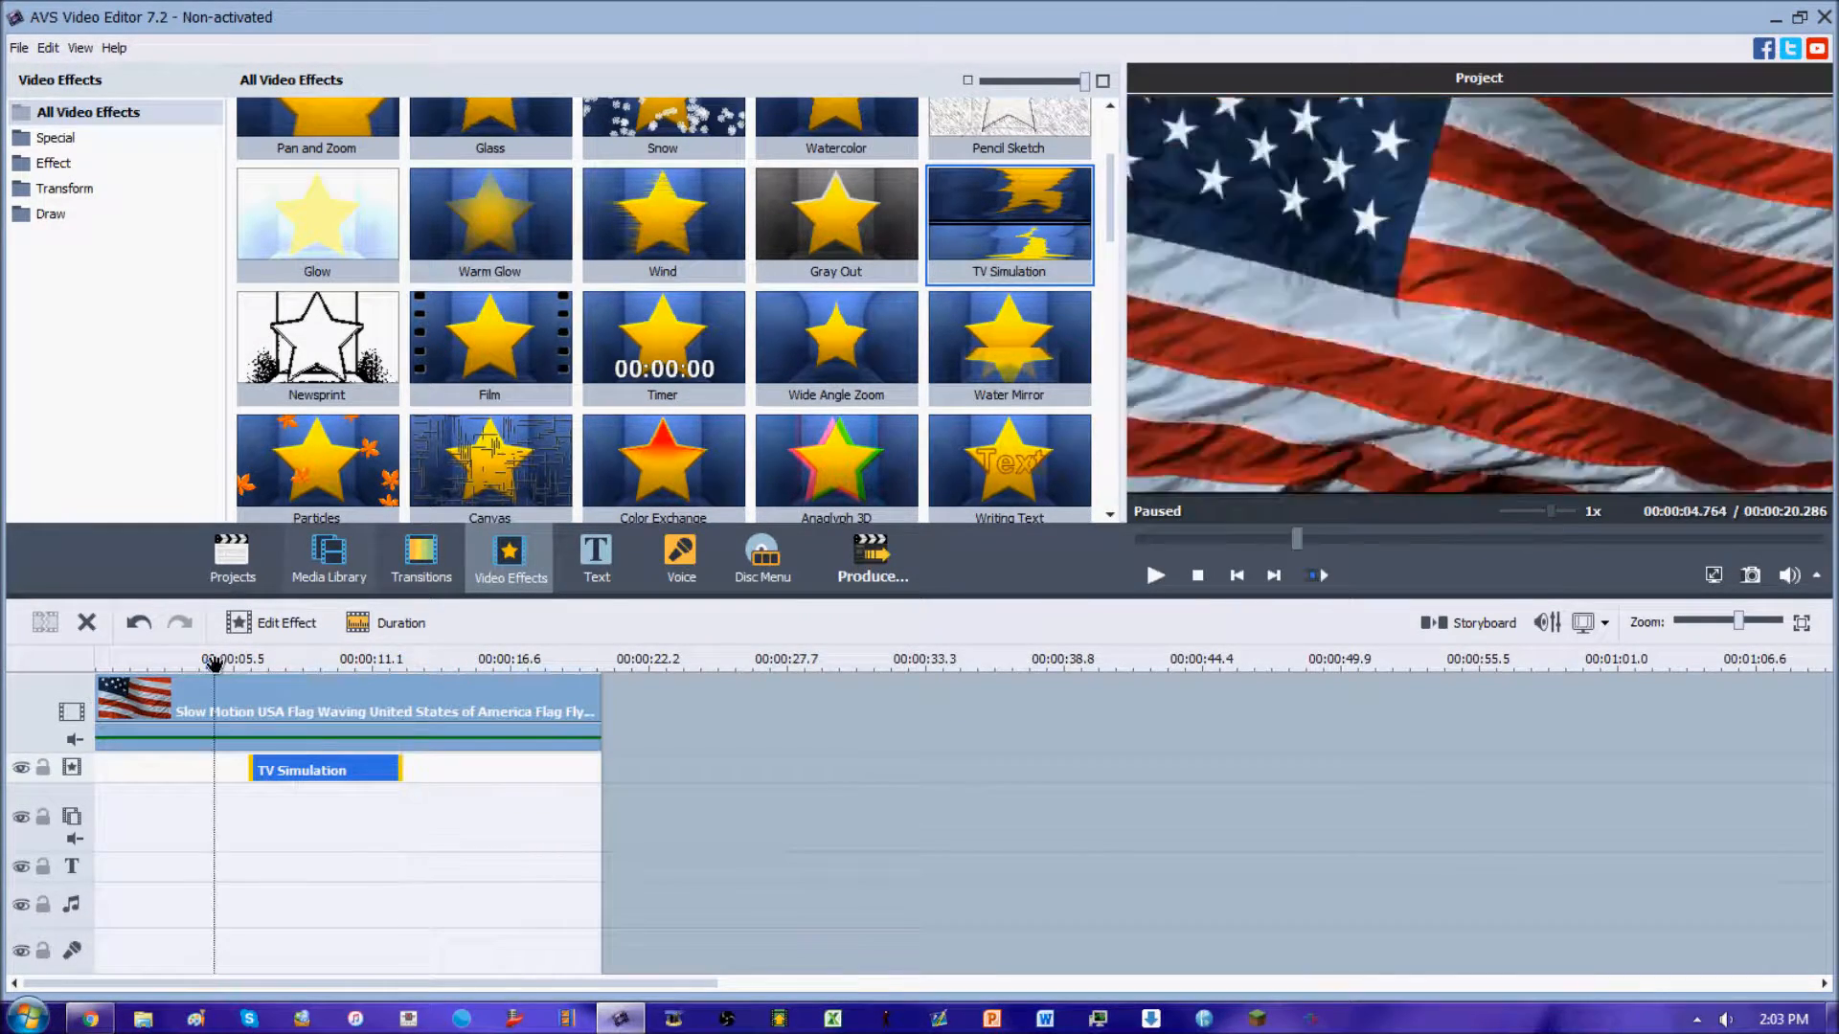
left_click(1155, 576)
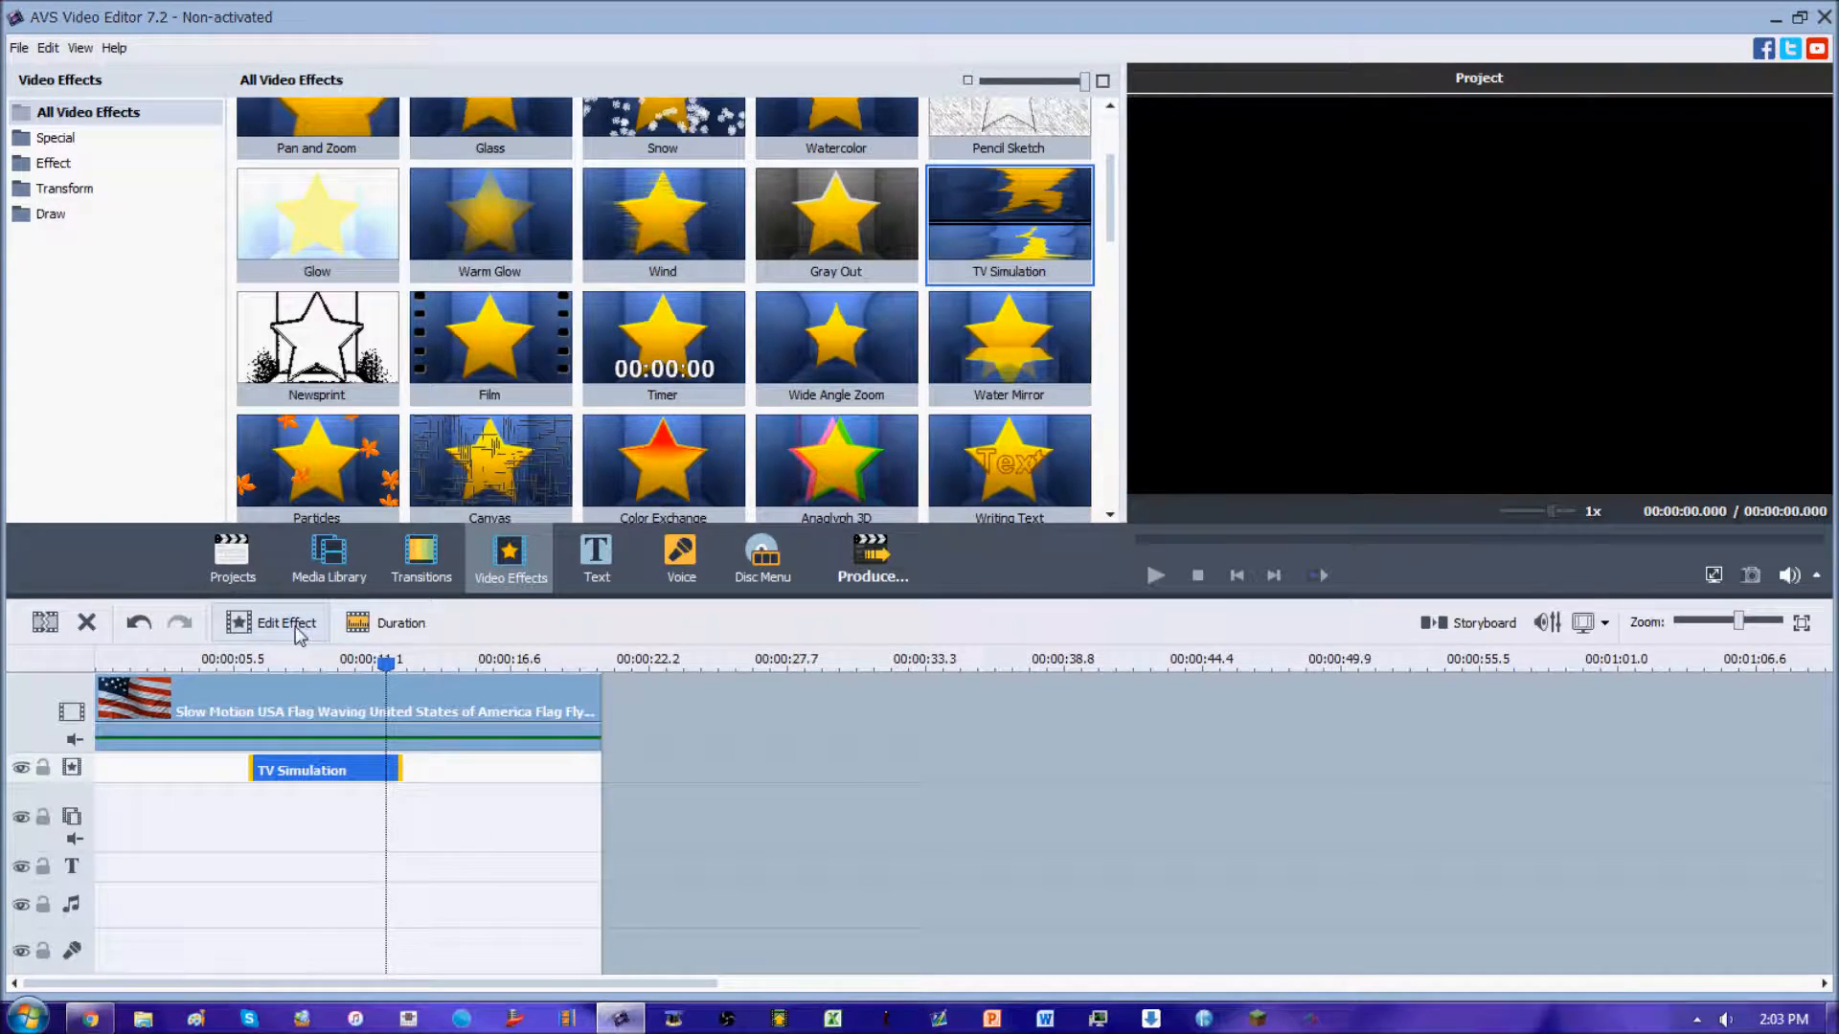
In the TV Simulation settings, try Interline at 6, 0 and 20, then leave it at 10 and preview.
left_click(286, 623)
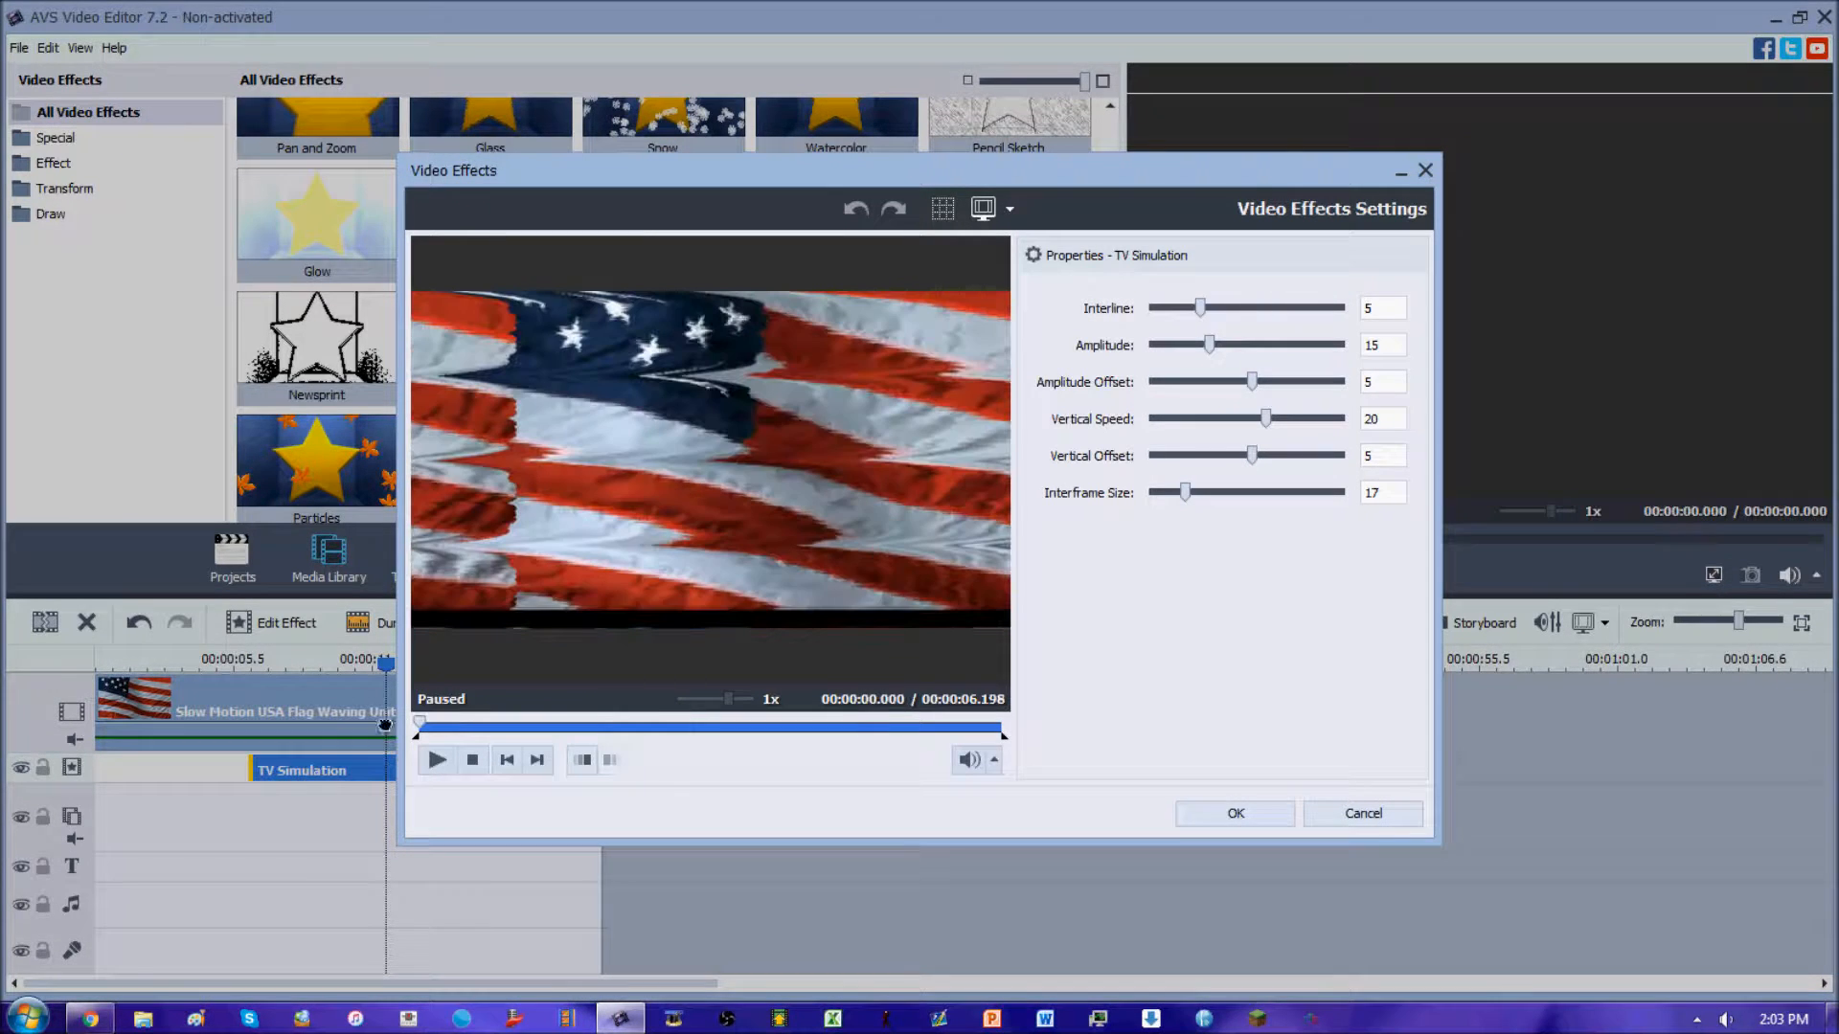
left_click_drag(1199, 306, 1211, 307)
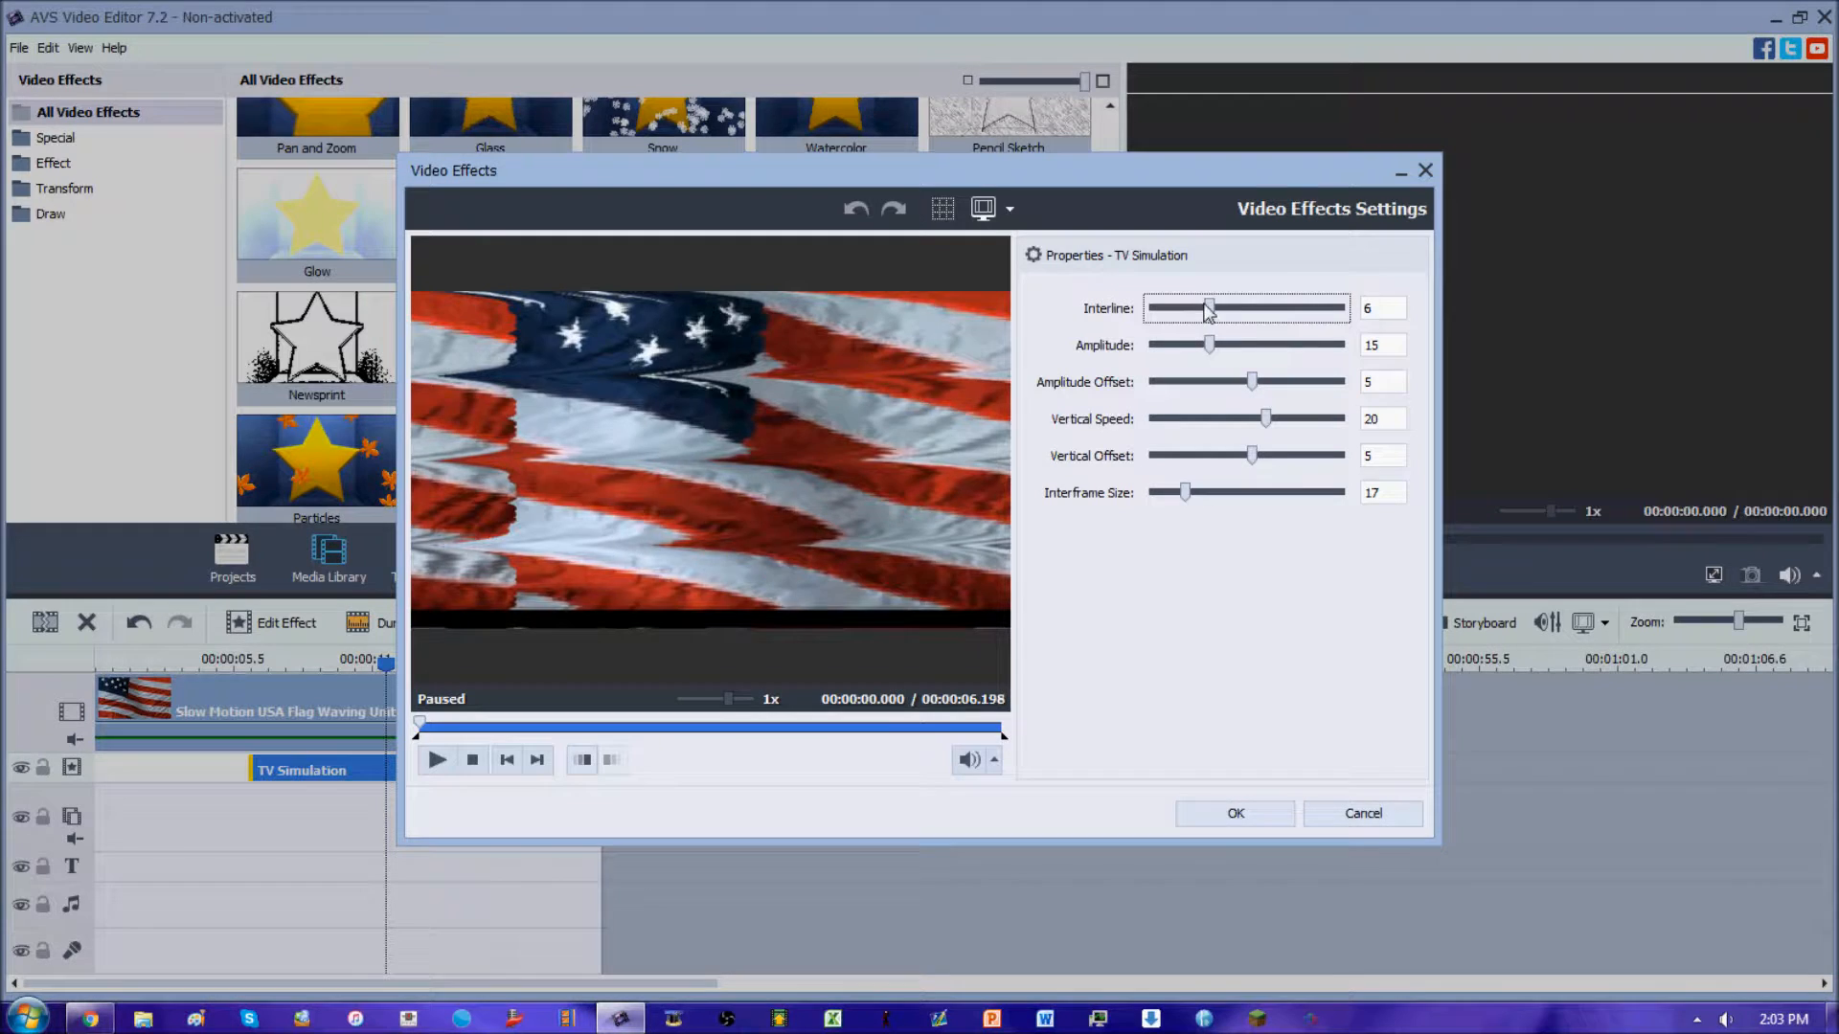
left_click_drag(1208, 308, 1151, 308)
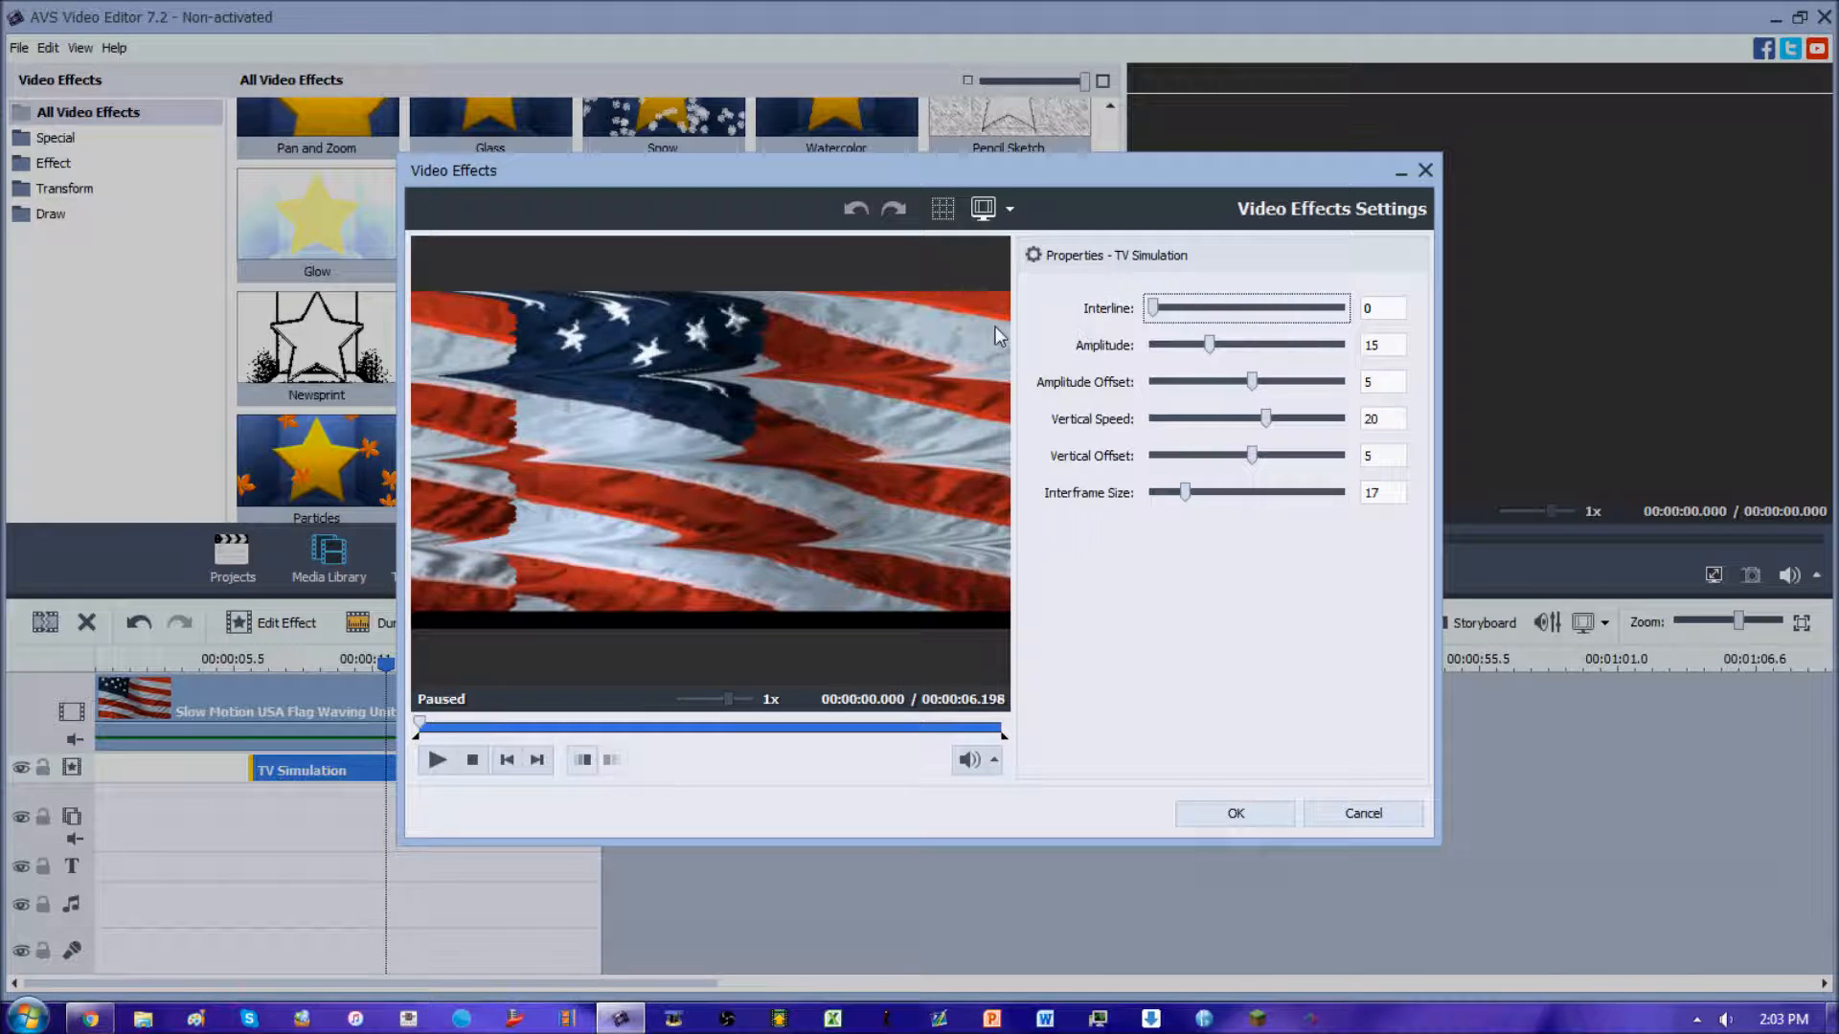
left_click_drag(1153, 306, 1247, 306)
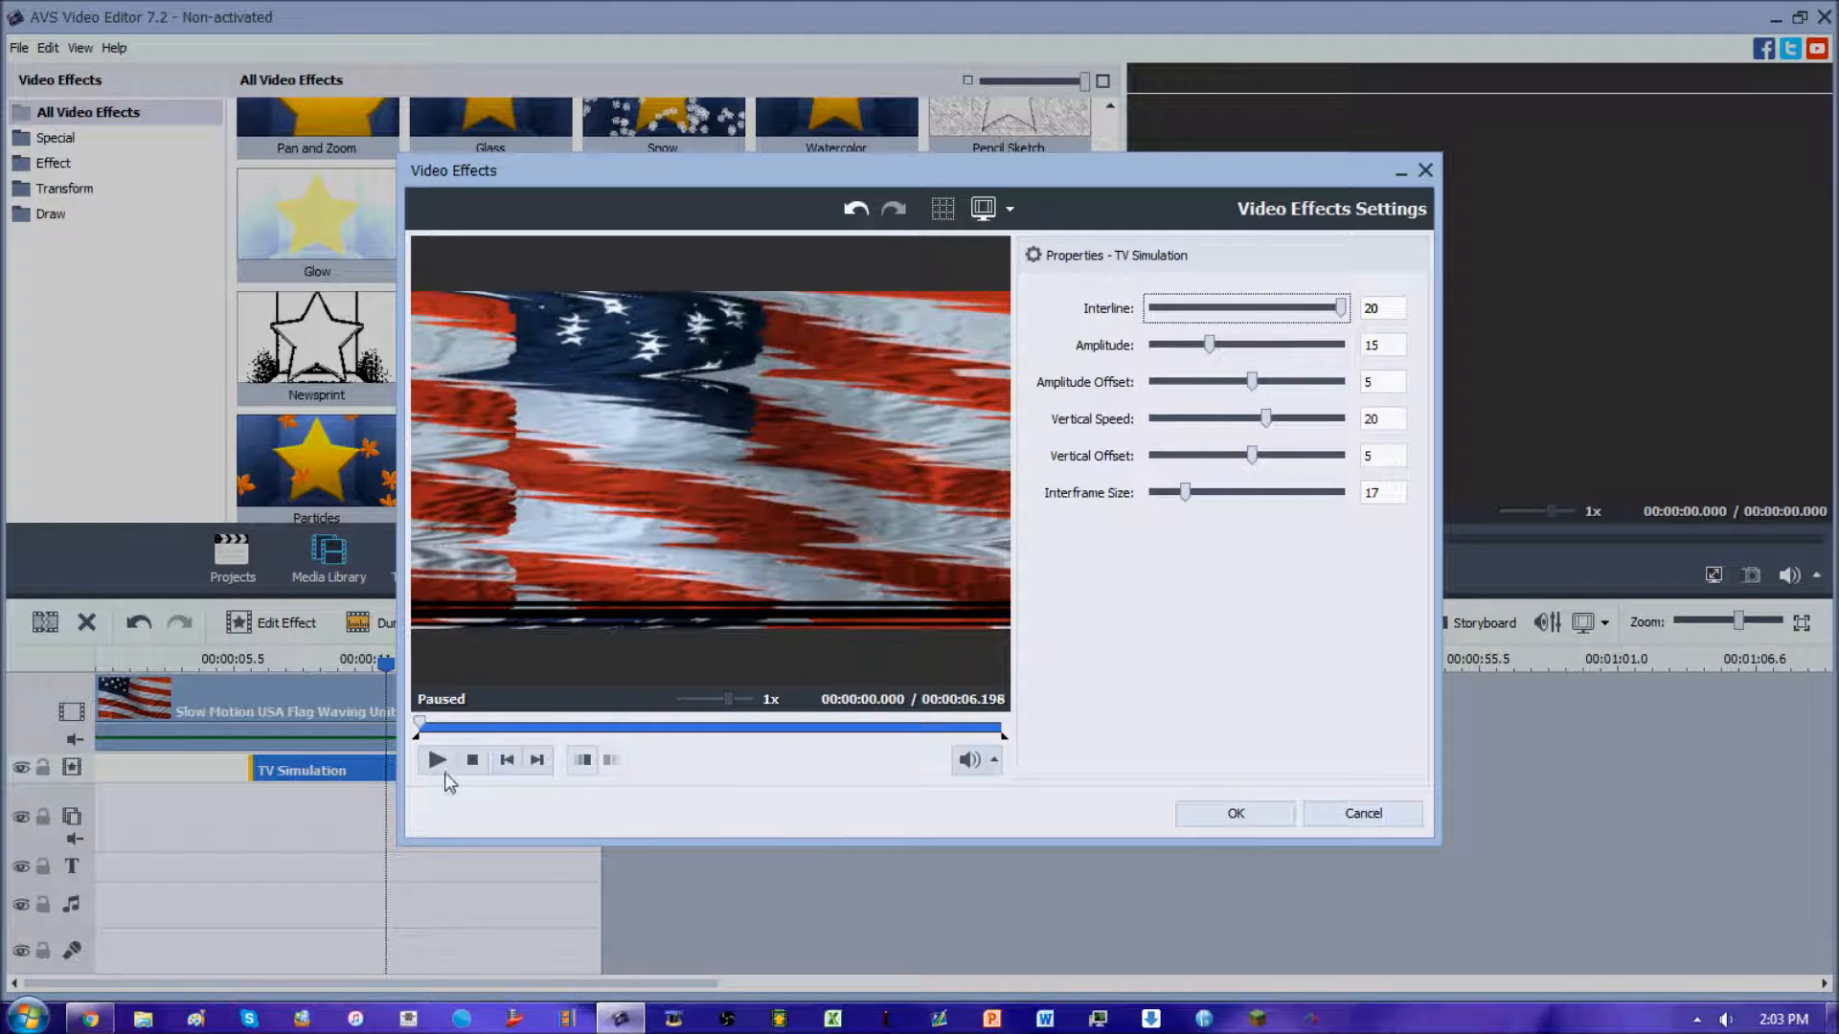
left_click(437, 761)
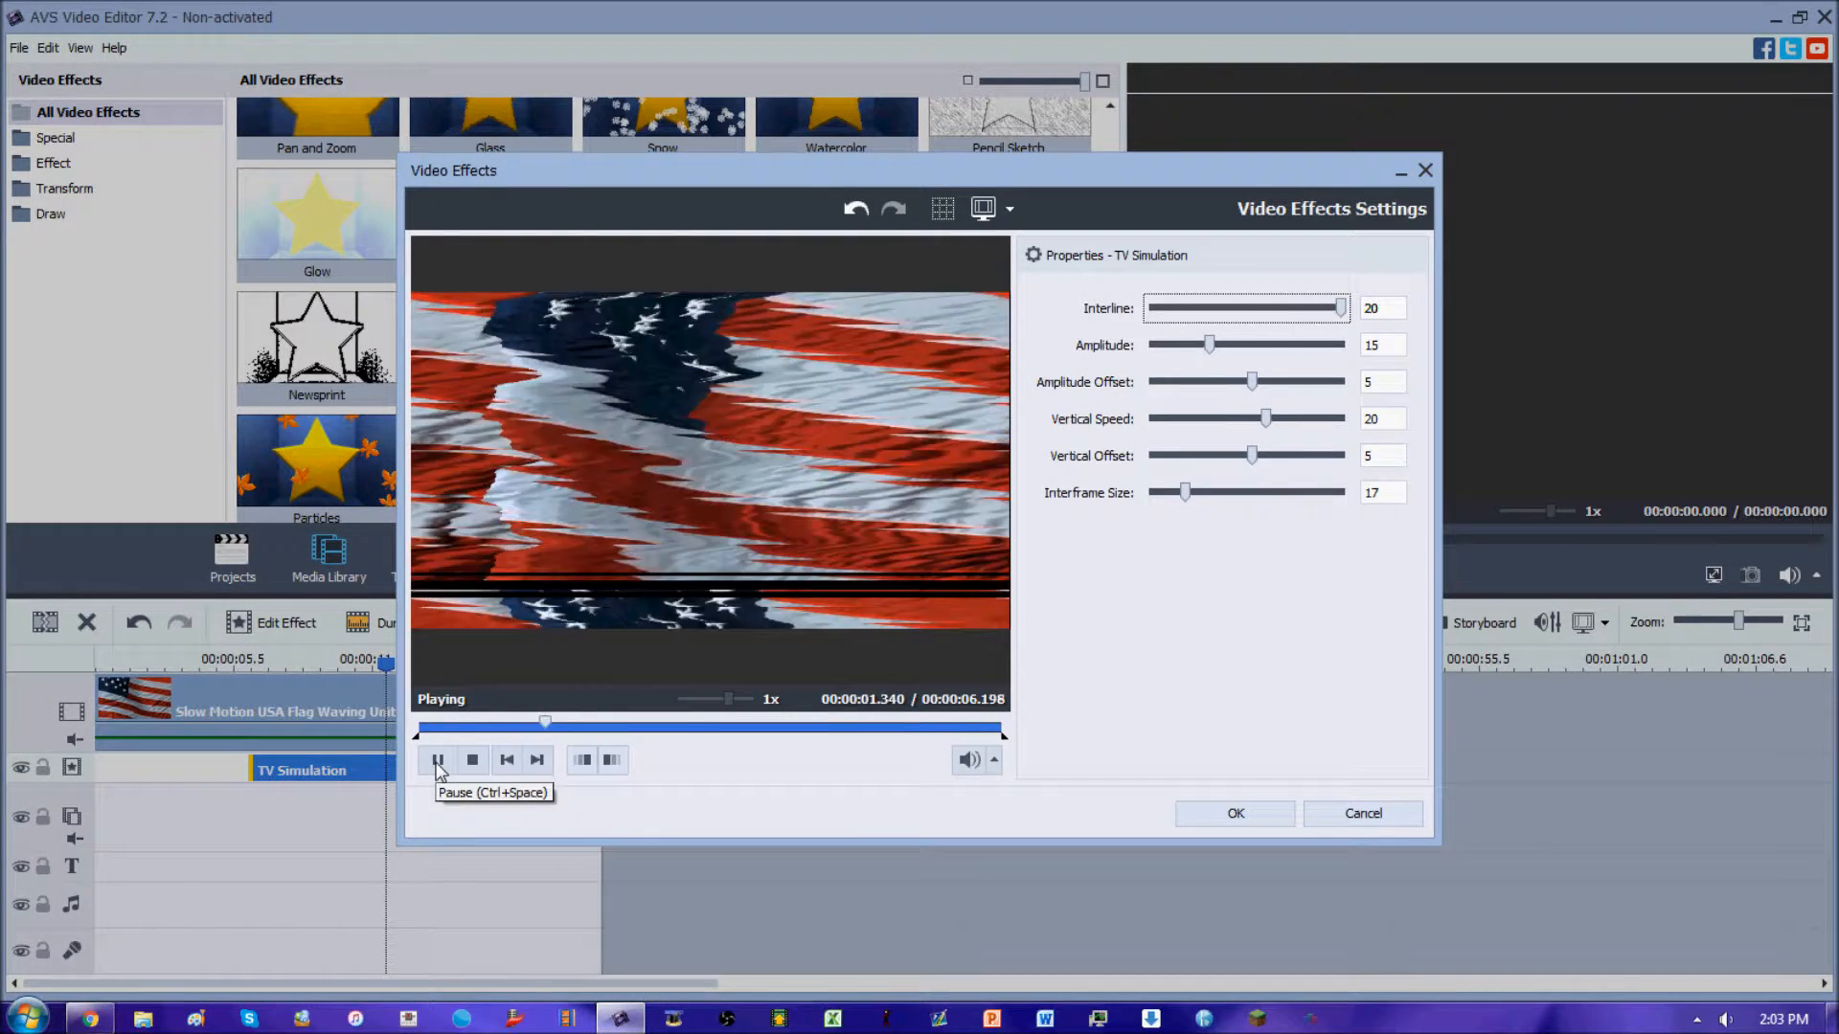
left_click(437, 761)
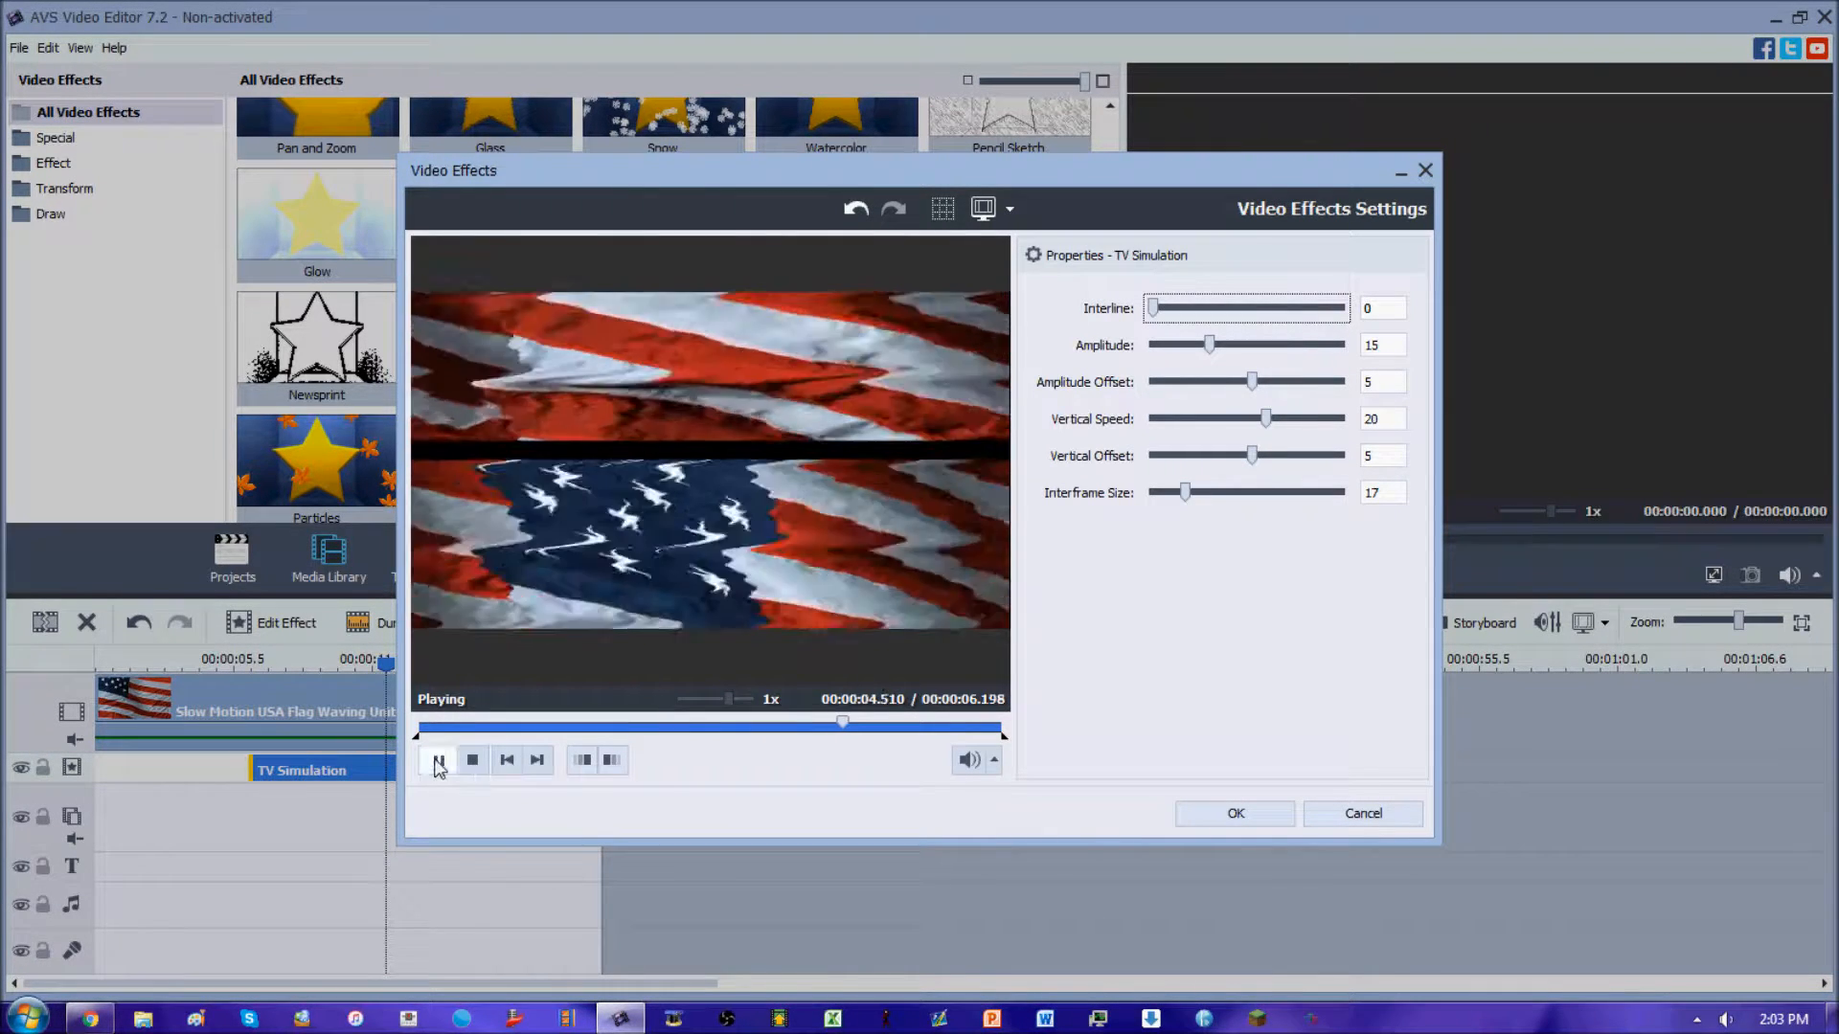
left_click(437, 760)
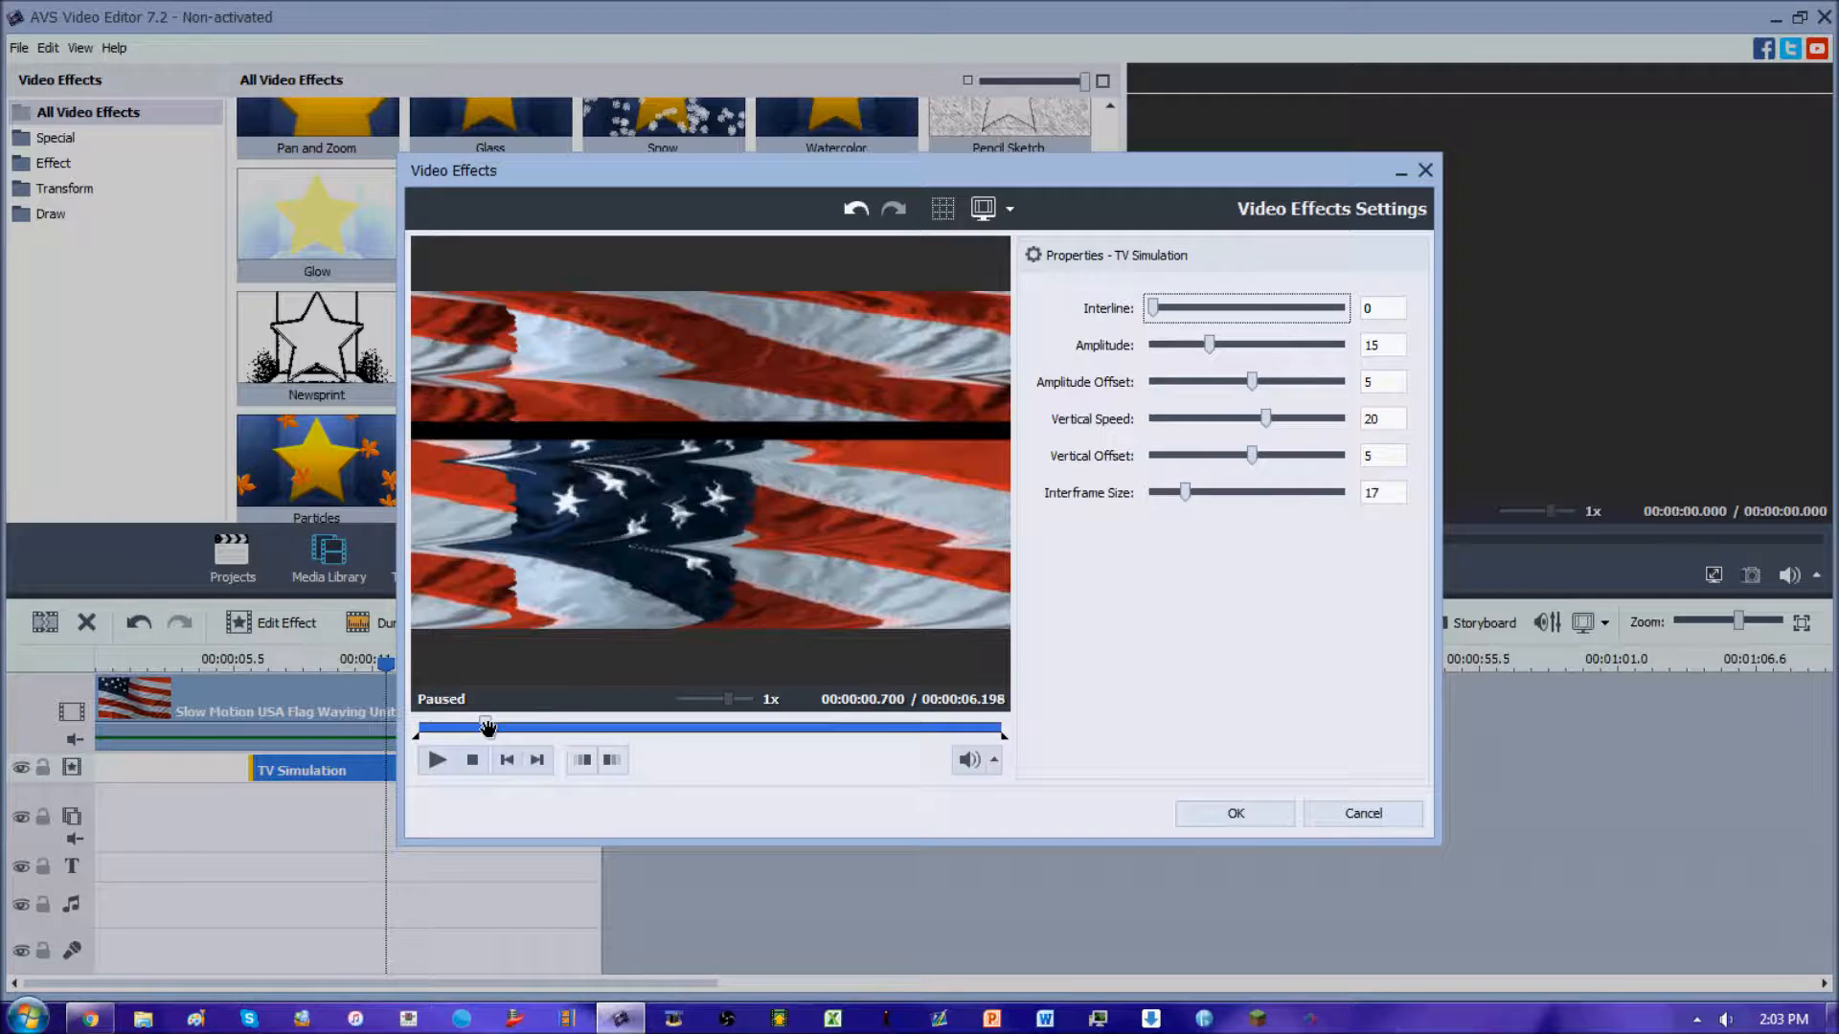
left_click_drag(1152, 306, 1276, 307)
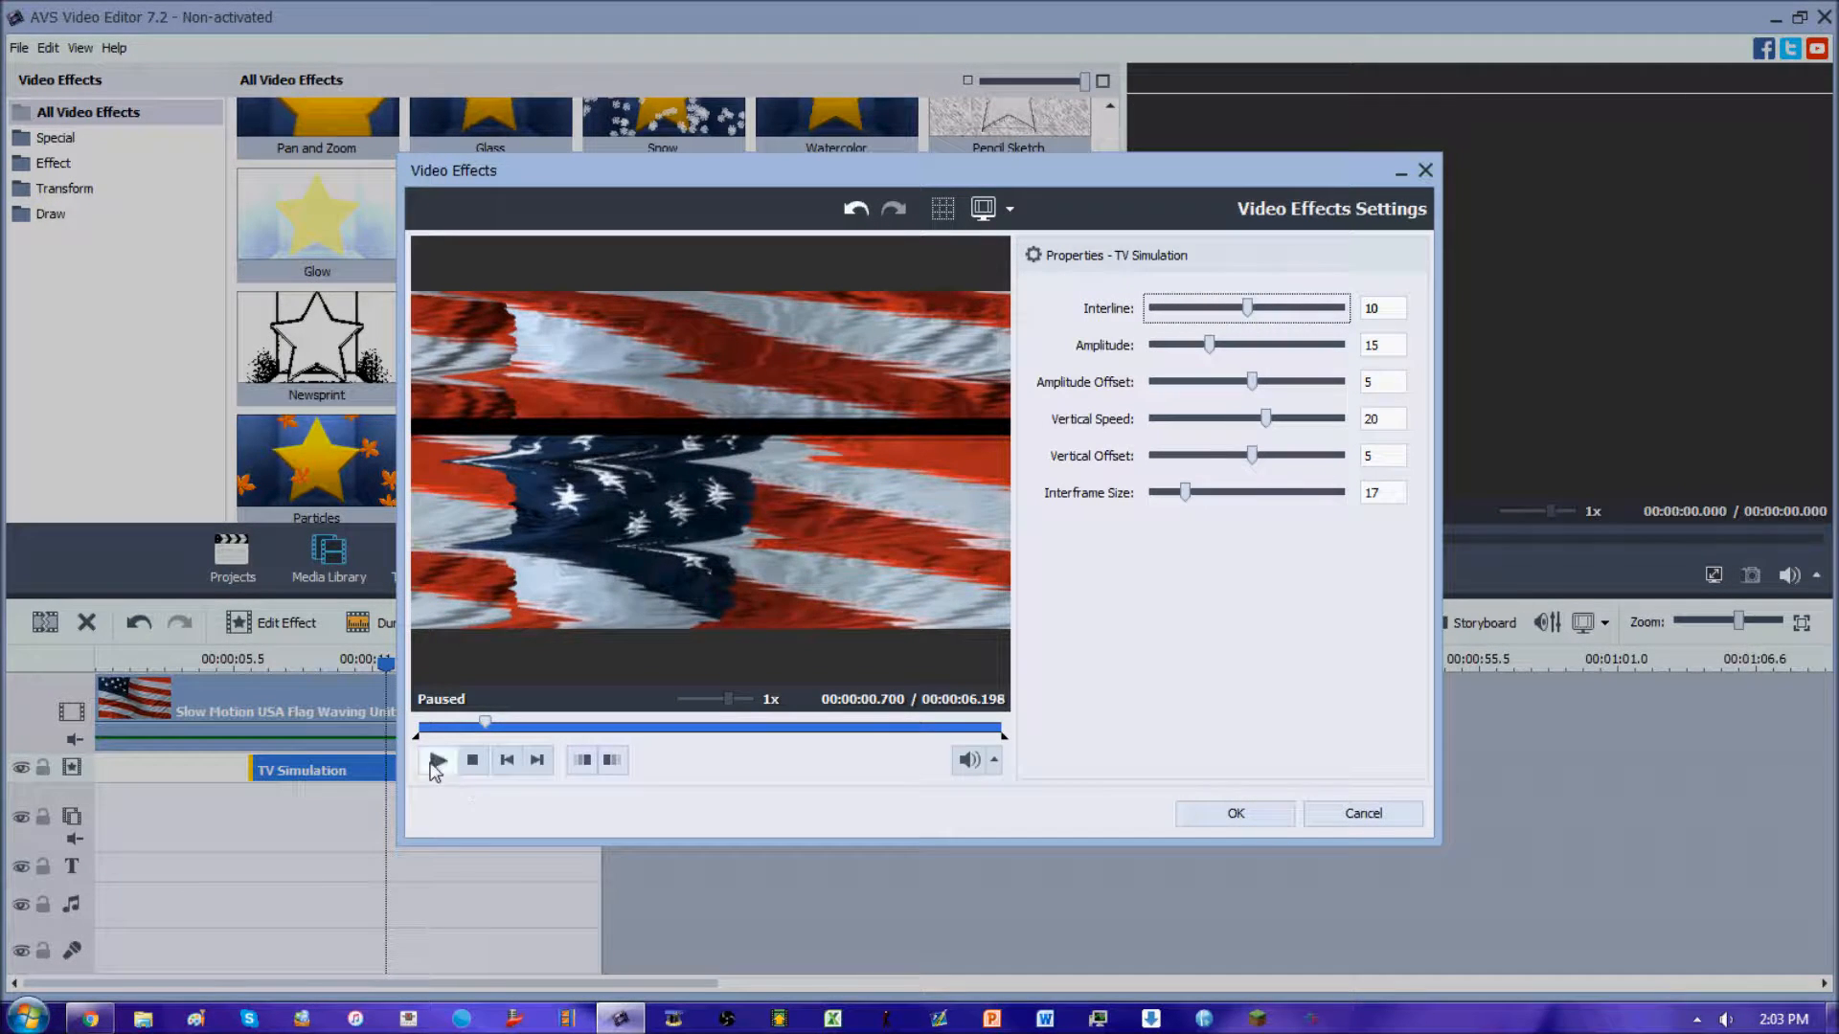
left_click(437, 760)
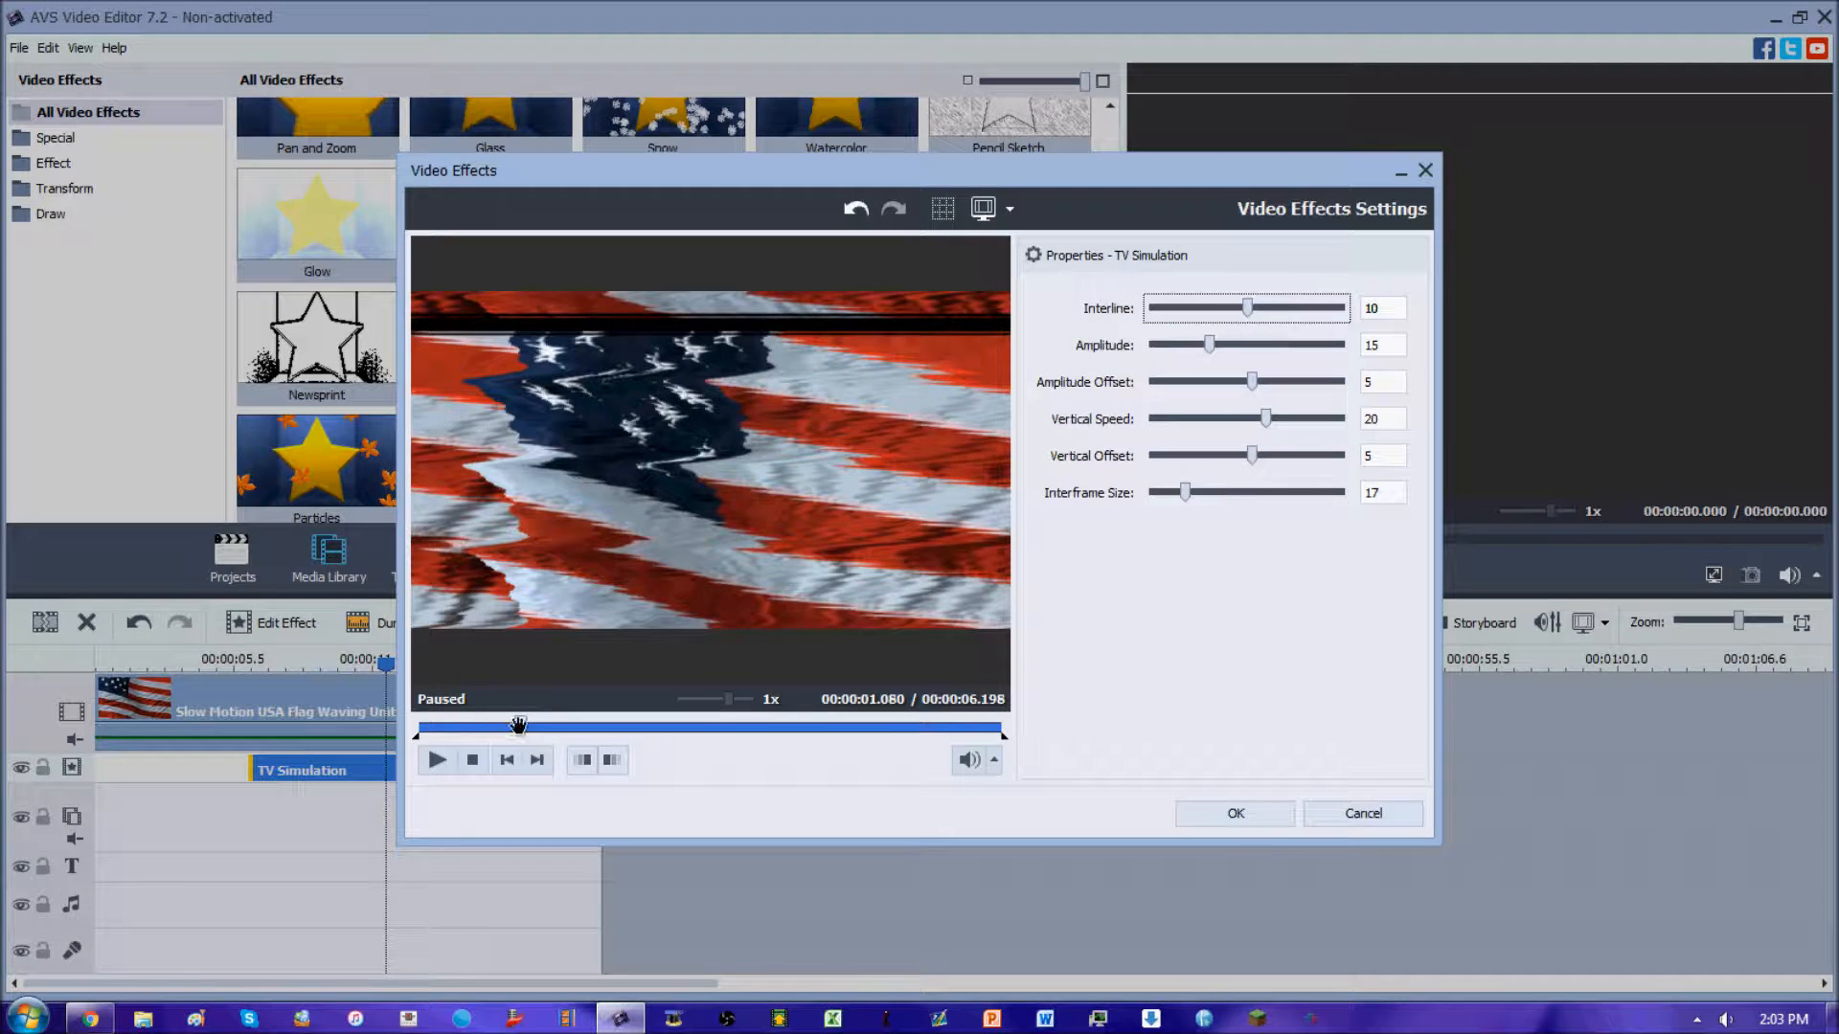
left_click(505, 760)
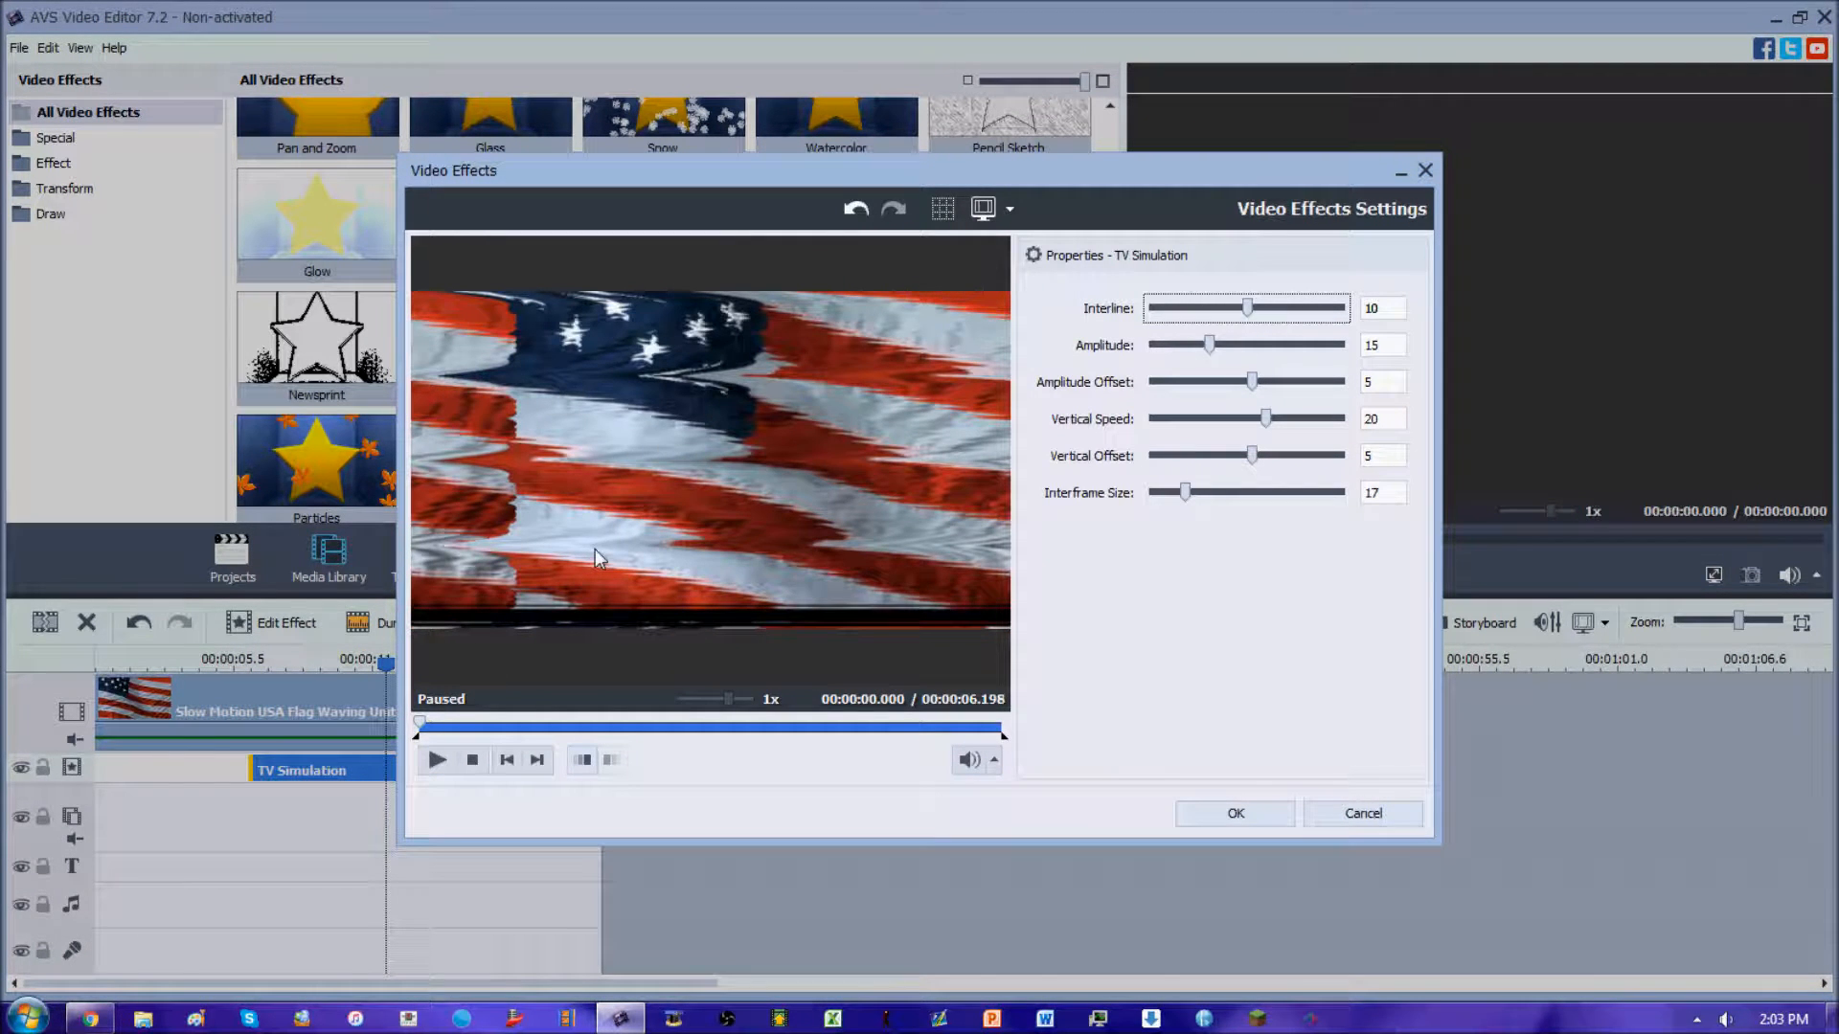
mouse_move(1124, 414)
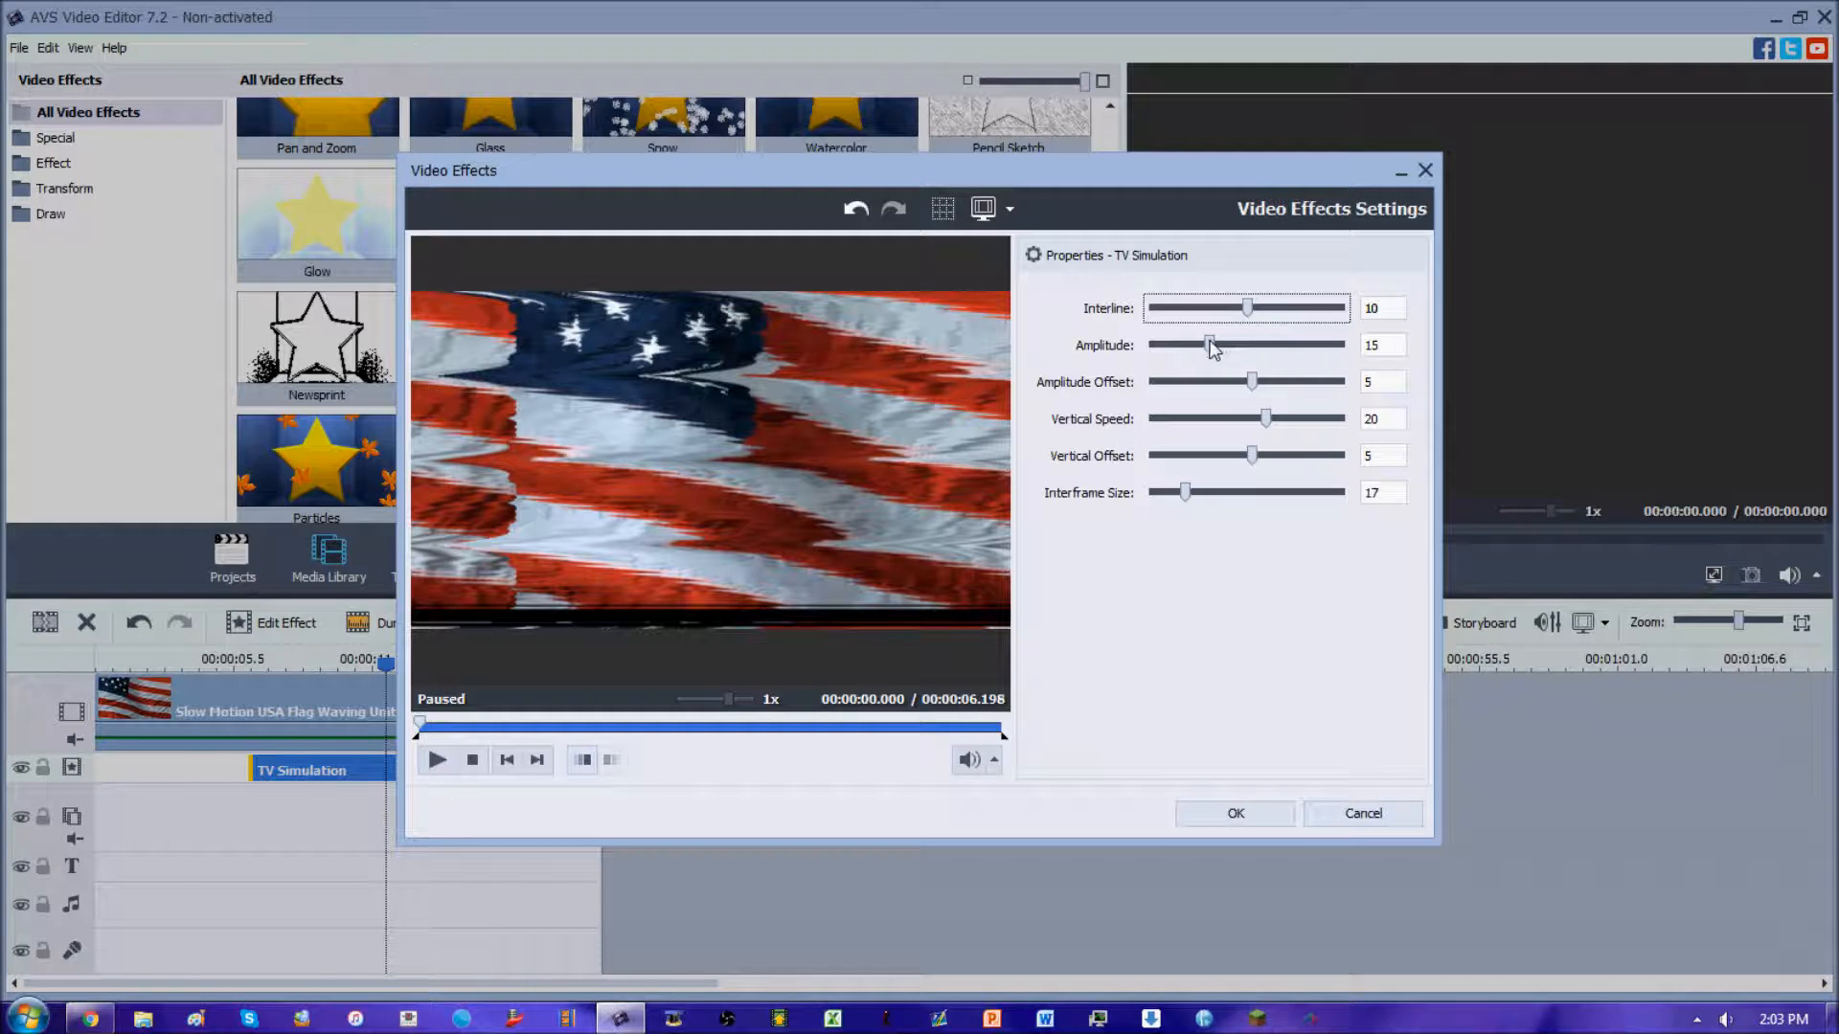
Try Amplitude at 0, 5, 7, 38 and maximum, then settle it back at 10.
left_click_drag(1211, 345, 1190, 345)
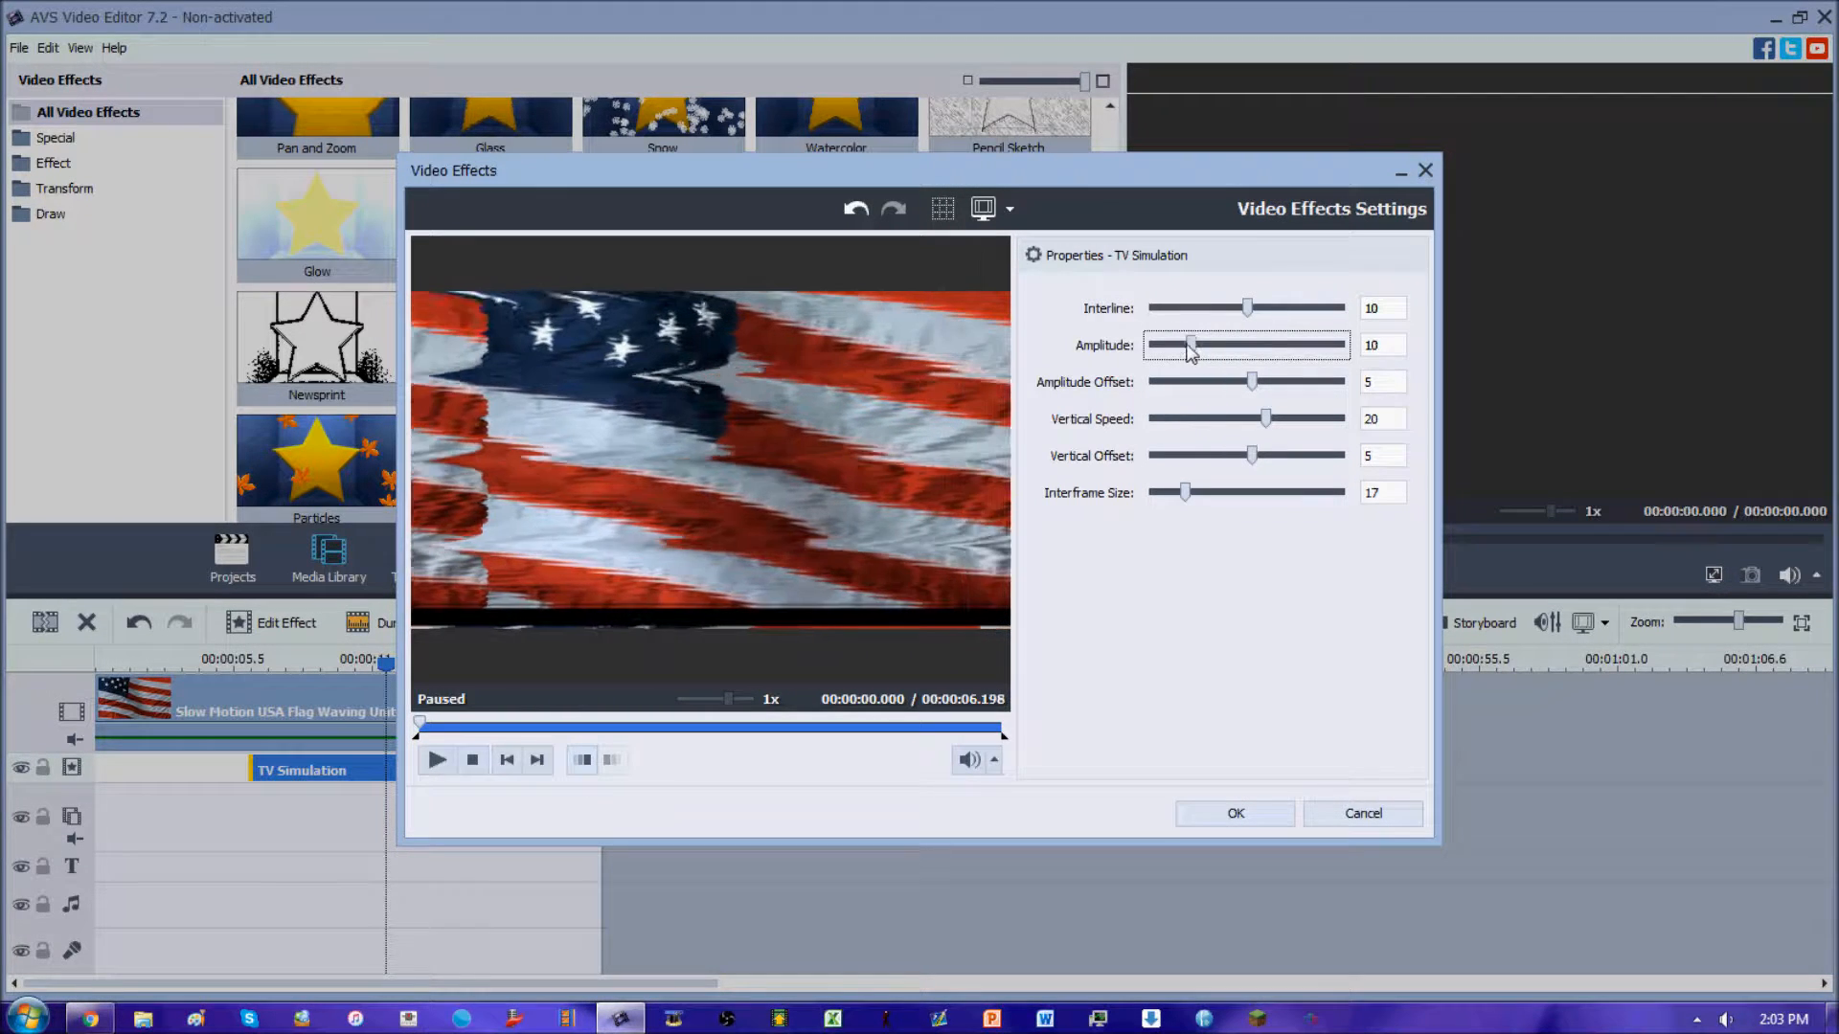
left_click_drag(1189, 344, 1149, 345)
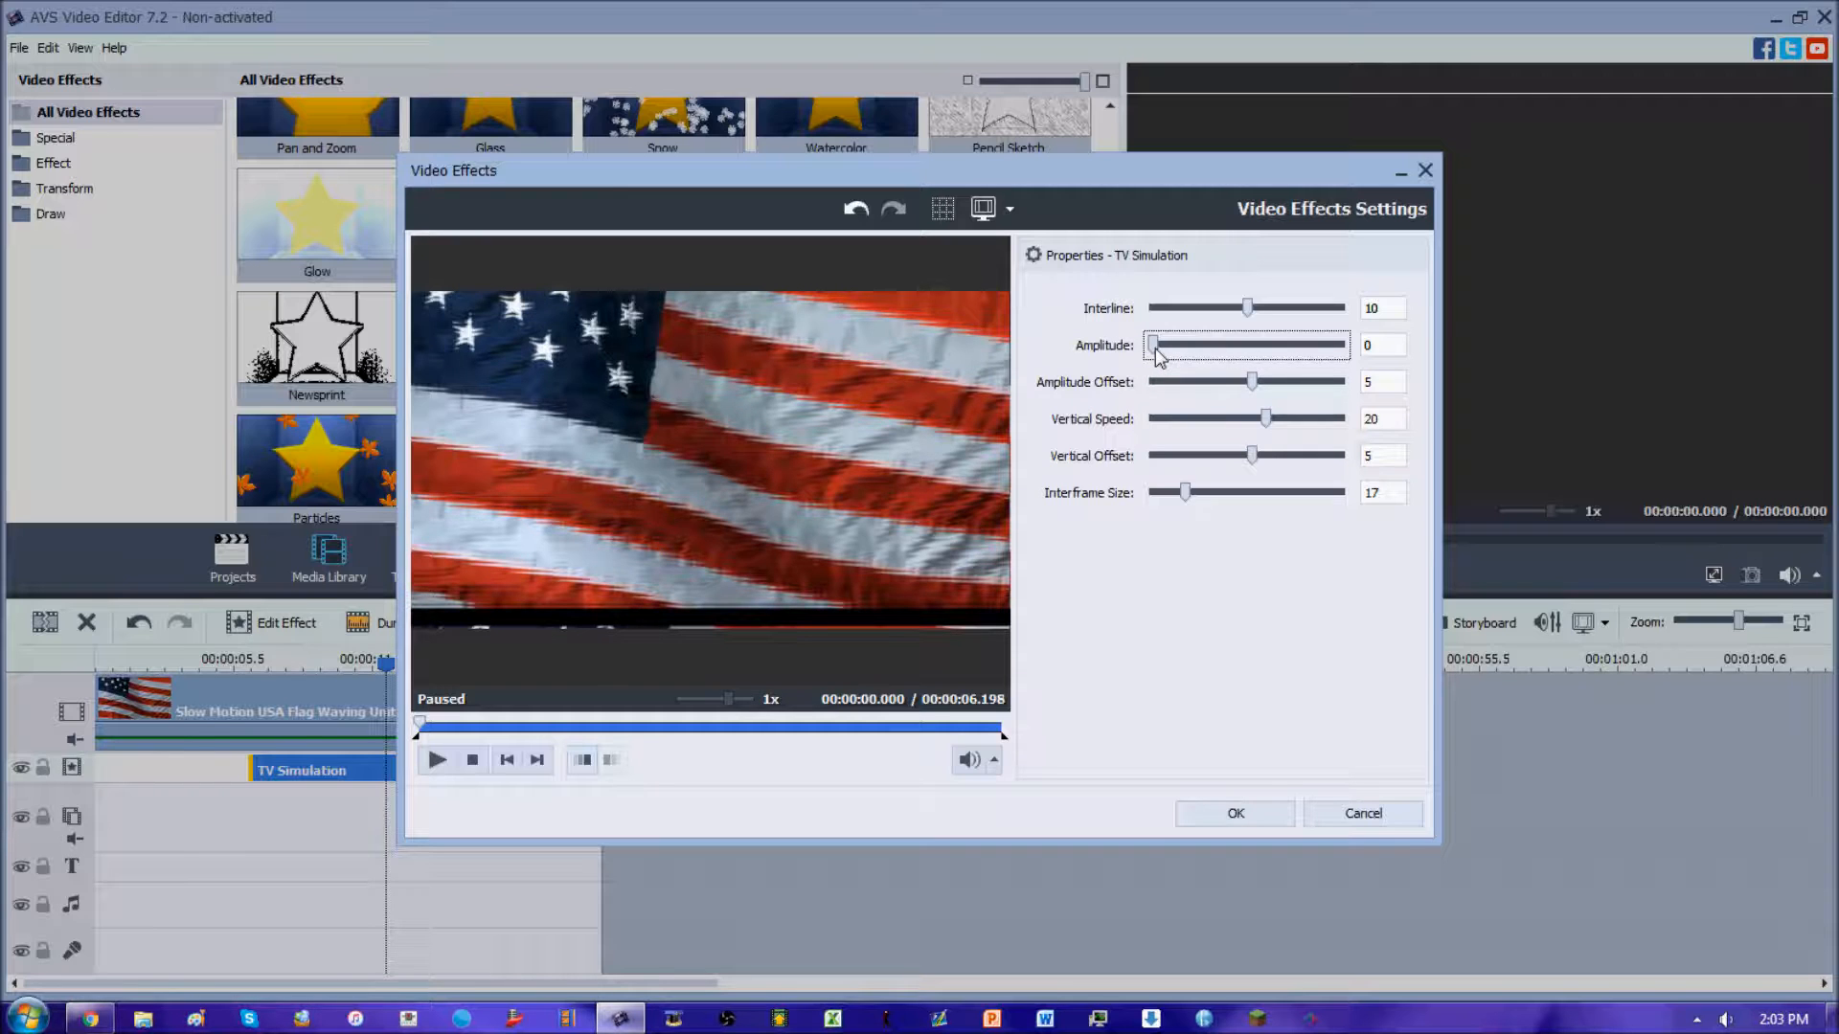
left_click_drag(1152, 343, 1168, 343)
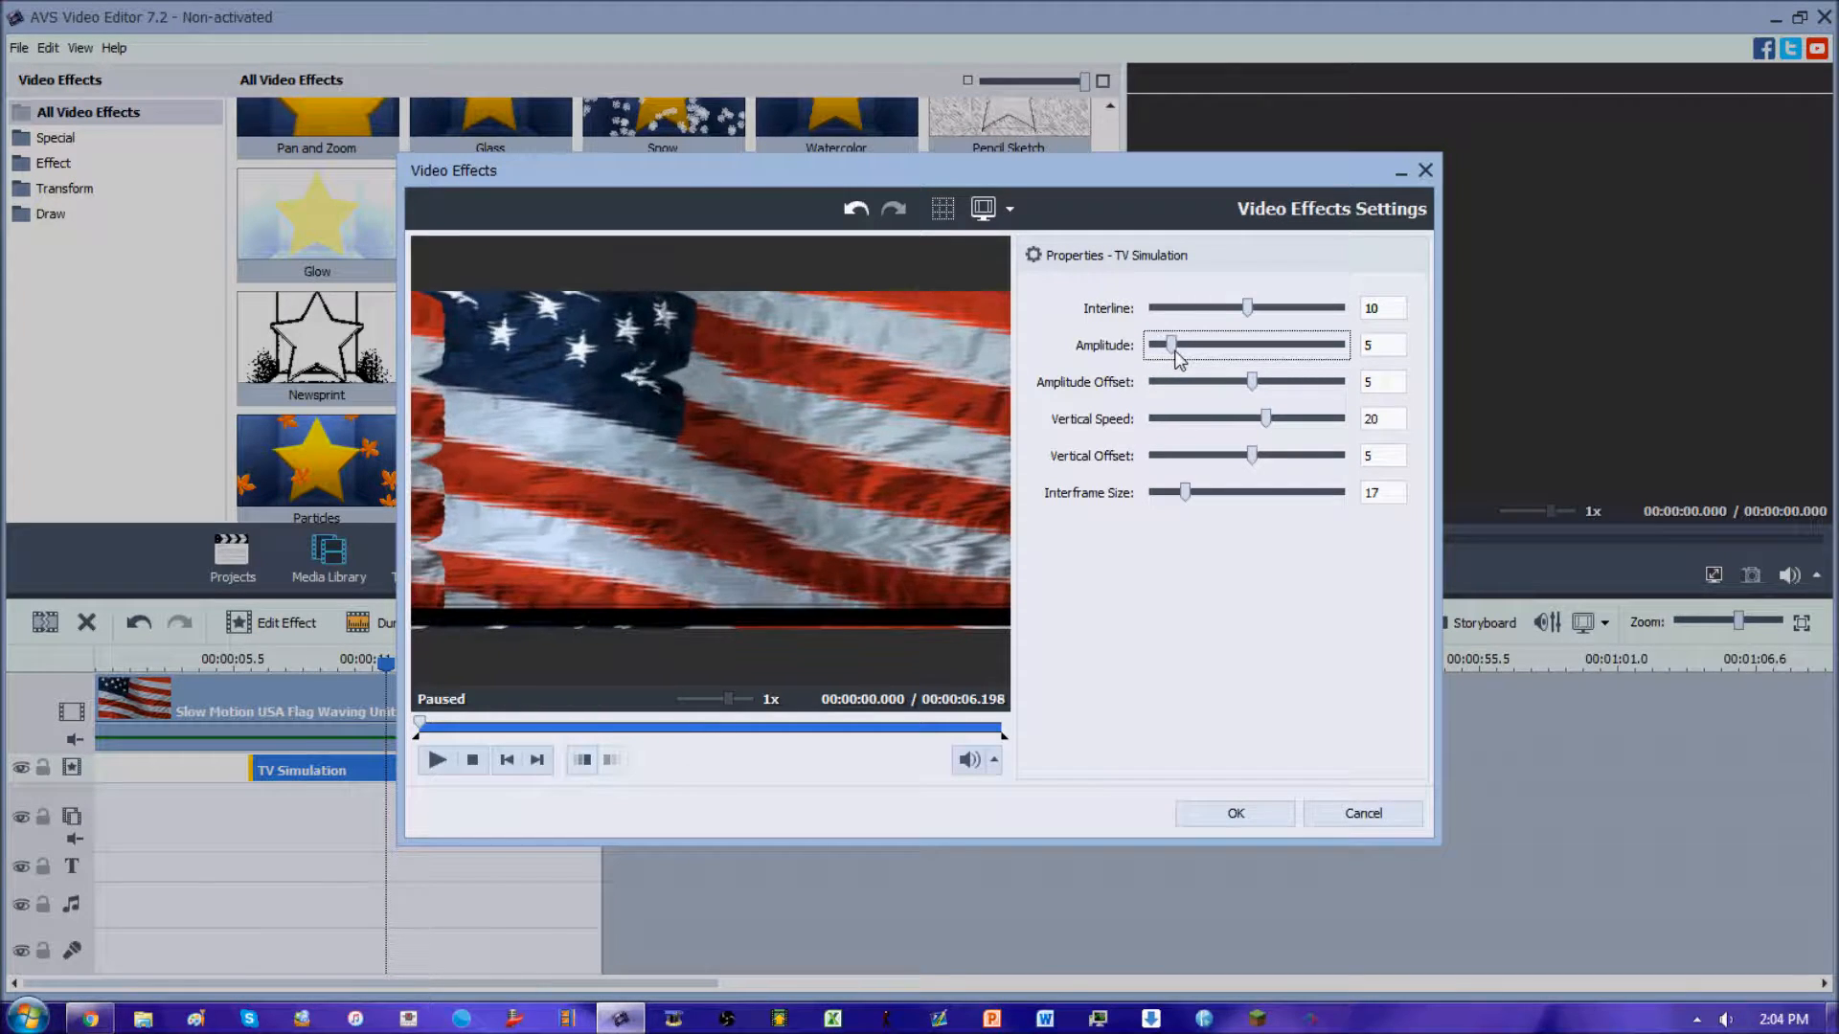
left_click_drag(1169, 345, 1182, 345)
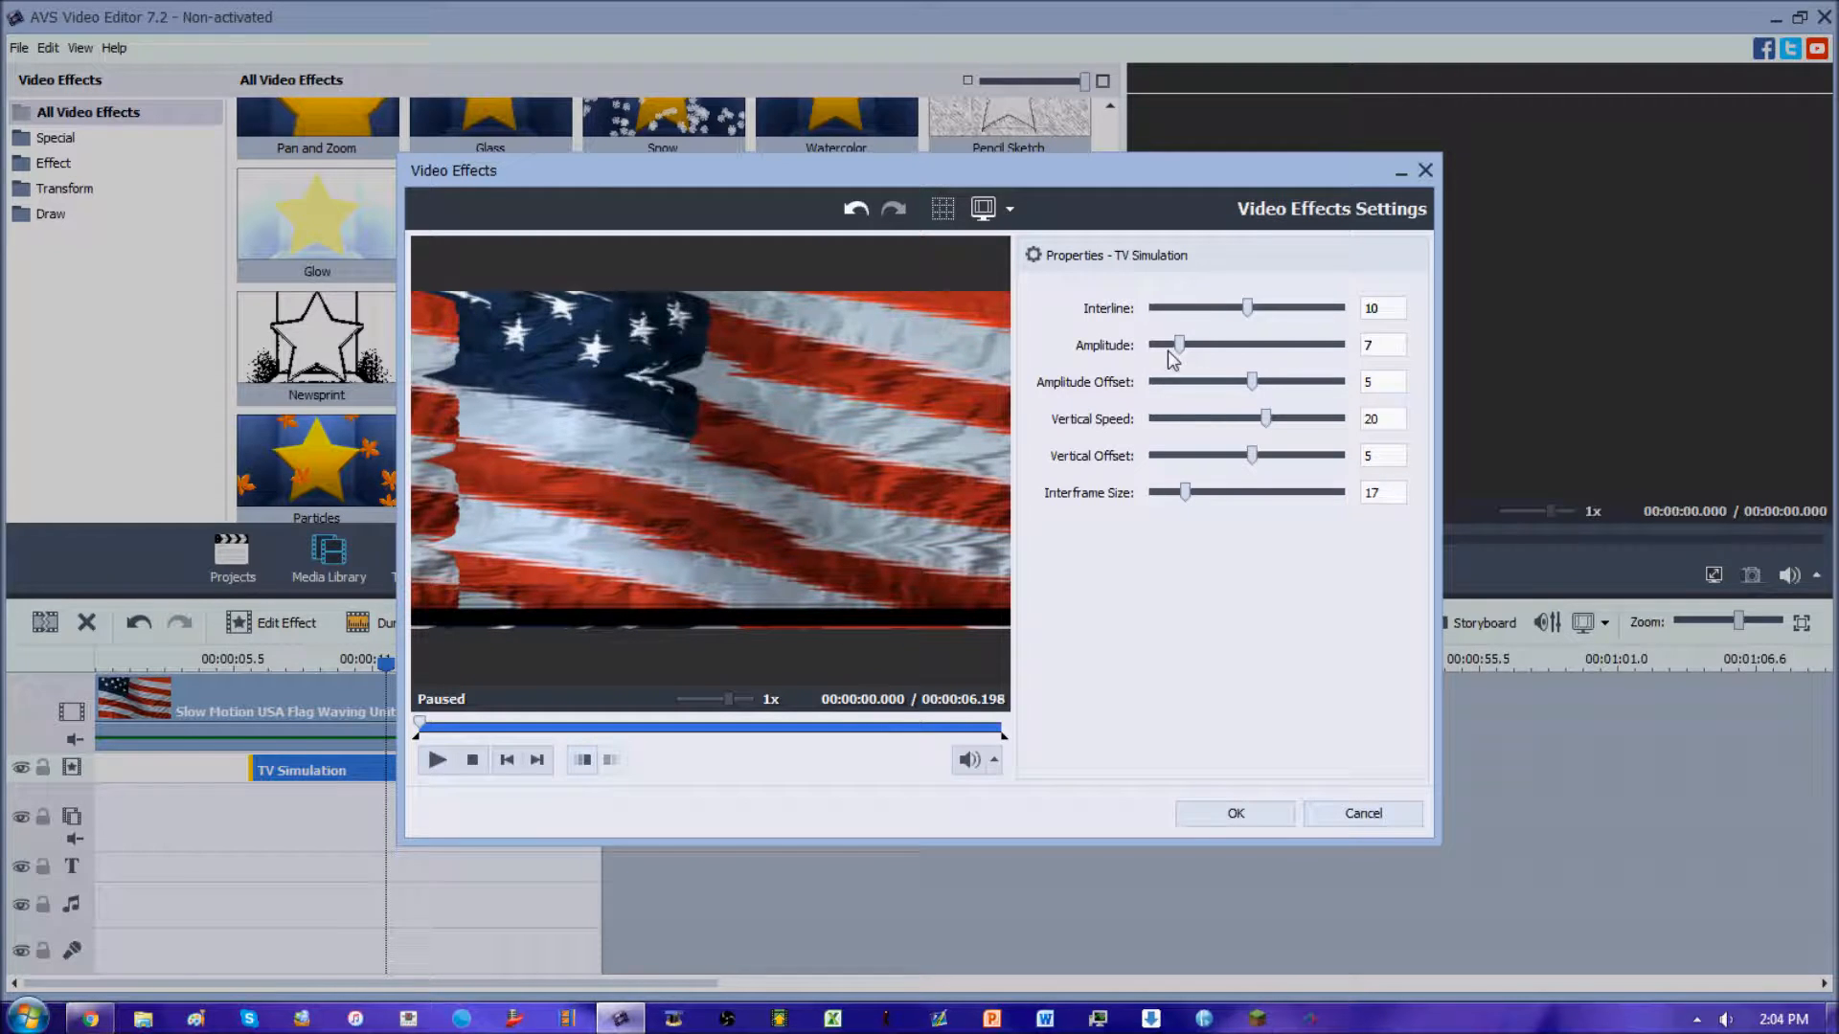
left_click_drag(1178, 344, 1297, 345)
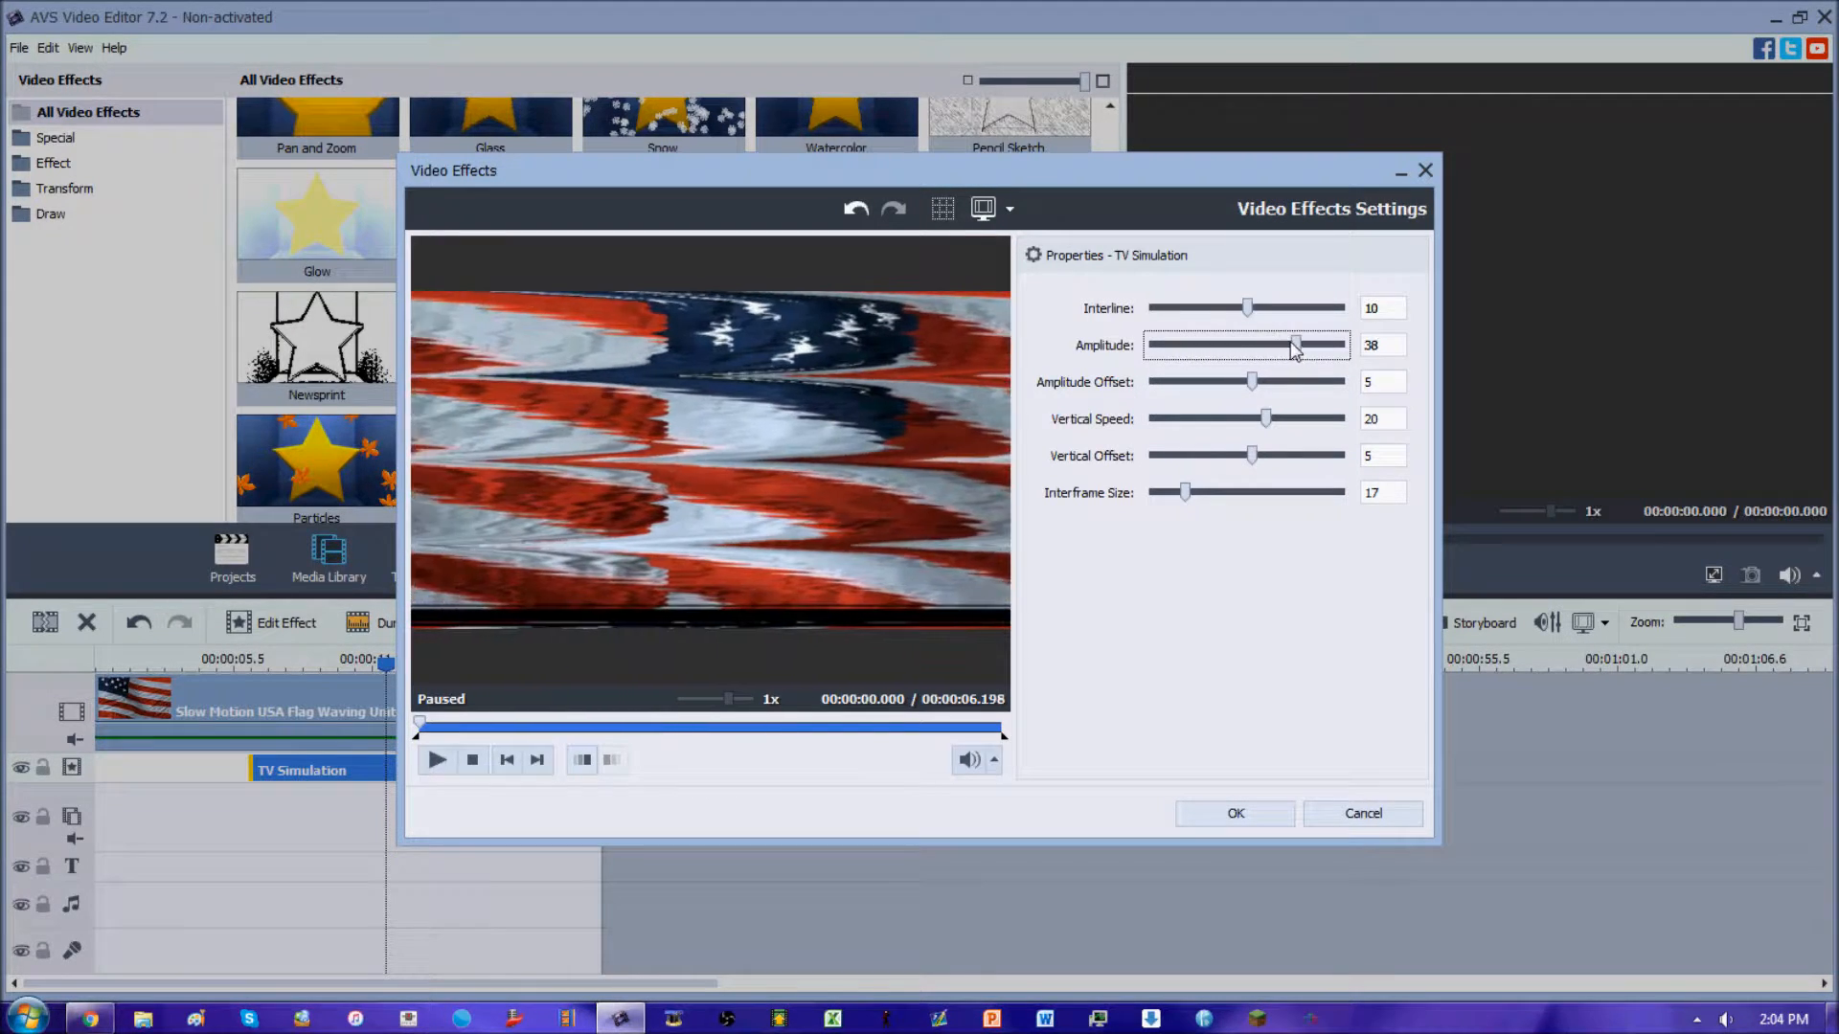
left_click_drag(1289, 345, 1318, 344)
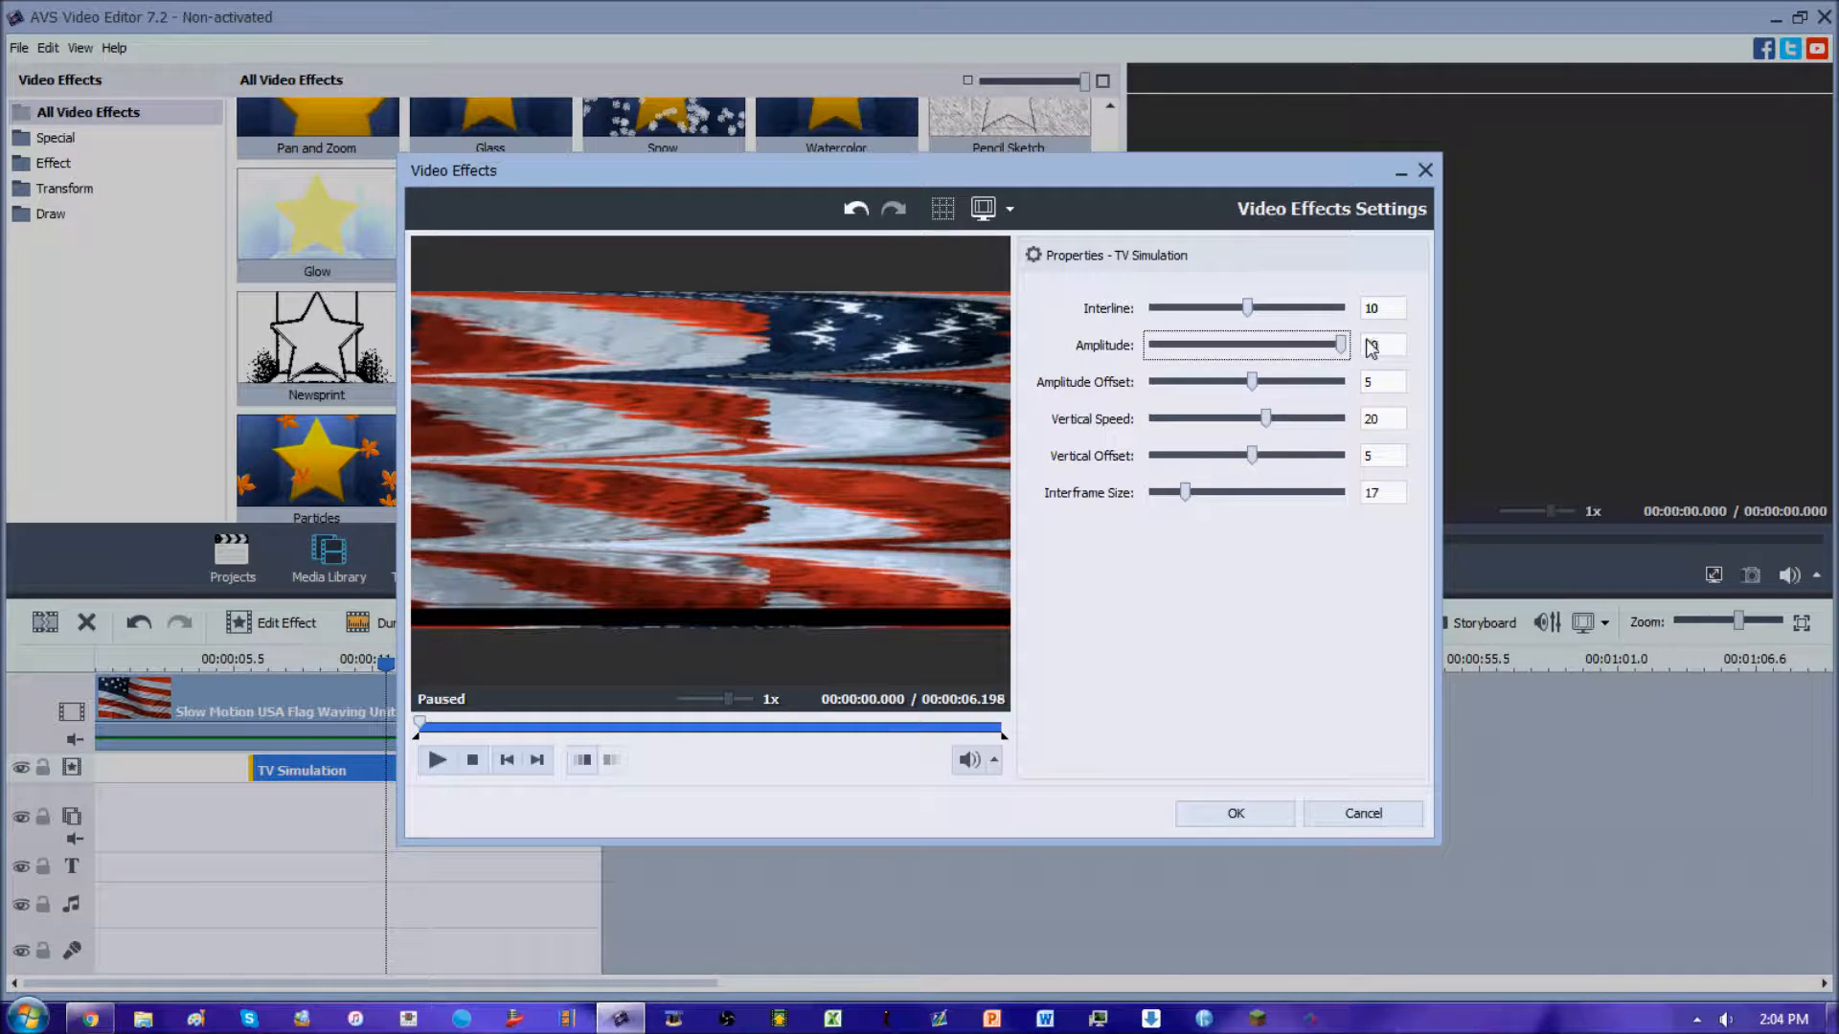
left_click_drag(1337, 344, 1155, 345)
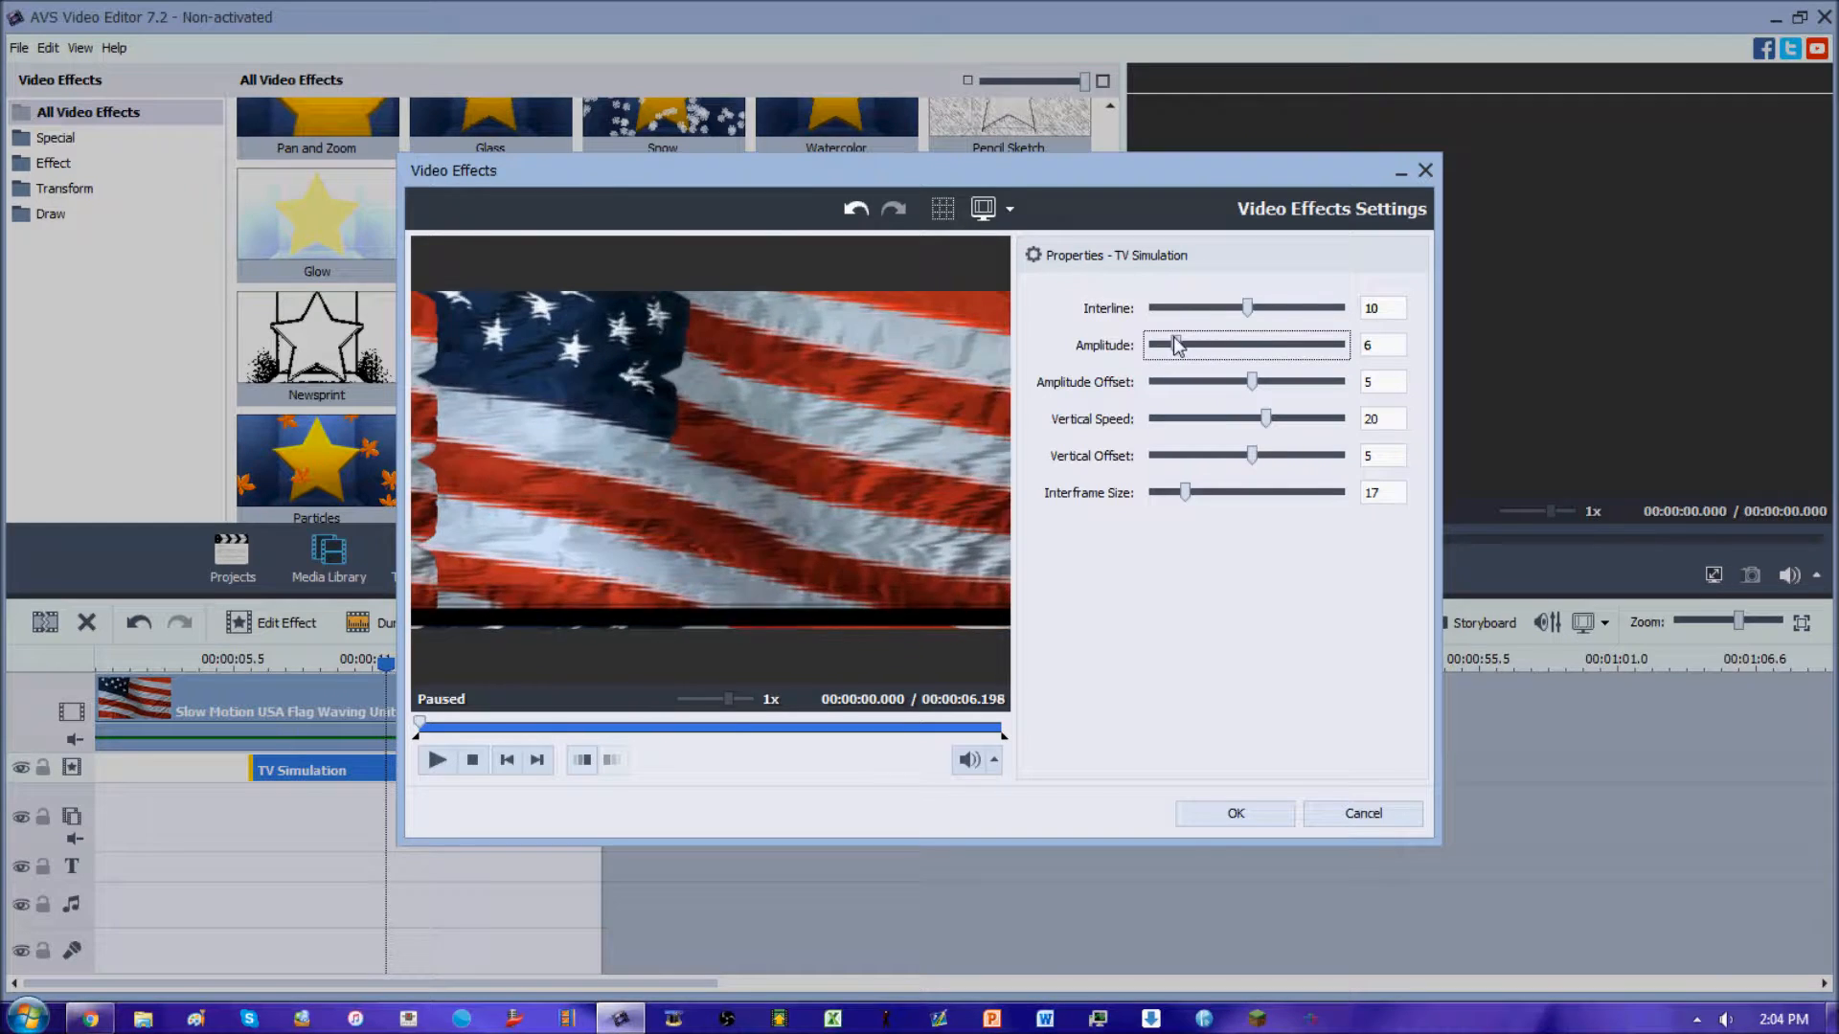
left_click_drag(1174, 345, 1195, 345)
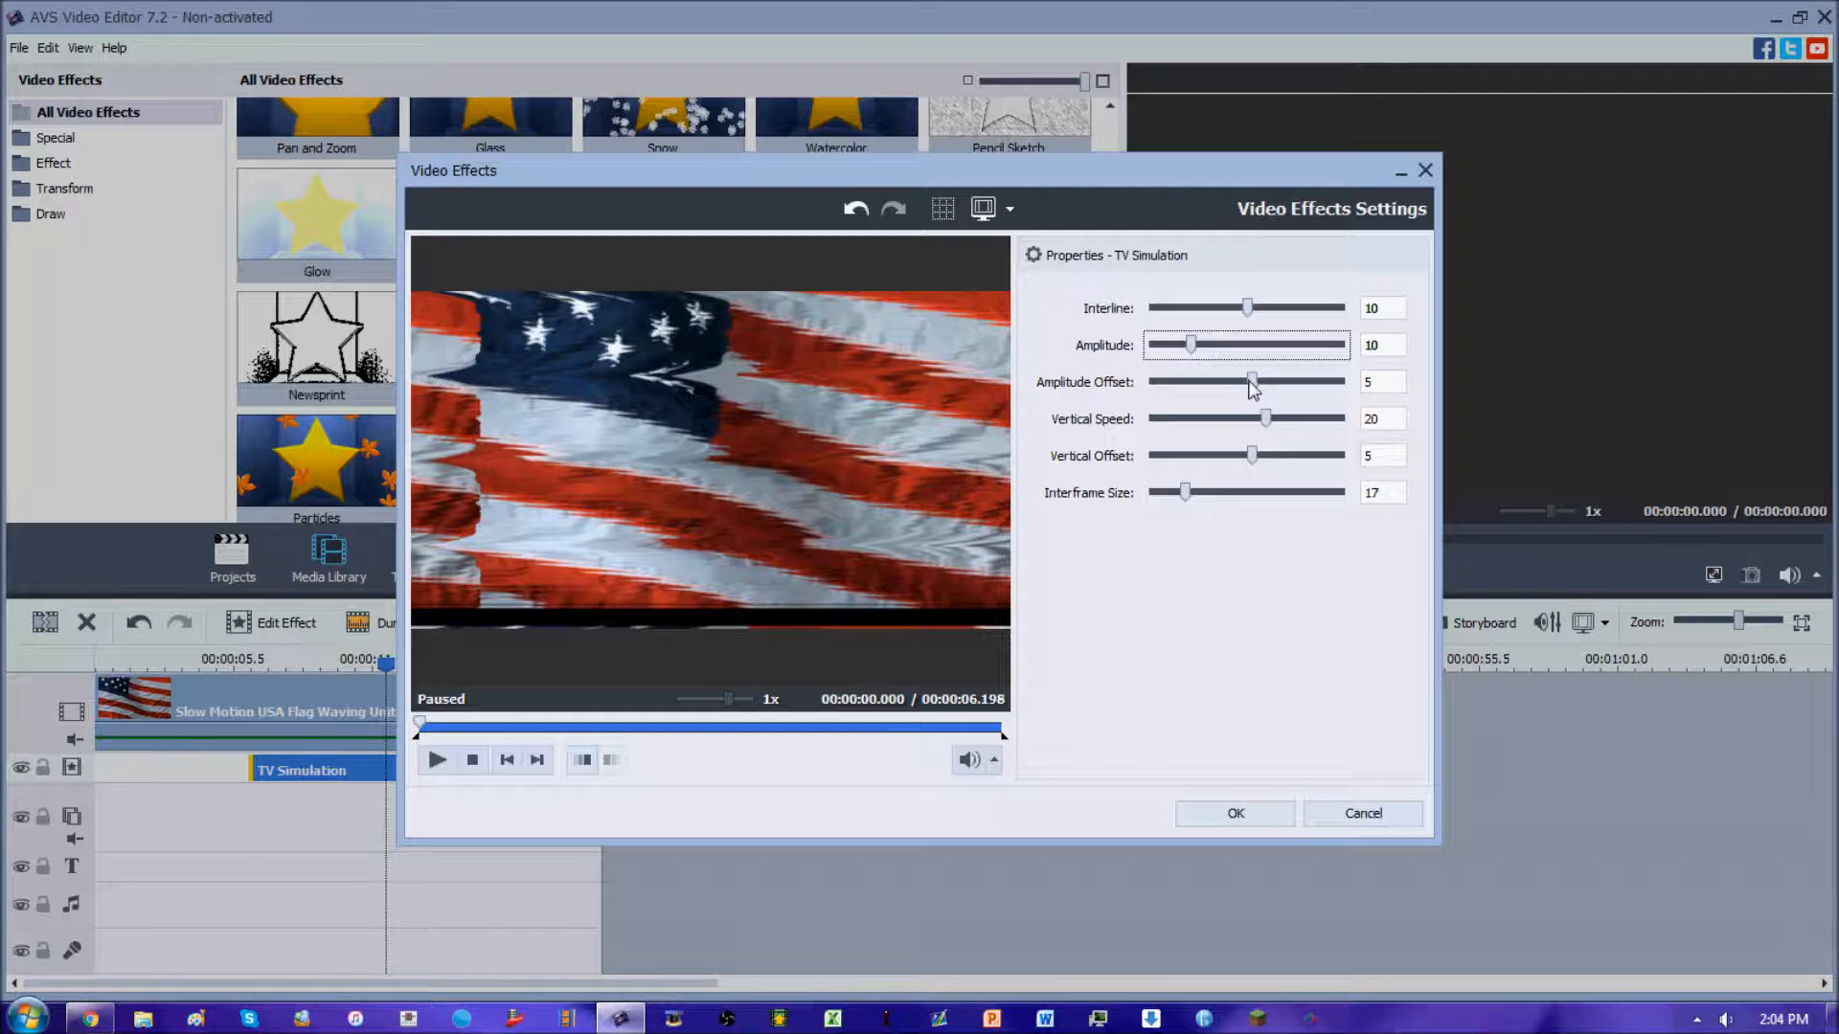
Try Amplitude Offset at 30, 98, -100 and 2, leave it at 10 and preview the result.
left_click_drag(1251, 381, 1276, 382)
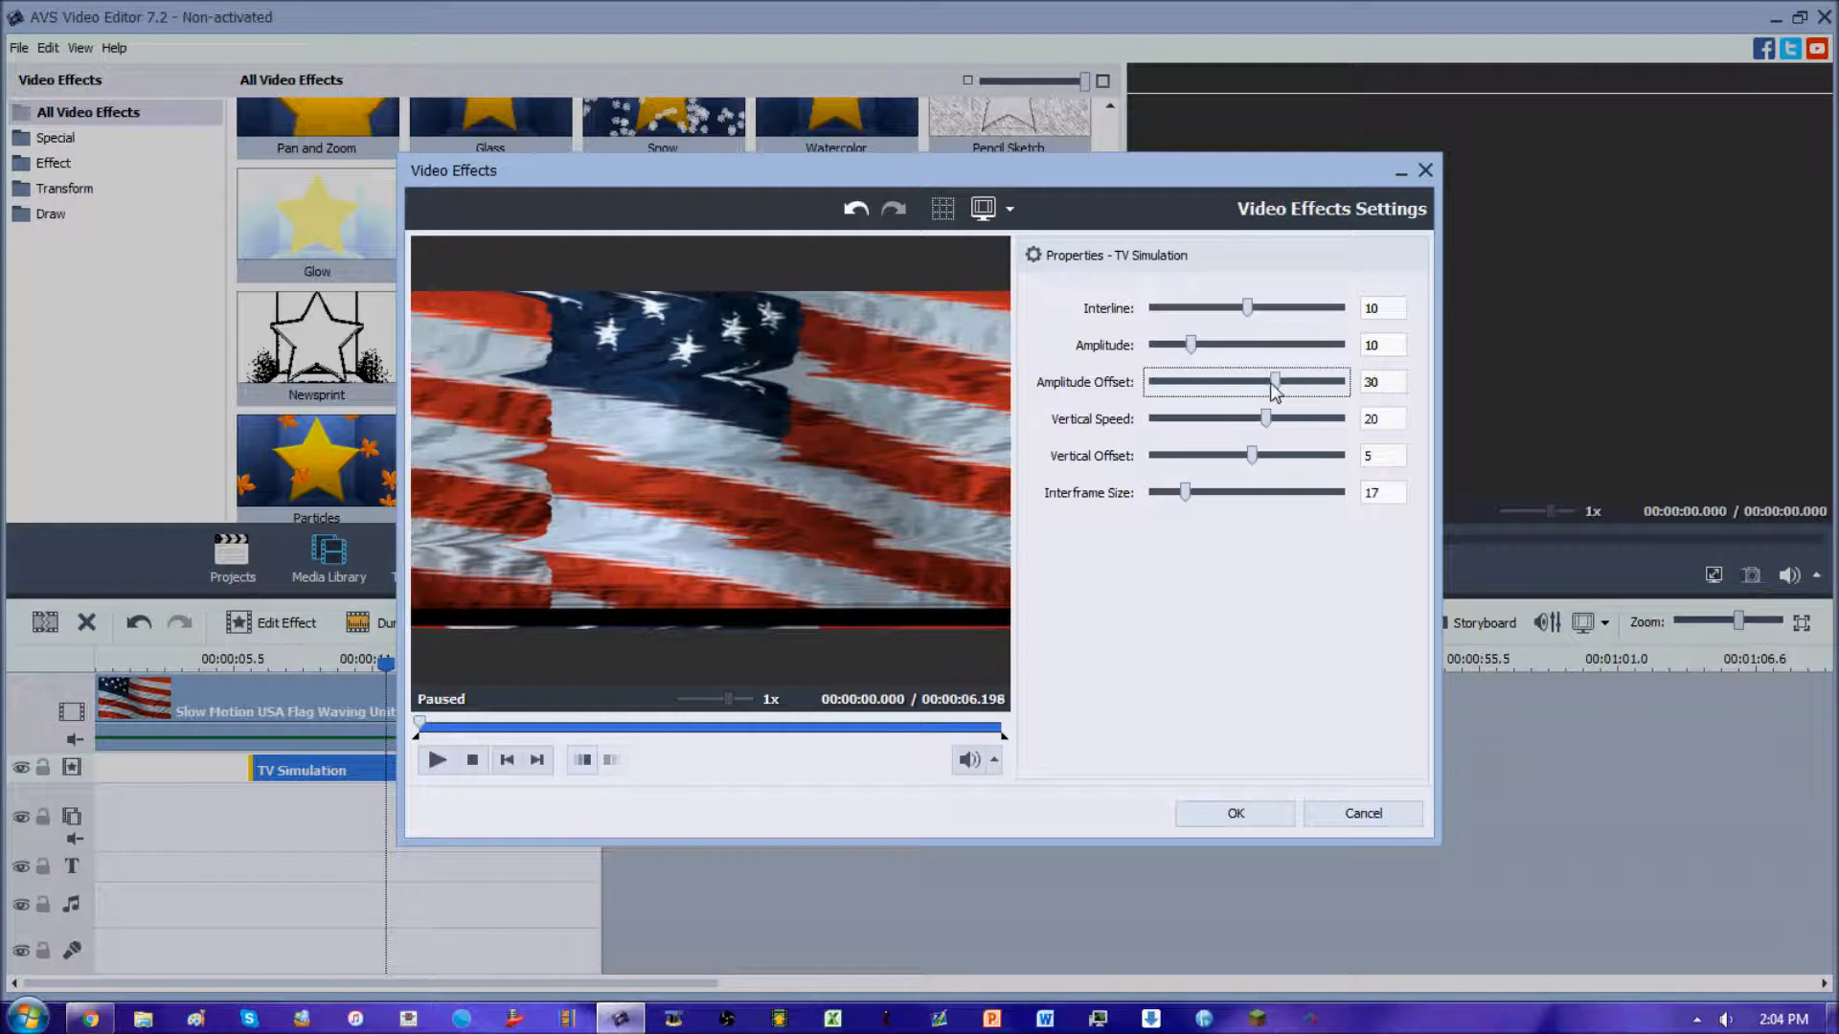
left_click_drag(1276, 383, 1341, 383)
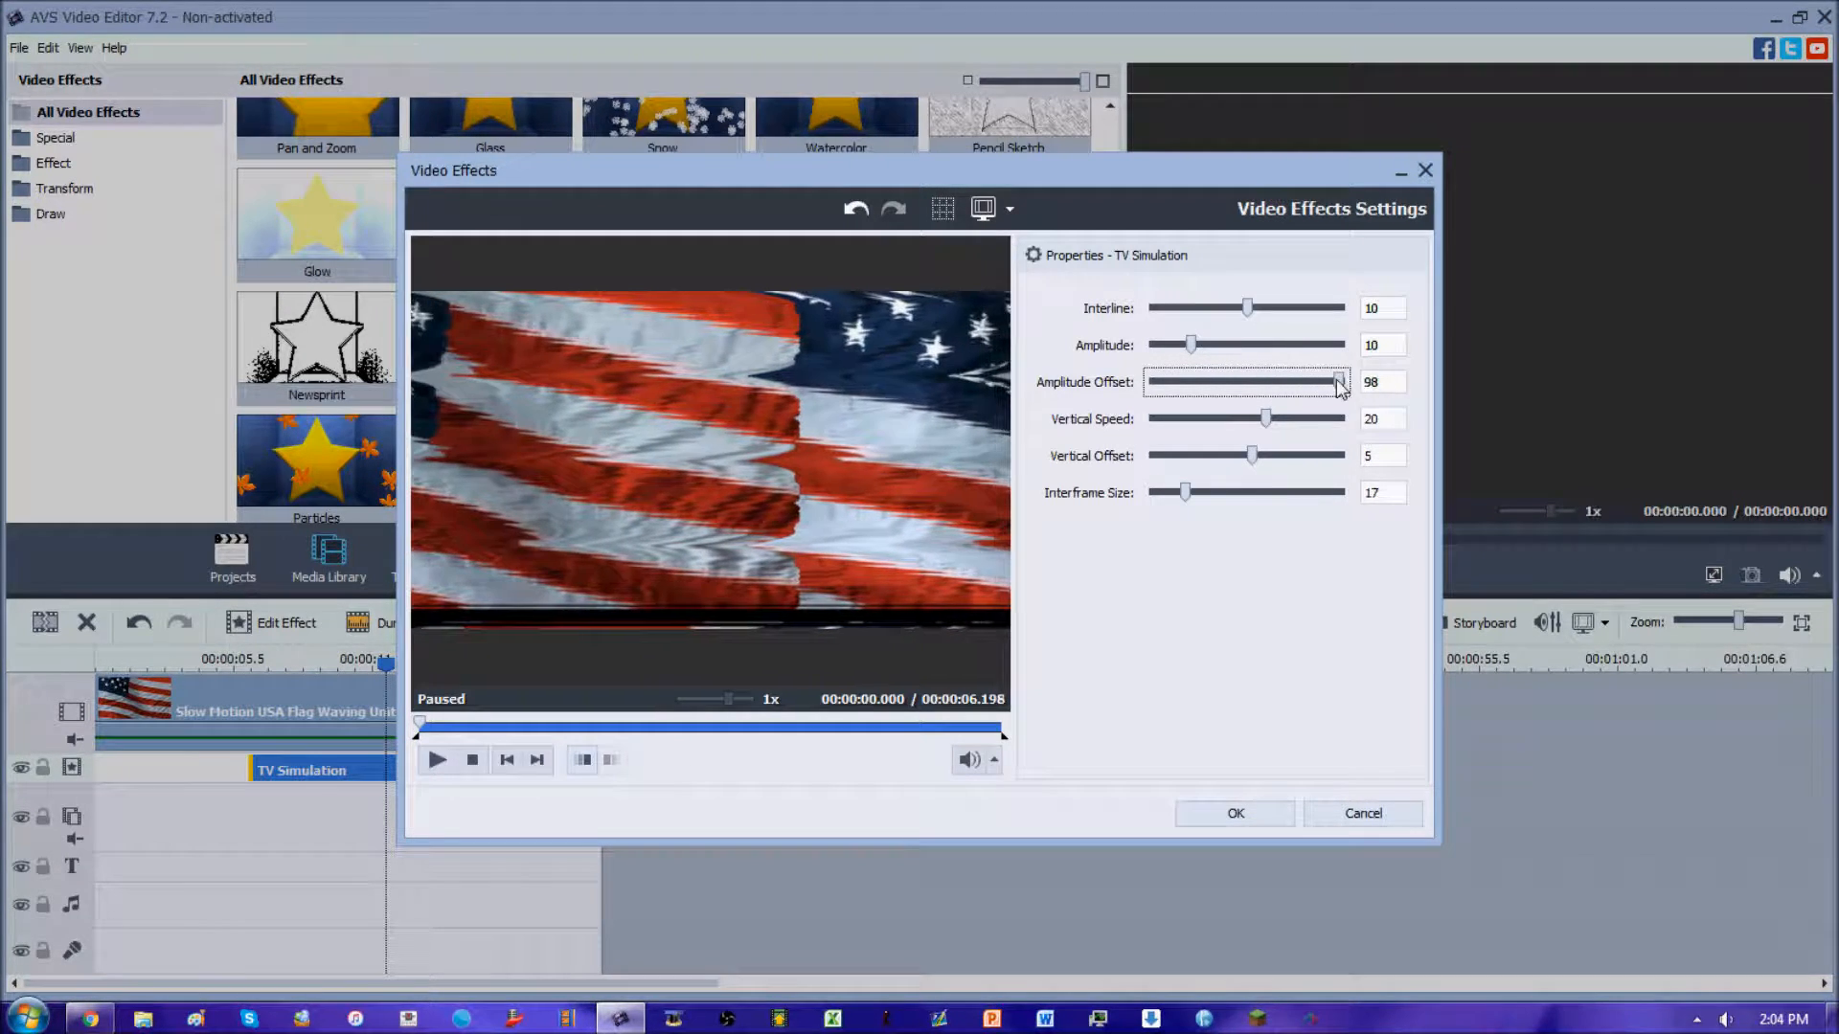
left_click_drag(1341, 381, 1149, 381)
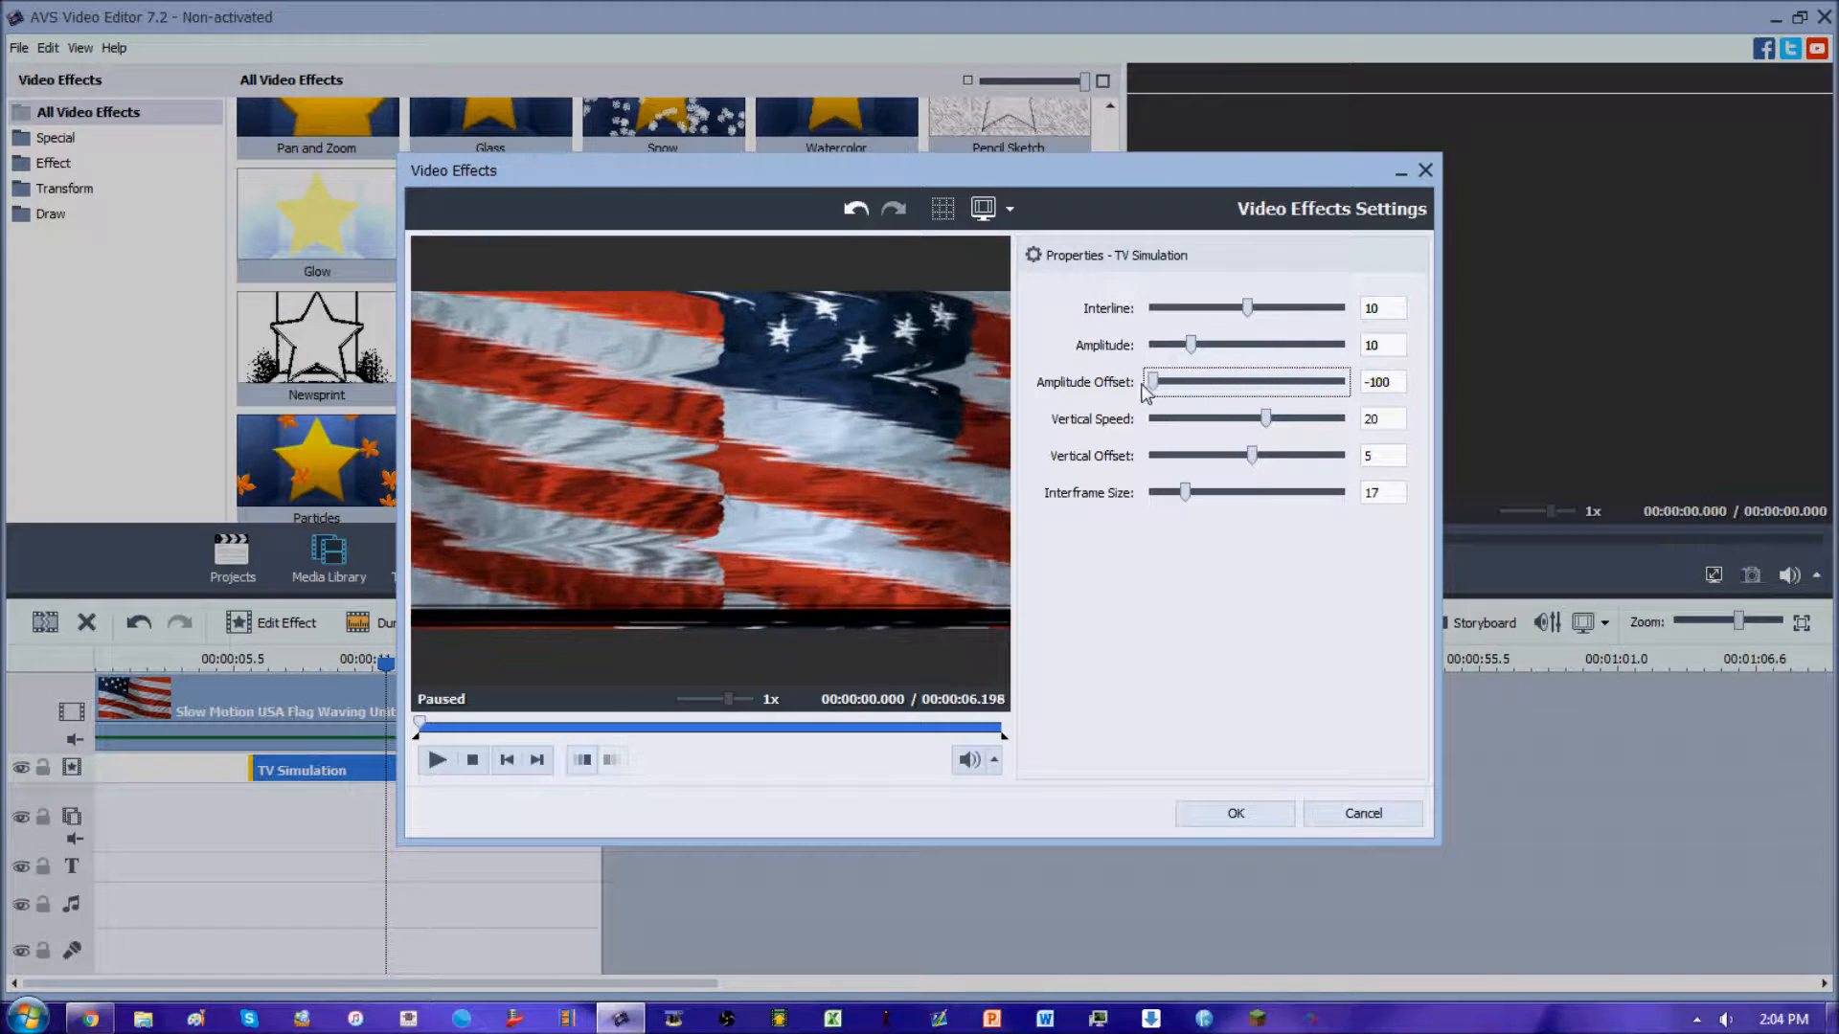
left_click_drag(1153, 381, 1257, 381)
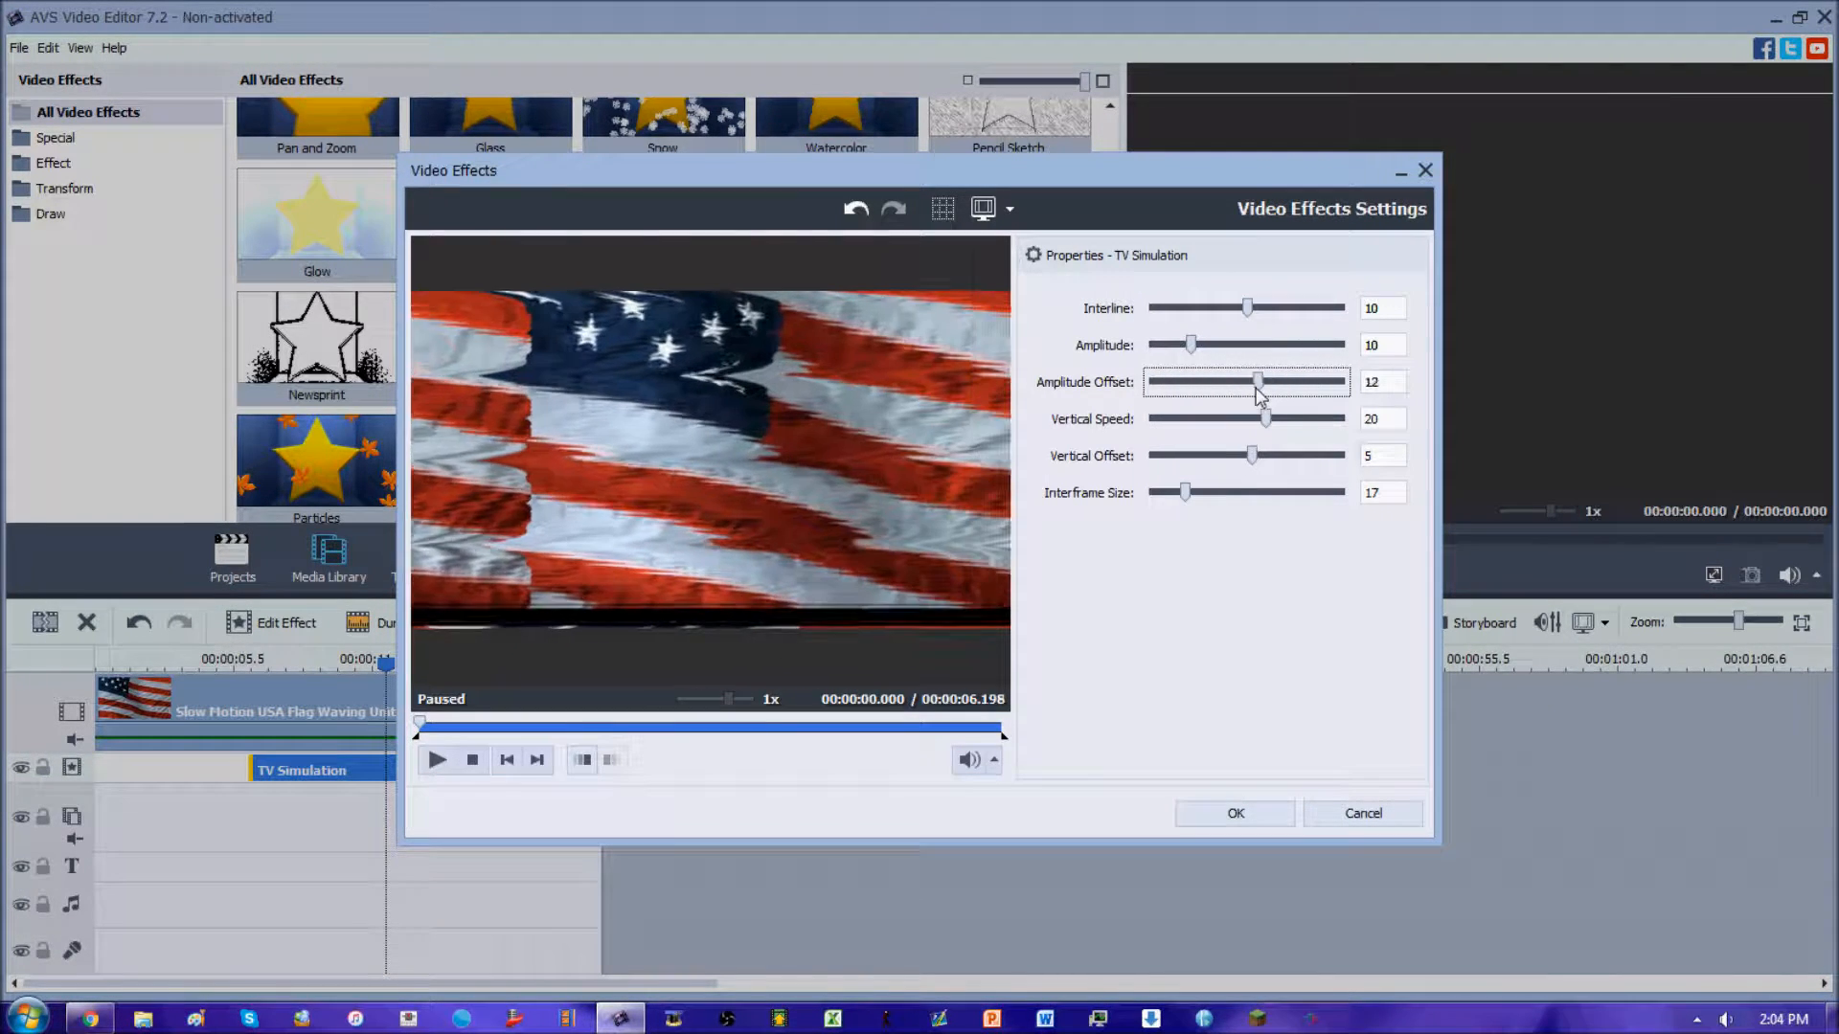
left_click_drag(1259, 383, 1248, 383)
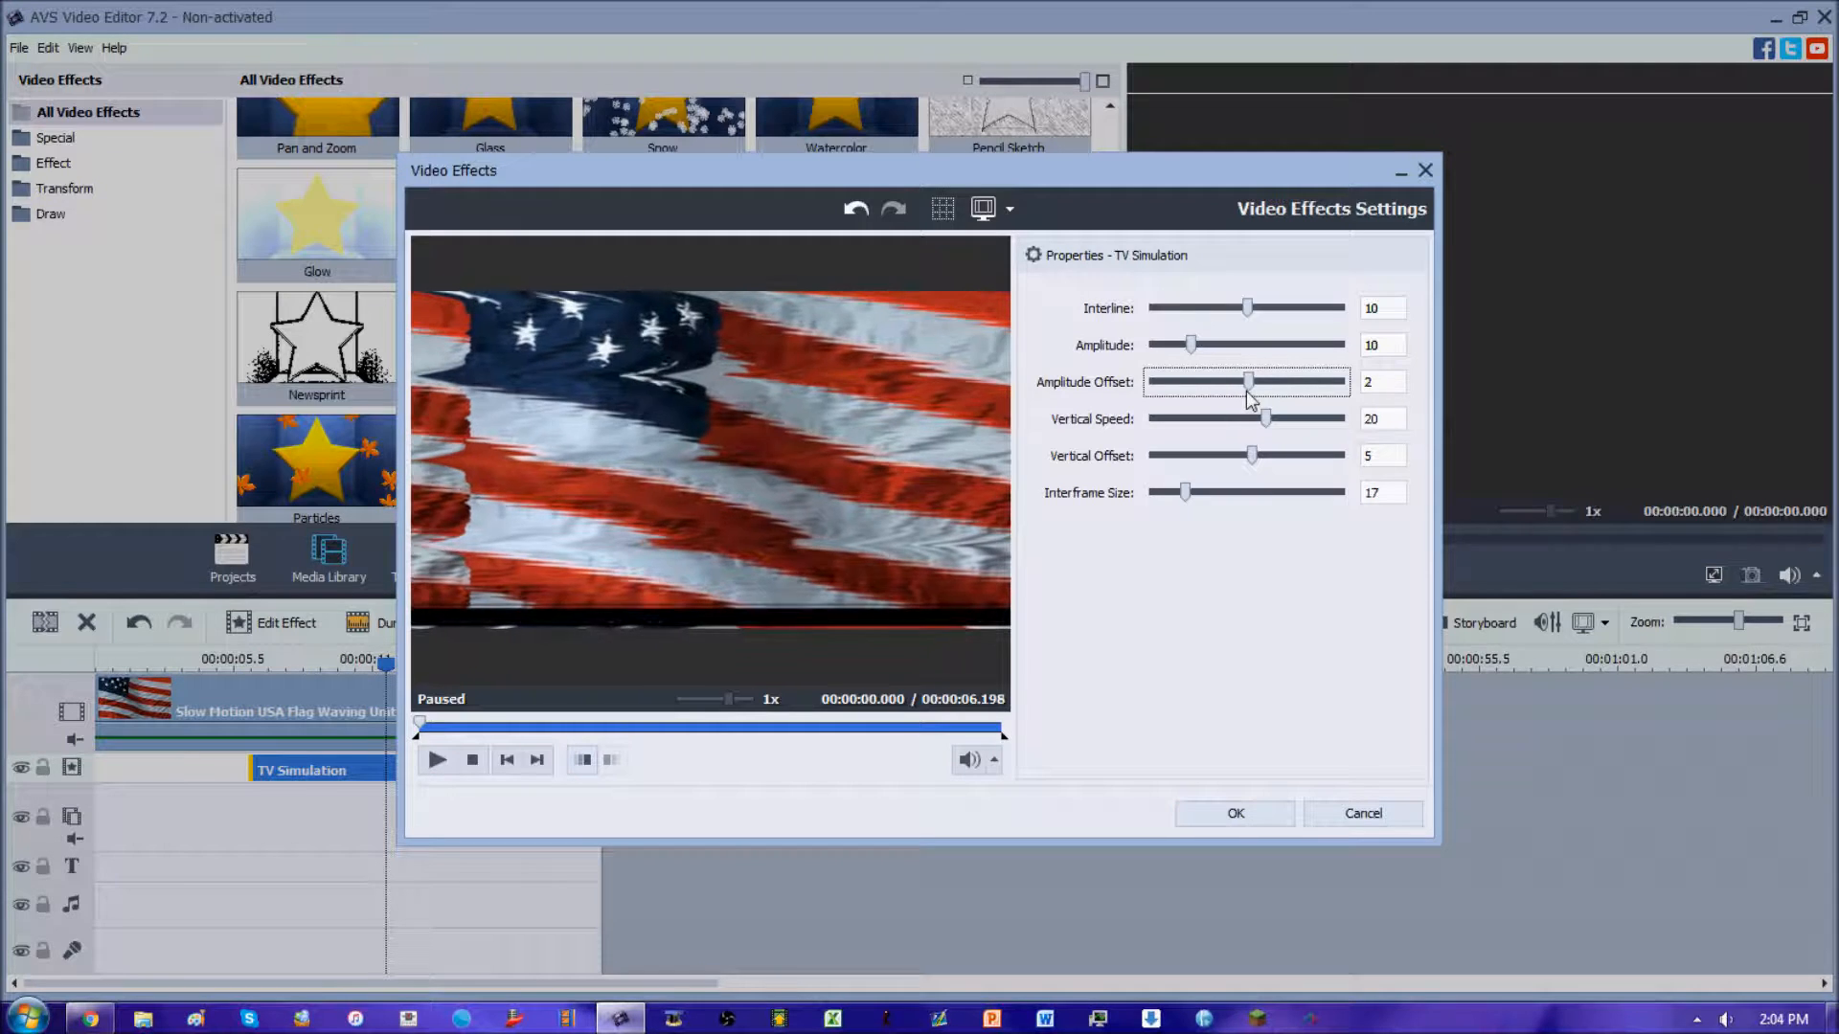
left_click_drag(1247, 383, 1254, 383)
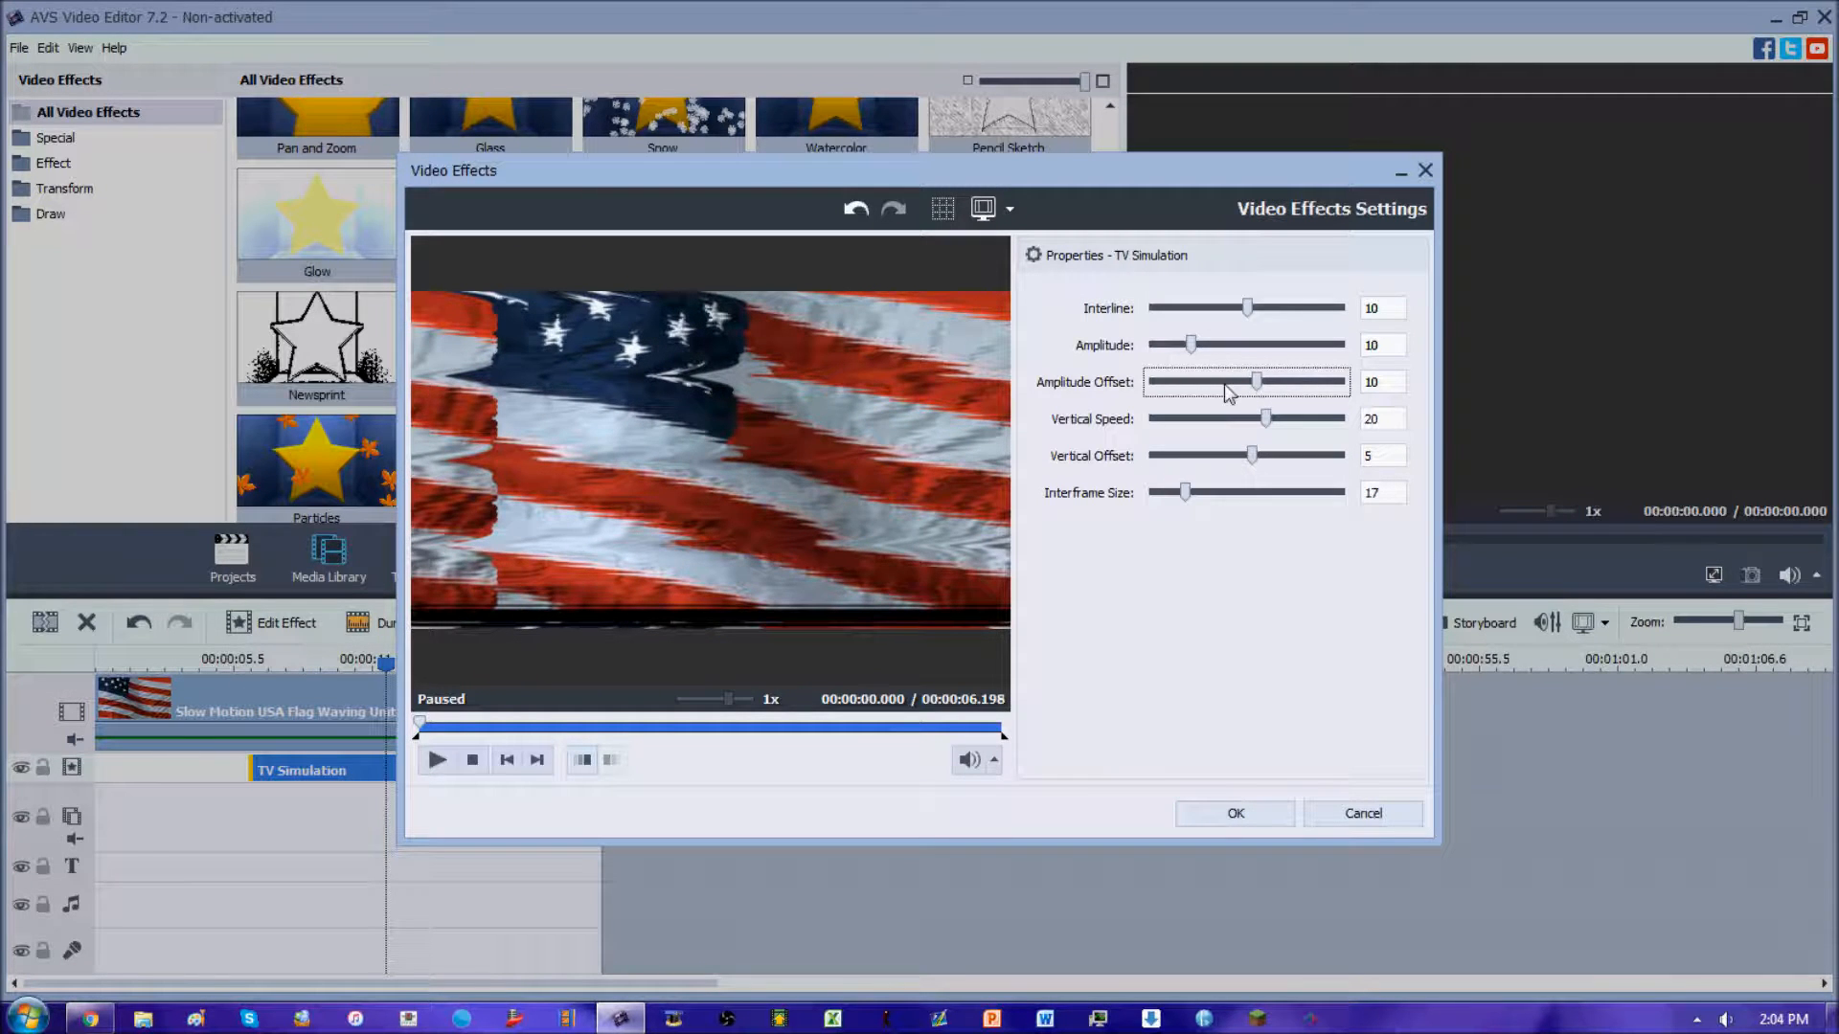
left_click(437, 761)
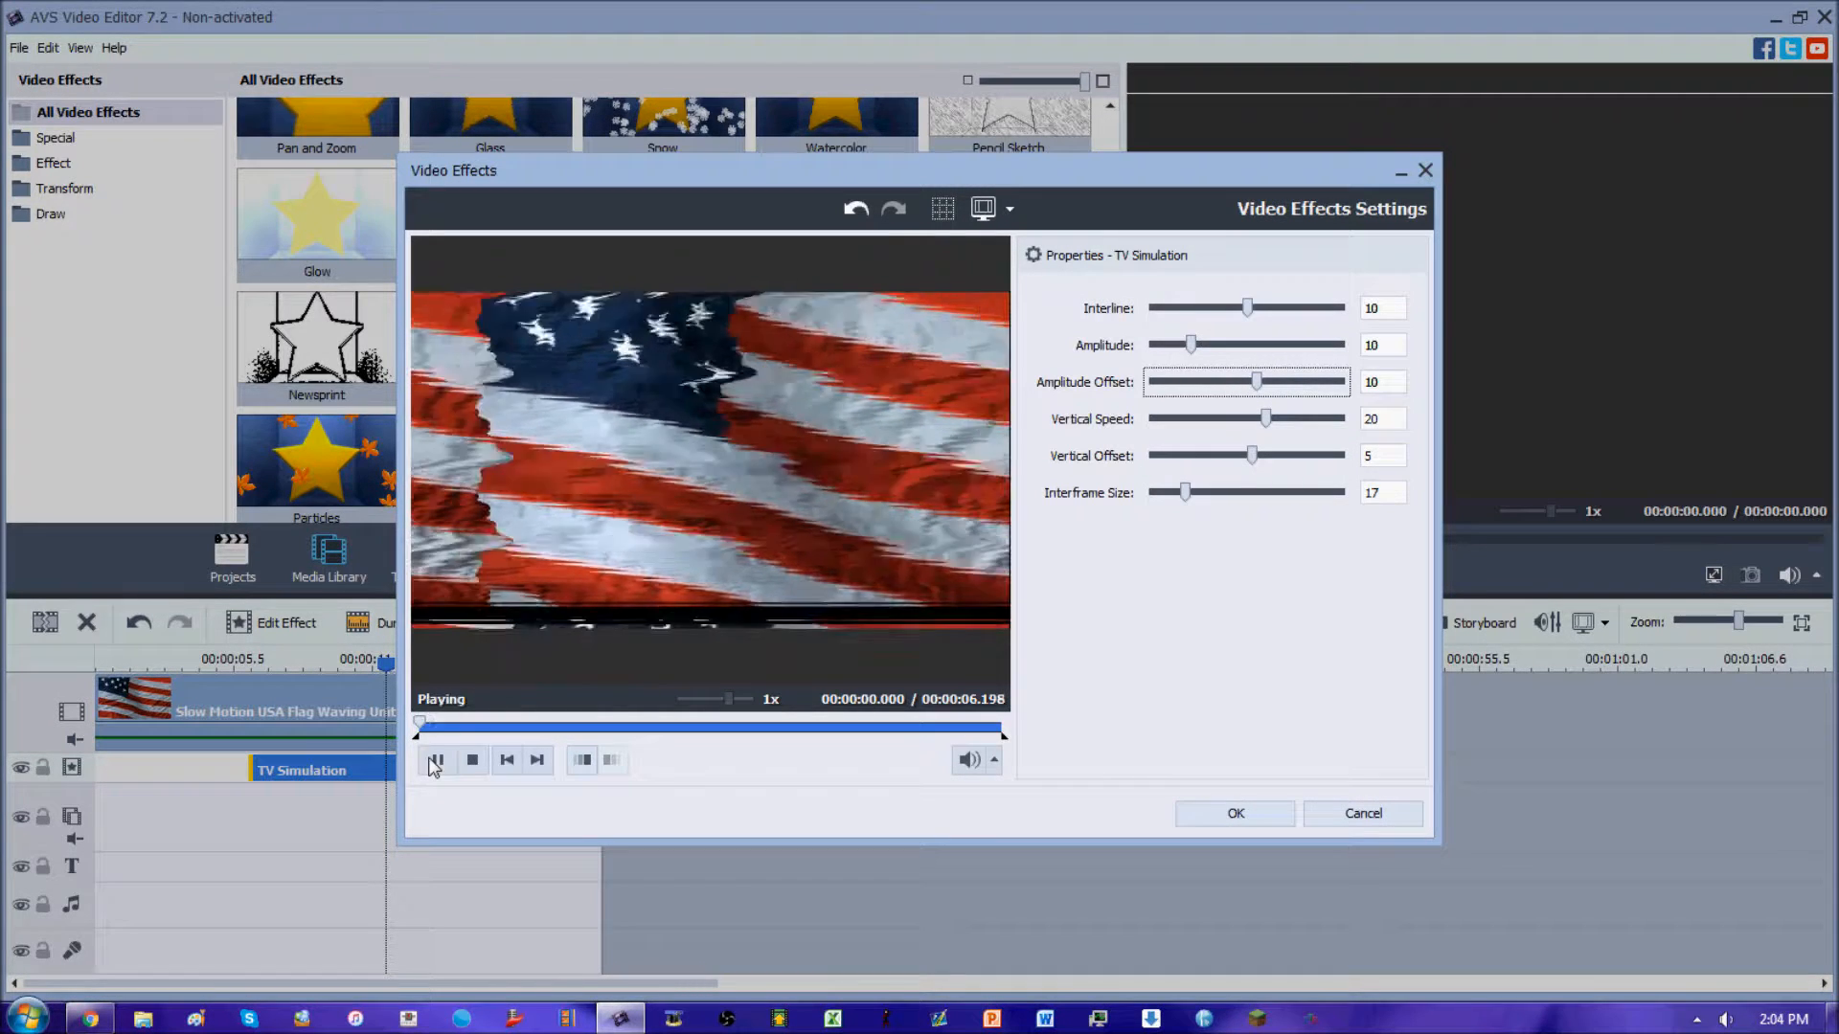
left_click(437, 760)
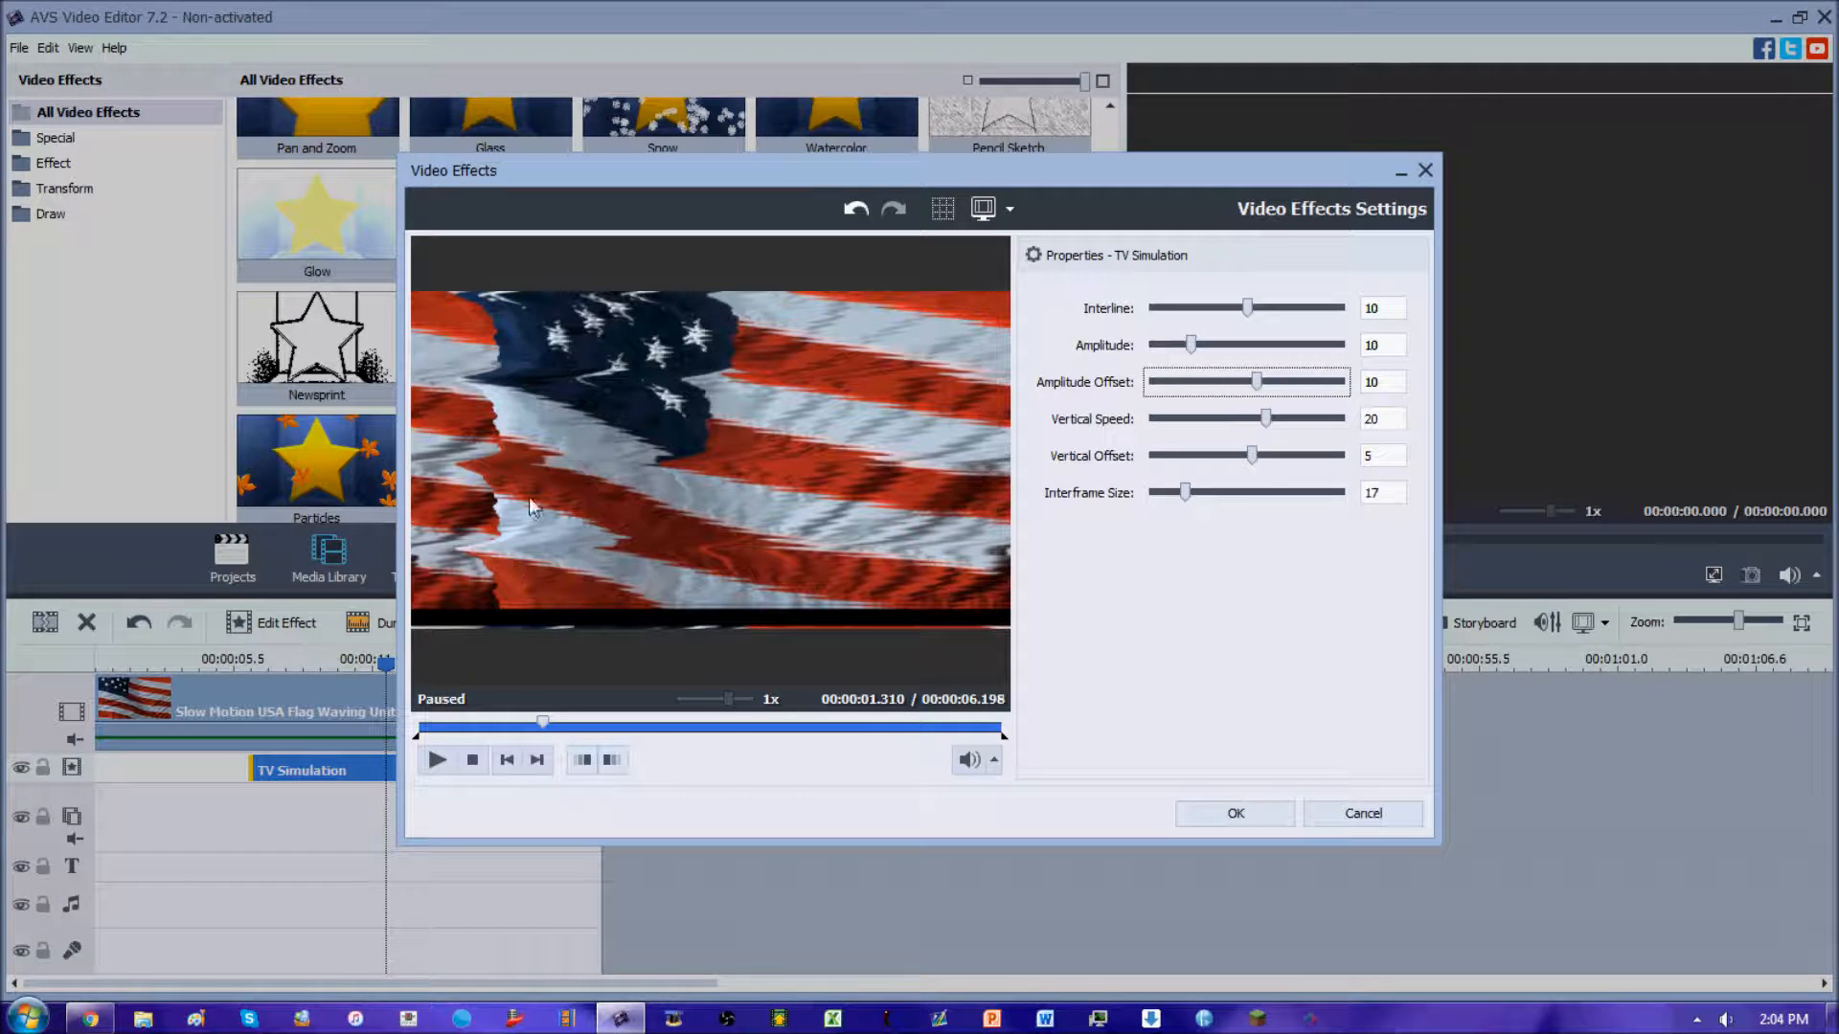
mouse_move(1283, 448)
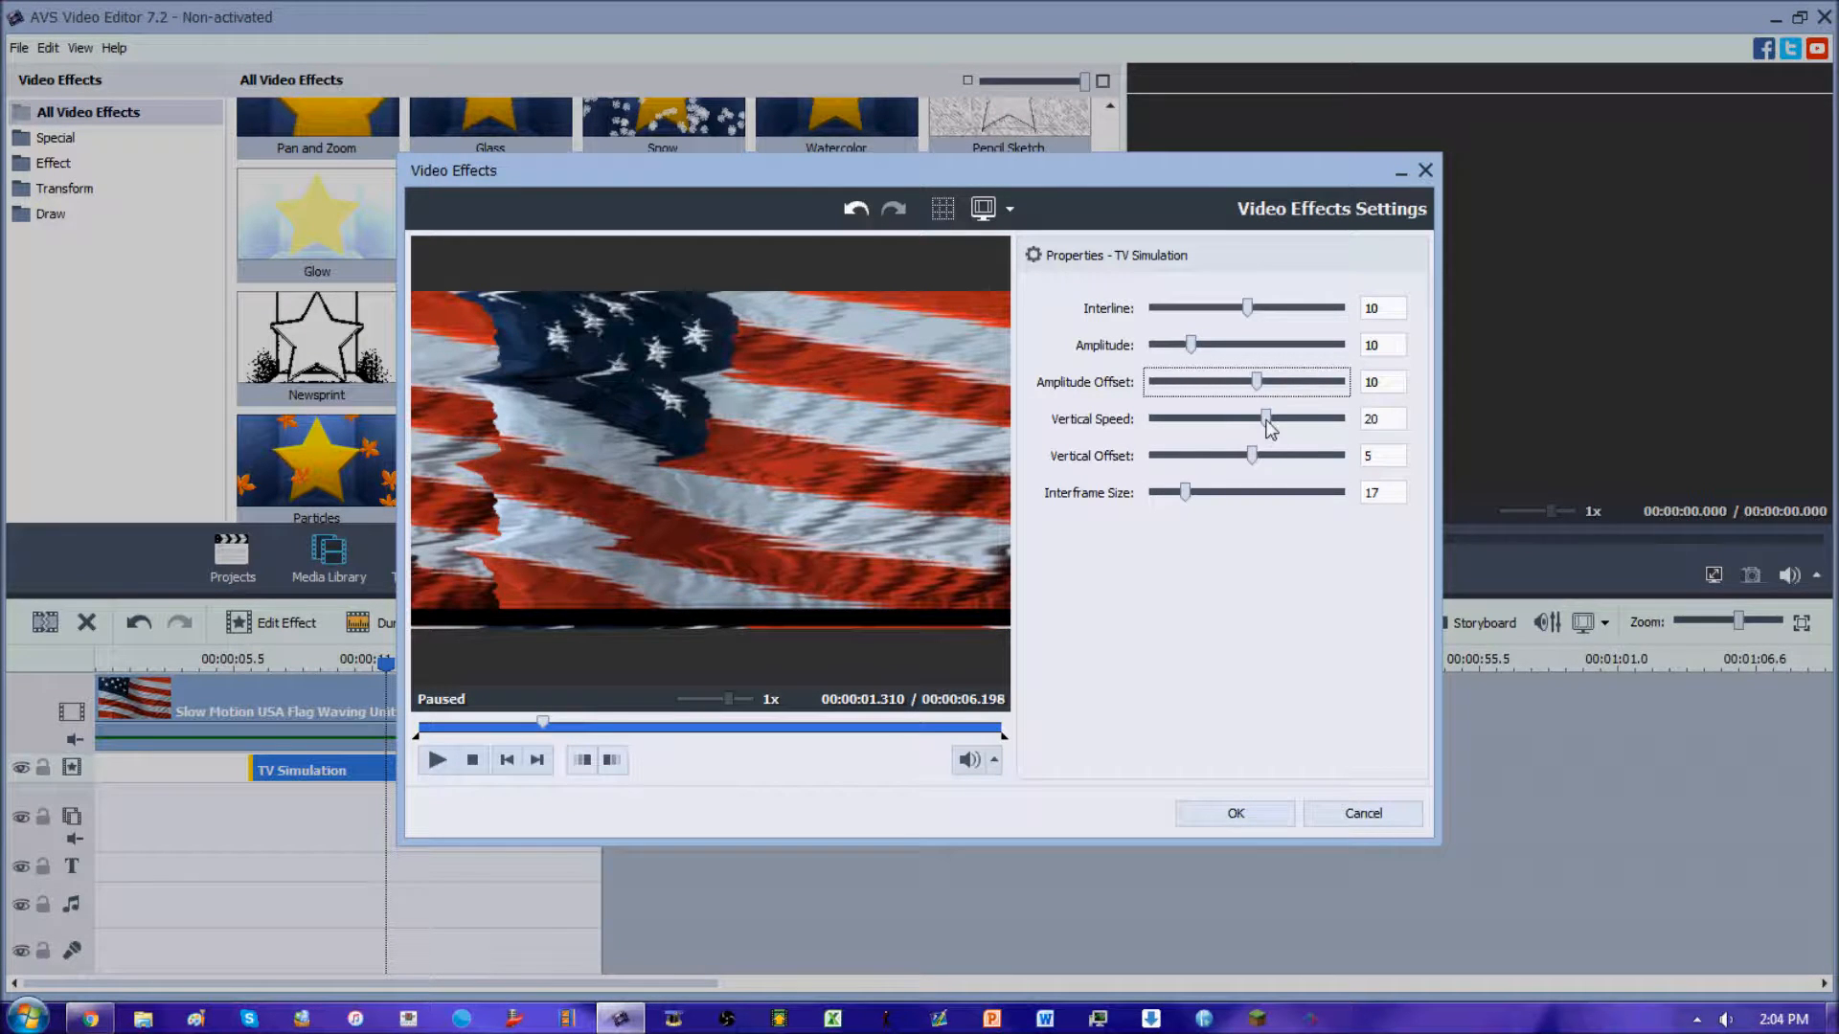
left_click_drag(1266, 420, 1277, 419)
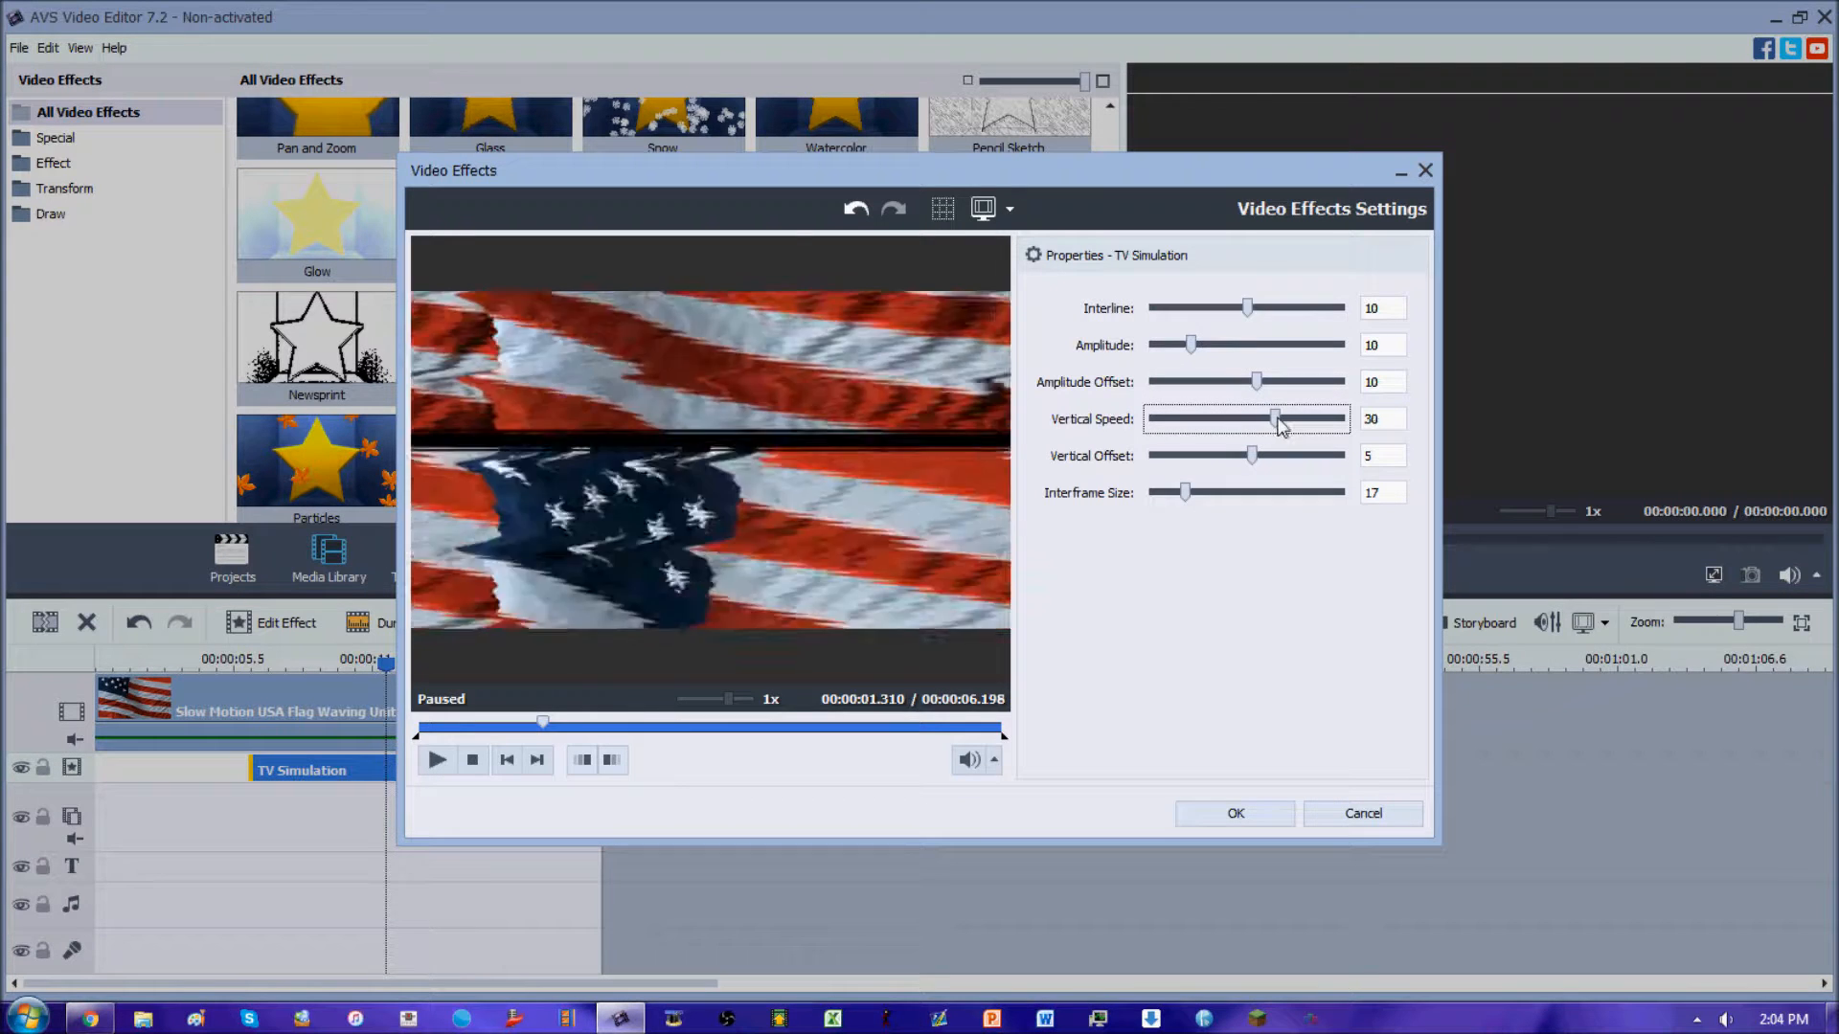
left_click_drag(1276, 420, 1293, 420)
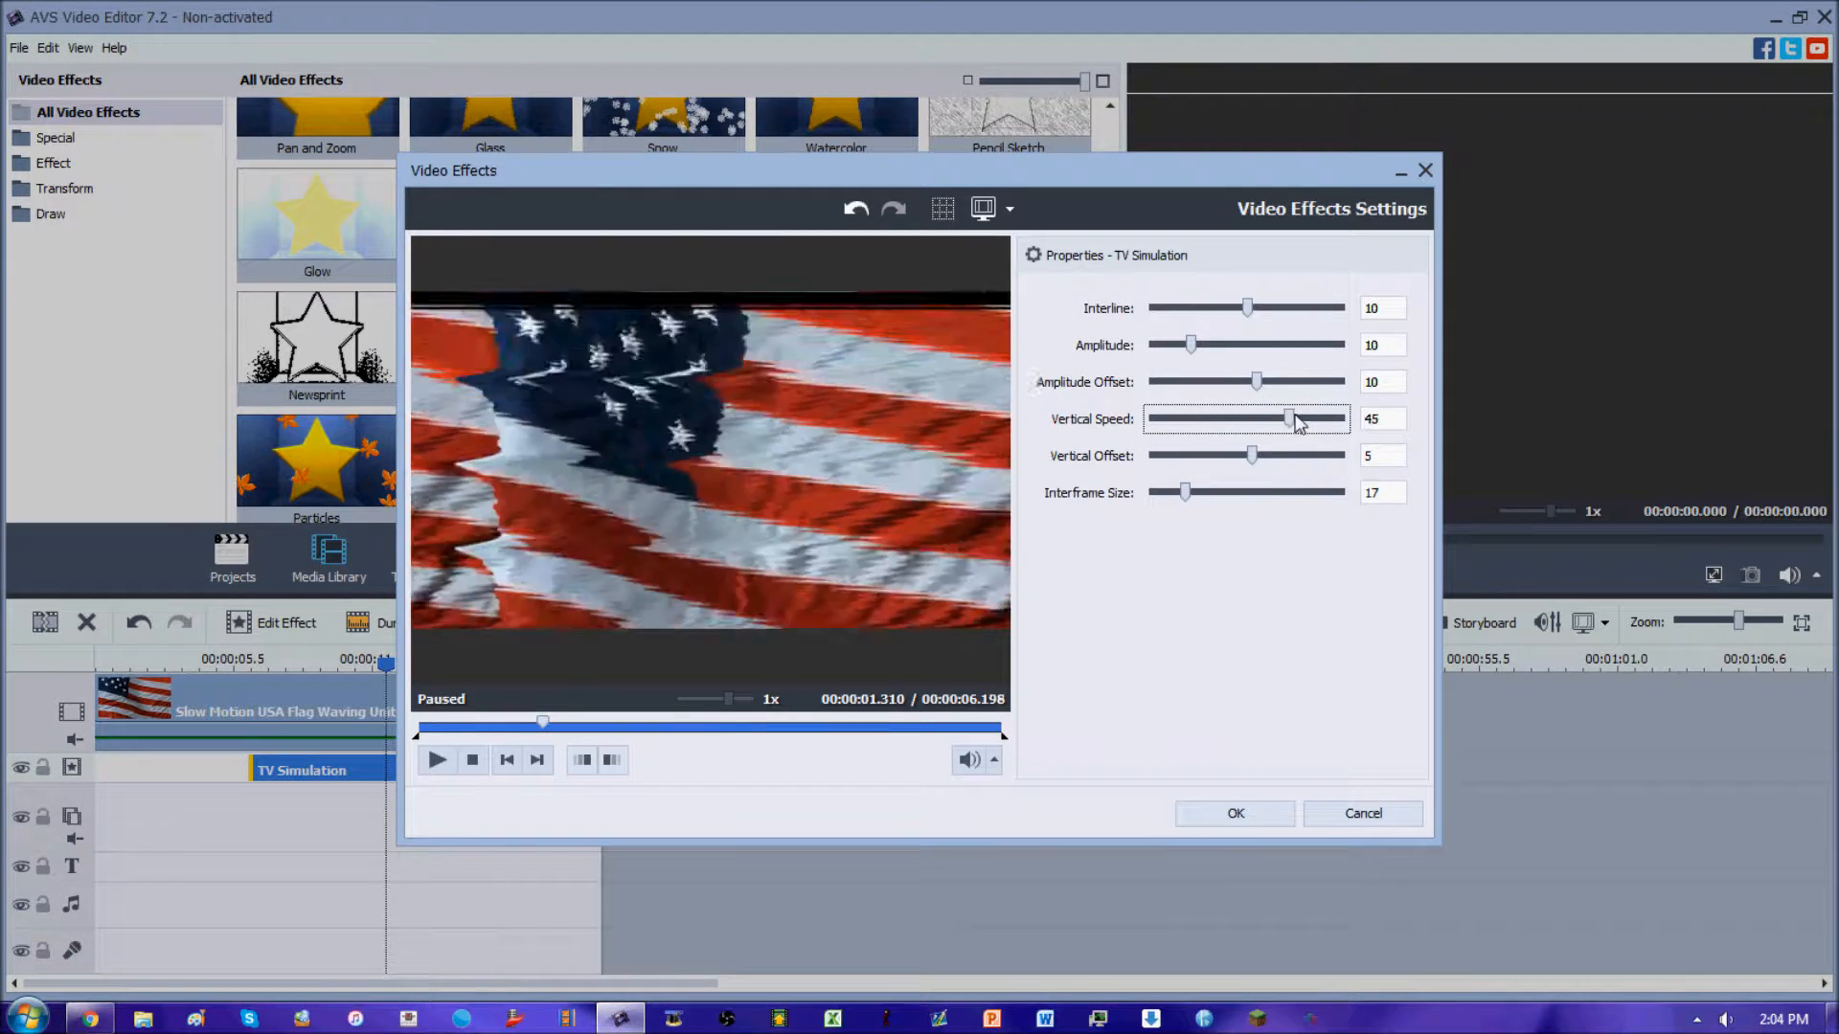
left_click_drag(1289, 419, 1149, 420)
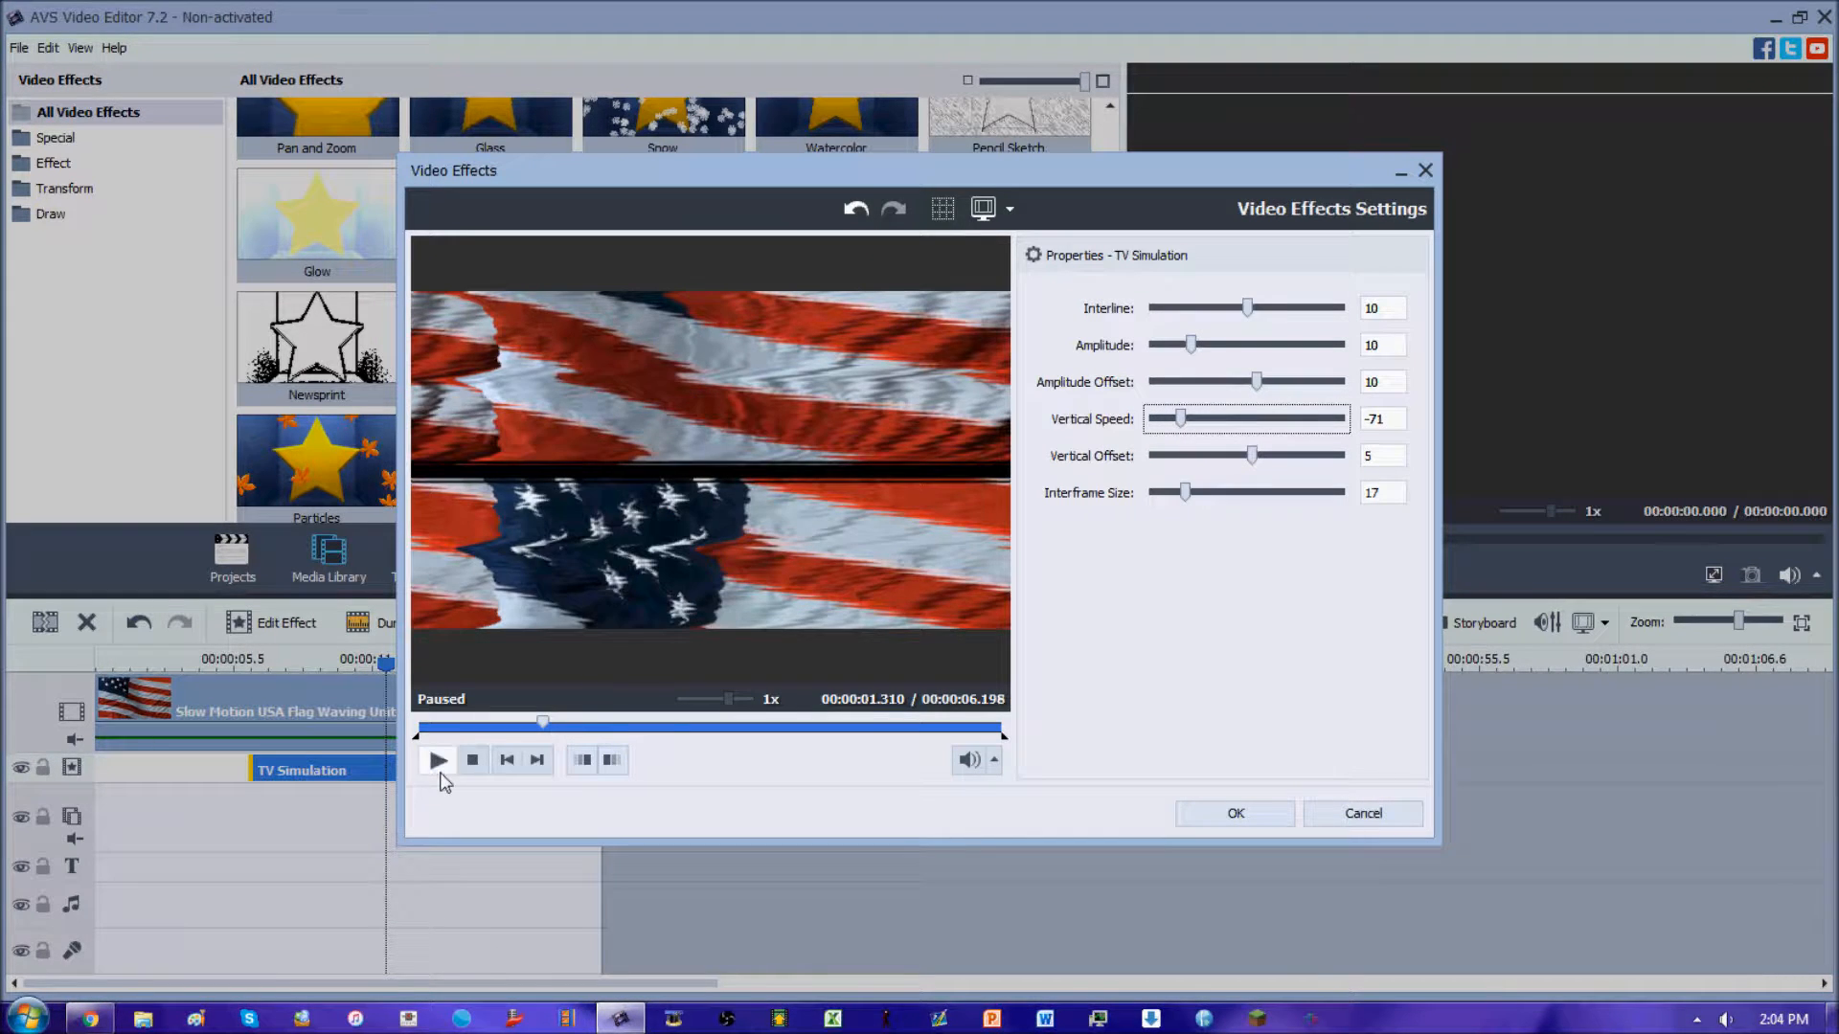
left_click(437, 760)
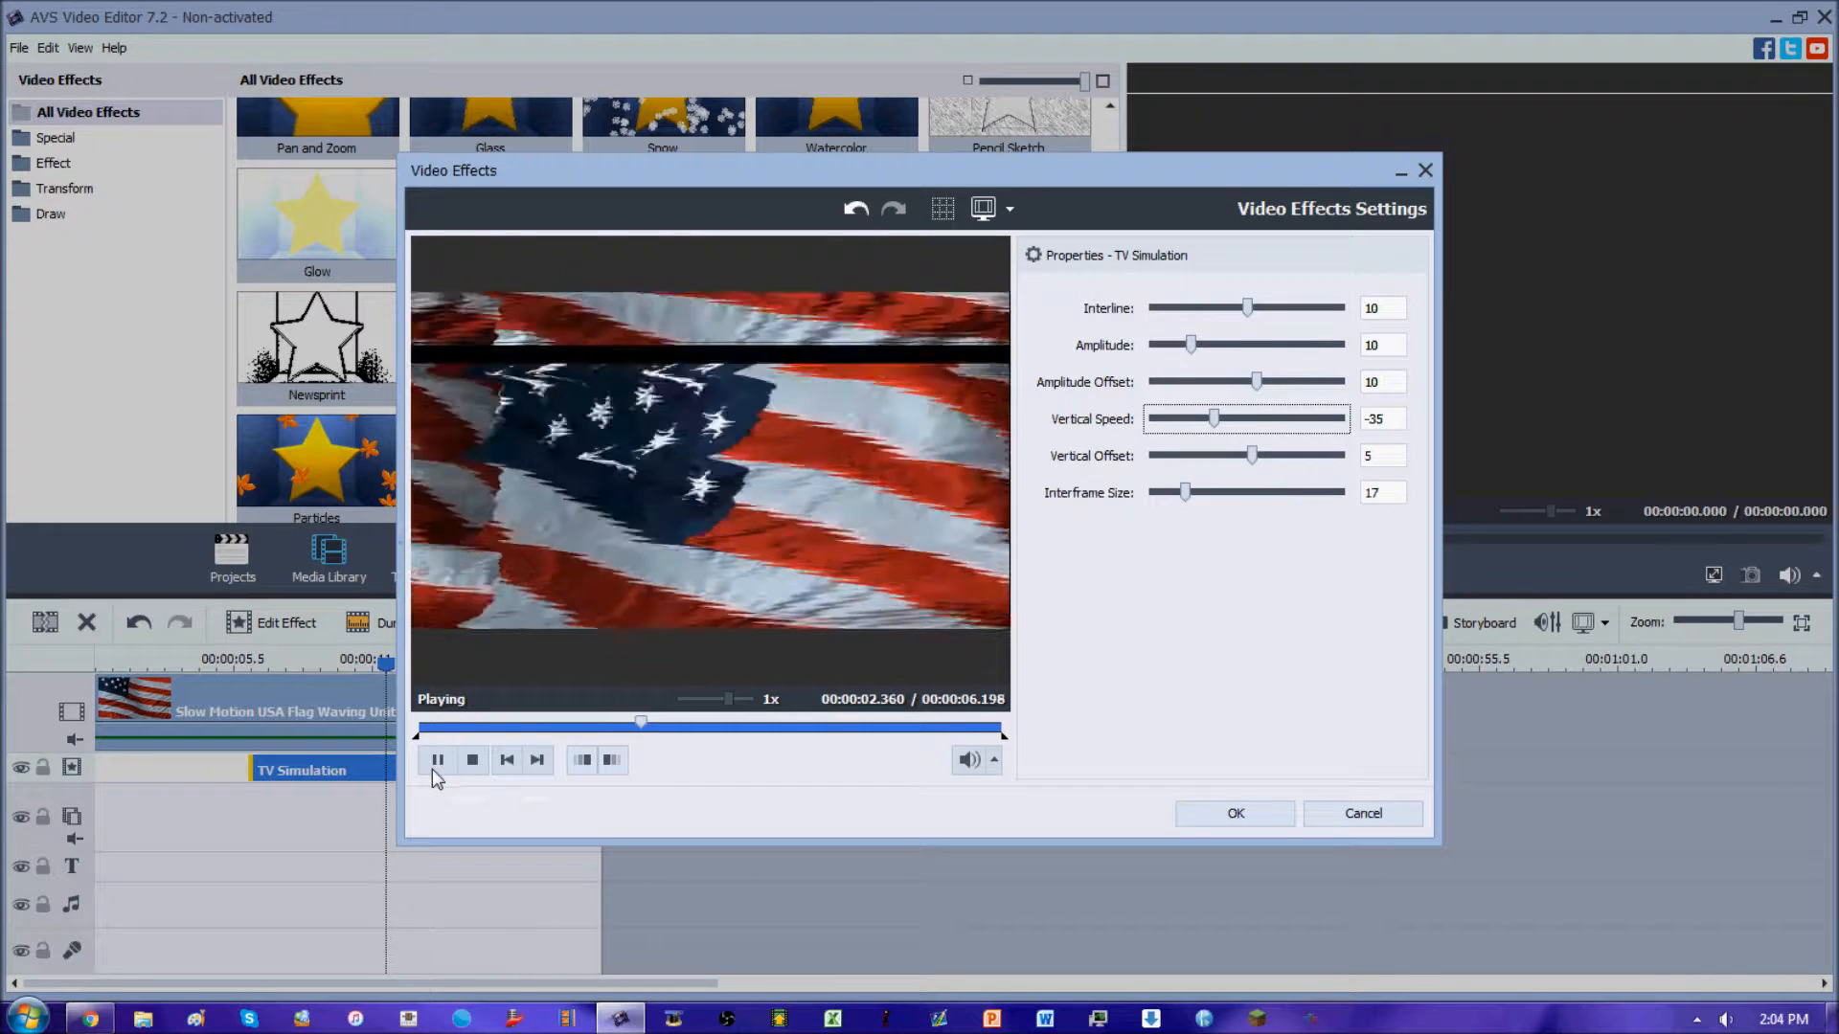
left_click(437, 761)
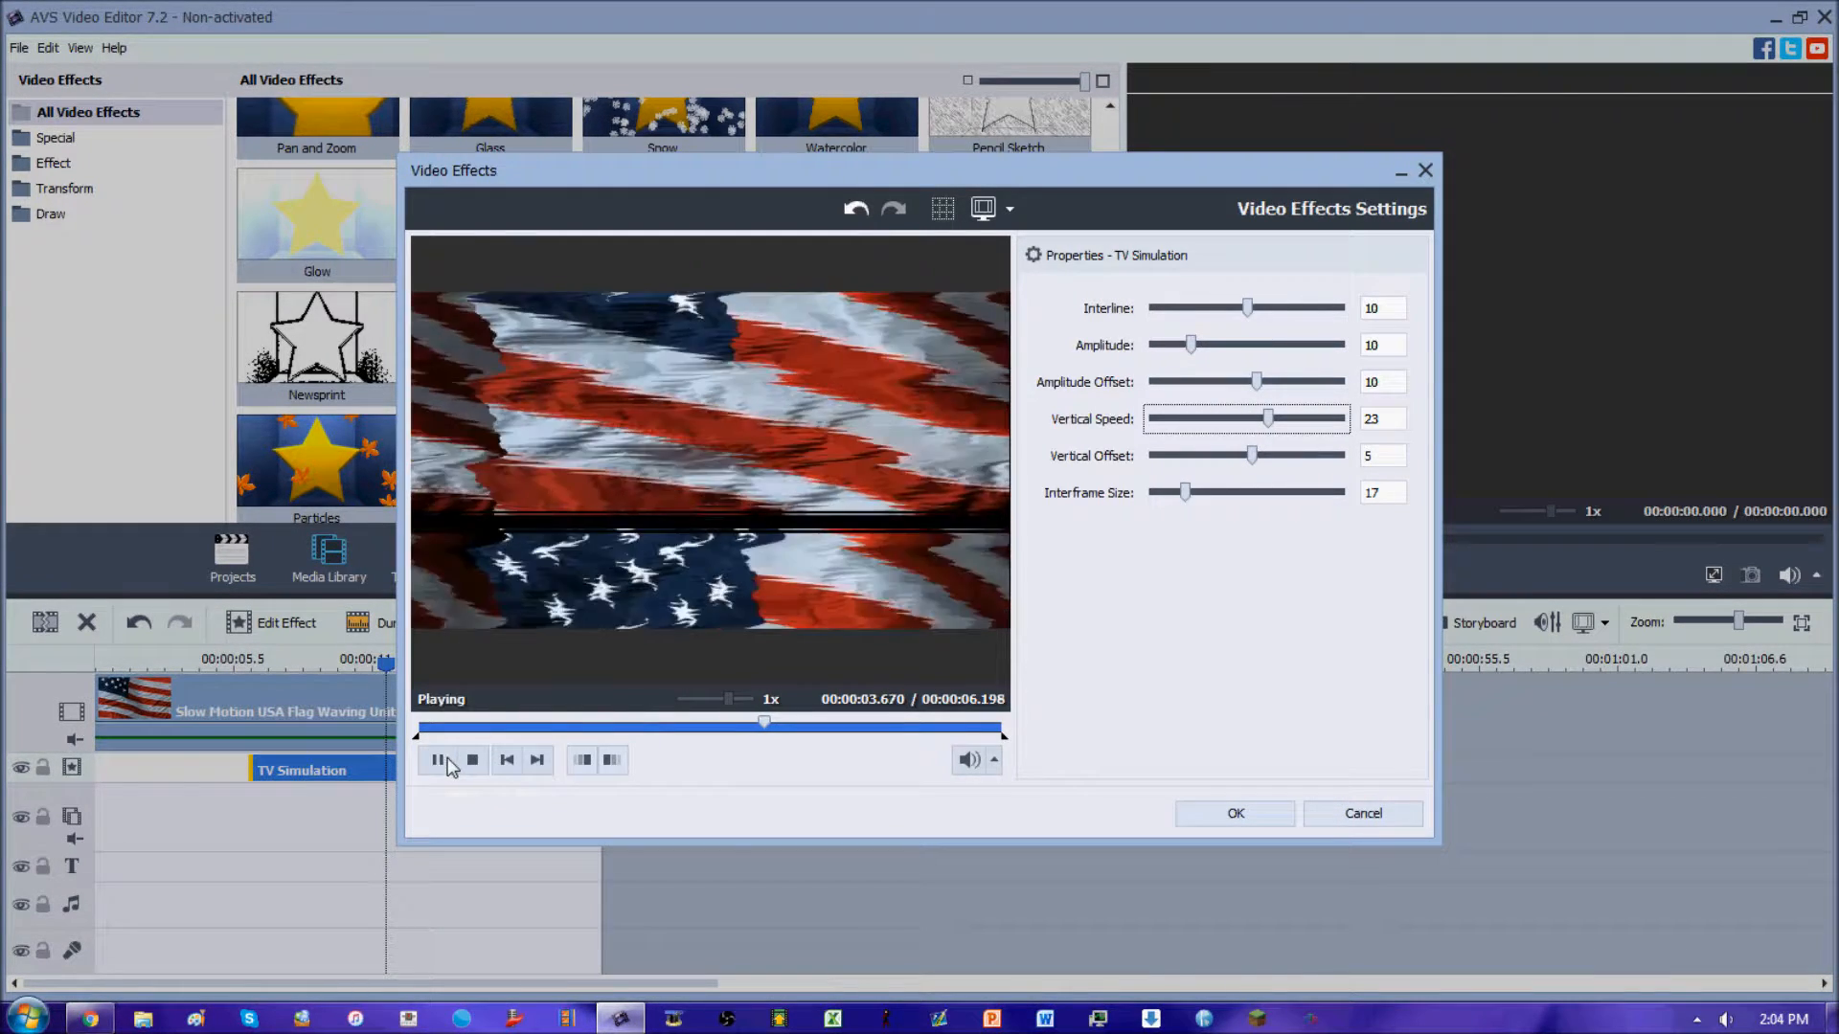
left_click_drag(1266, 420, 1345, 419)
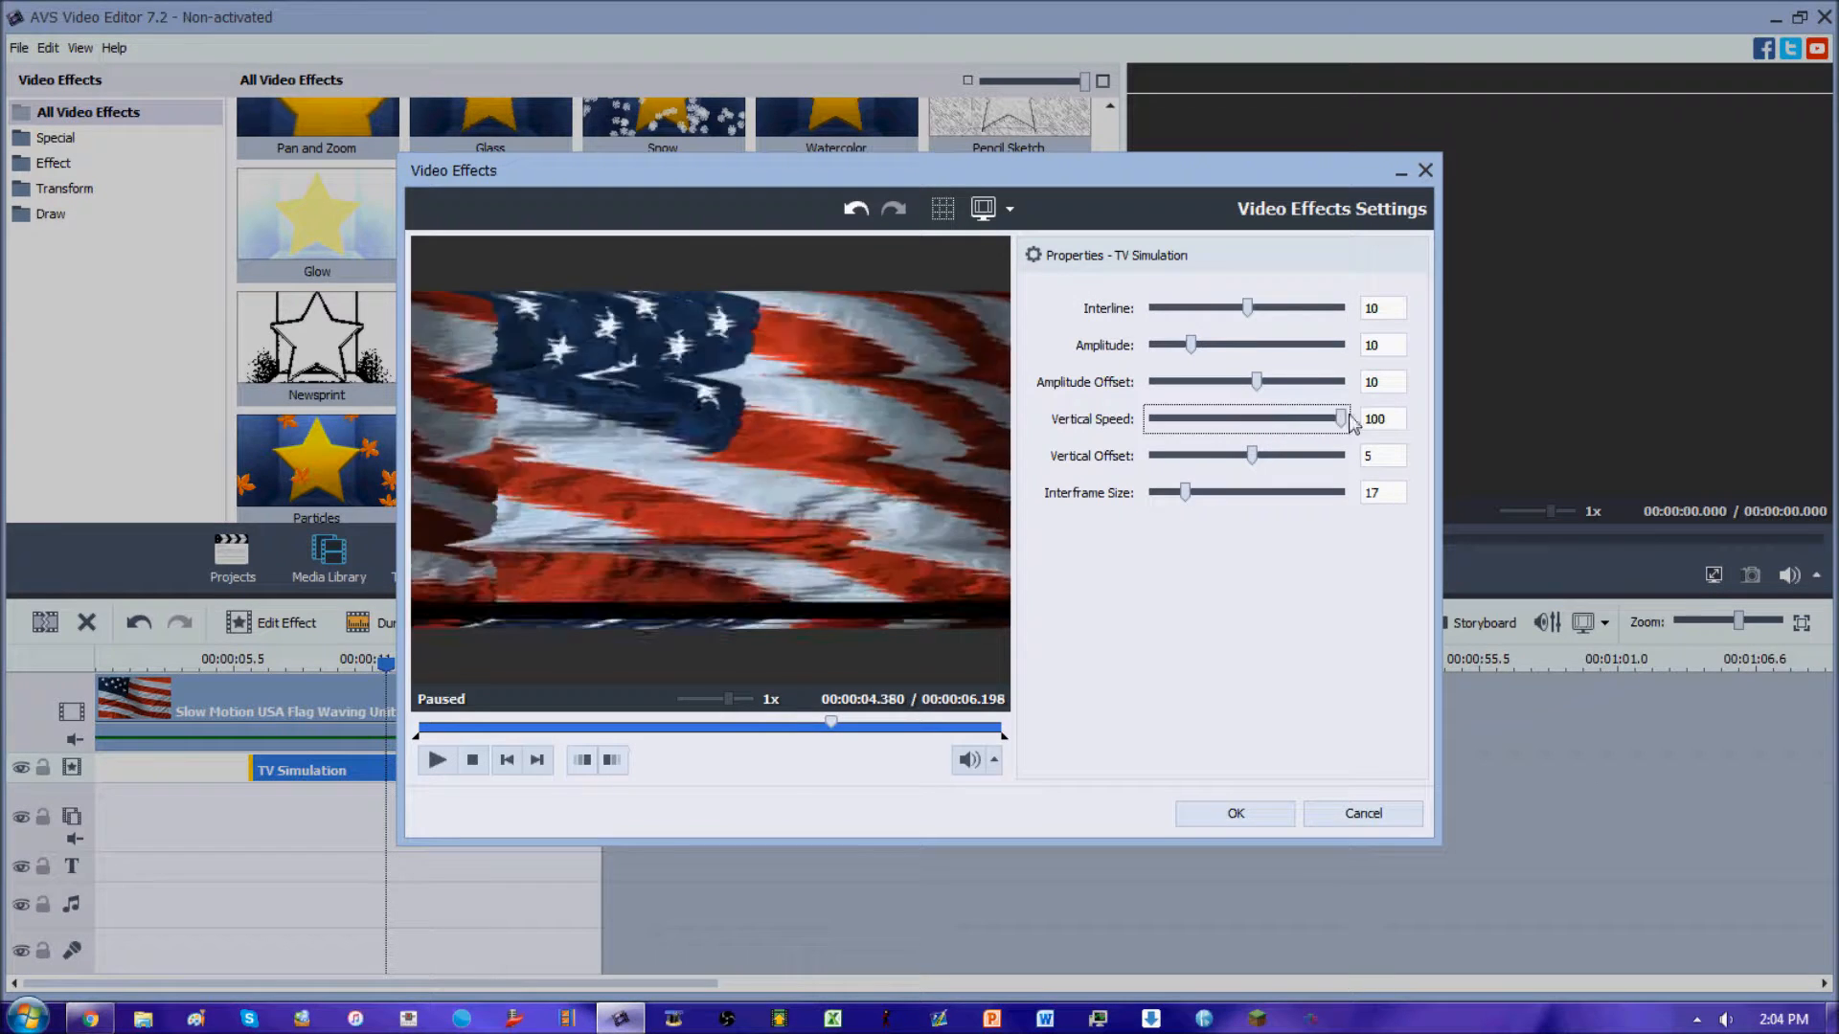
left_click(435, 759)
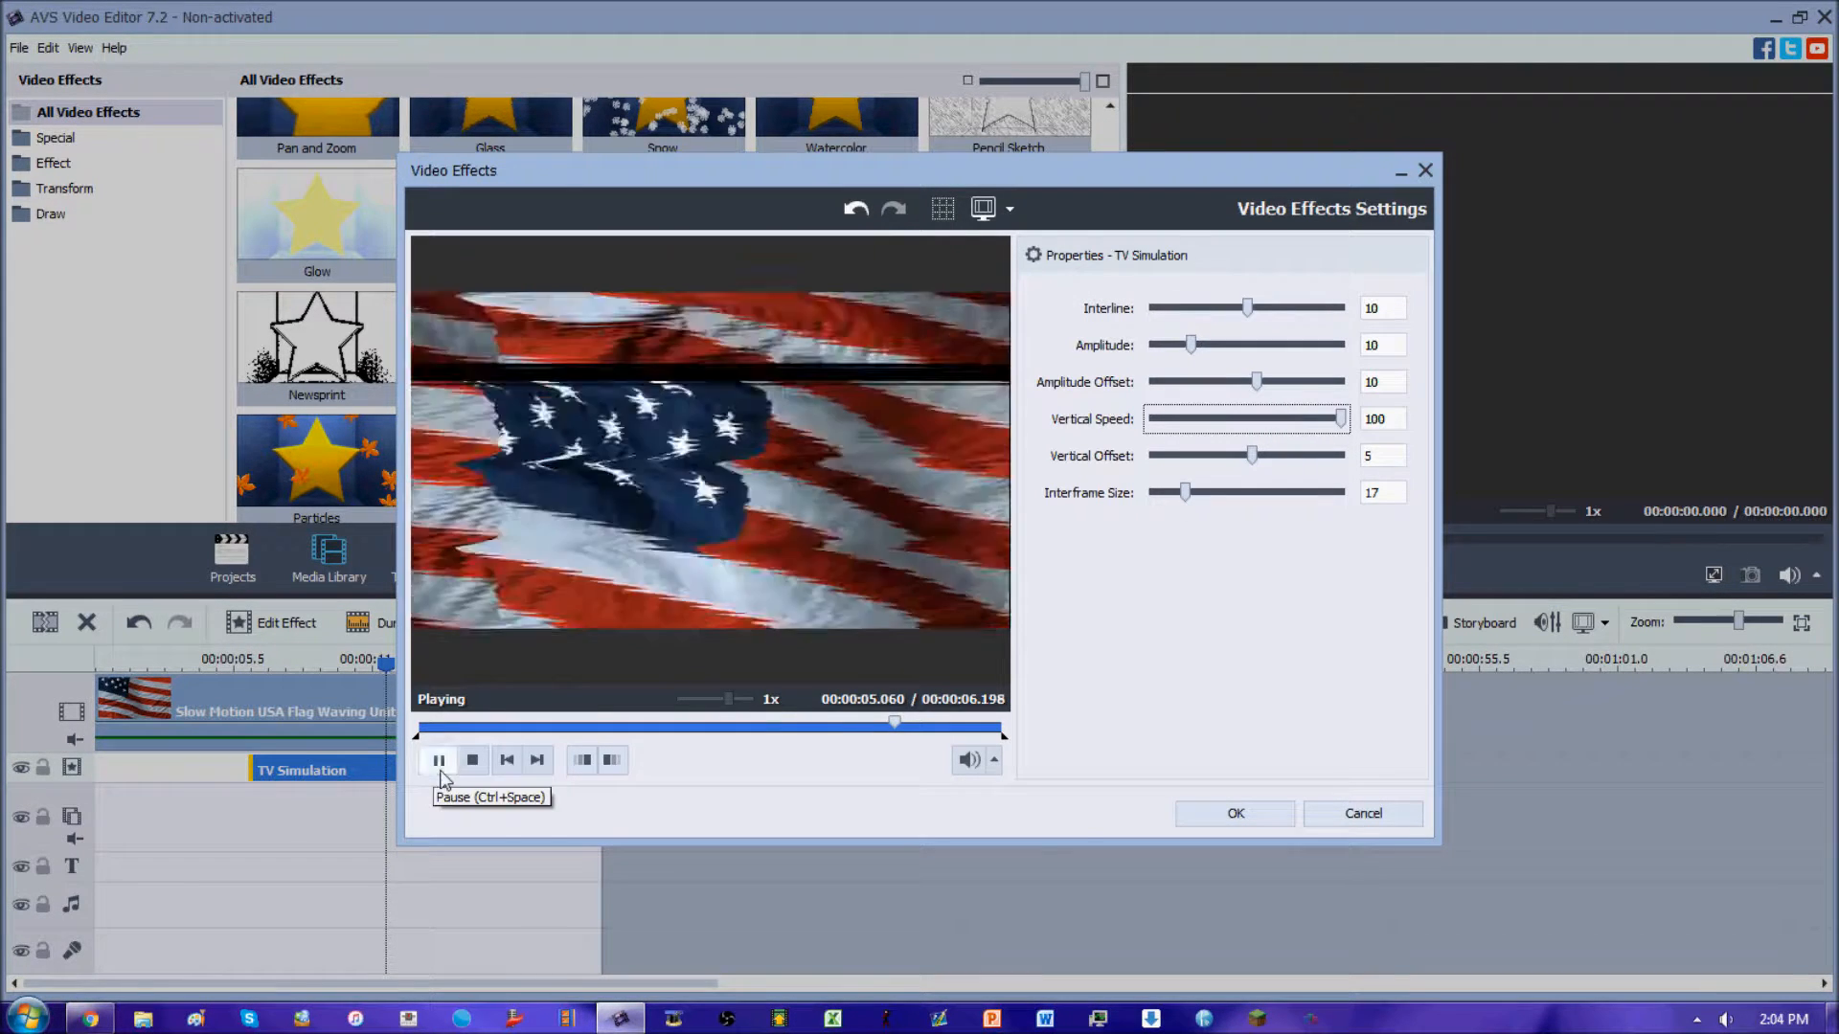
left_click_drag(1341, 419, 1256, 420)
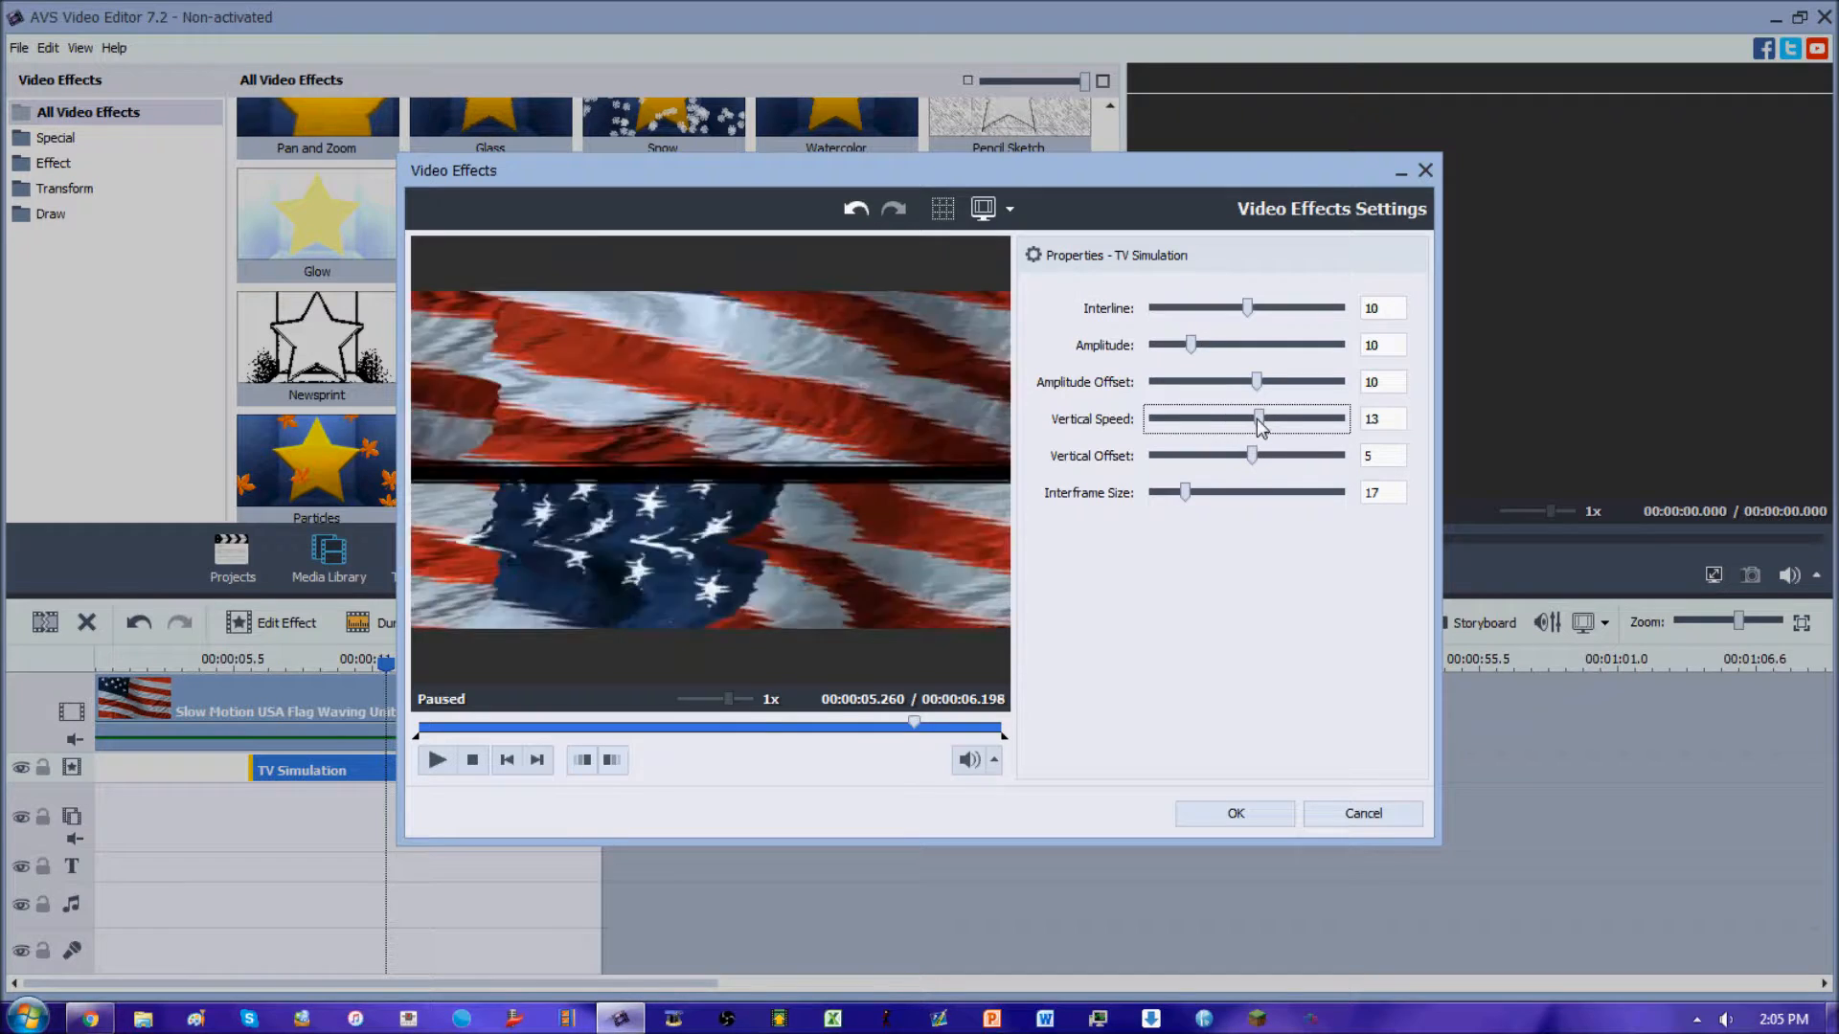
left_click_drag(1259, 420, 1253, 419)
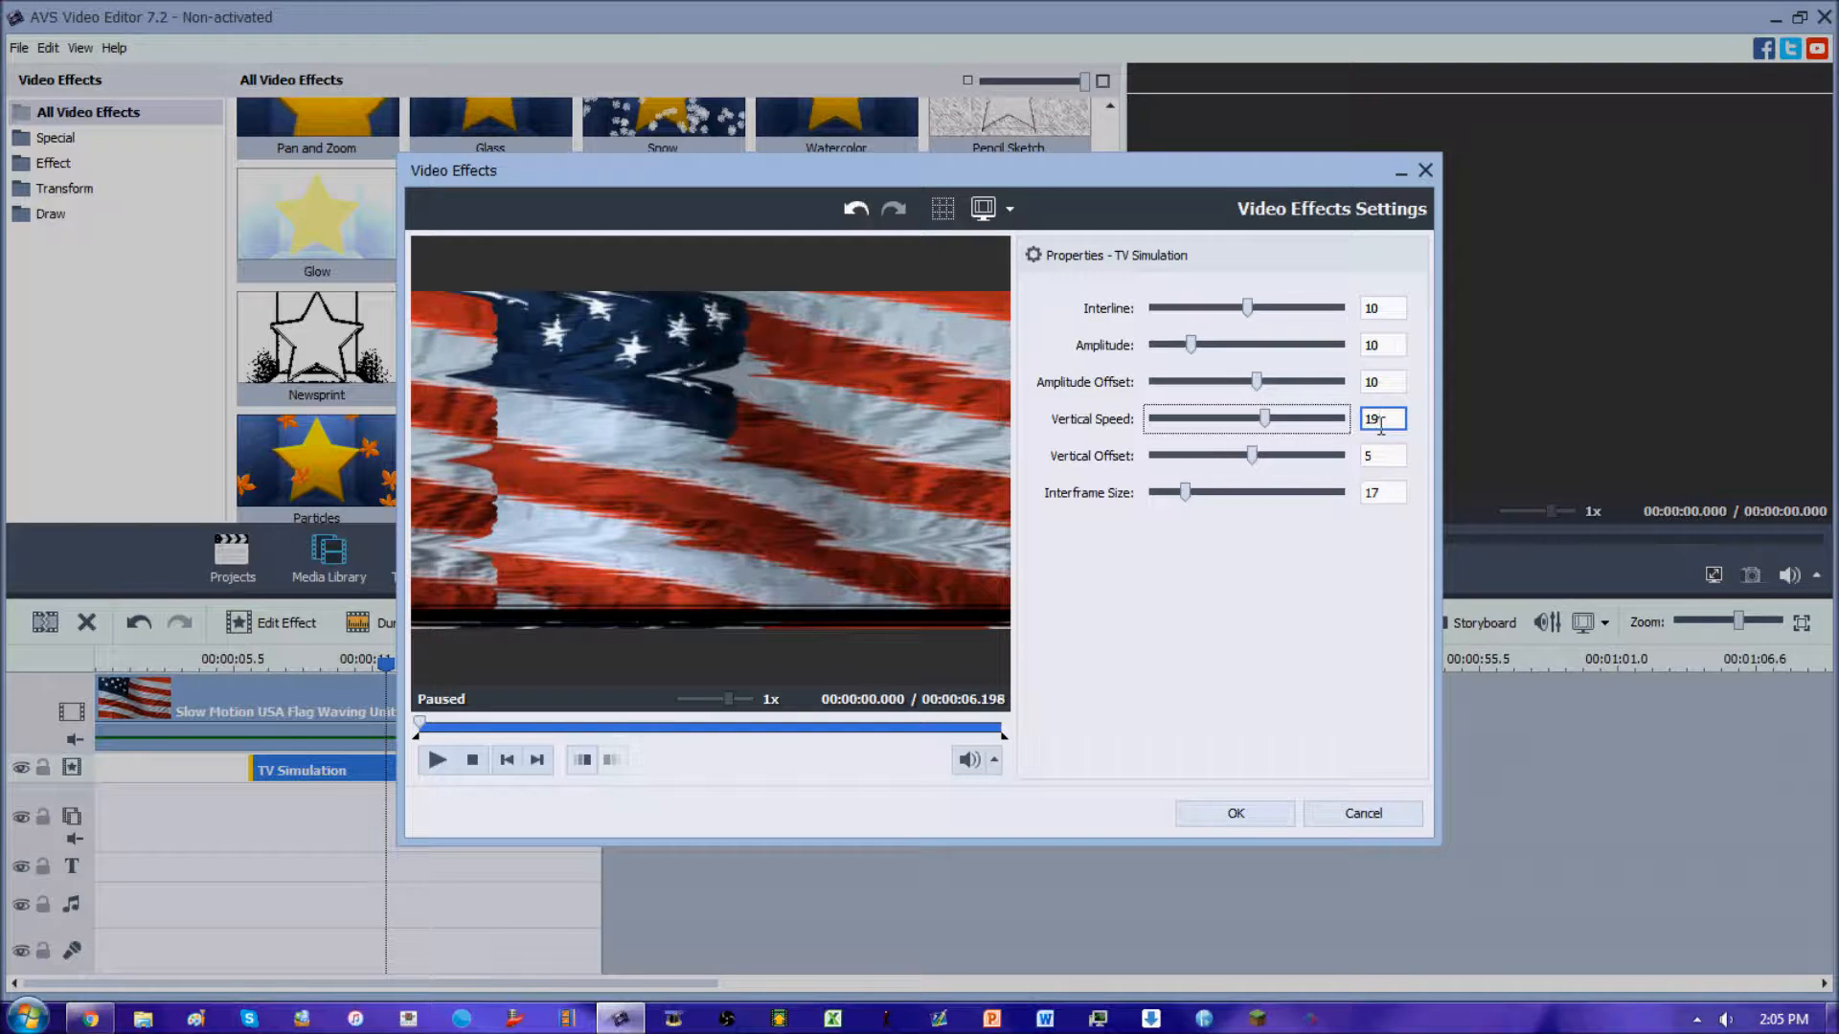
type("20")
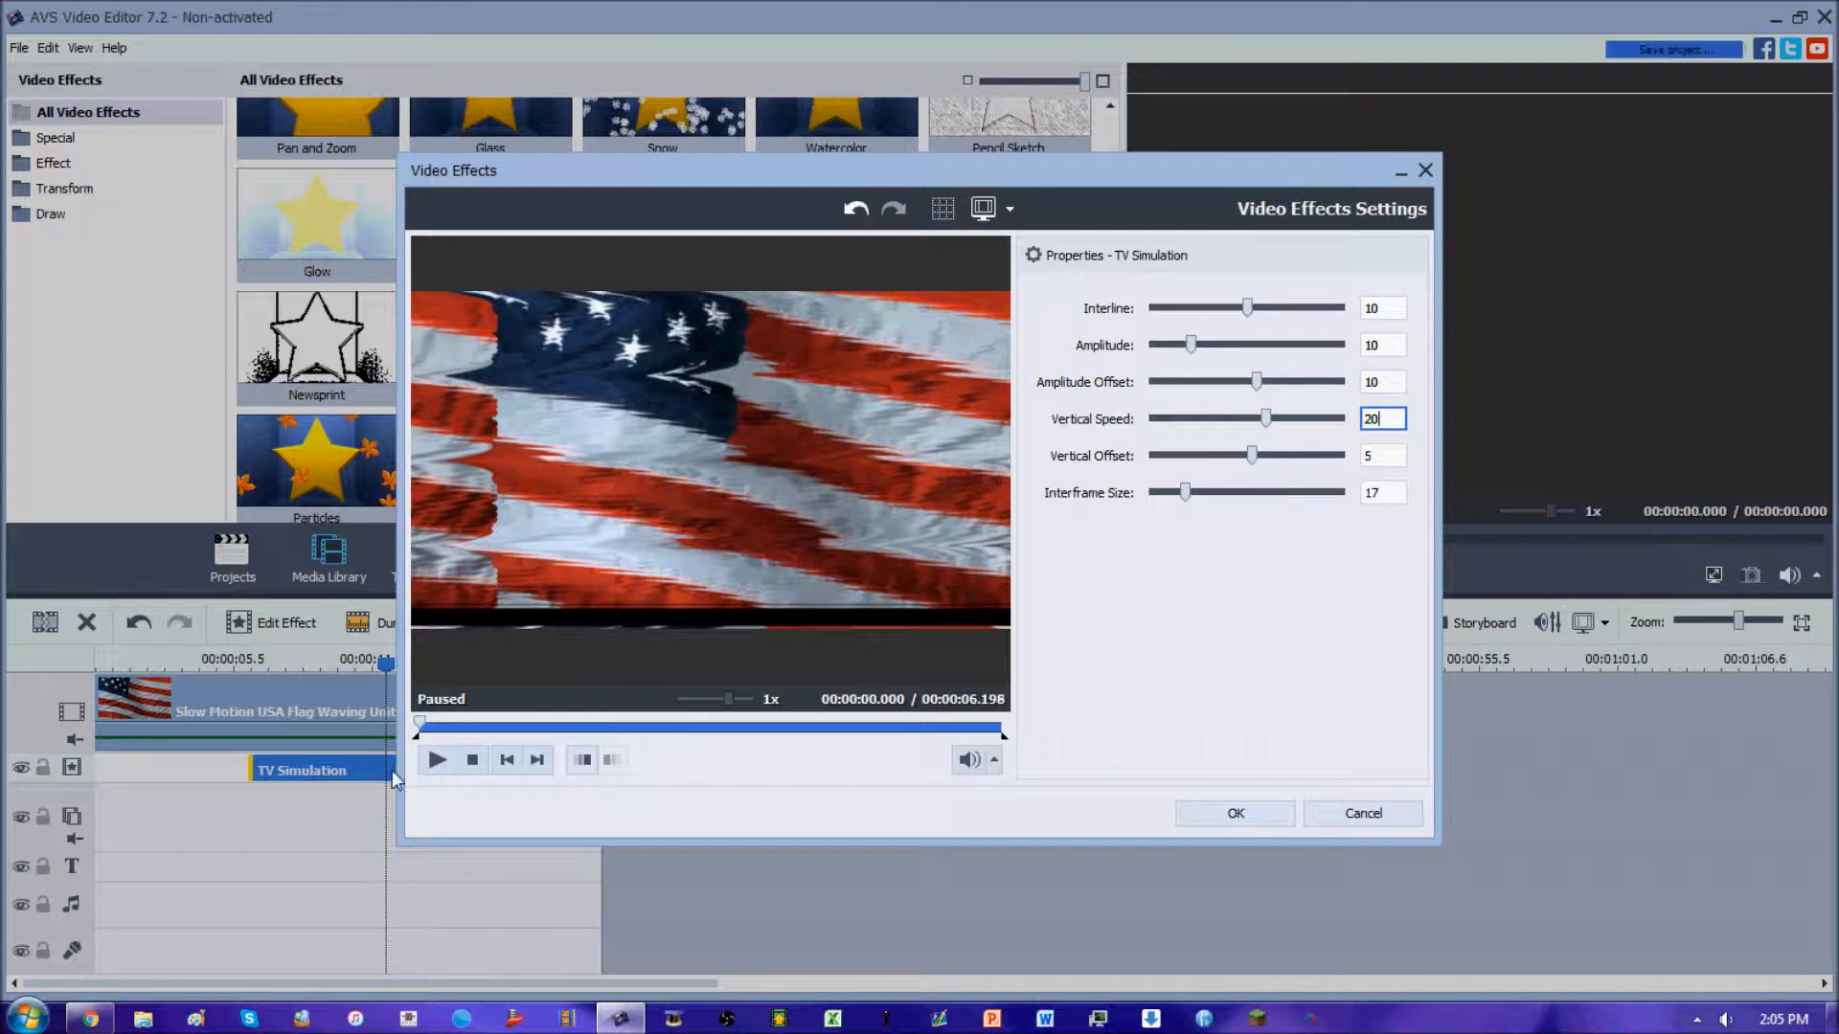
left_click(437, 761)
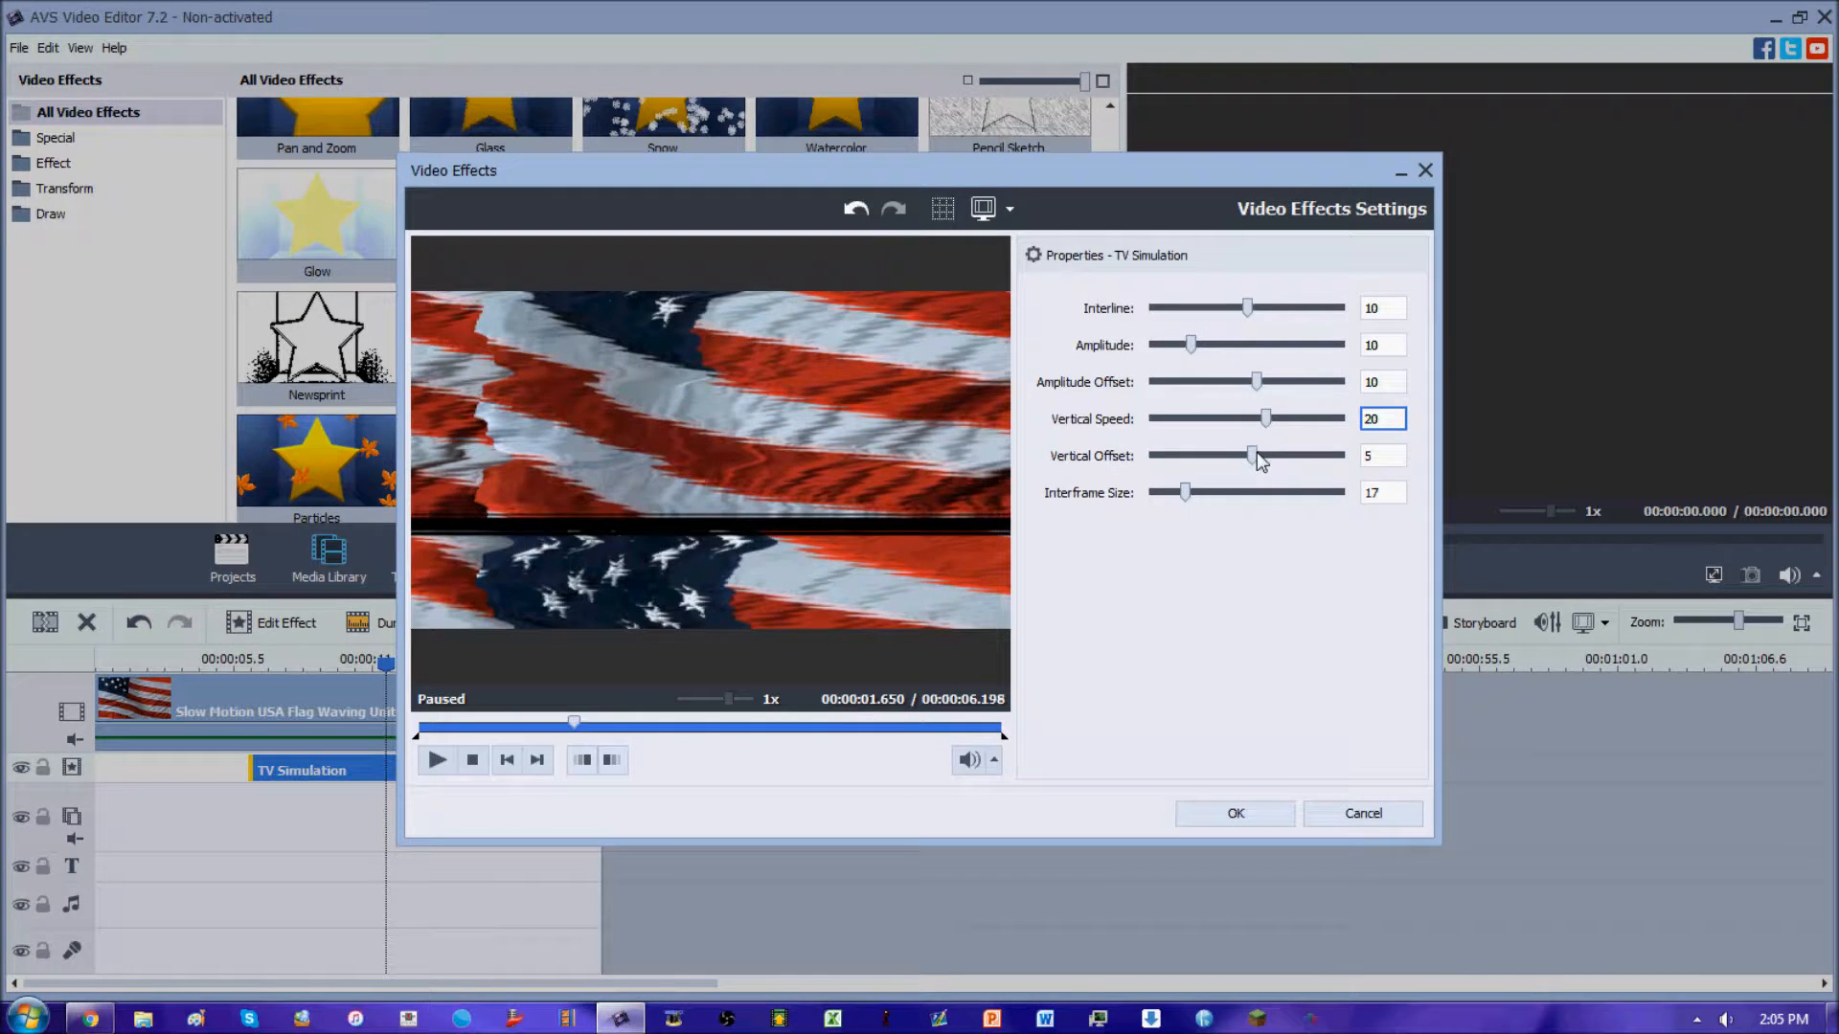
left_click_drag(1254, 455, 1184, 456)
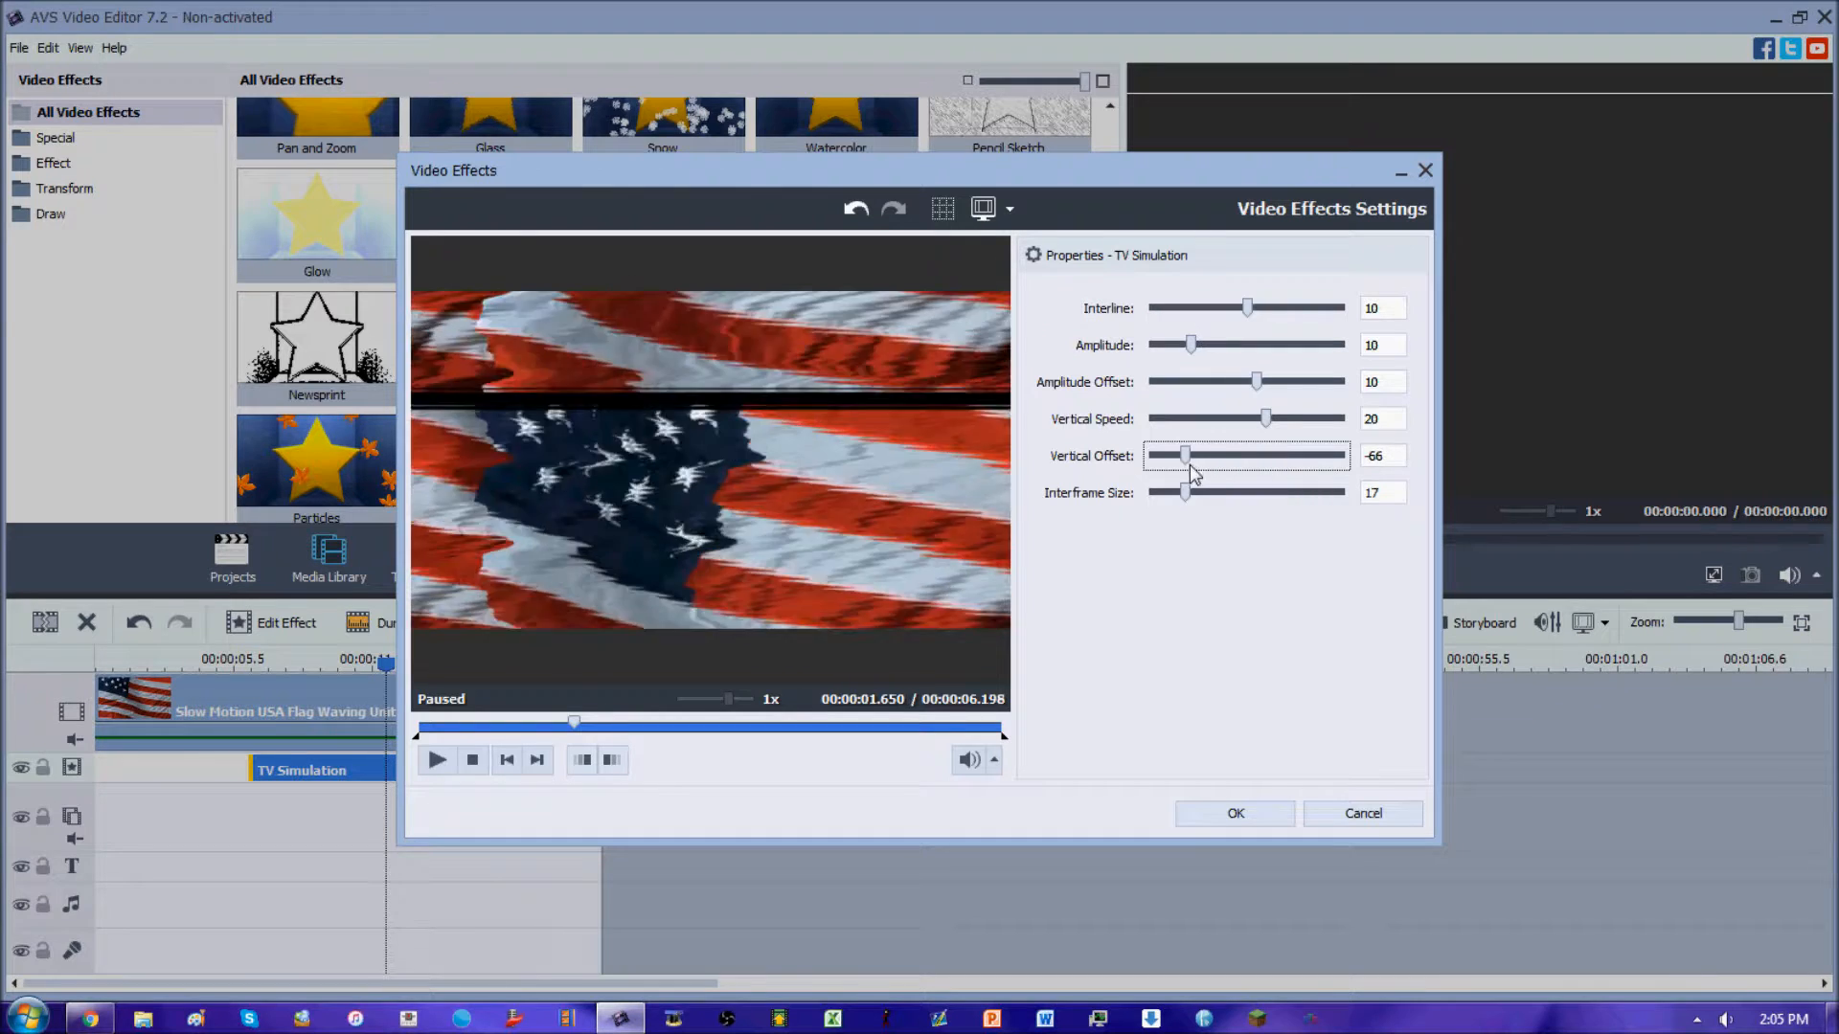
Set Vertical Offset to 10.
left_click_drag(1182, 456, 1298, 456)
type("10")
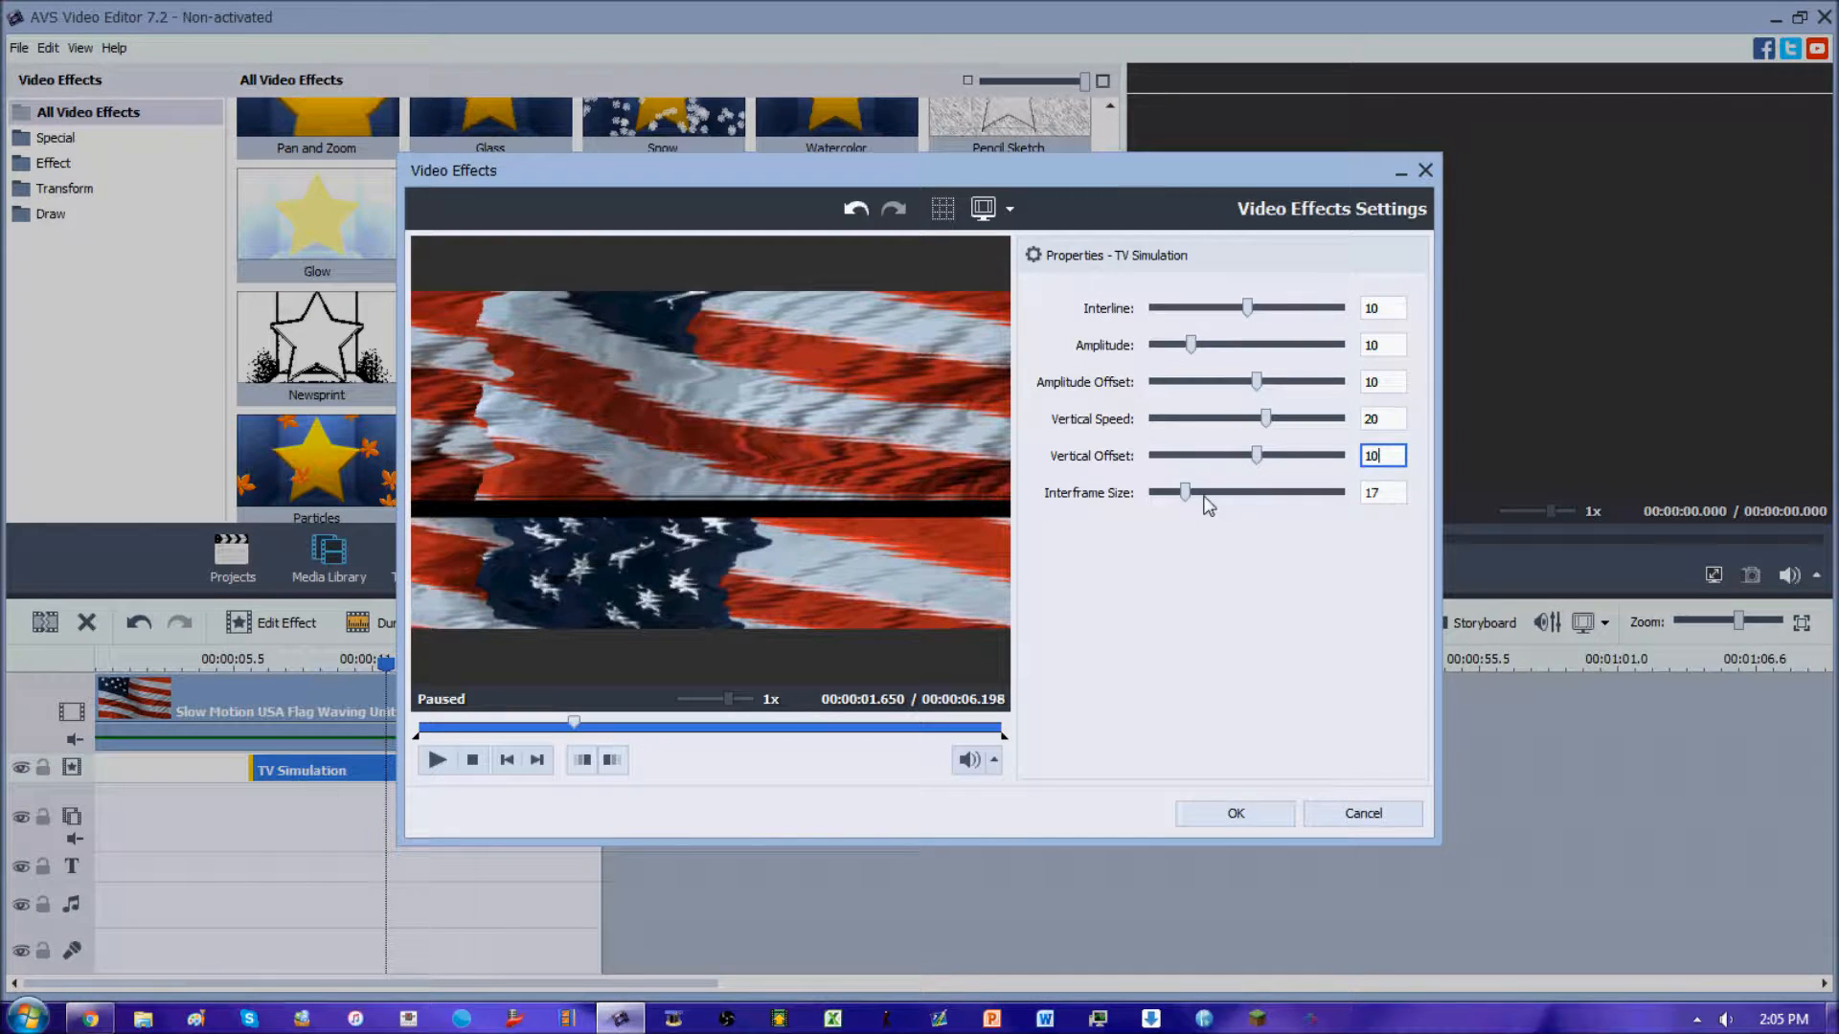
Sweep Interframe Size through 0, 10, 86, 88, 40, 52 and back to 0, then preview.
left_click_drag(1184, 493, 1150, 493)
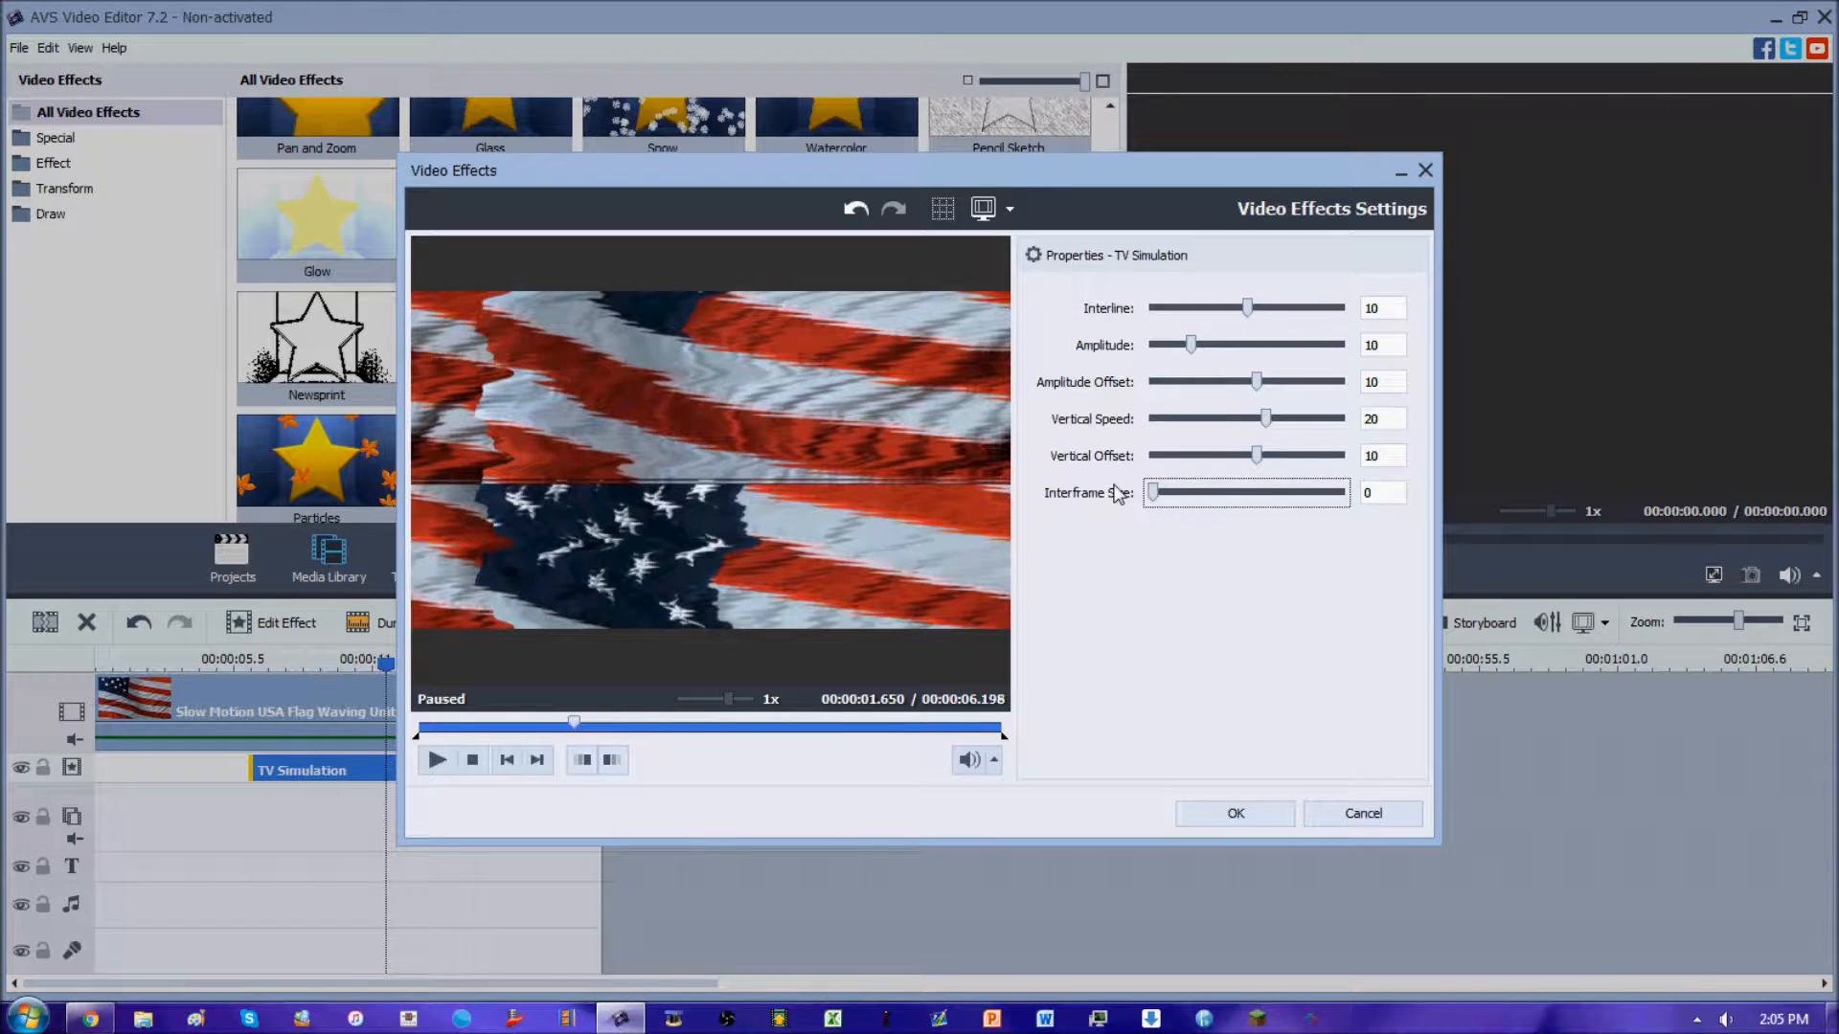
left_click_drag(1151, 492, 1173, 492)
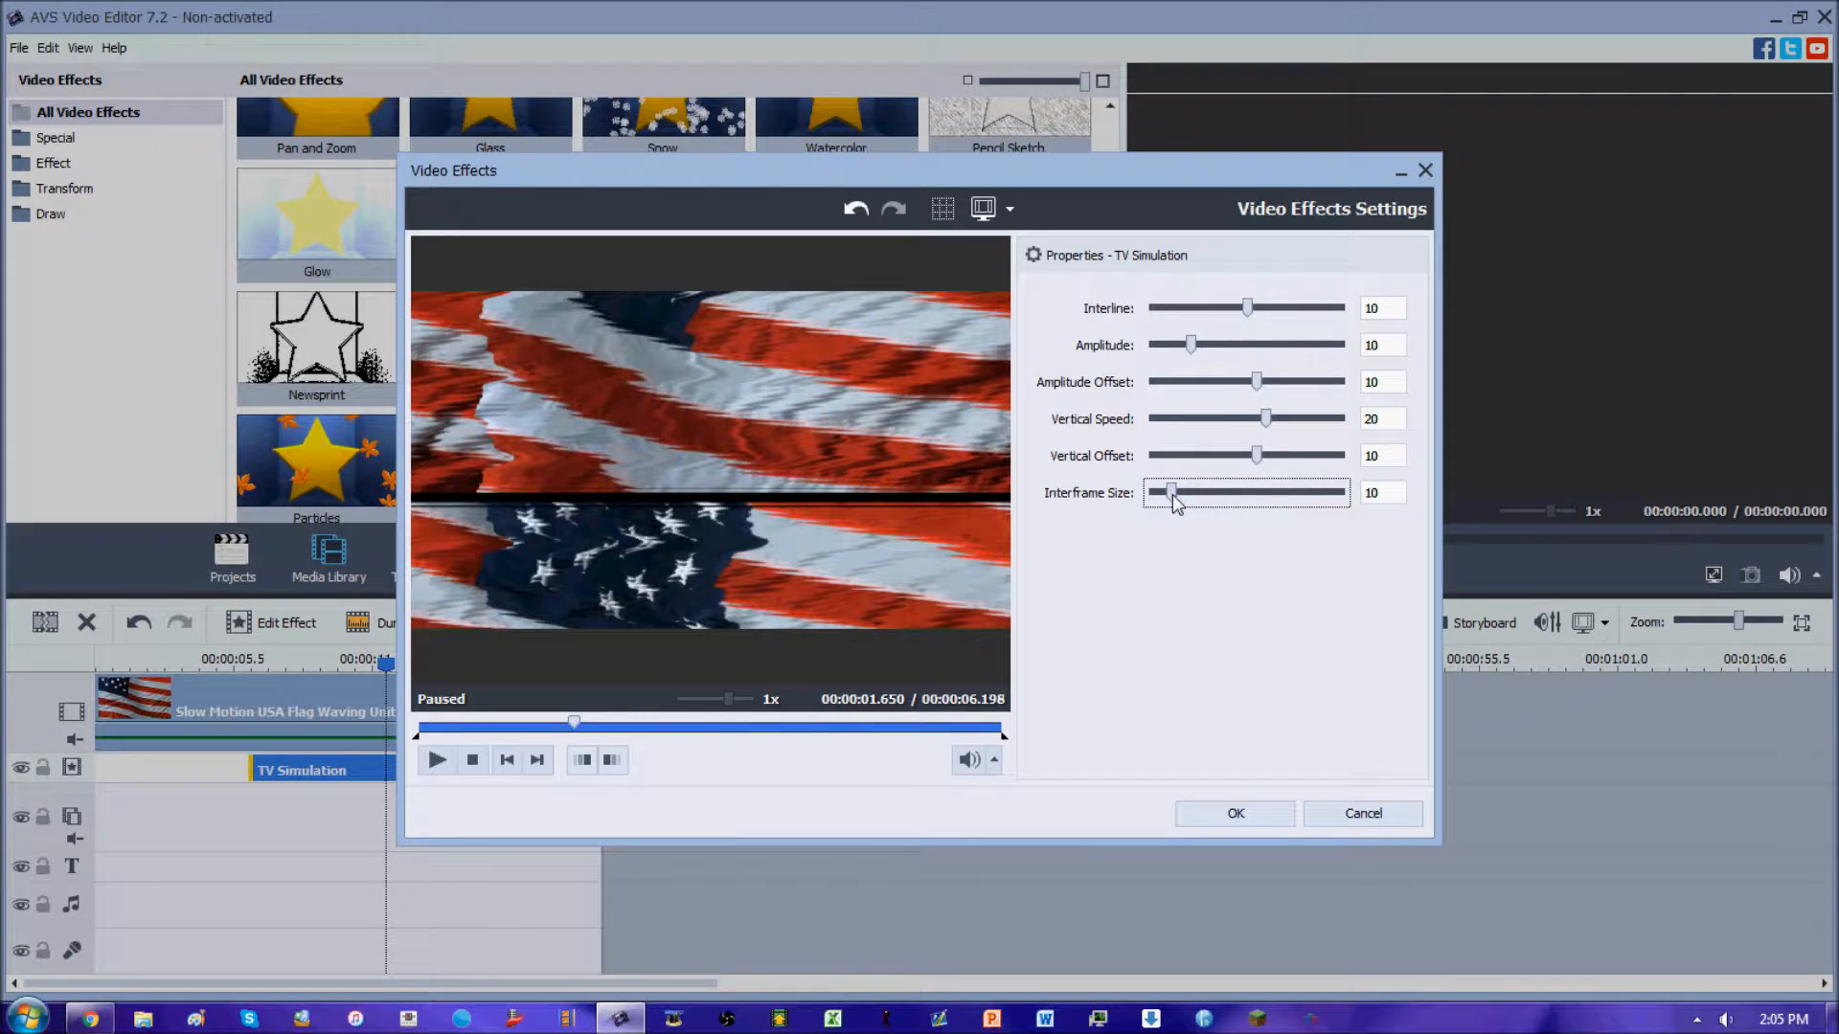
left_click_drag(1166, 493, 1314, 493)
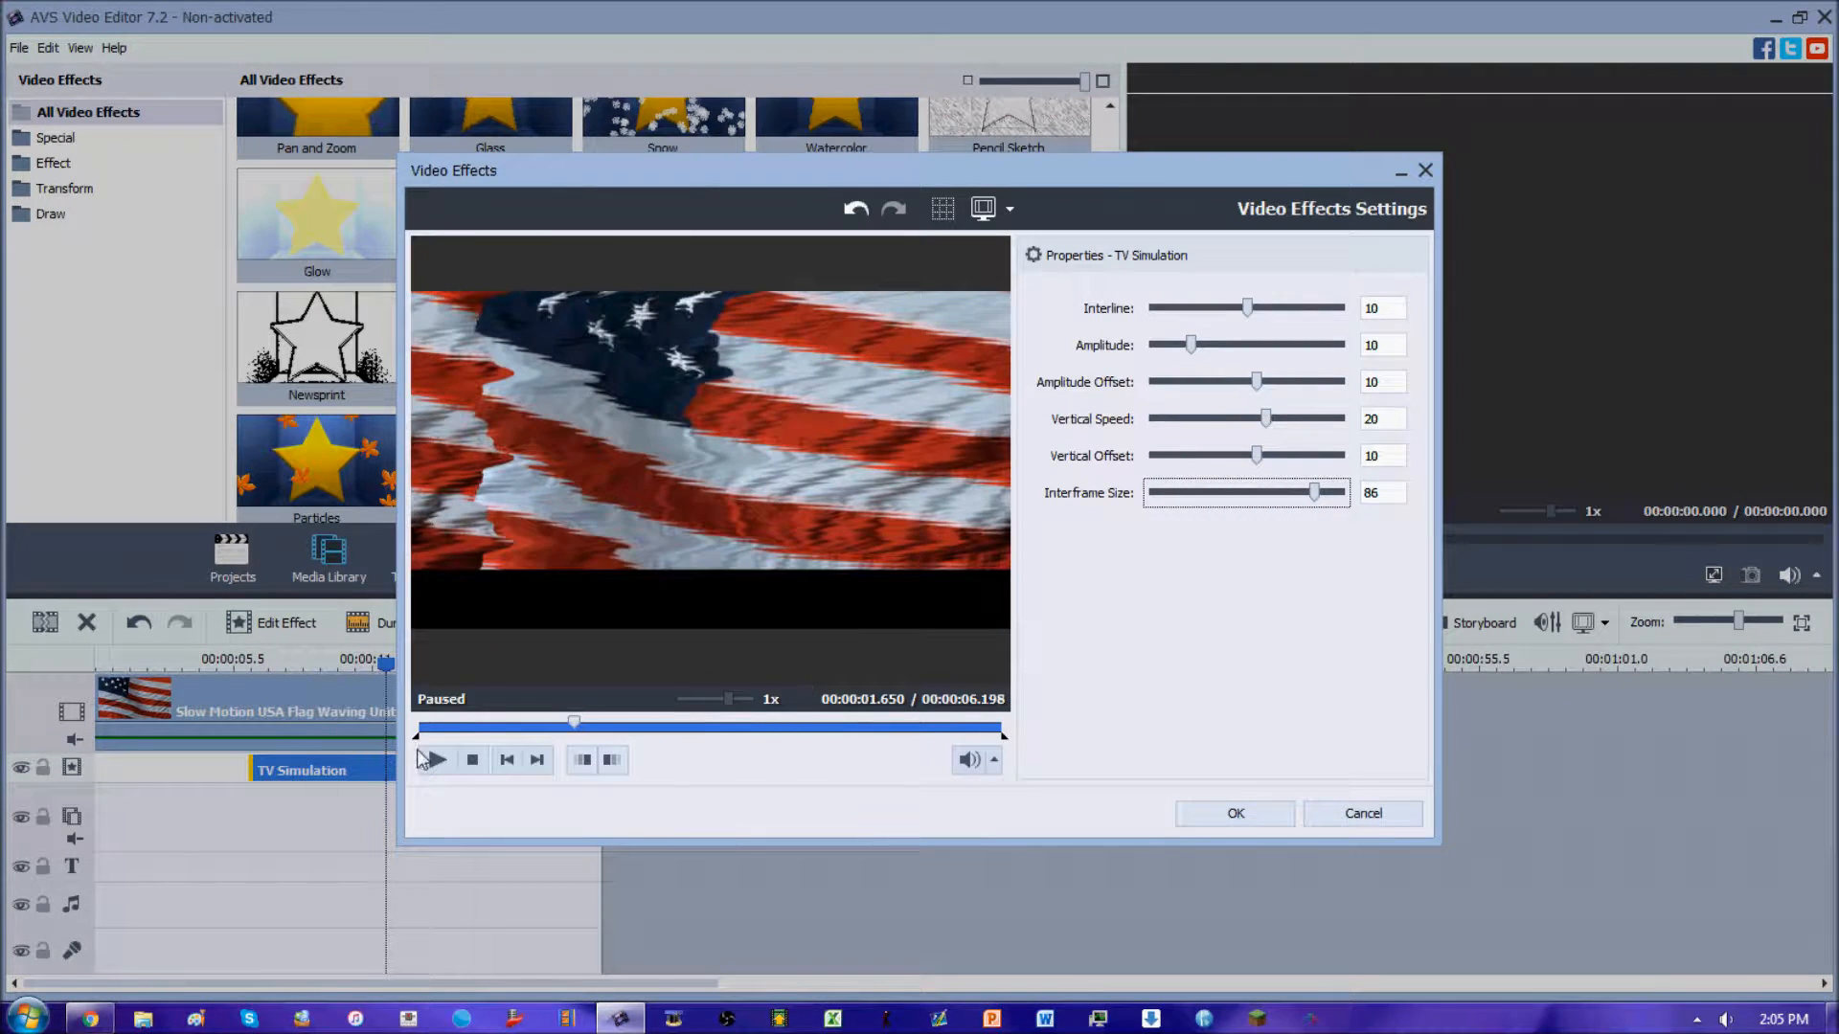
left_click_drag(1312, 493, 1320, 492)
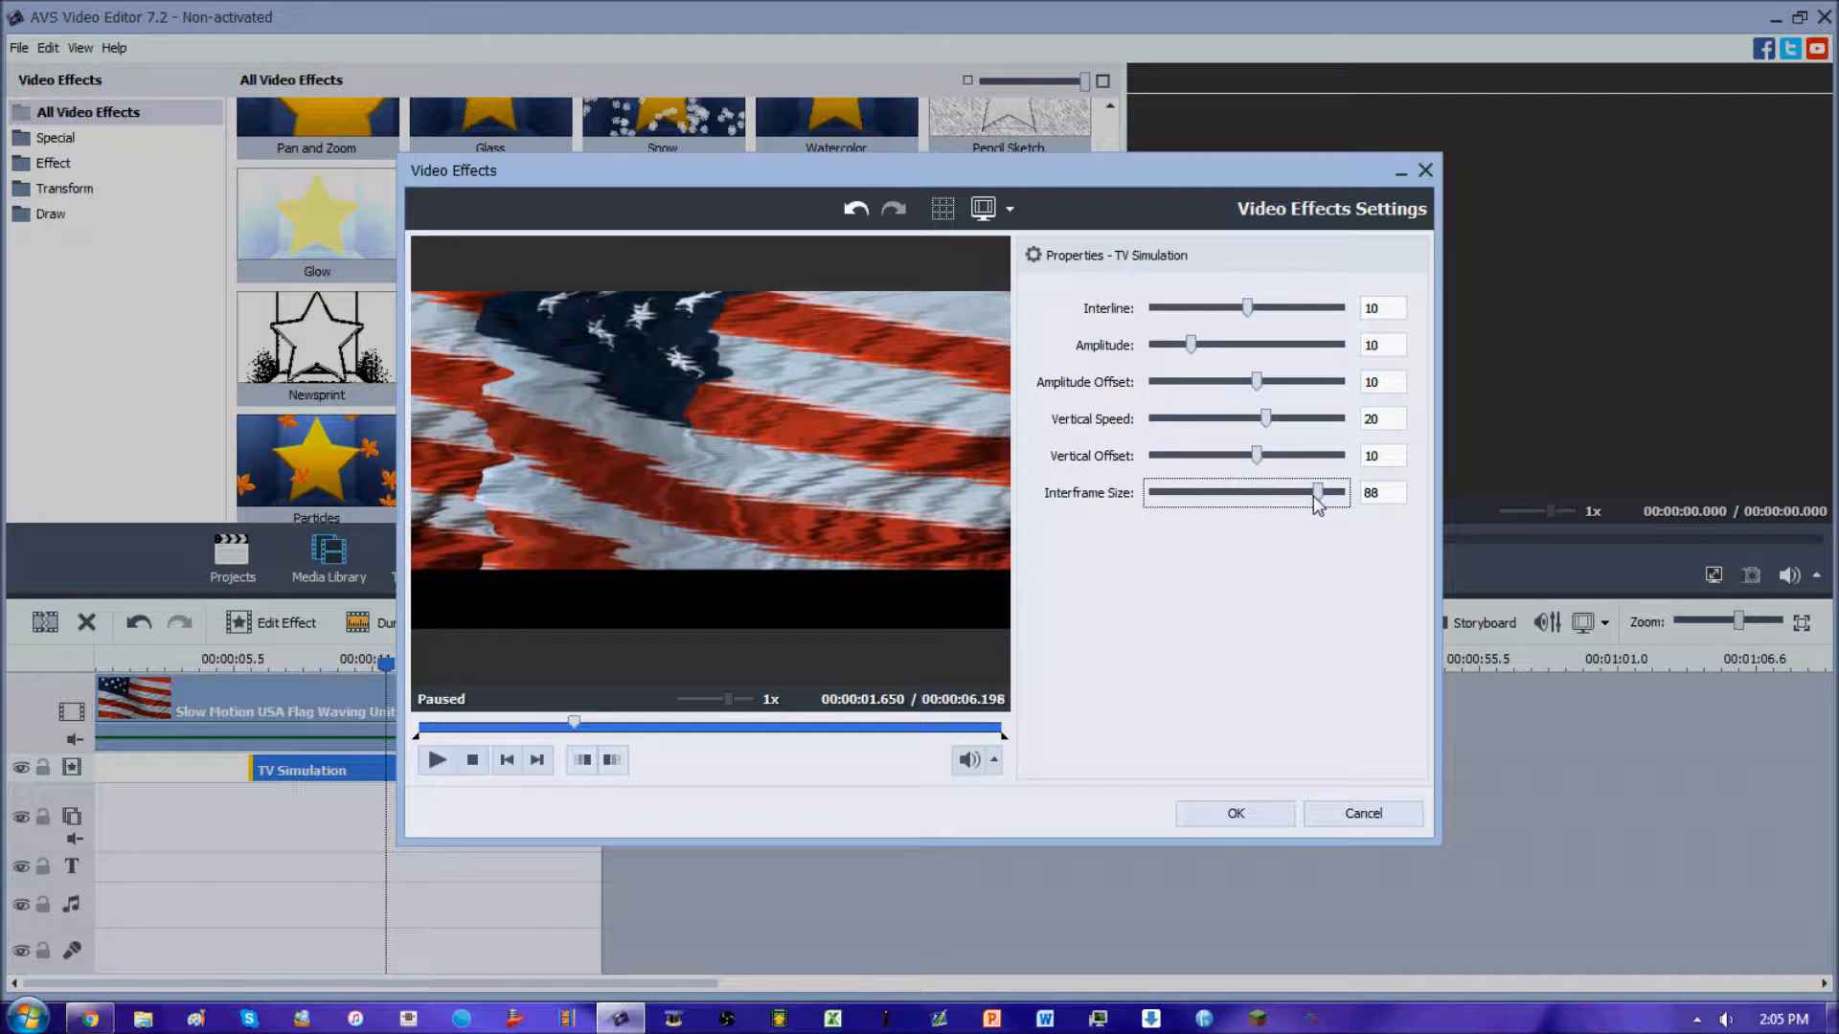
left_click_drag(1314, 493, 1227, 492)
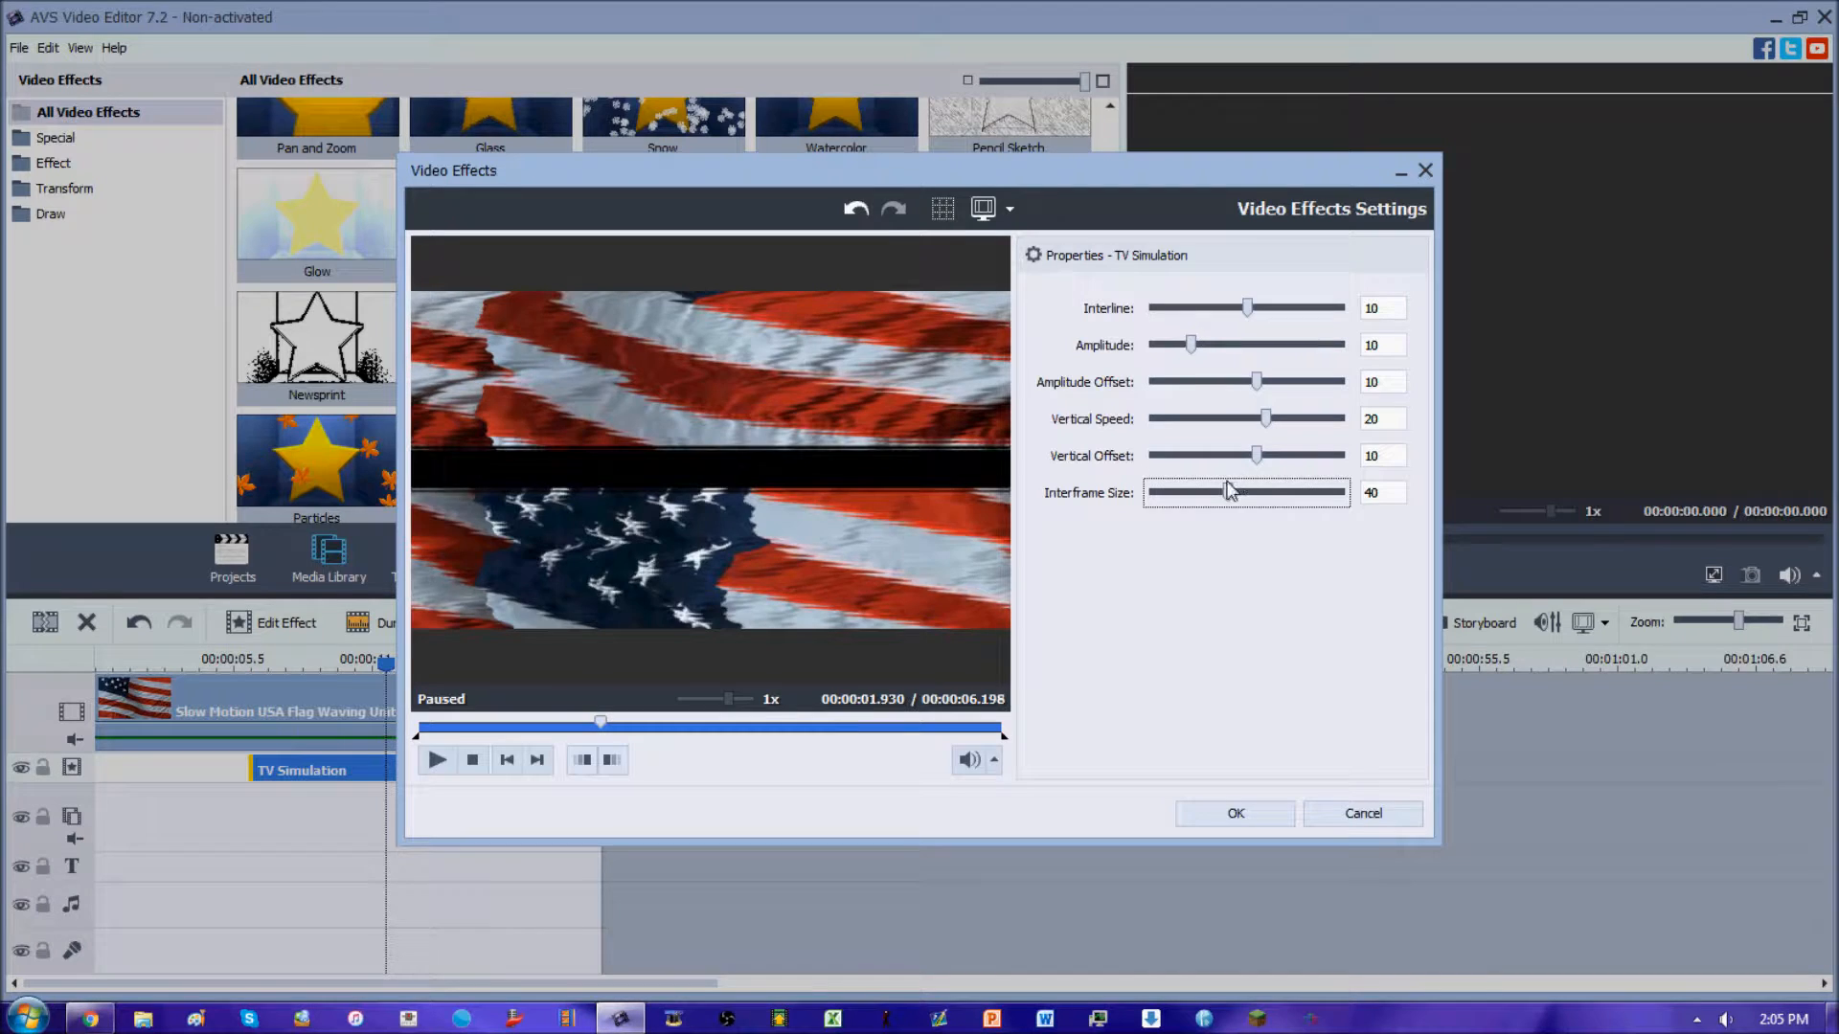
left_click_drag(1228, 492, 1254, 493)
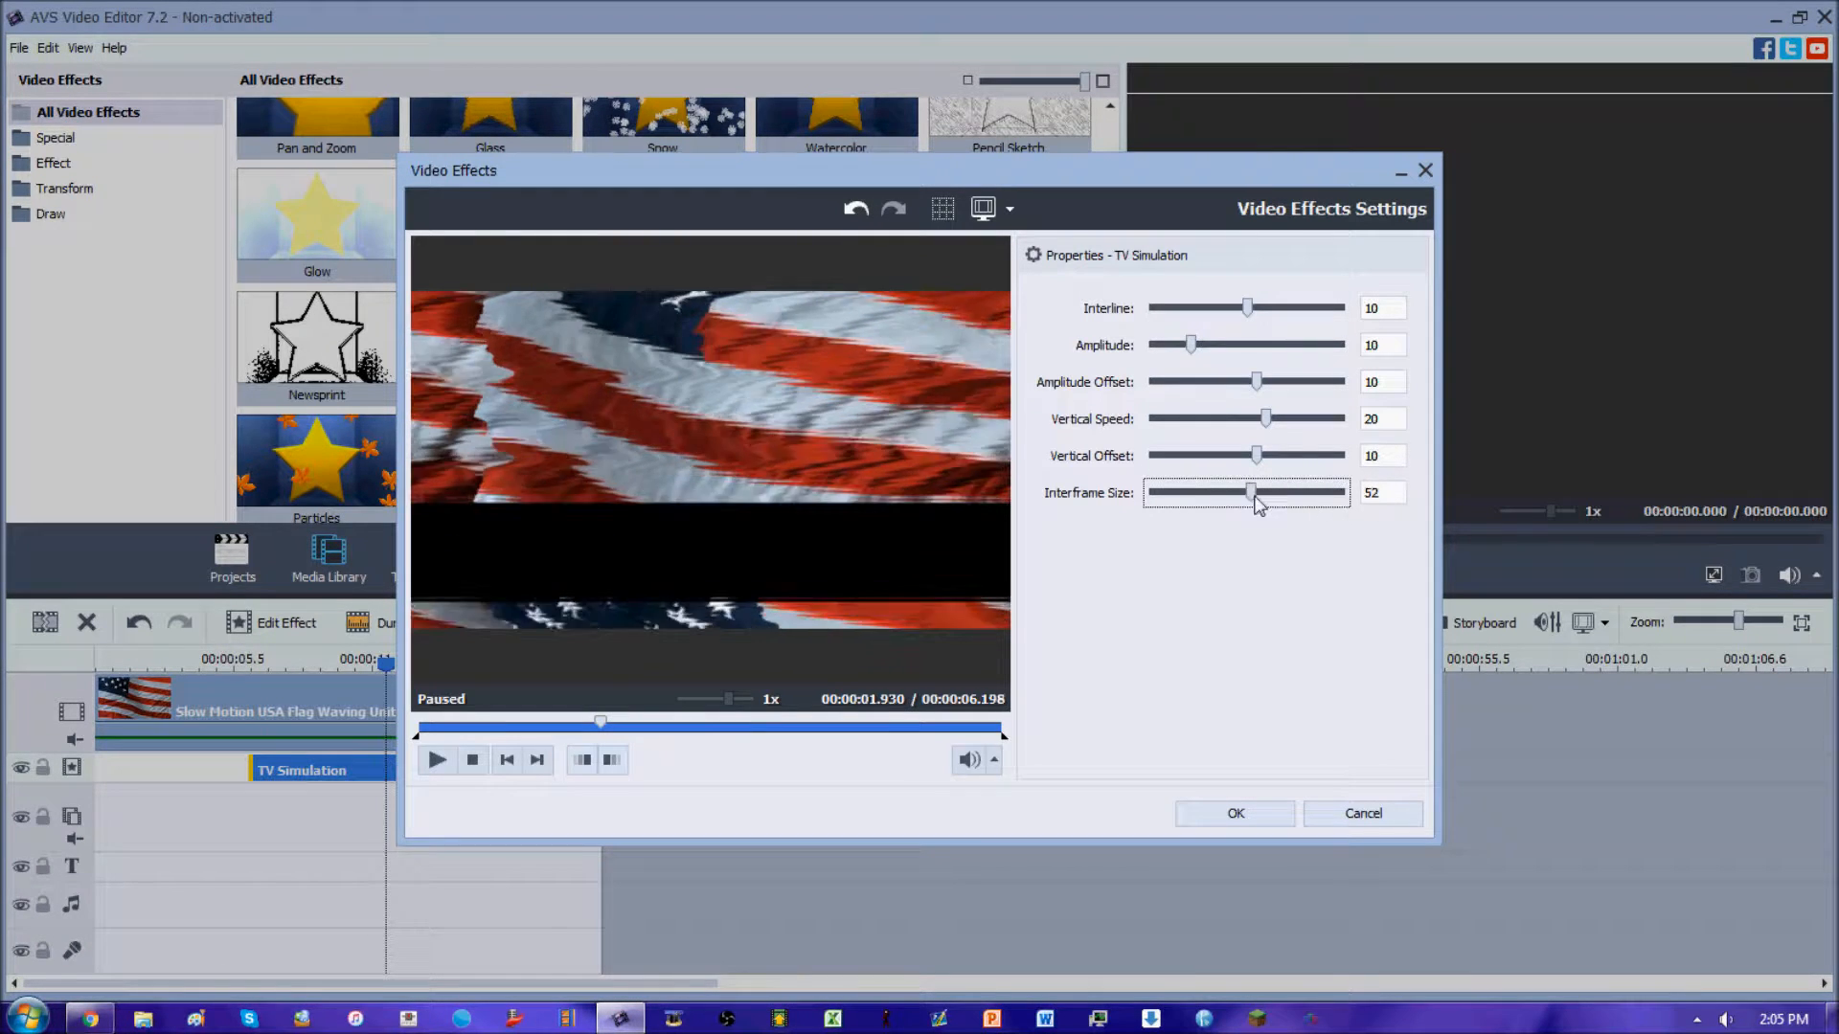
left_click_drag(1247, 492, 1151, 493)
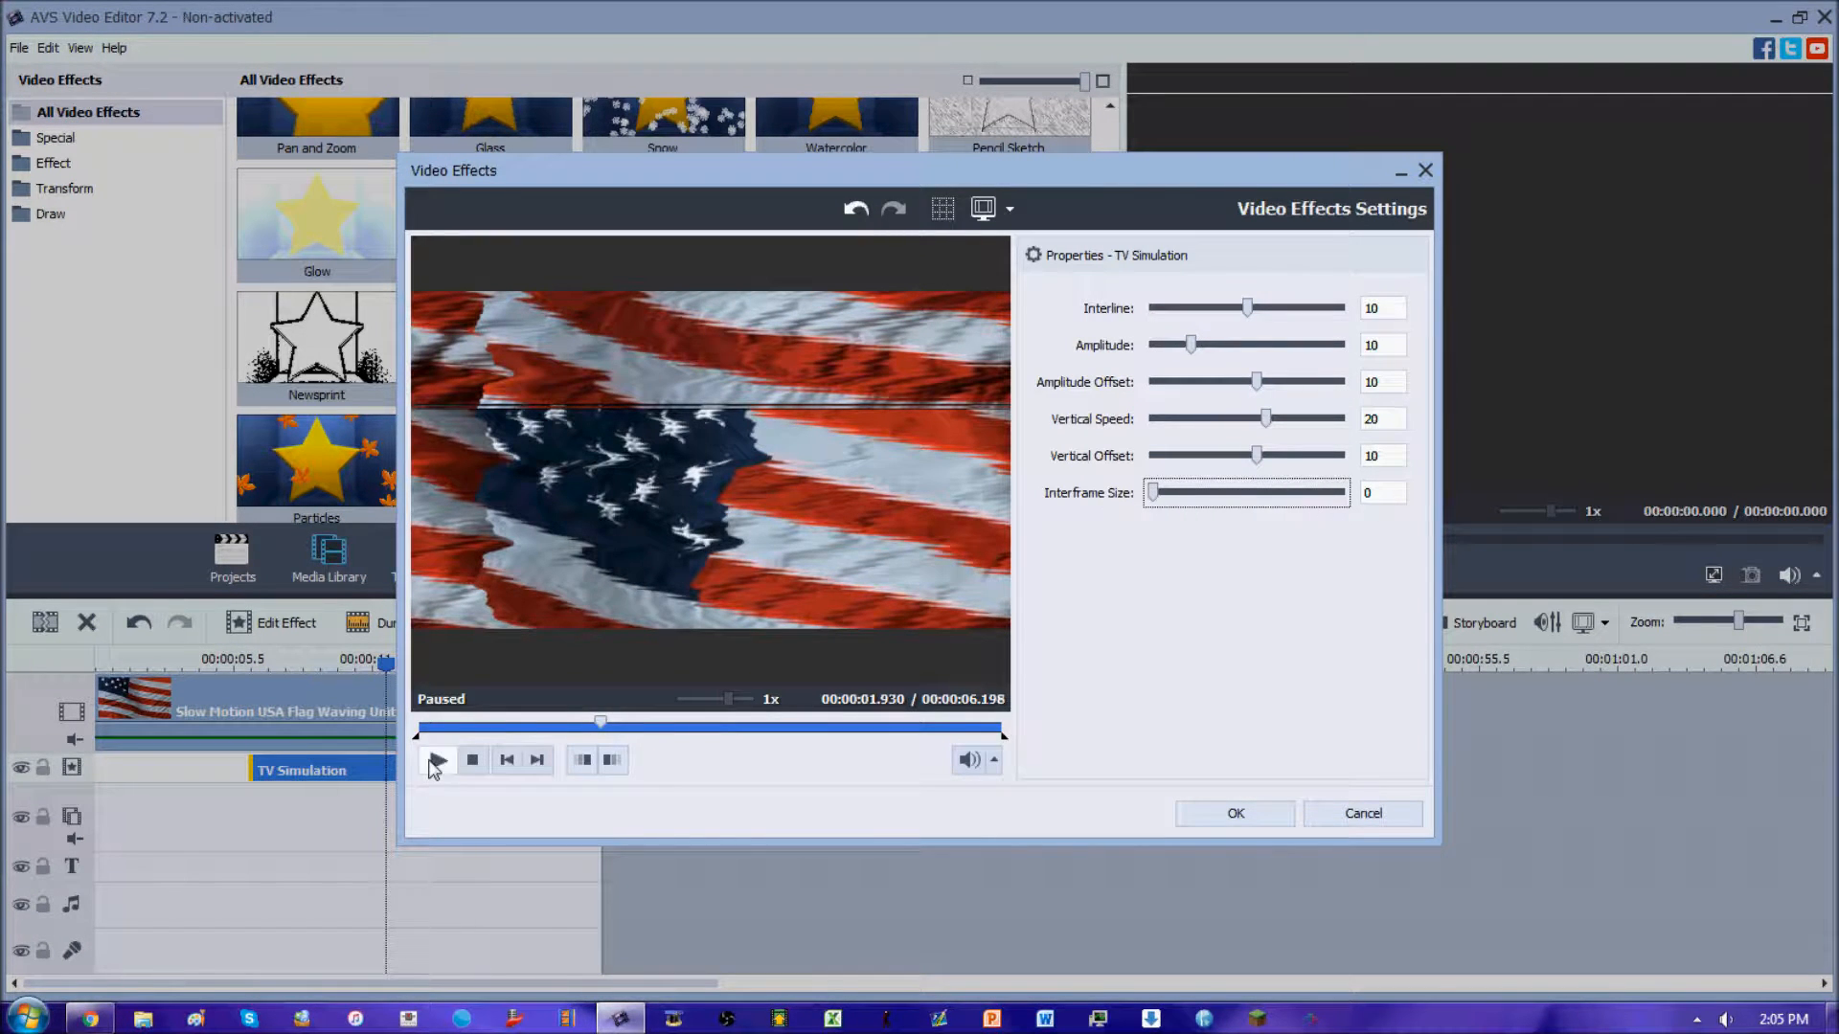
left_click(437, 761)
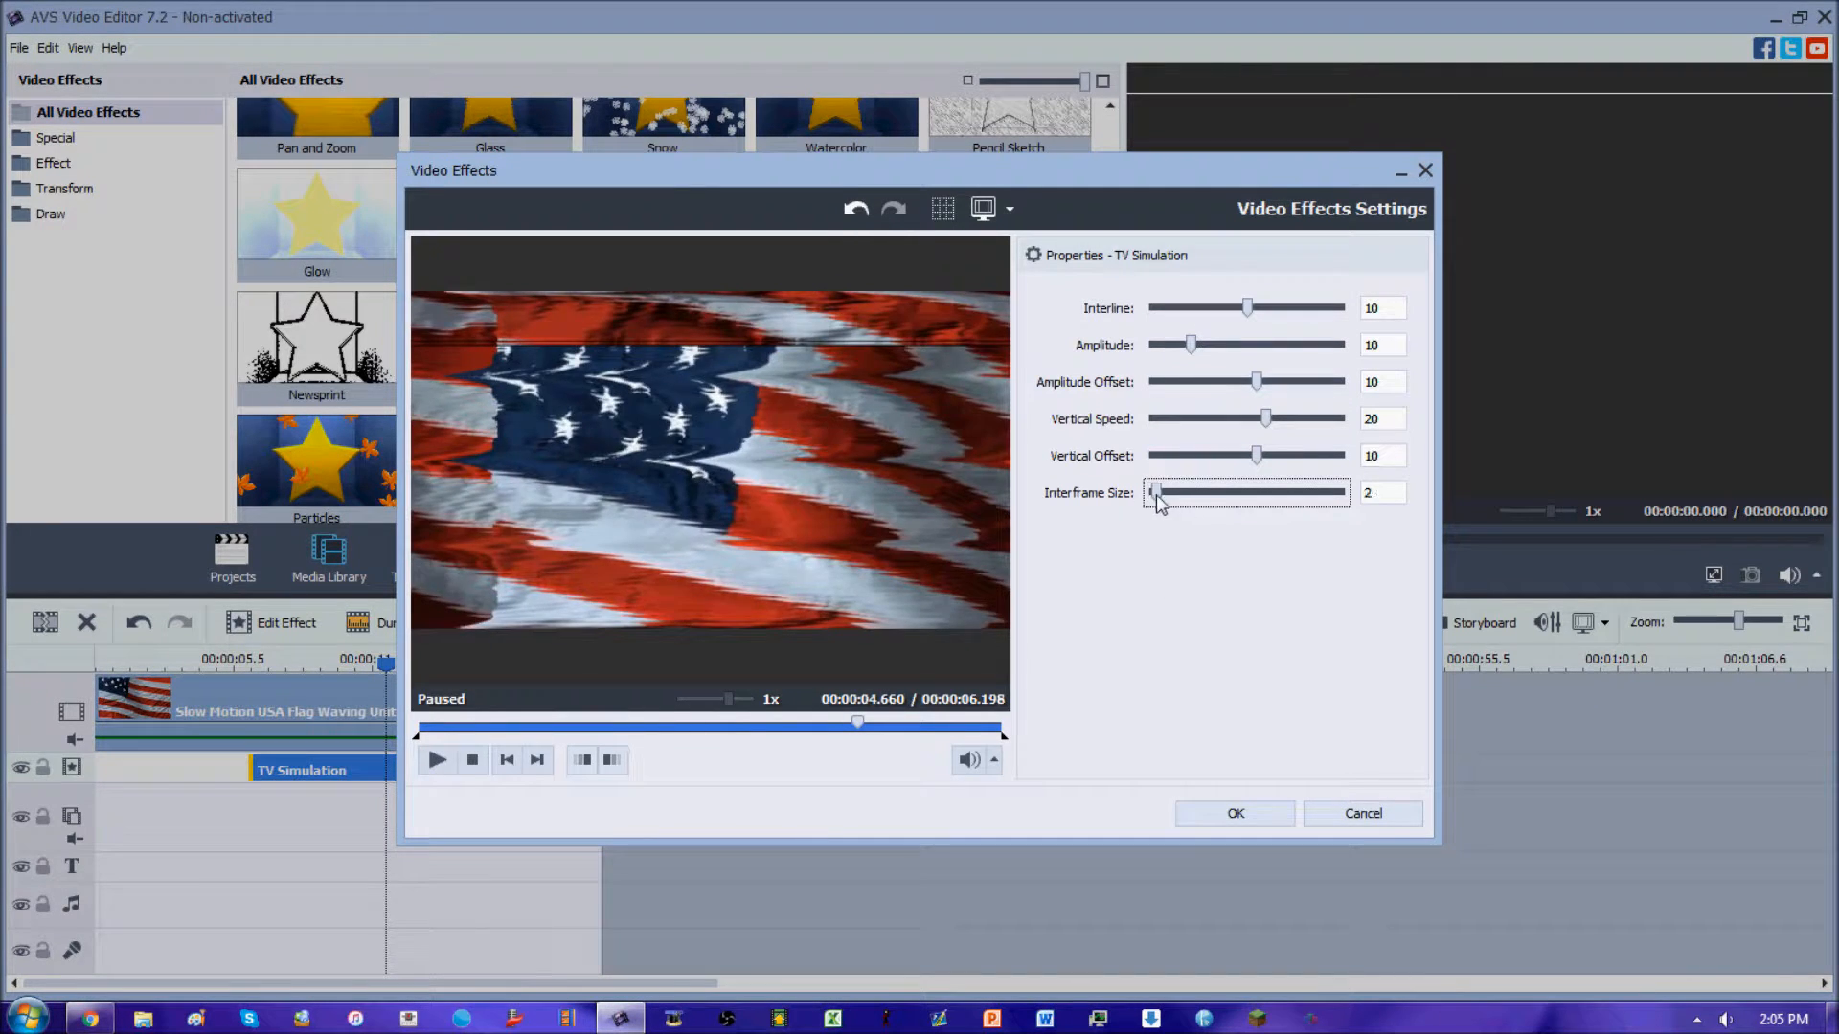
Type a new Interframe Size value and replay the effect preview from the start.
left_click_drag(1155, 492, 1228, 492)
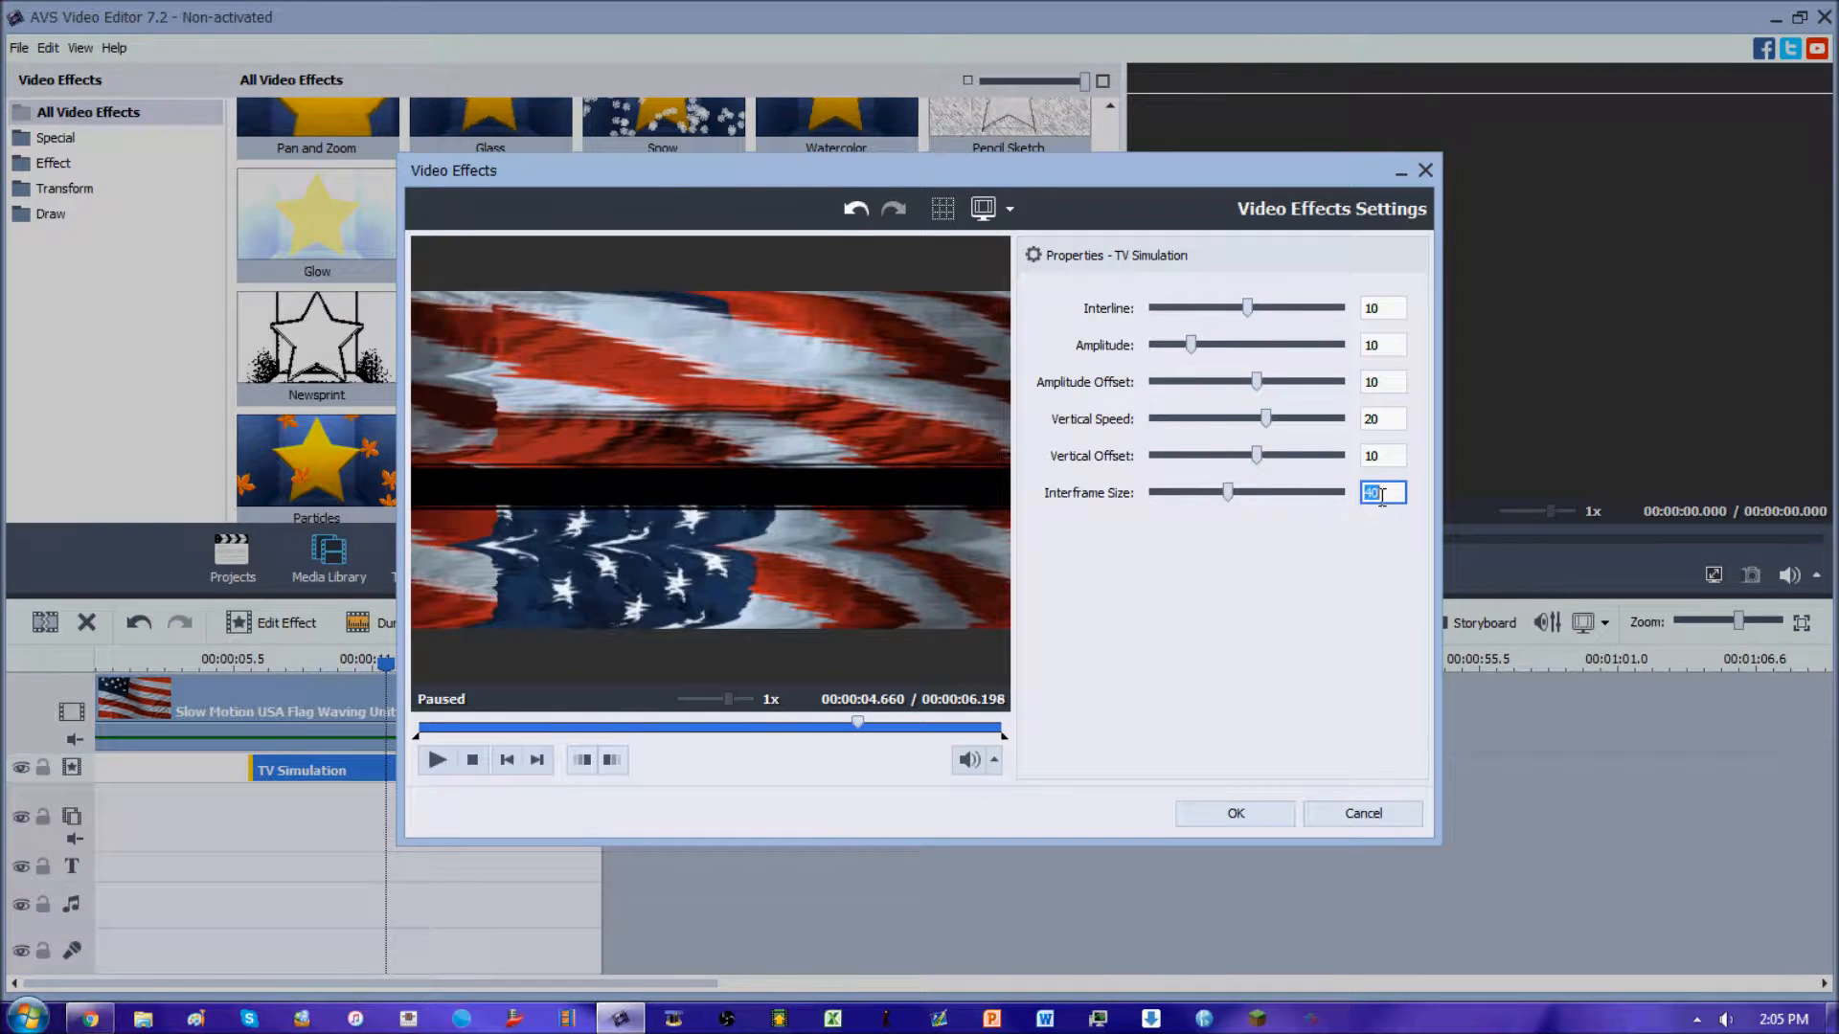
type("10")
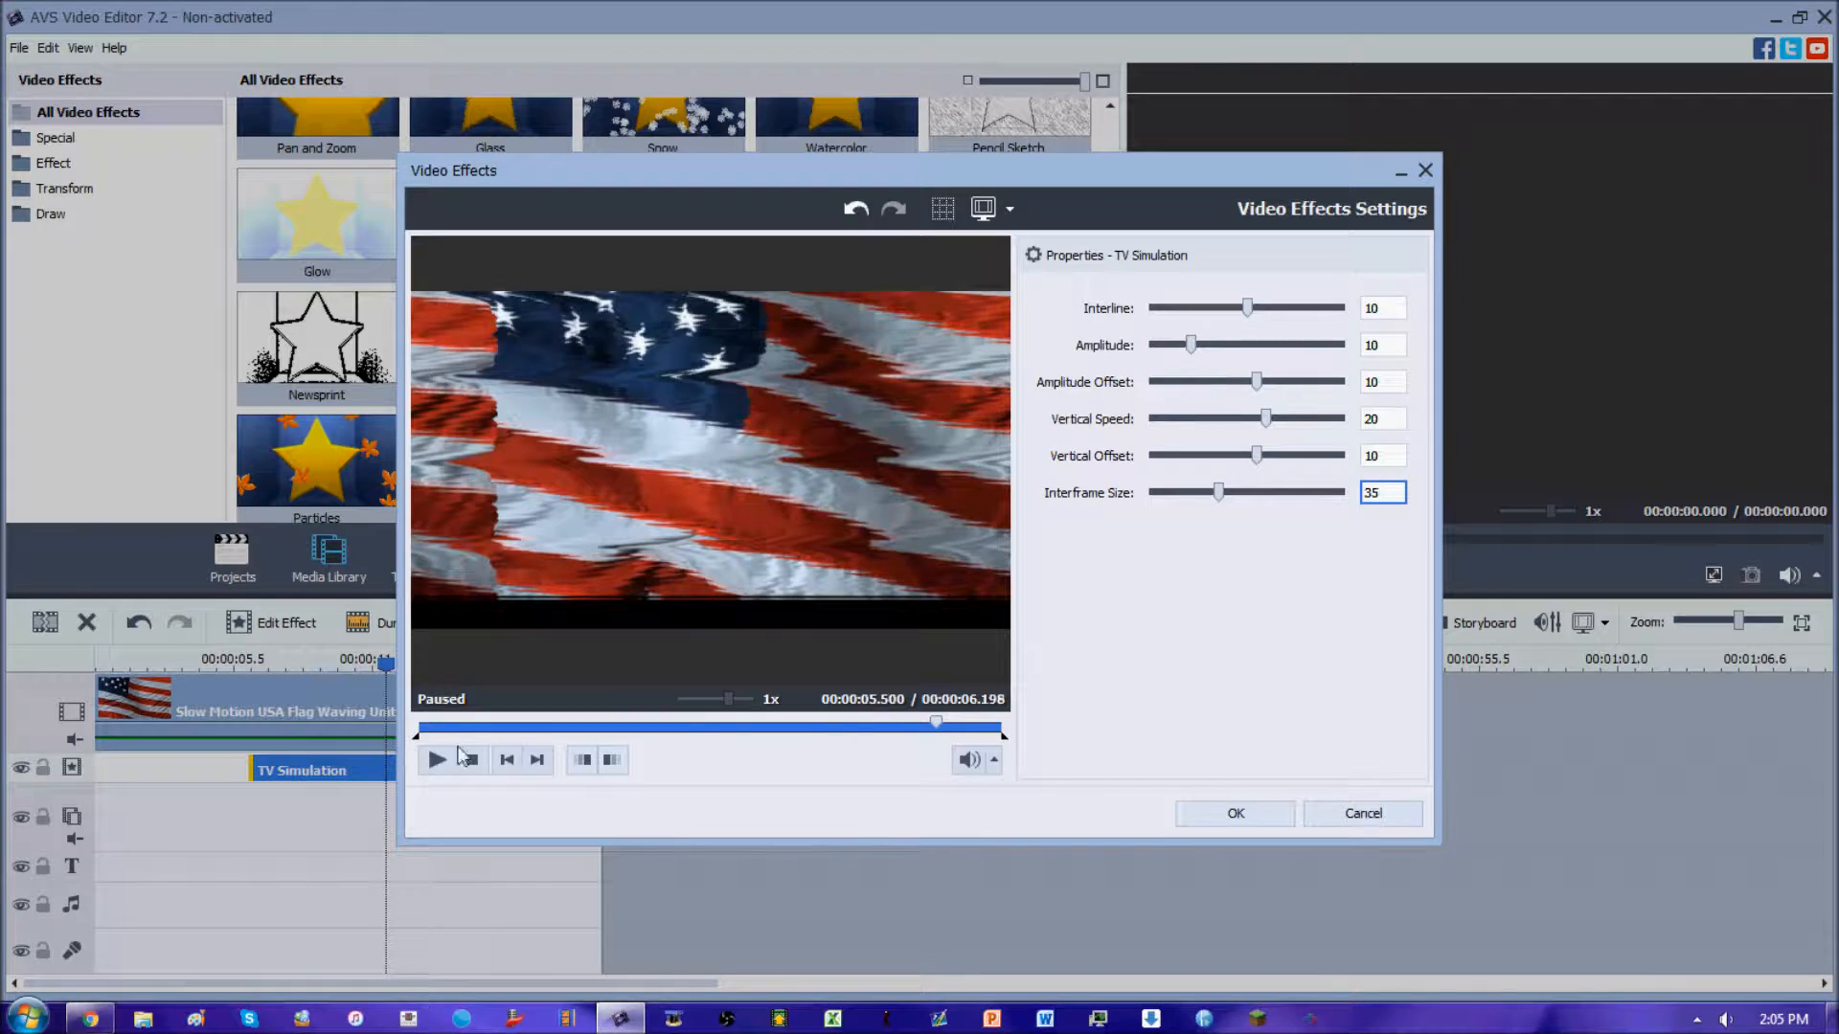
left_click(435, 760)
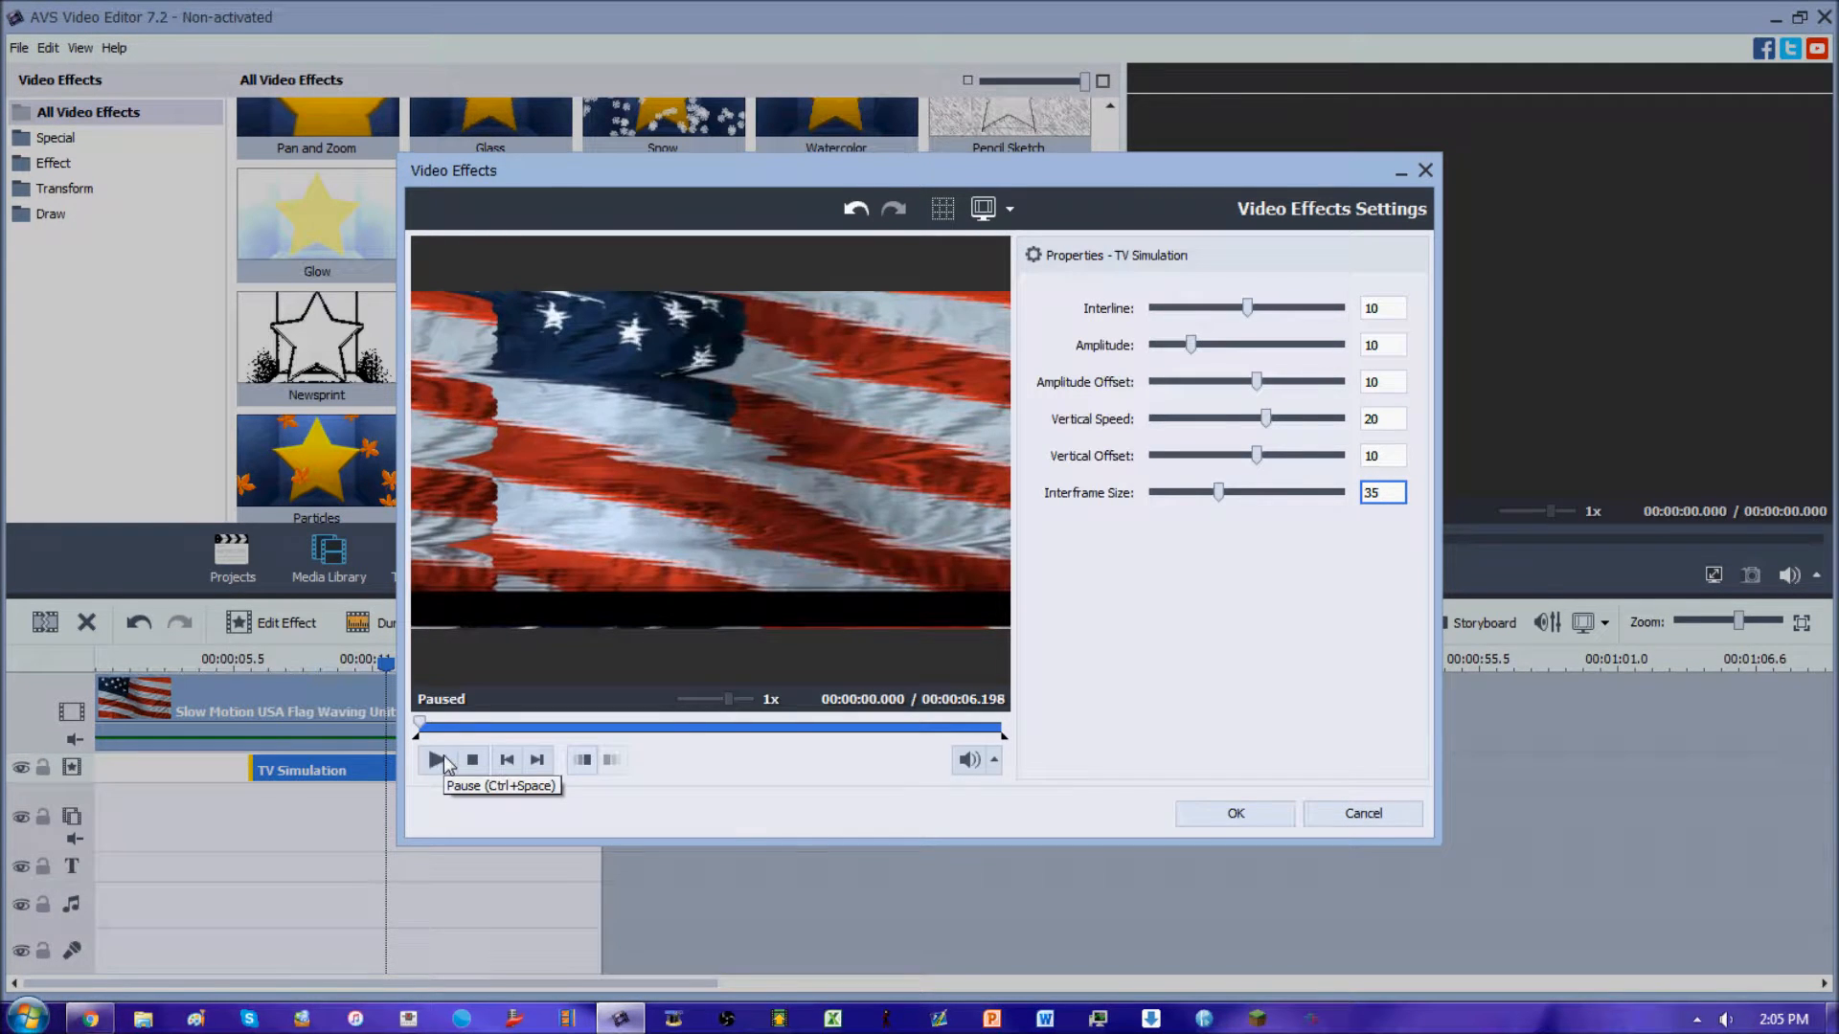
left_click(435, 760)
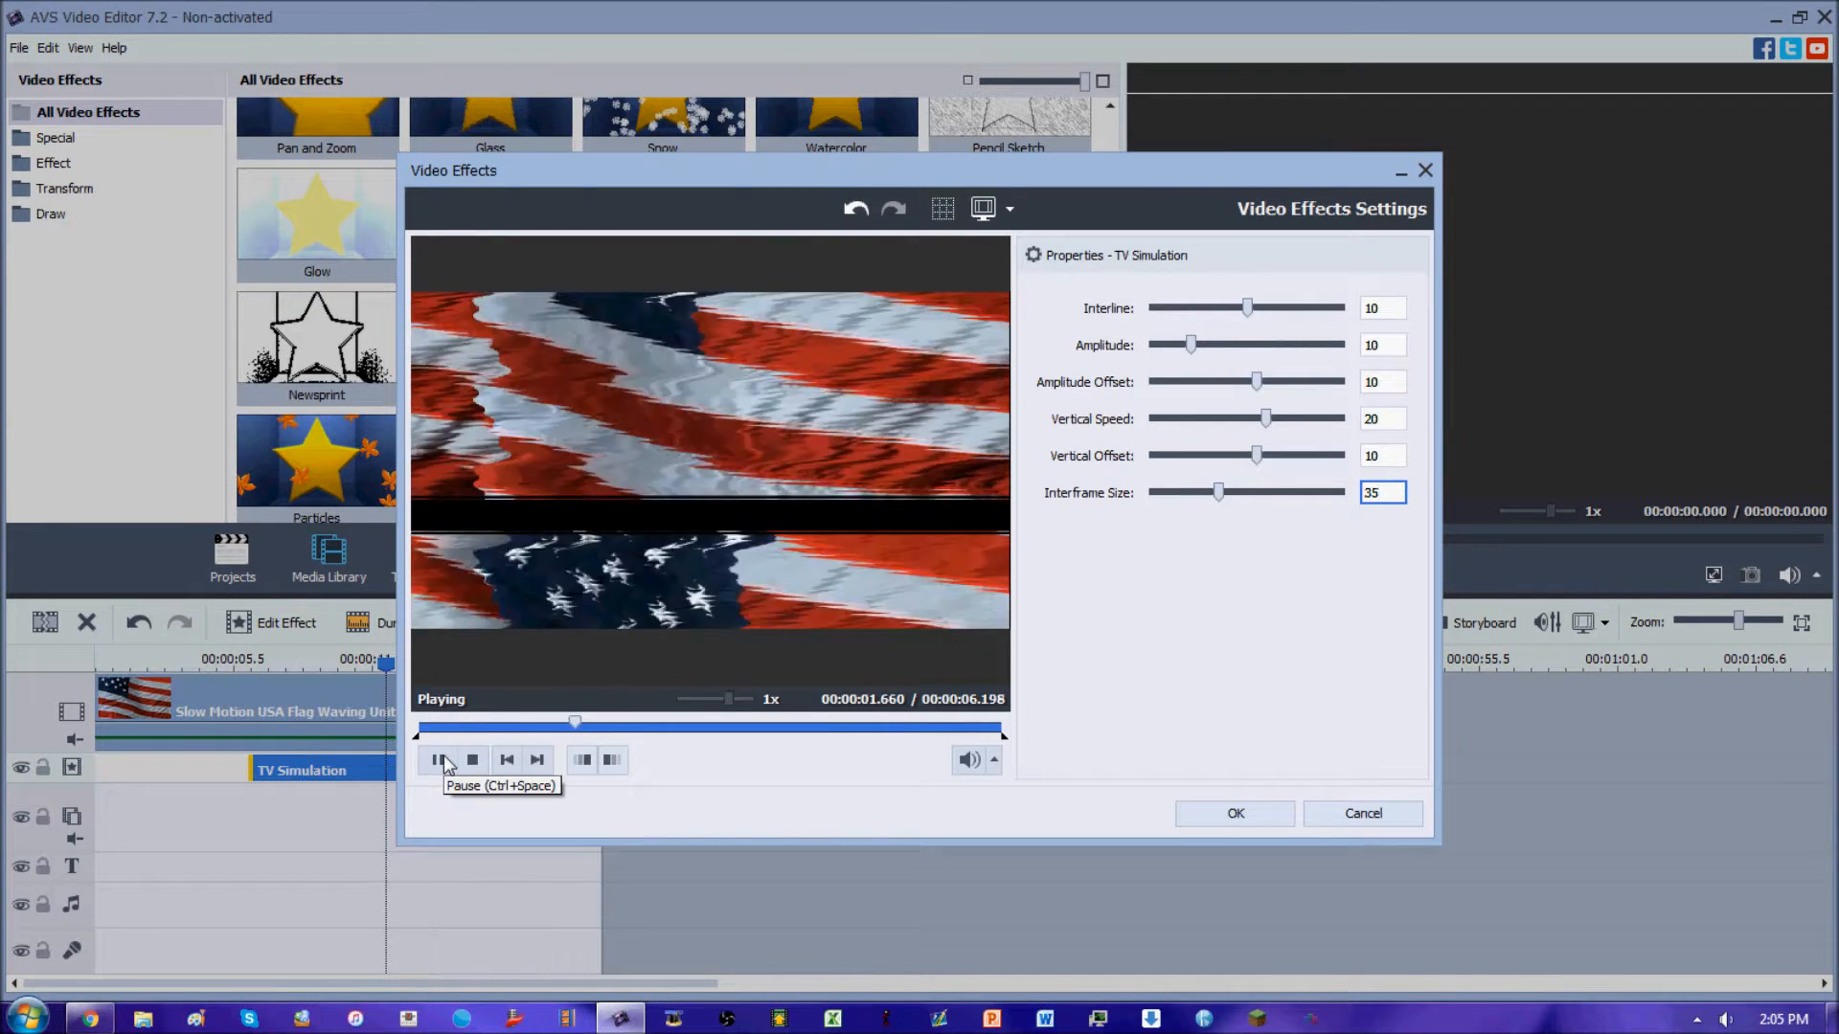
left_click(437, 759)
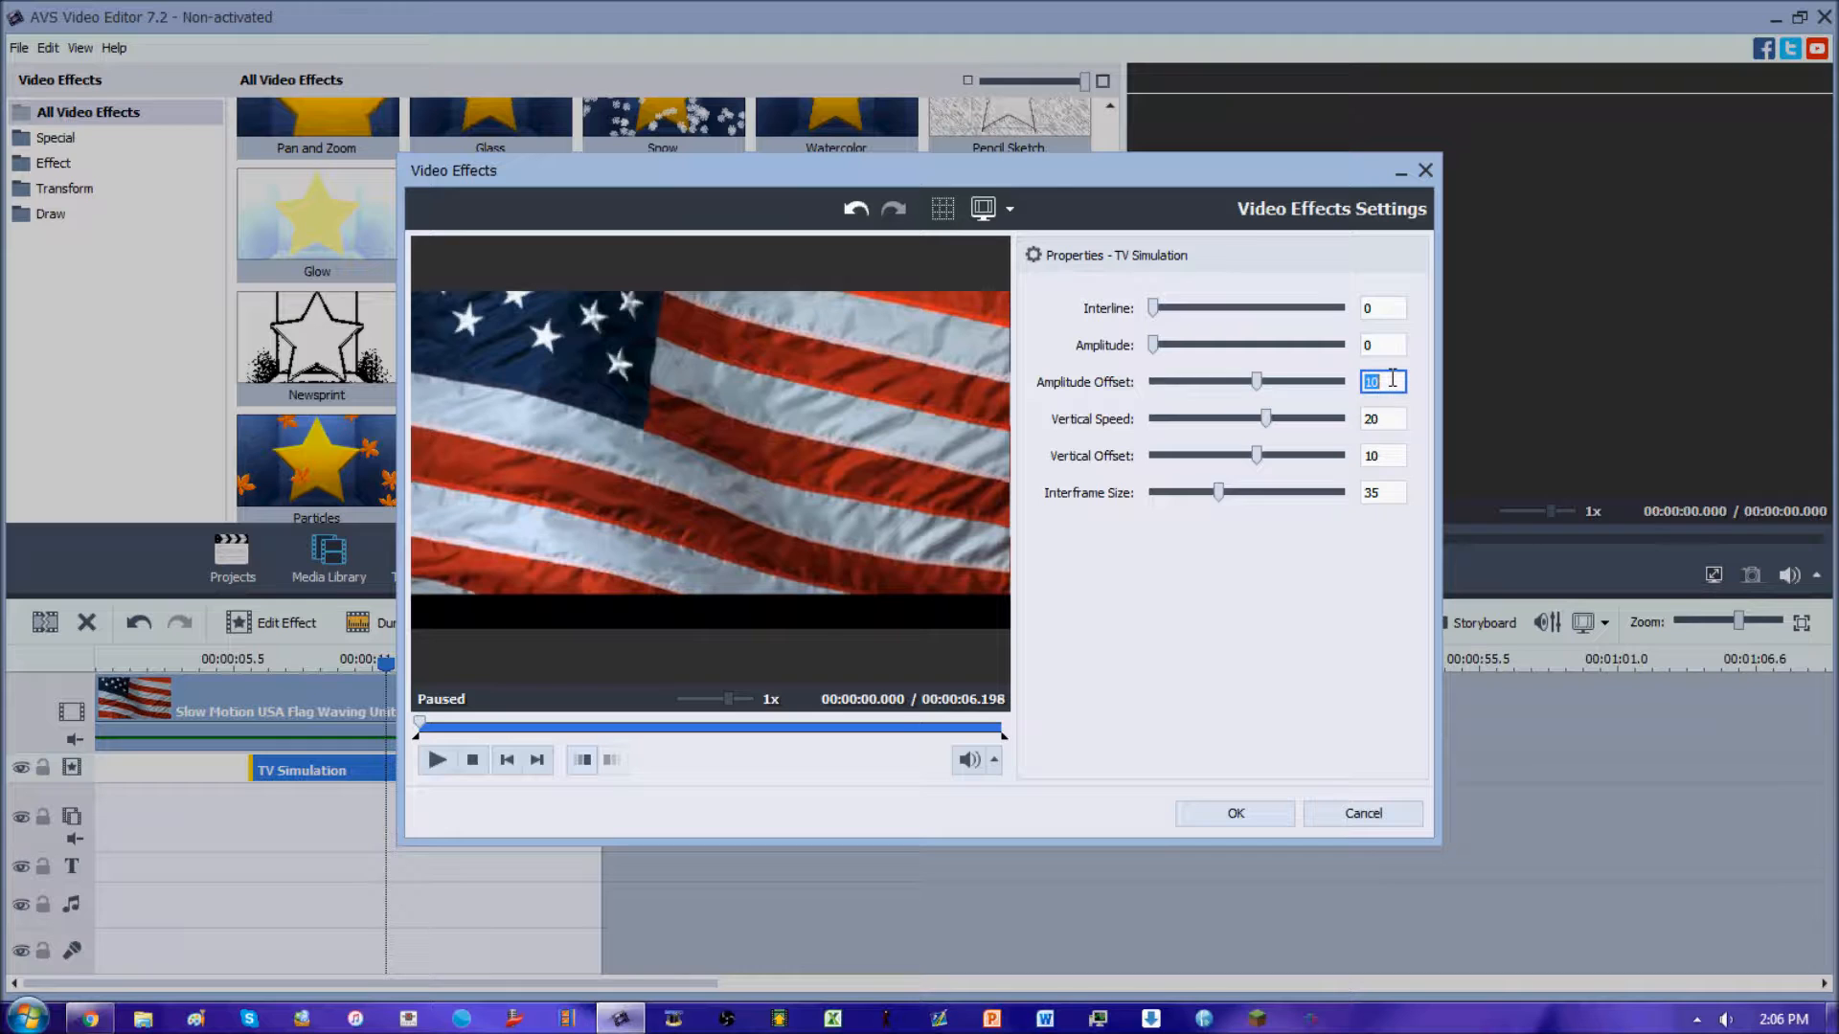
Zero the TV Simulation fields, then preview Interline 20 and Amplitude 8 on their own.
left_click(1376, 419)
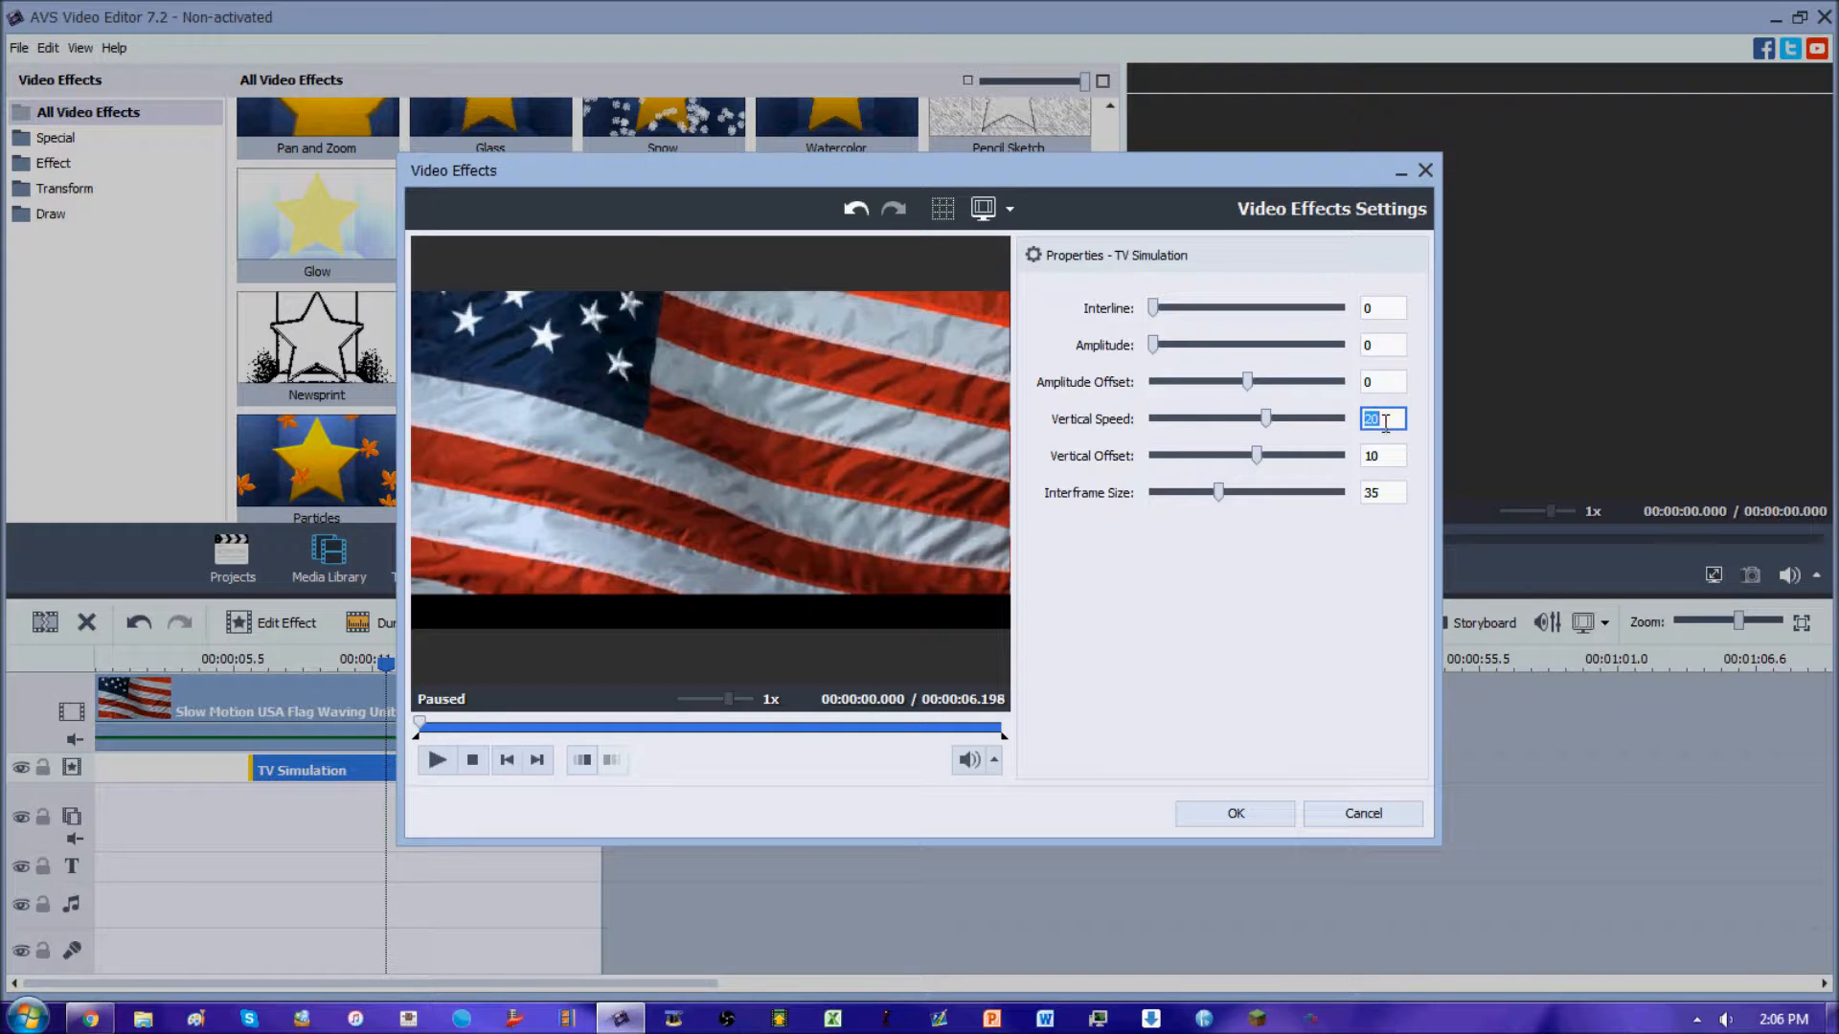
left_click(437, 760)
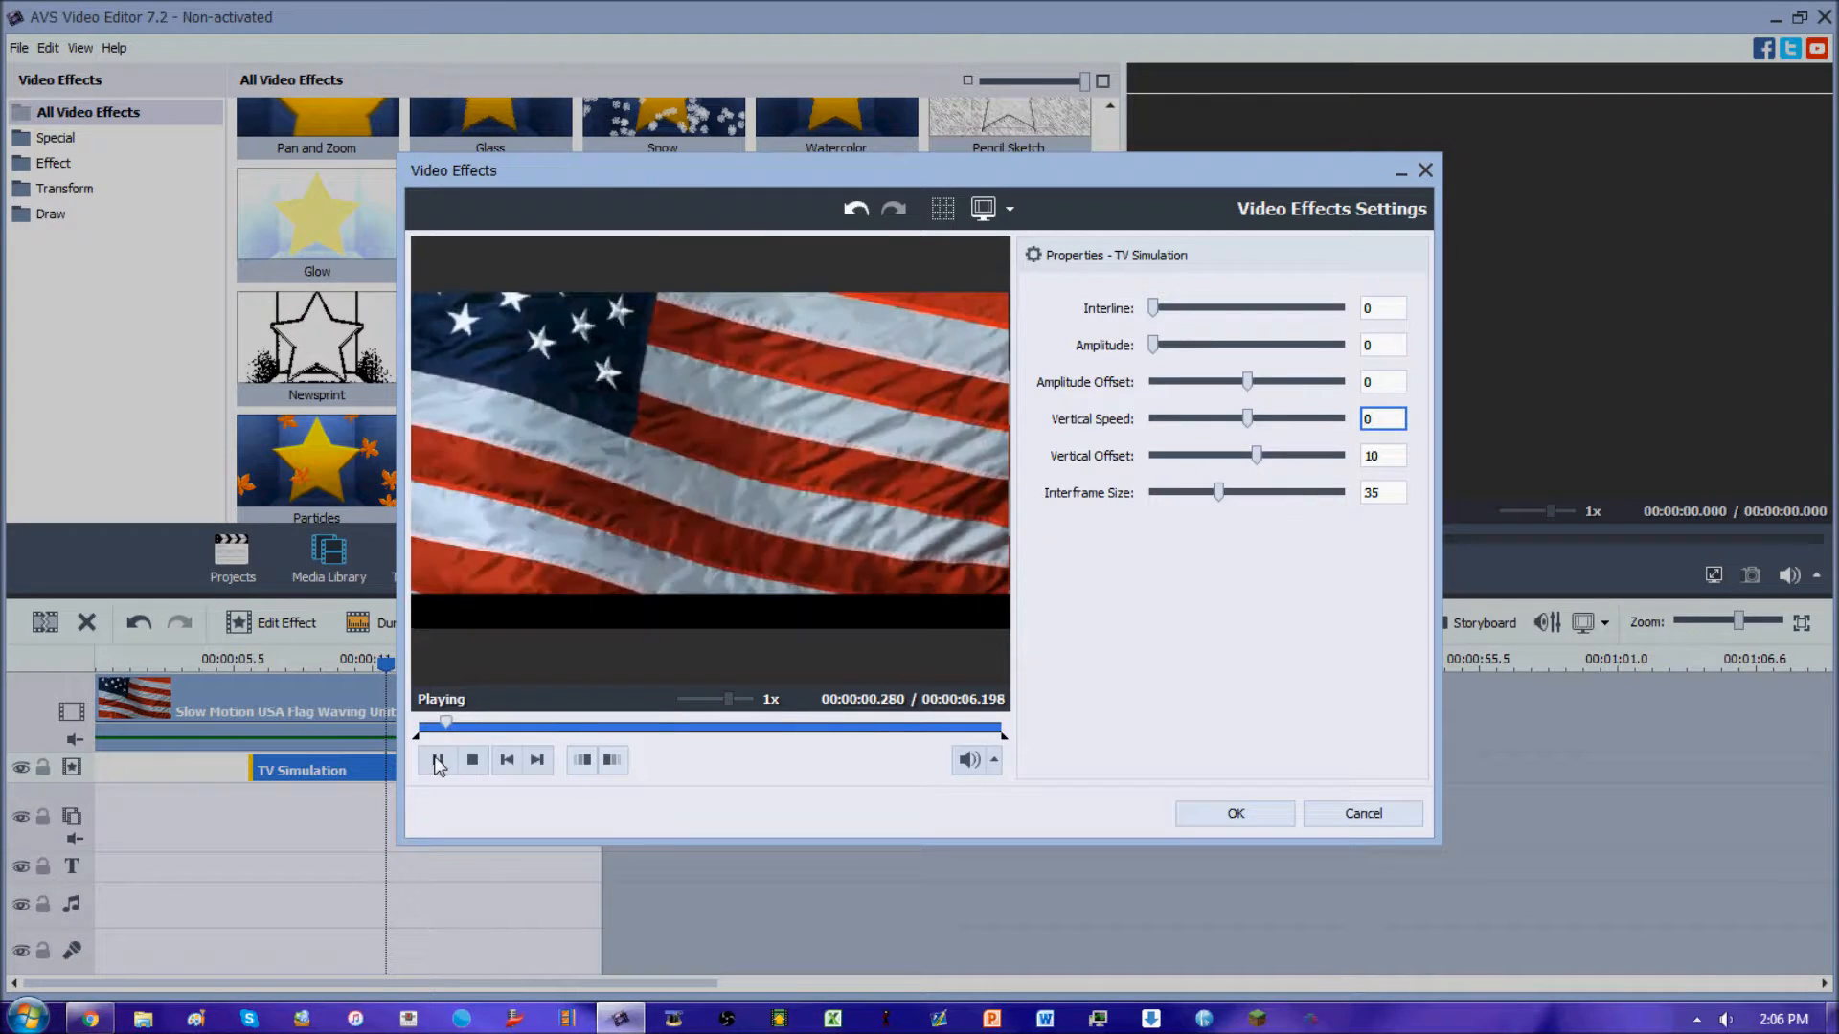
left_click(437, 761)
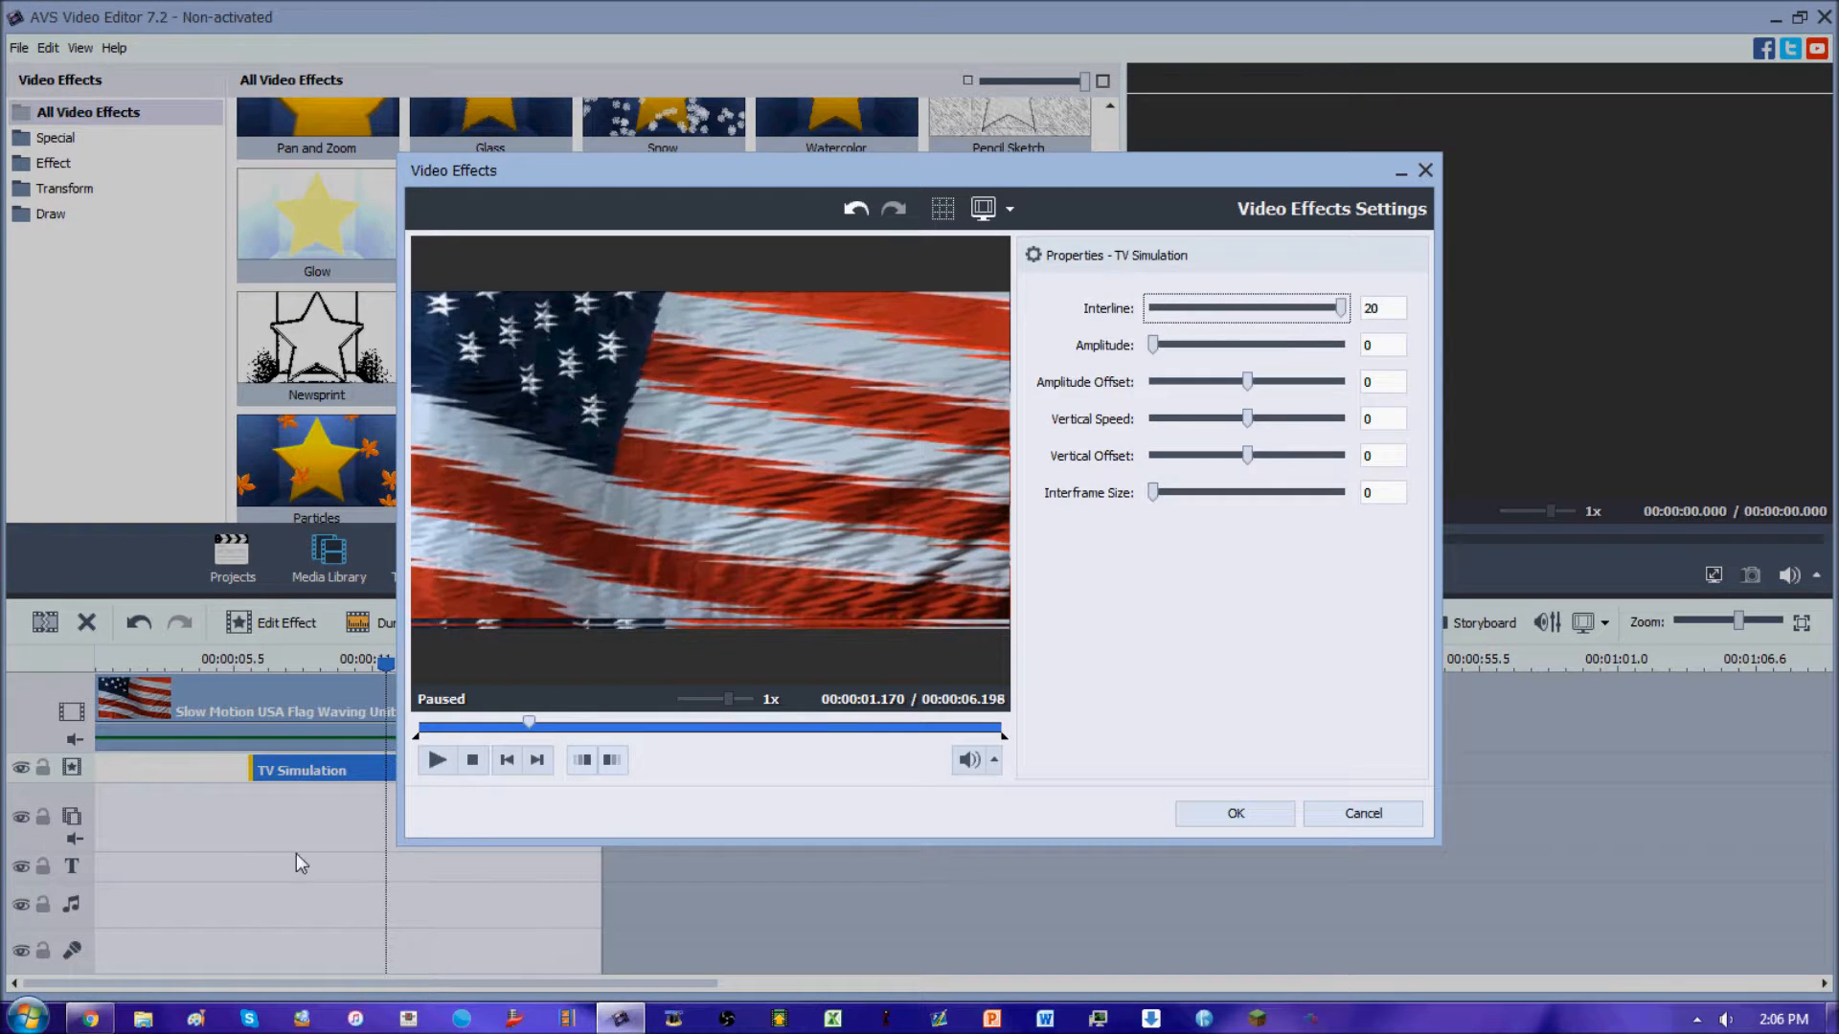
left_click(435, 760)
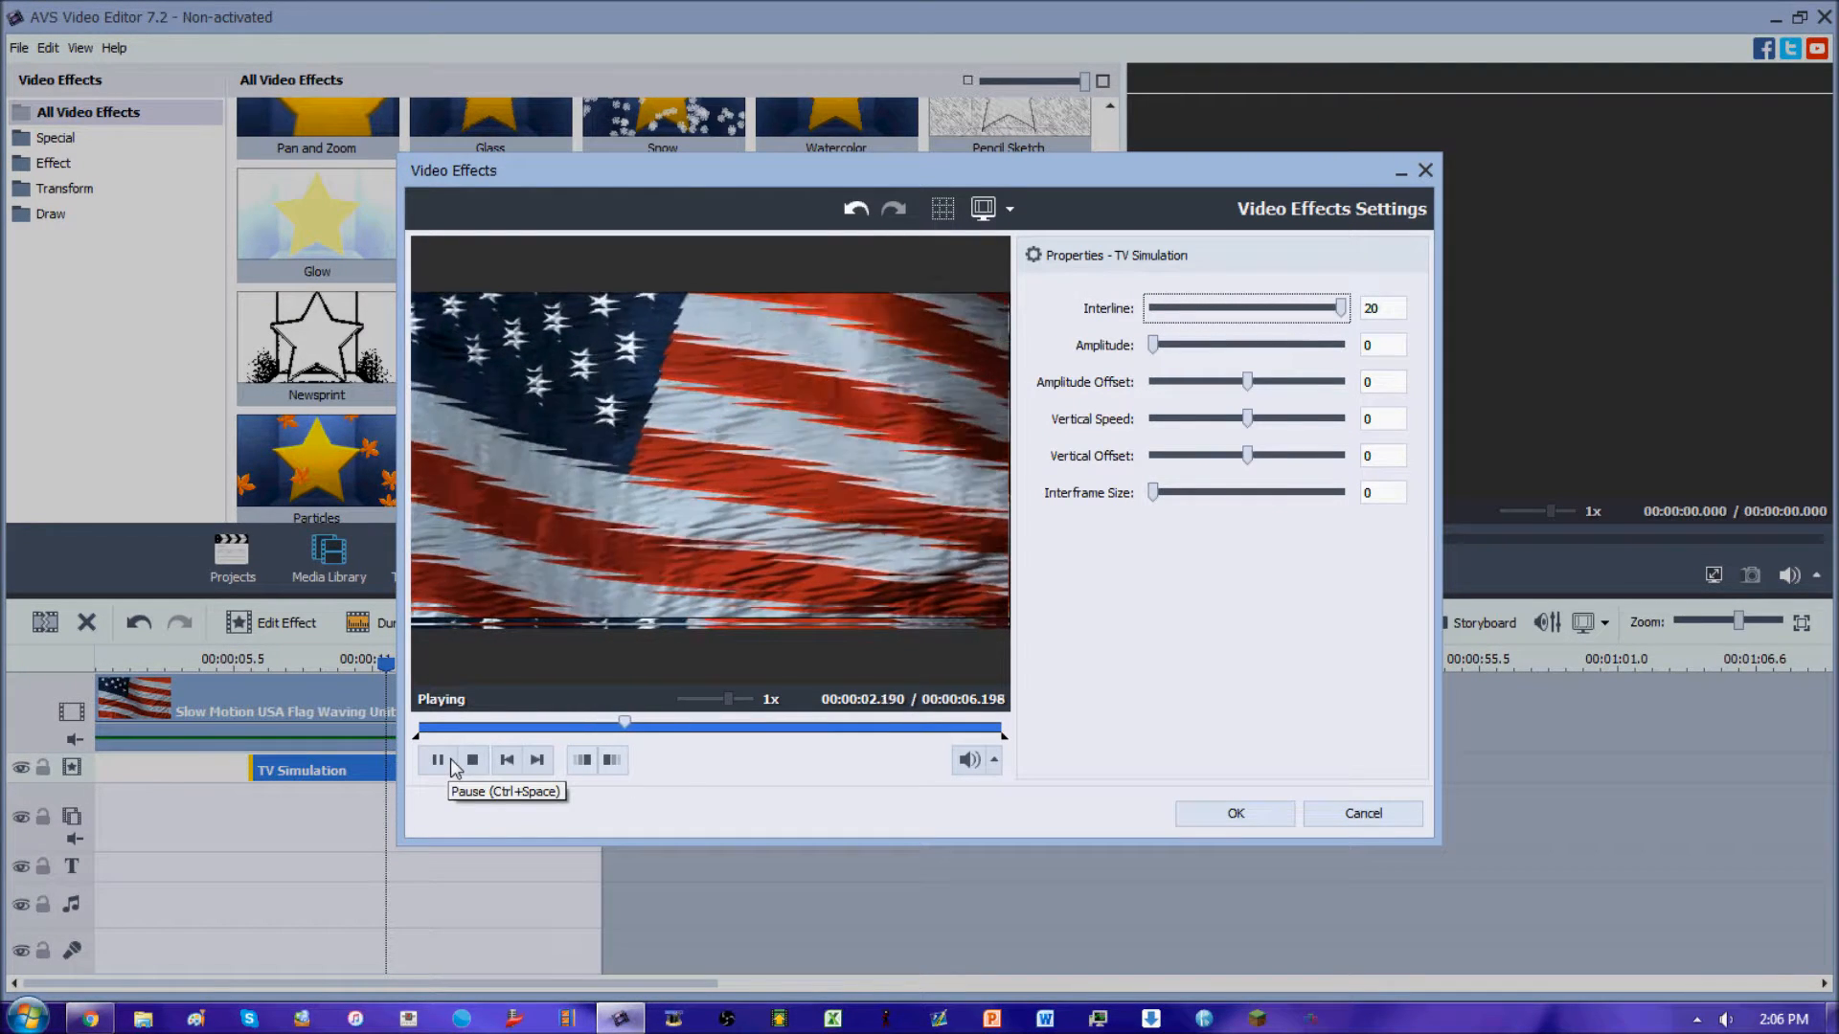
left_click(436, 761)
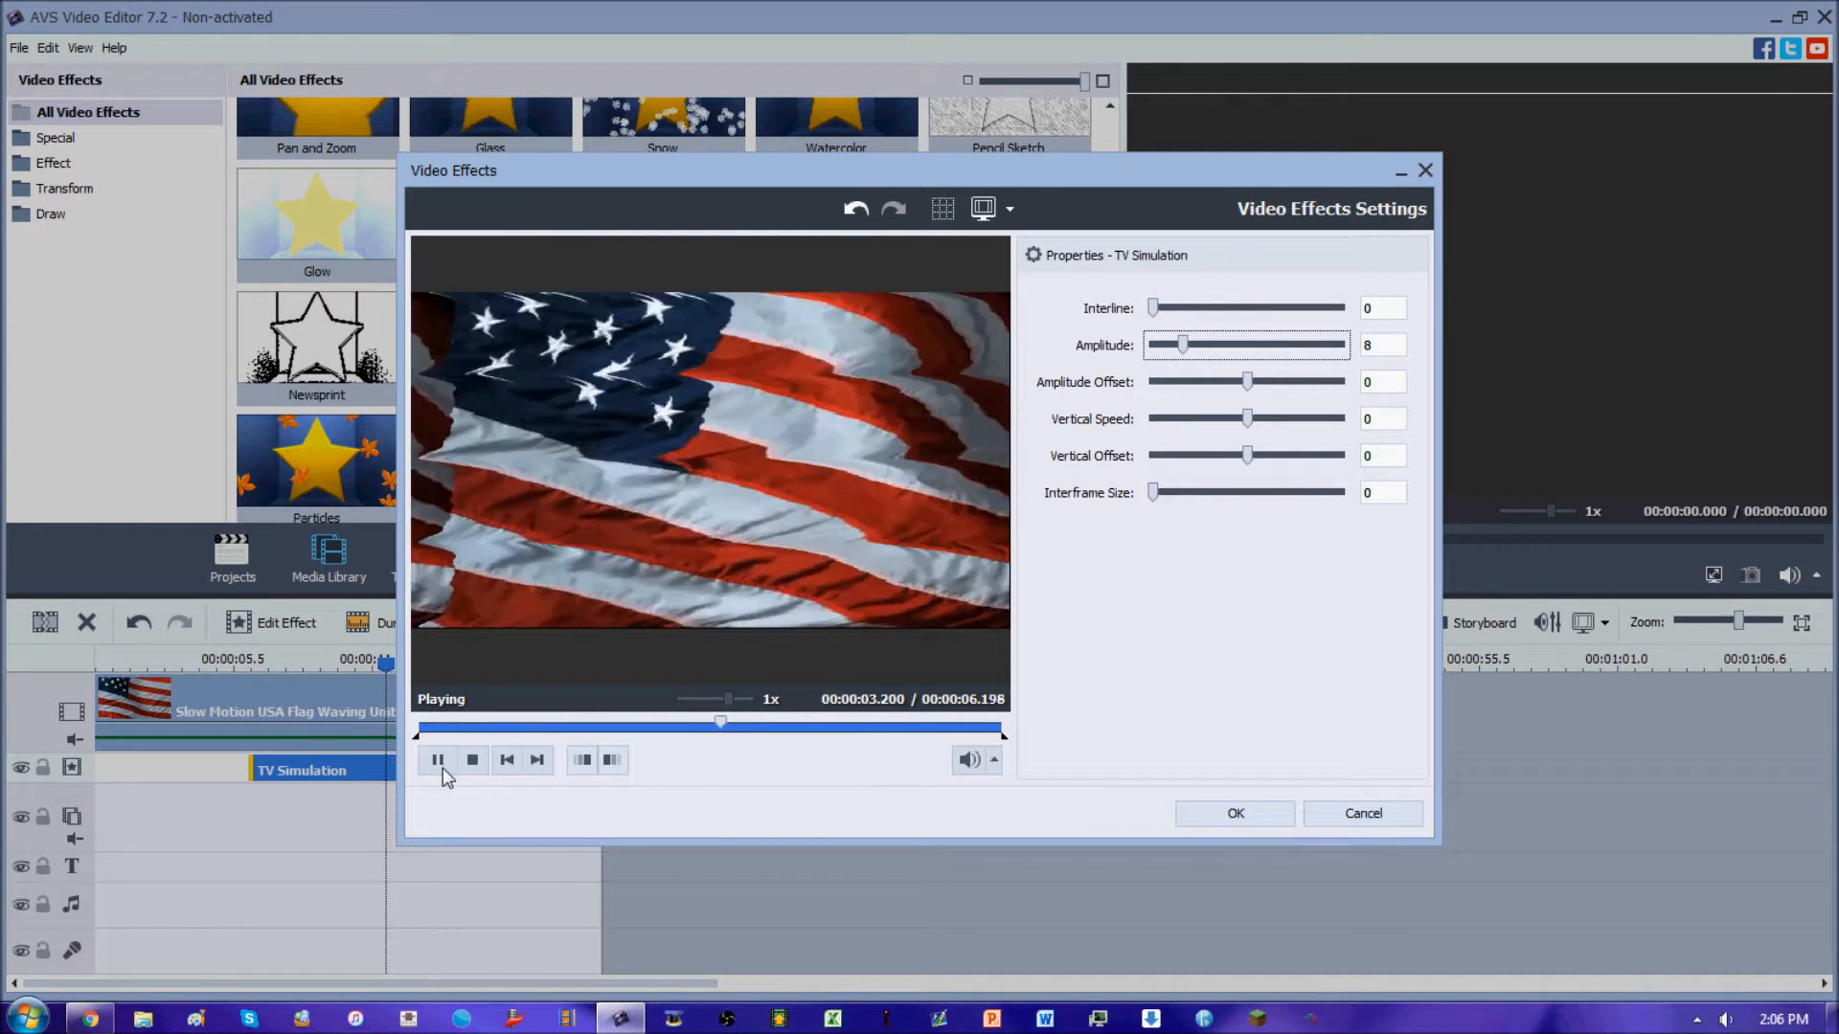
left_click(437, 760)
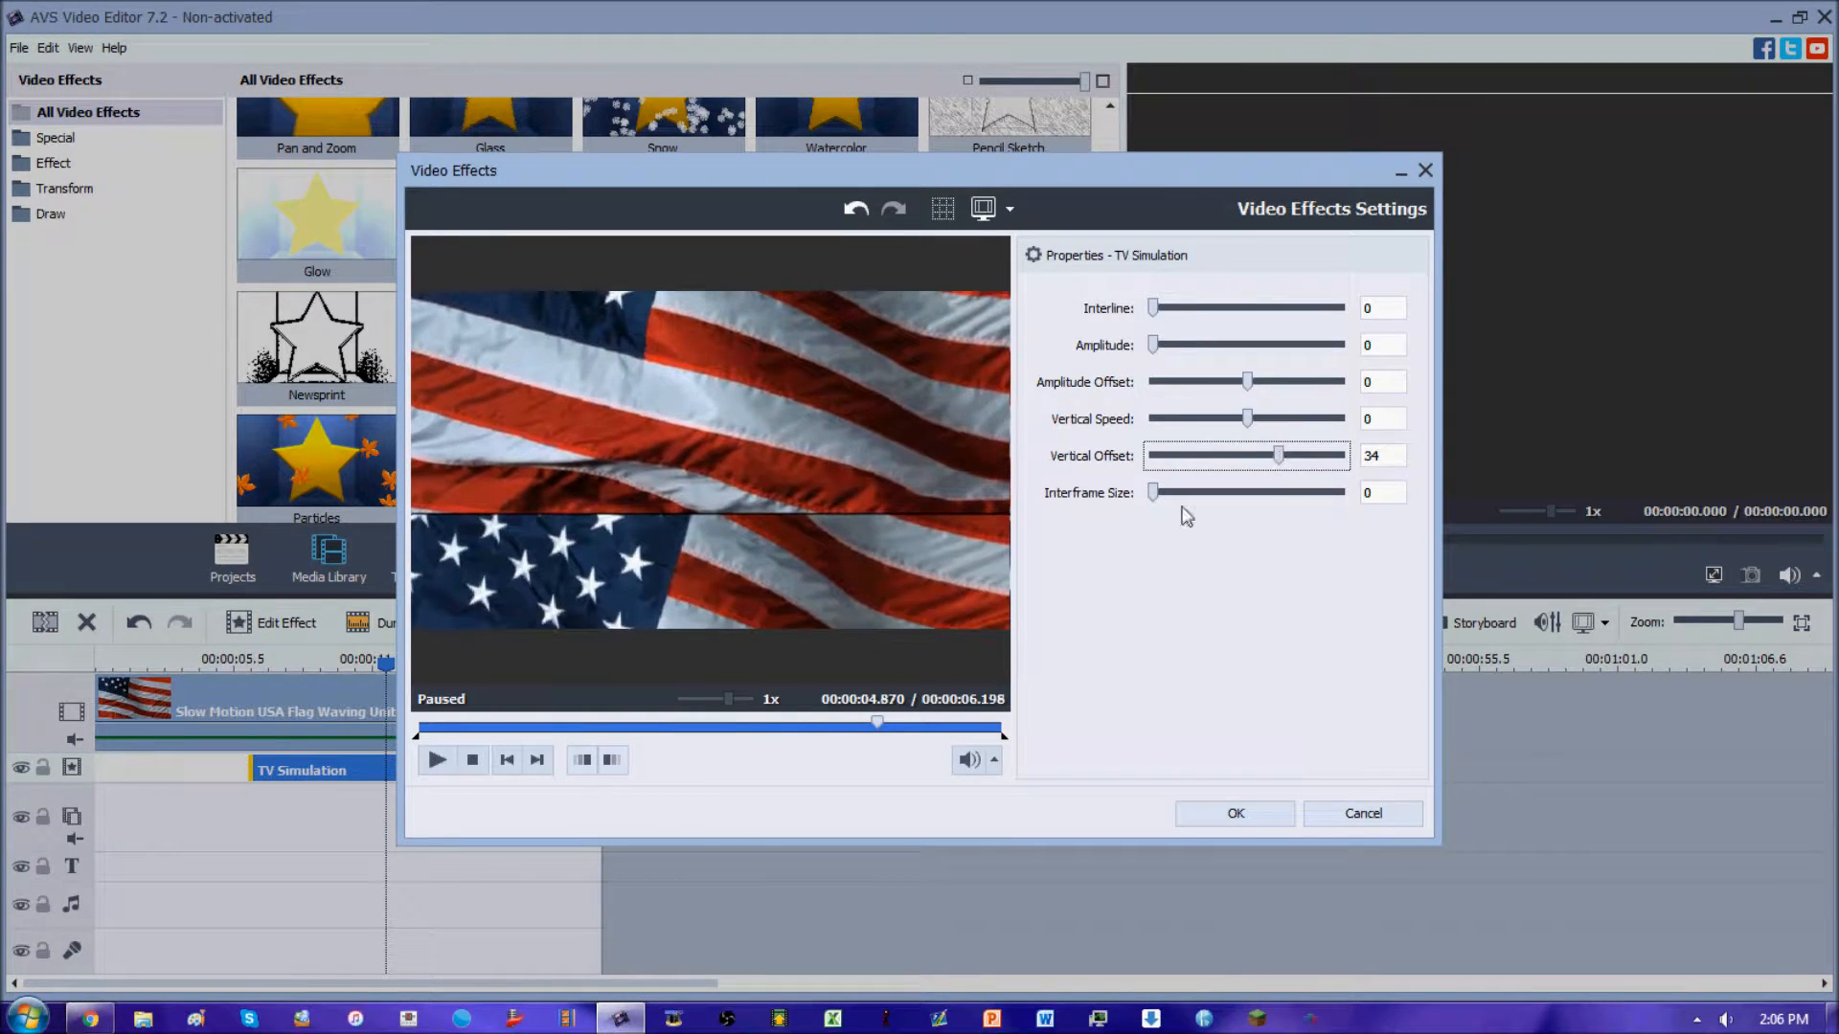
Reset Vertical Offset to 0, push Amplitude Offset to 100, then zero Amplitude again.
left_click(437, 760)
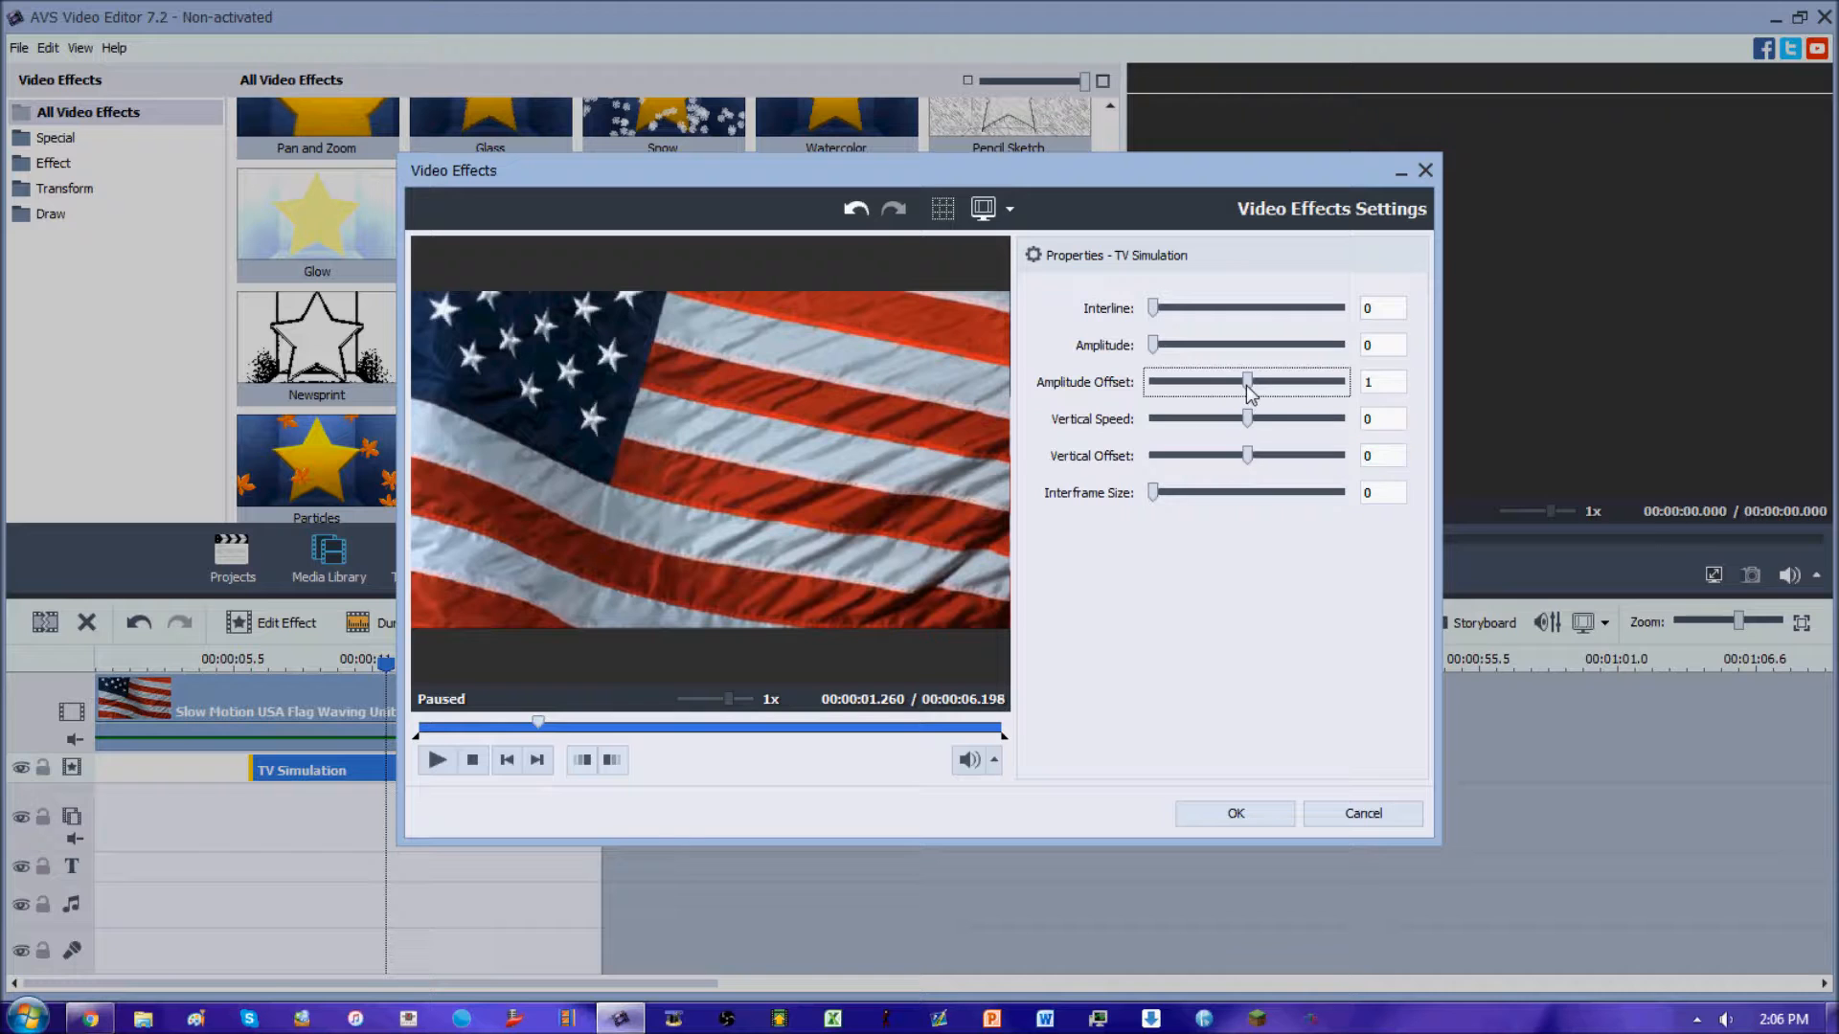
left_click_drag(1247, 381, 1272, 381)
type("1")
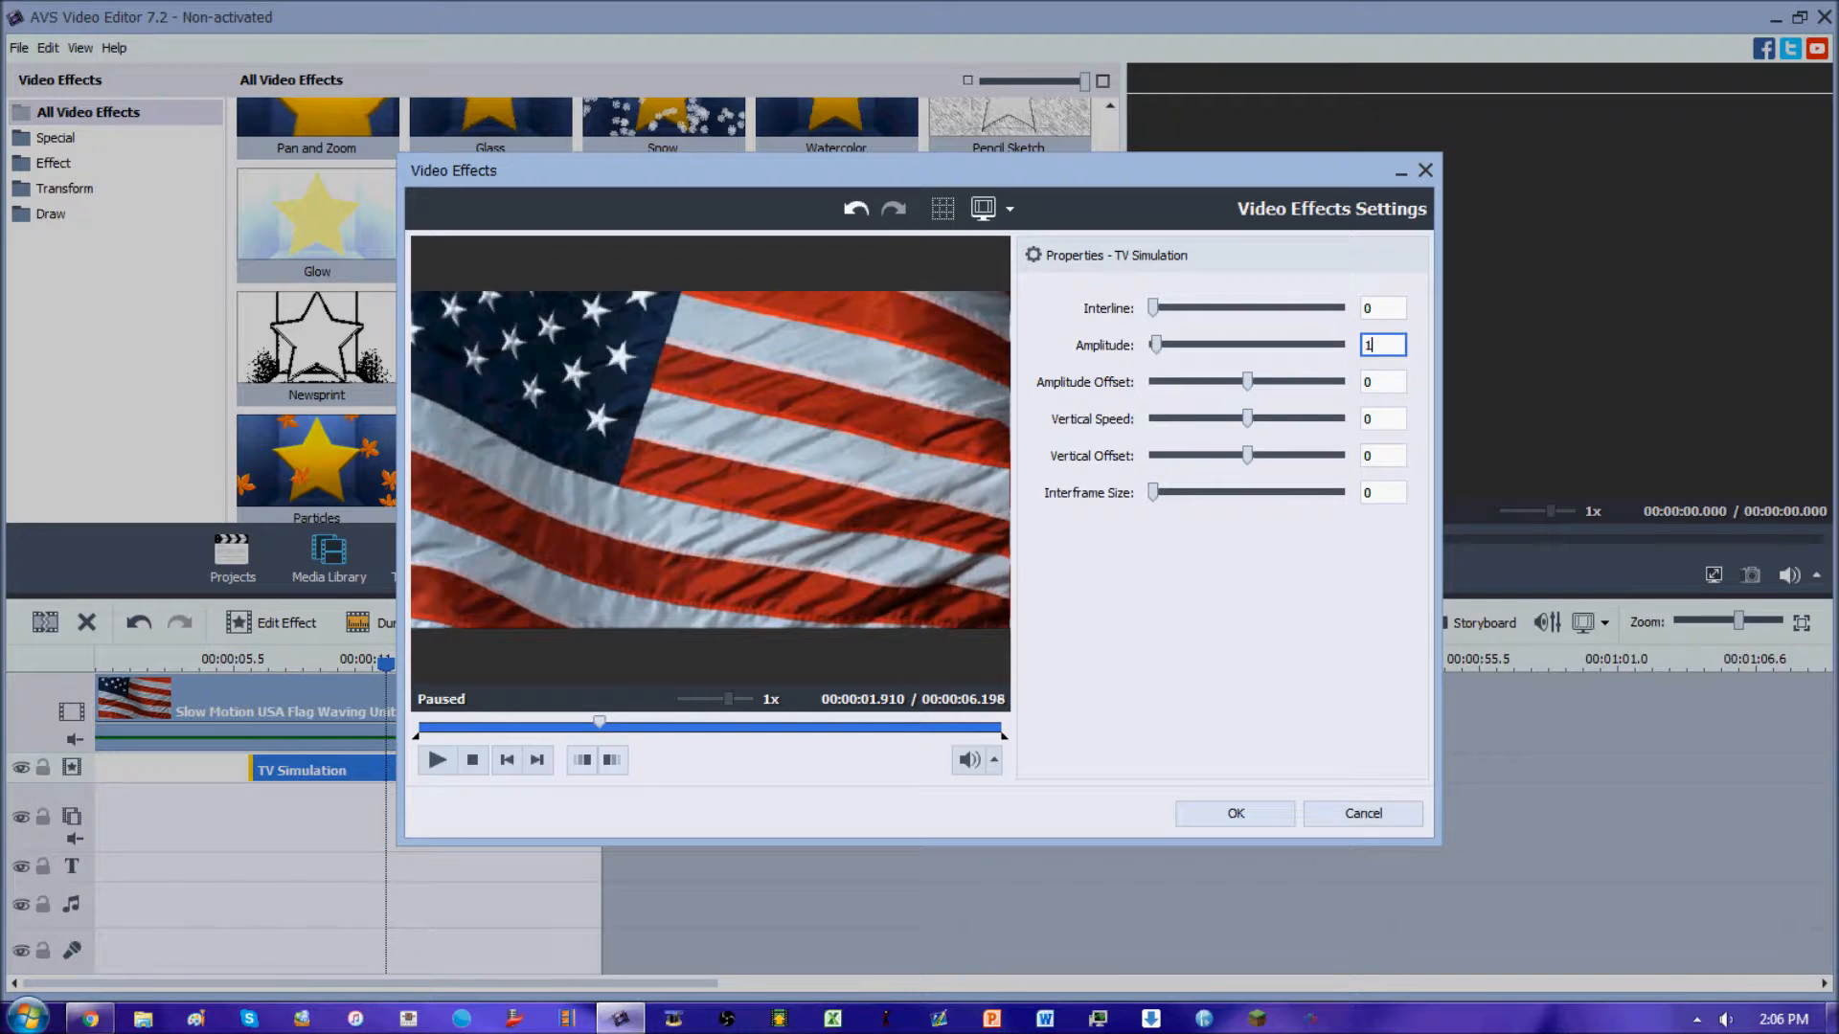
left_click_drag(1247, 381, 1343, 381)
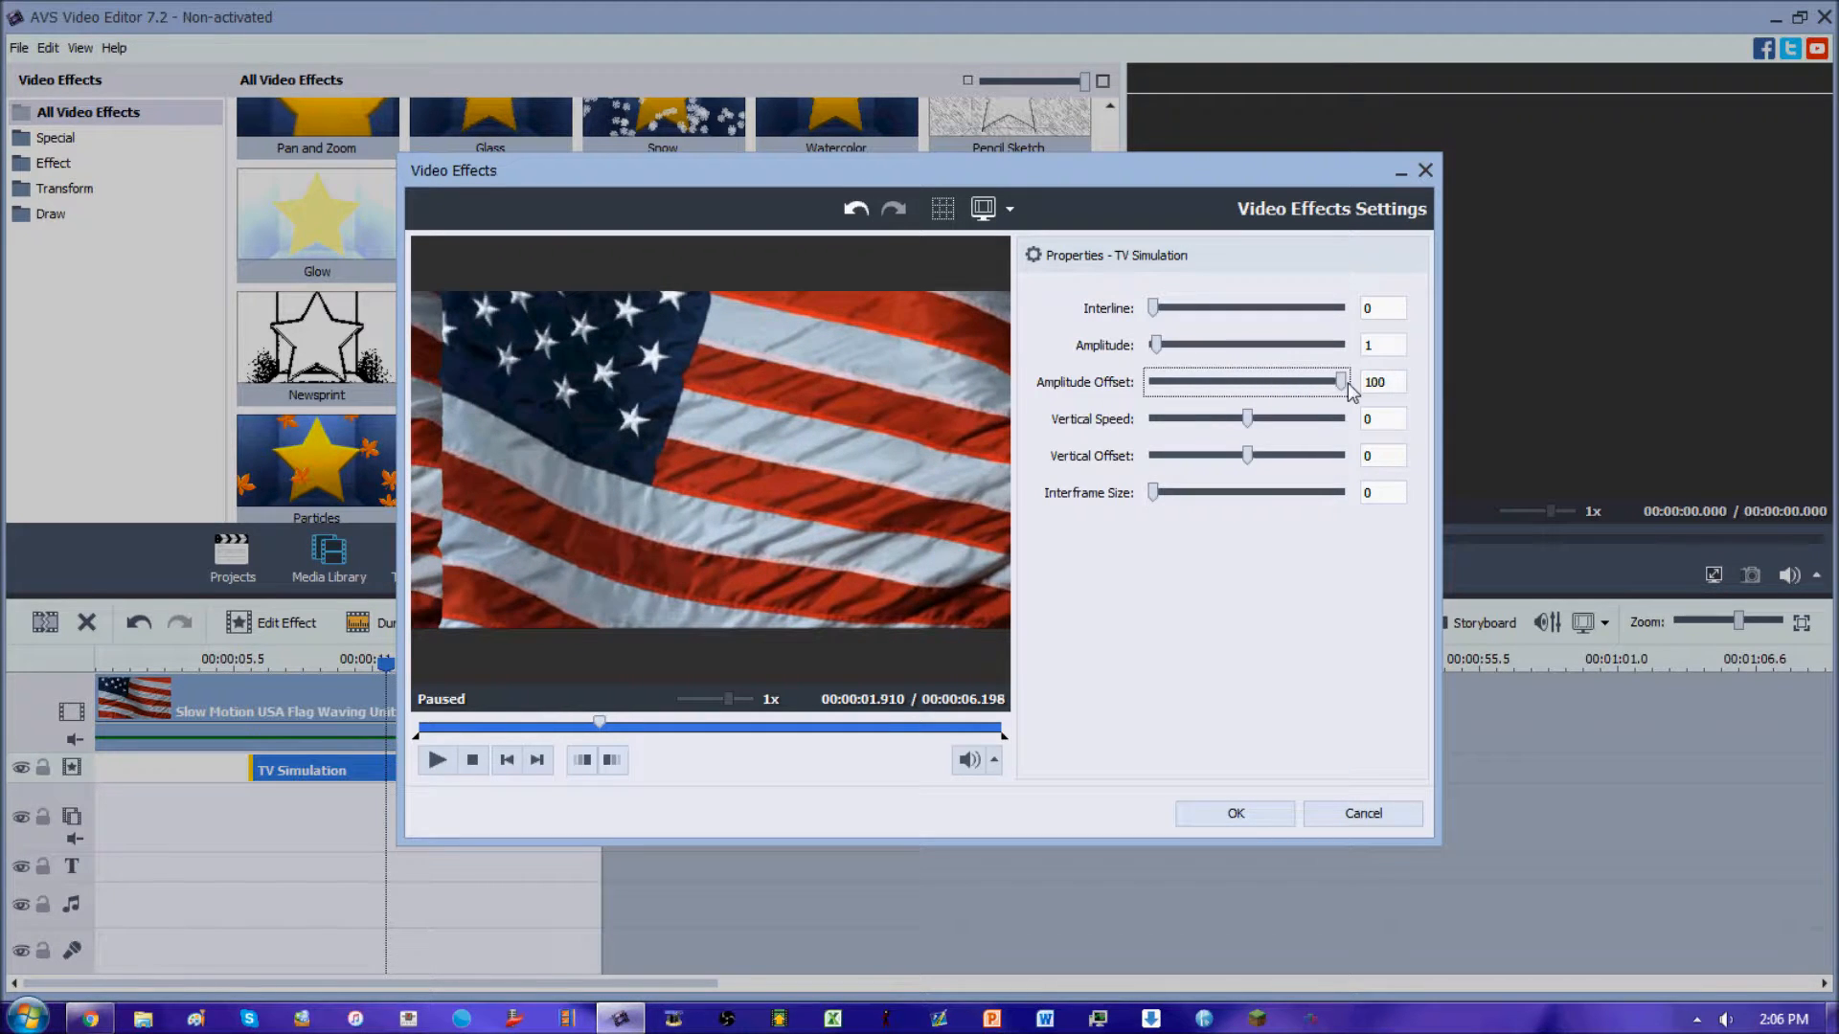
left_click(437, 760)
type("0")
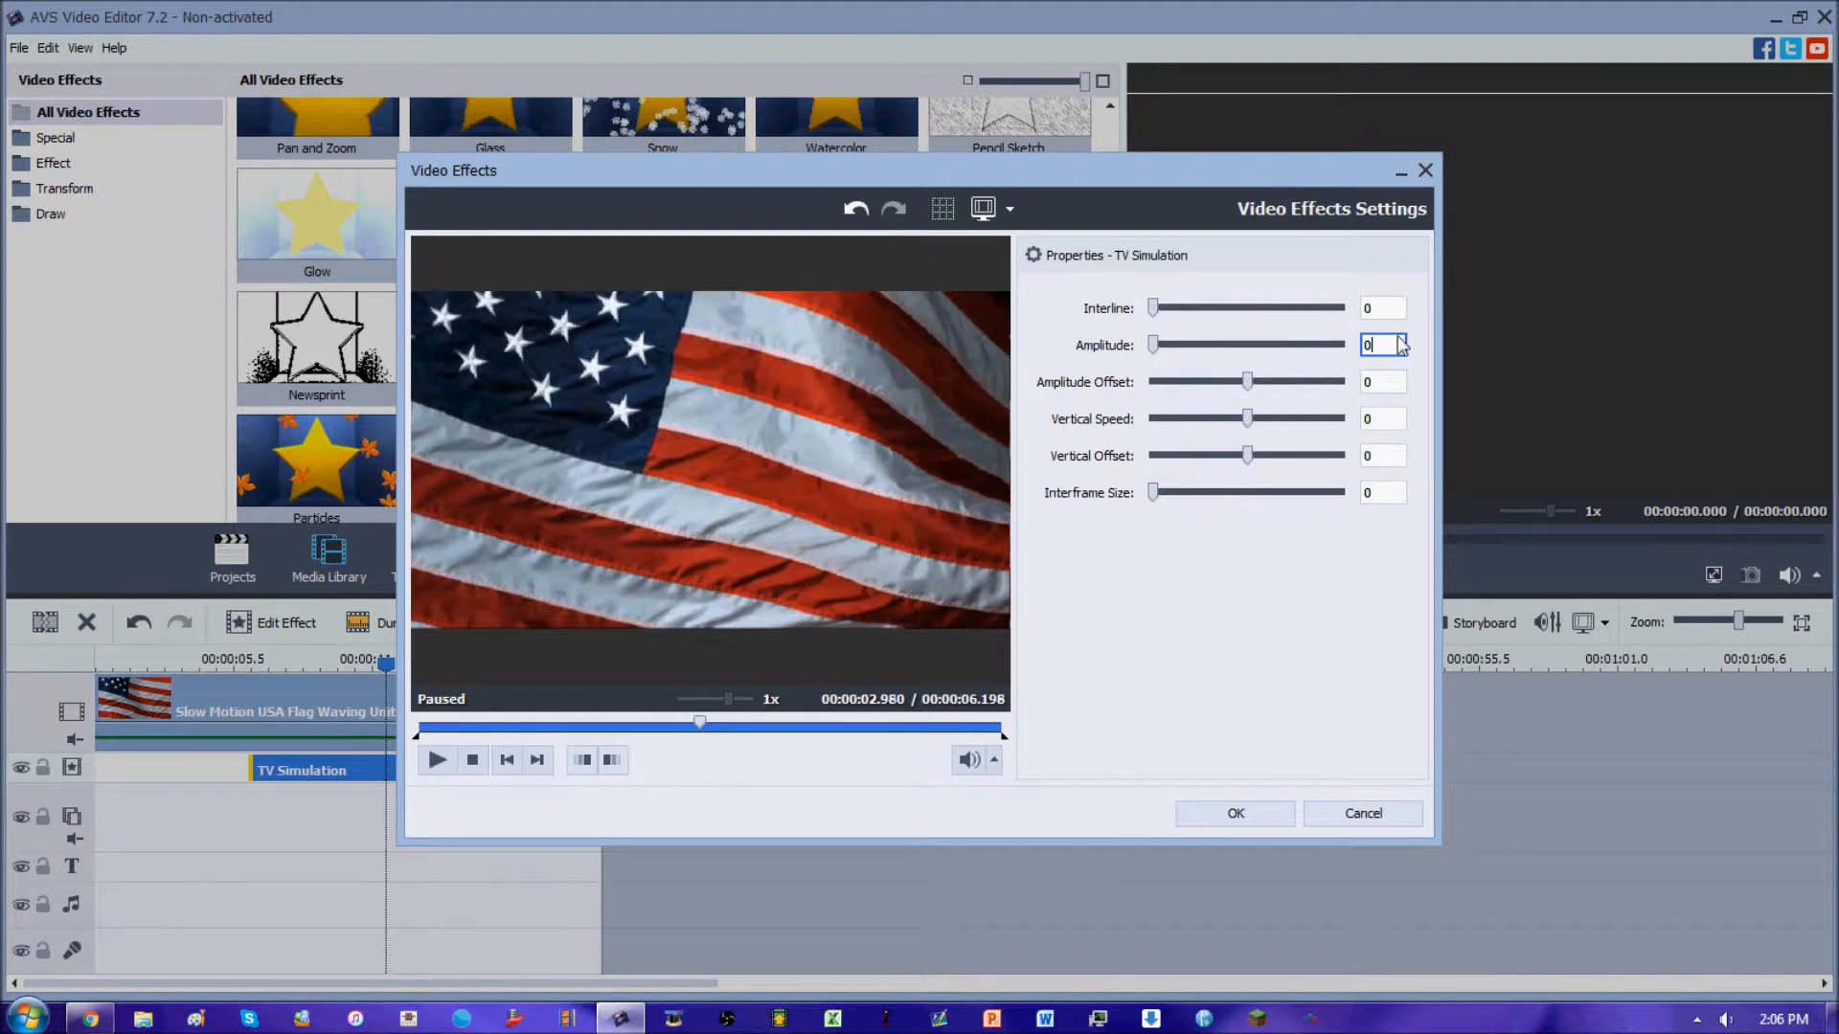
Enter 15 for Interline, Amplitude, Vertical Speed, Vertical Offset and Interframe Size and confirm with OK.
type("15")
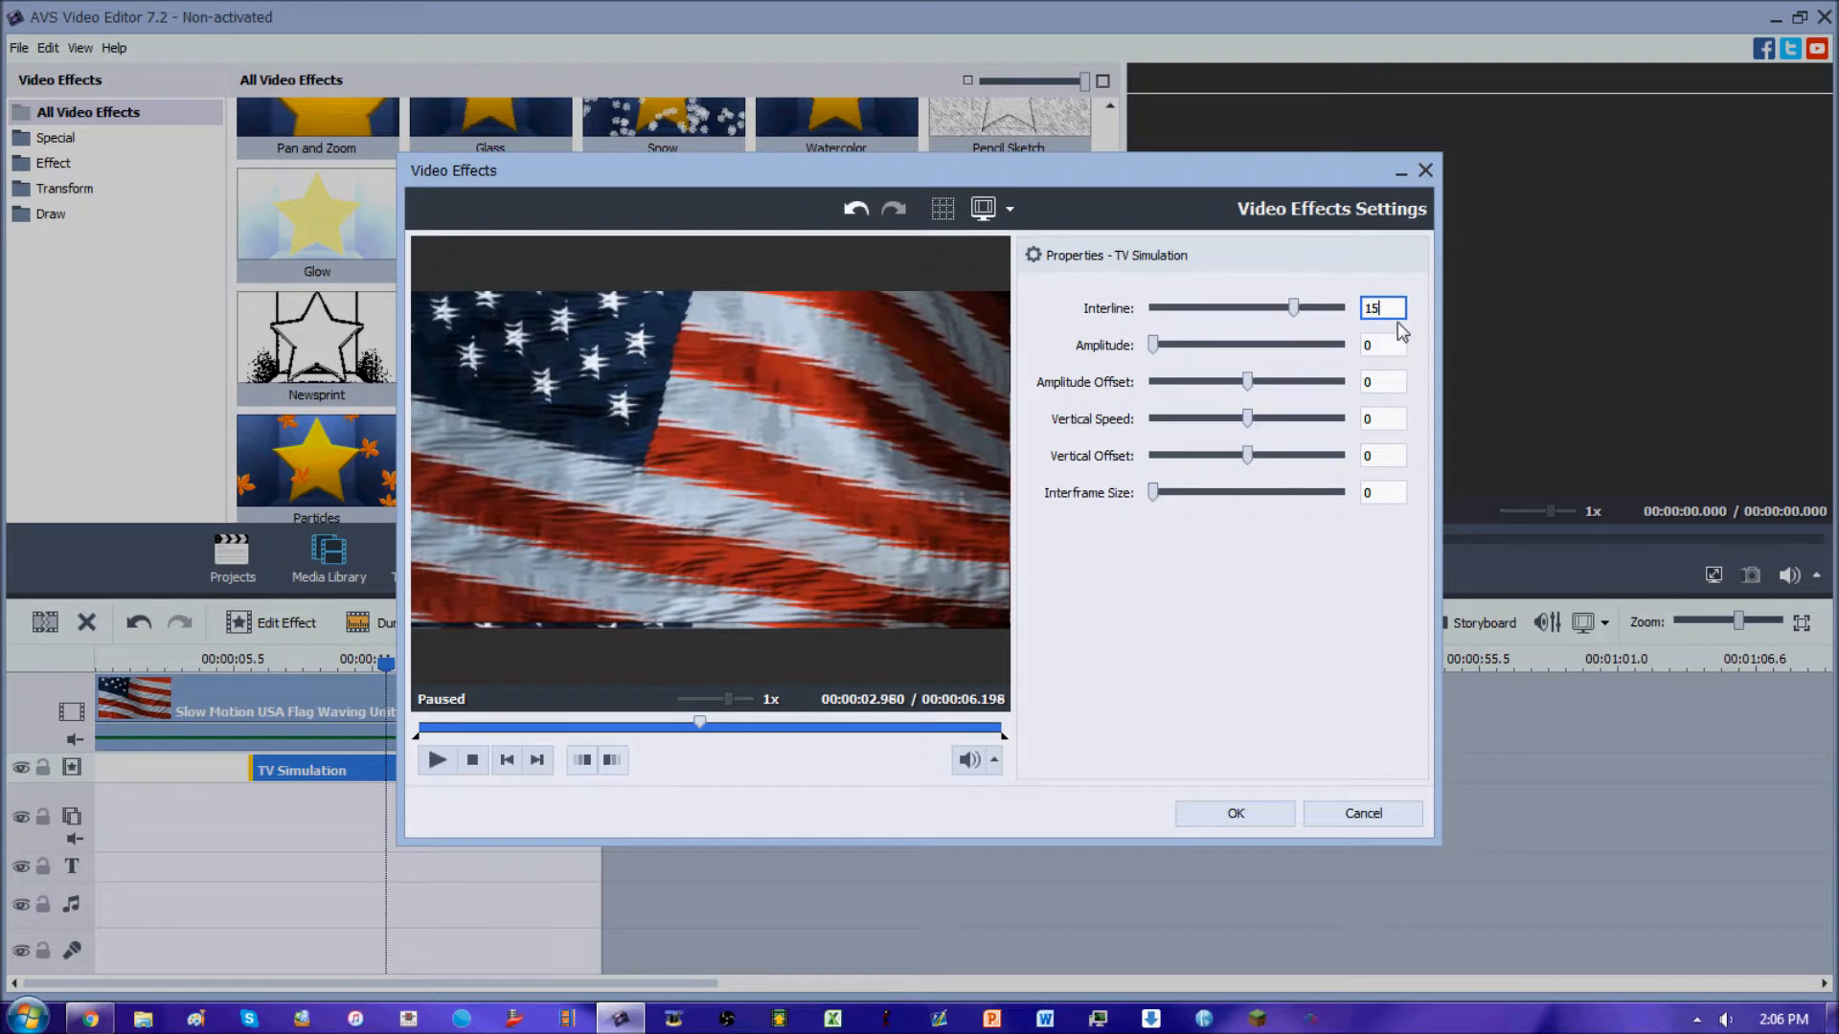
type("151")
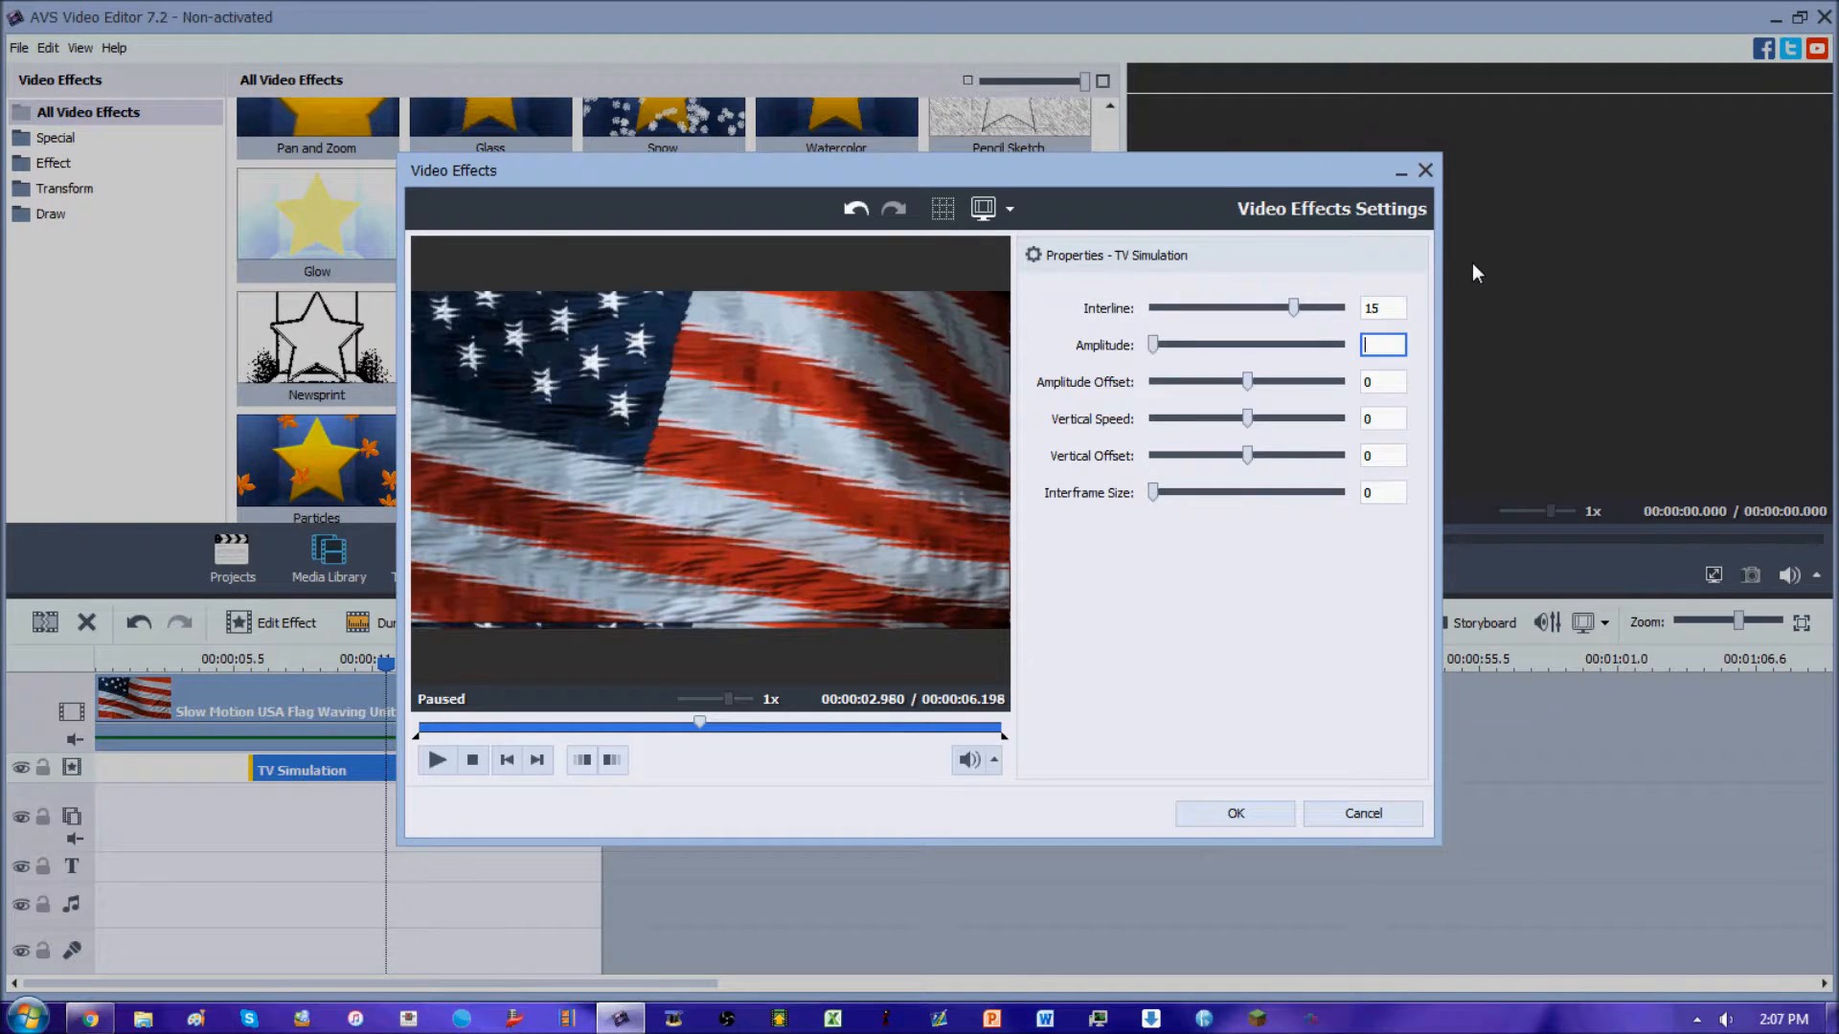
type("15")
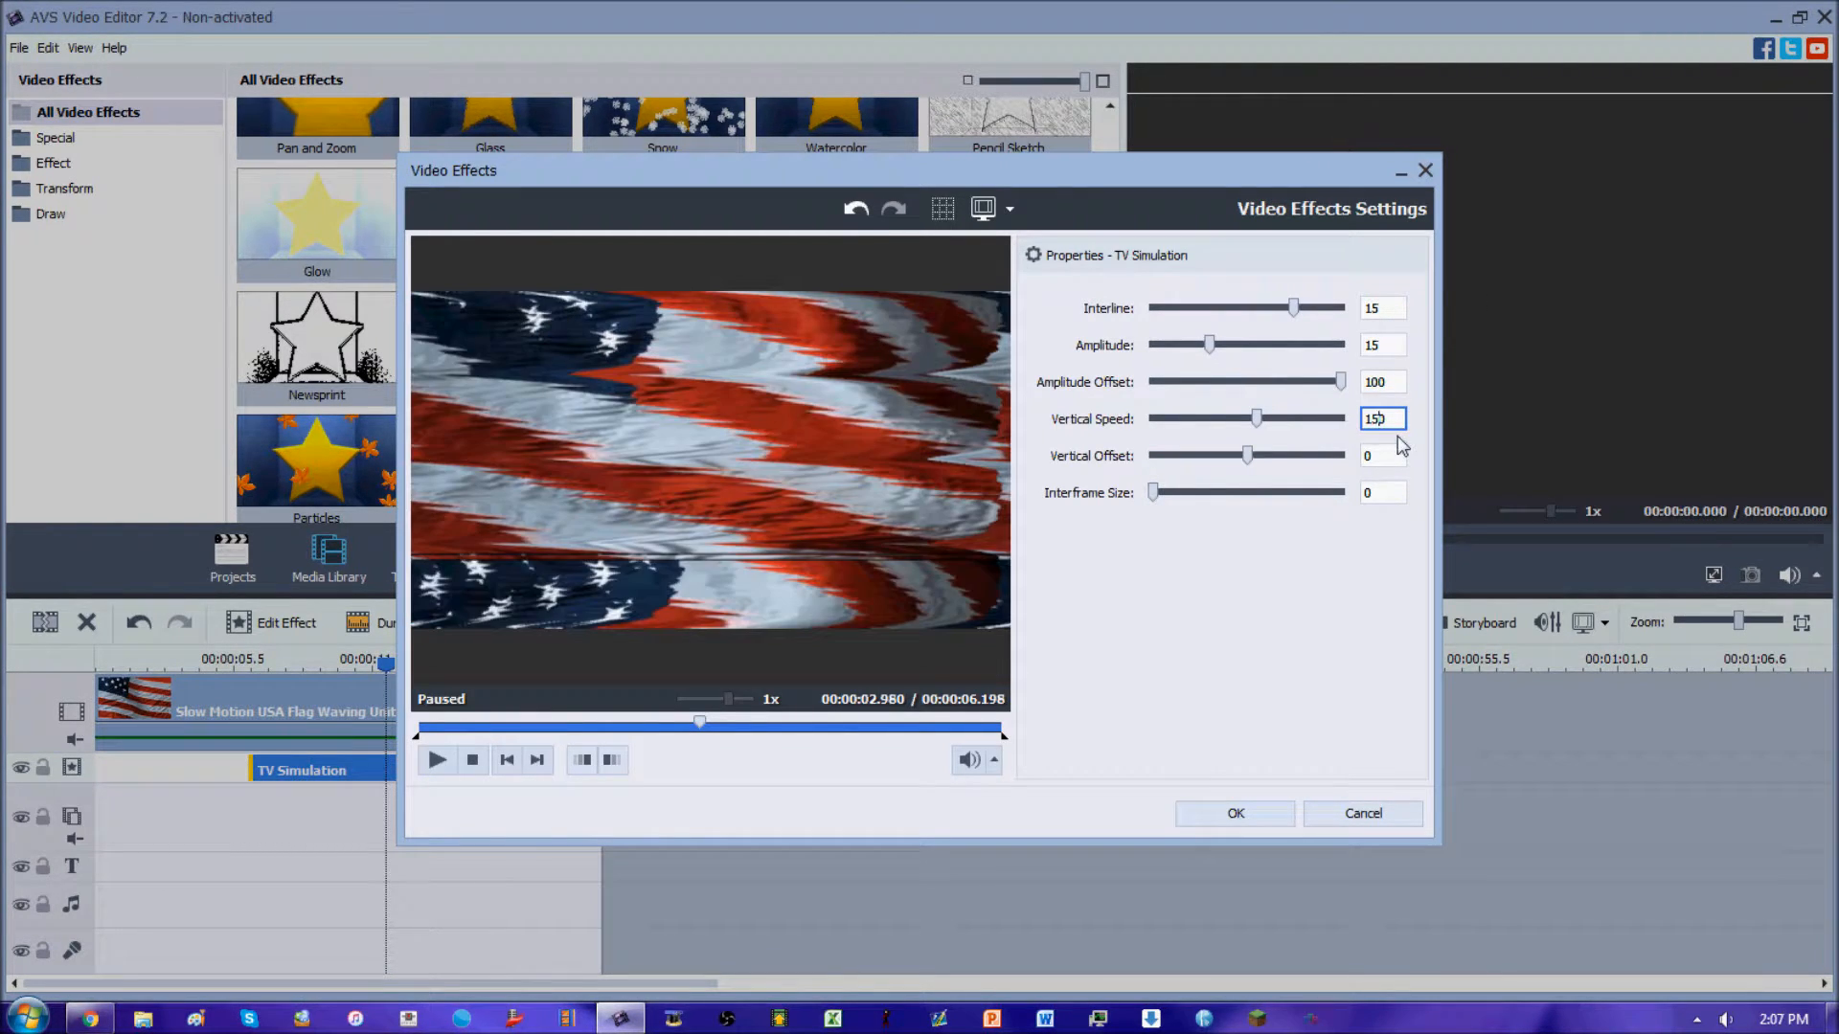
left_click(1381, 456)
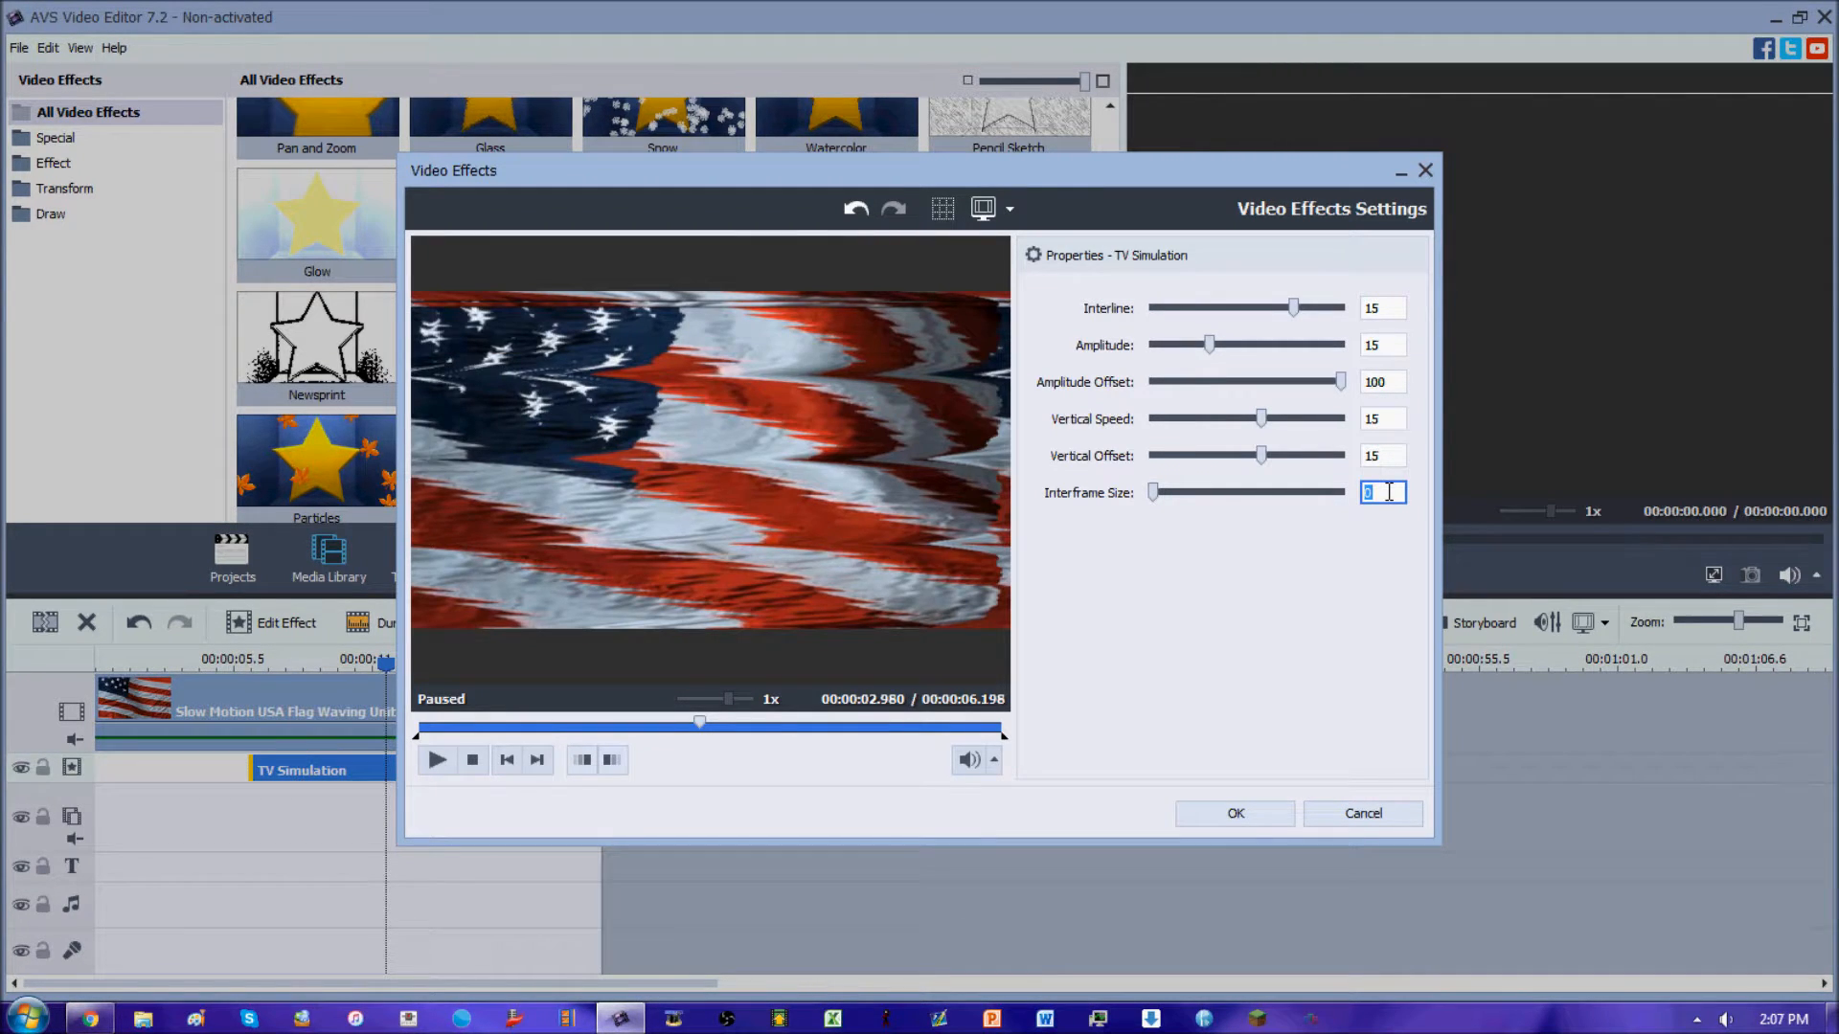
type("15")
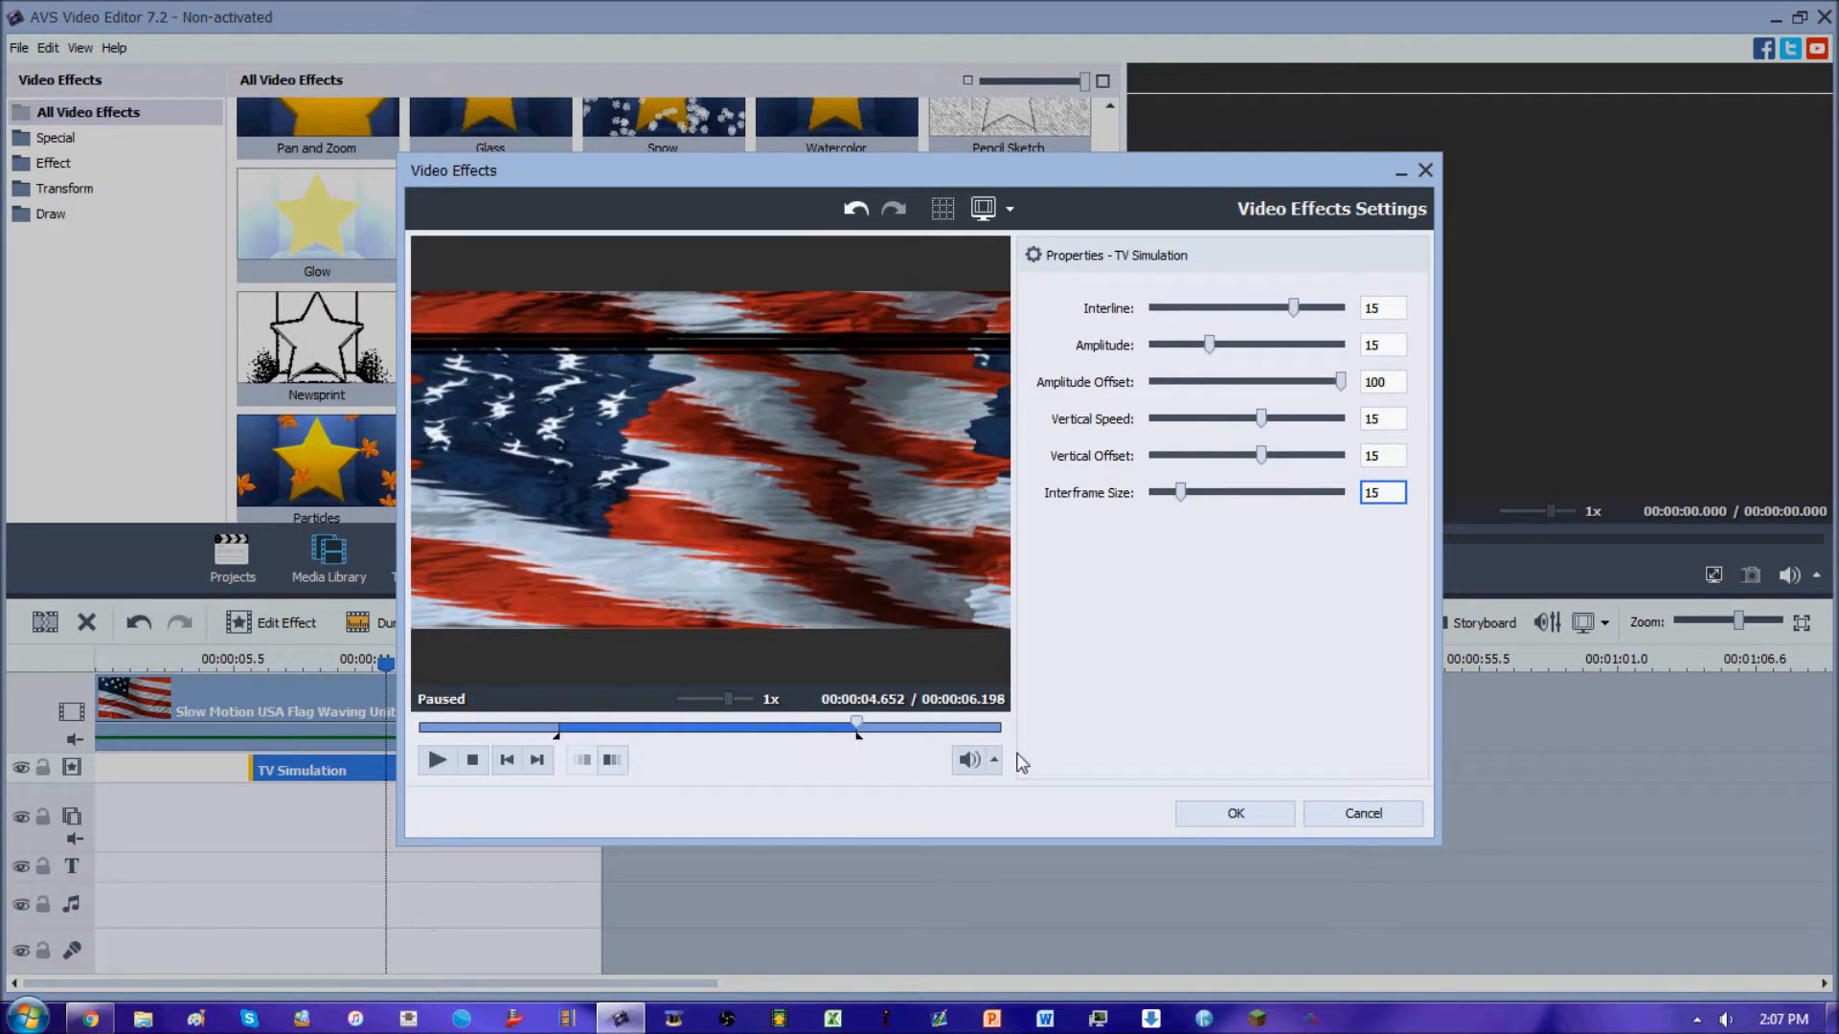
left_click(1234, 812)
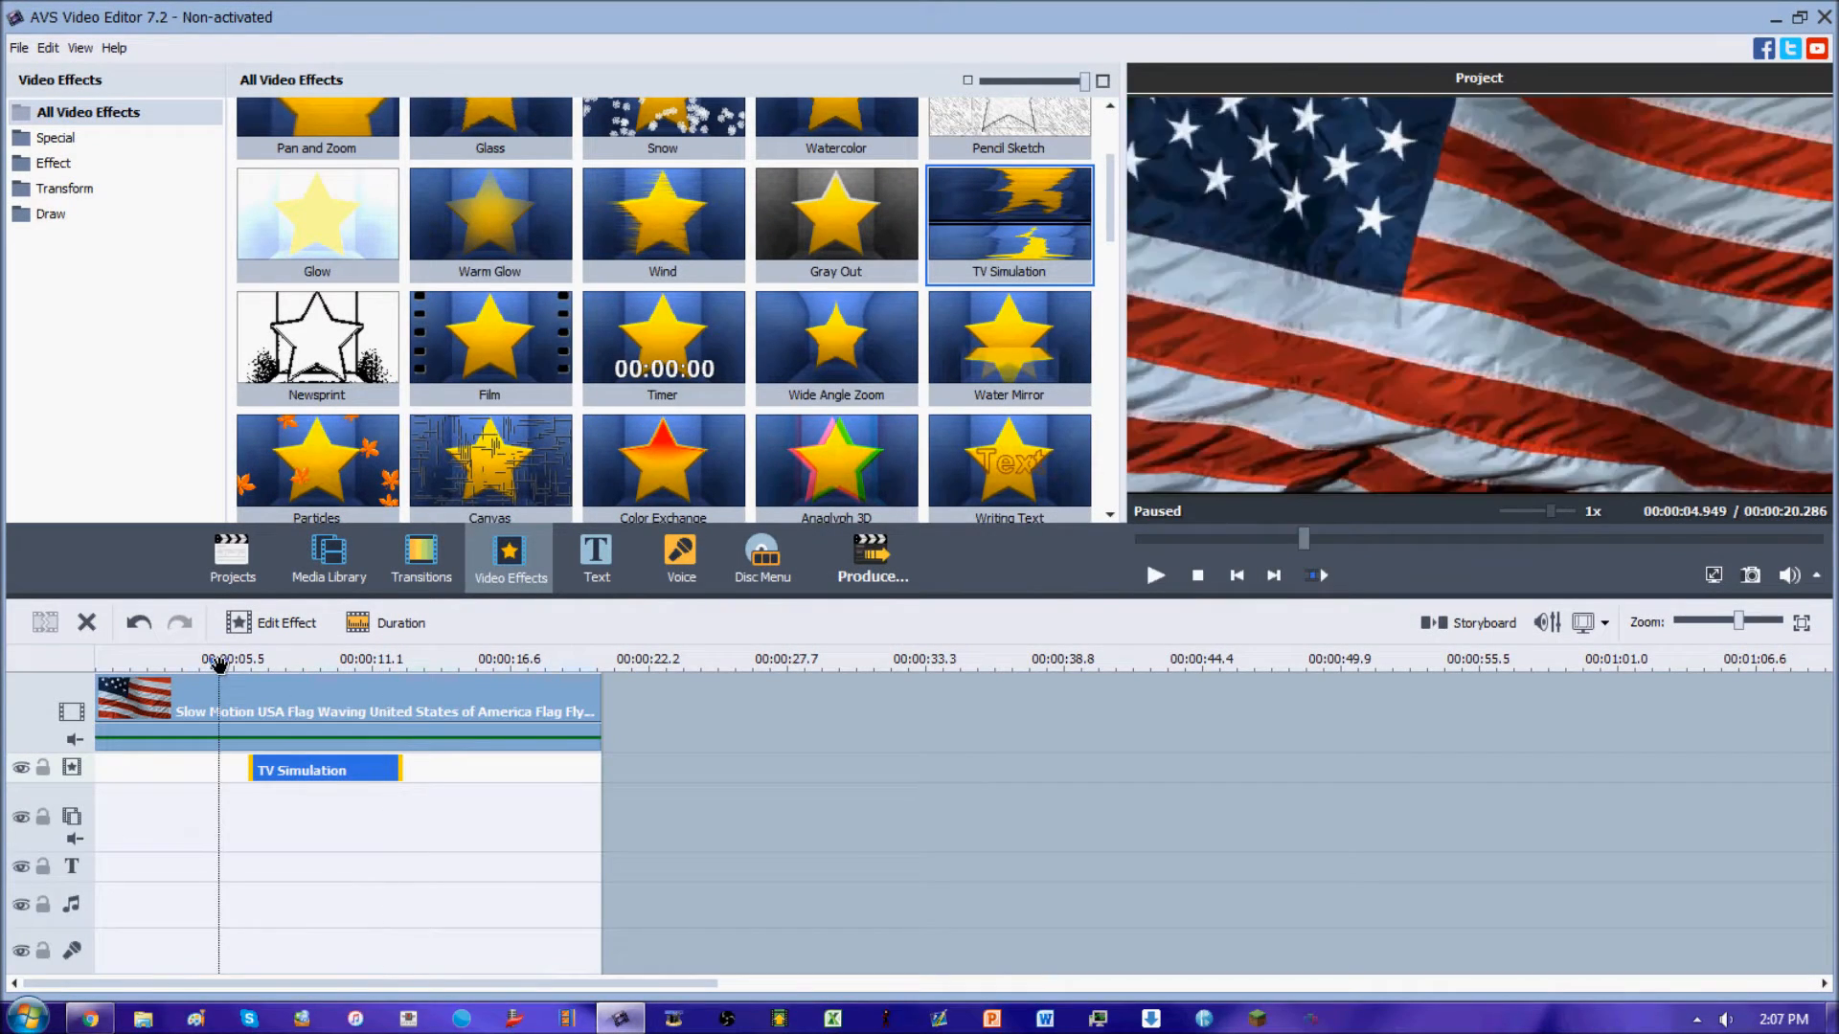
Select the TV Simulation effect on the timeline and reopen its settings.
left_click(1153, 575)
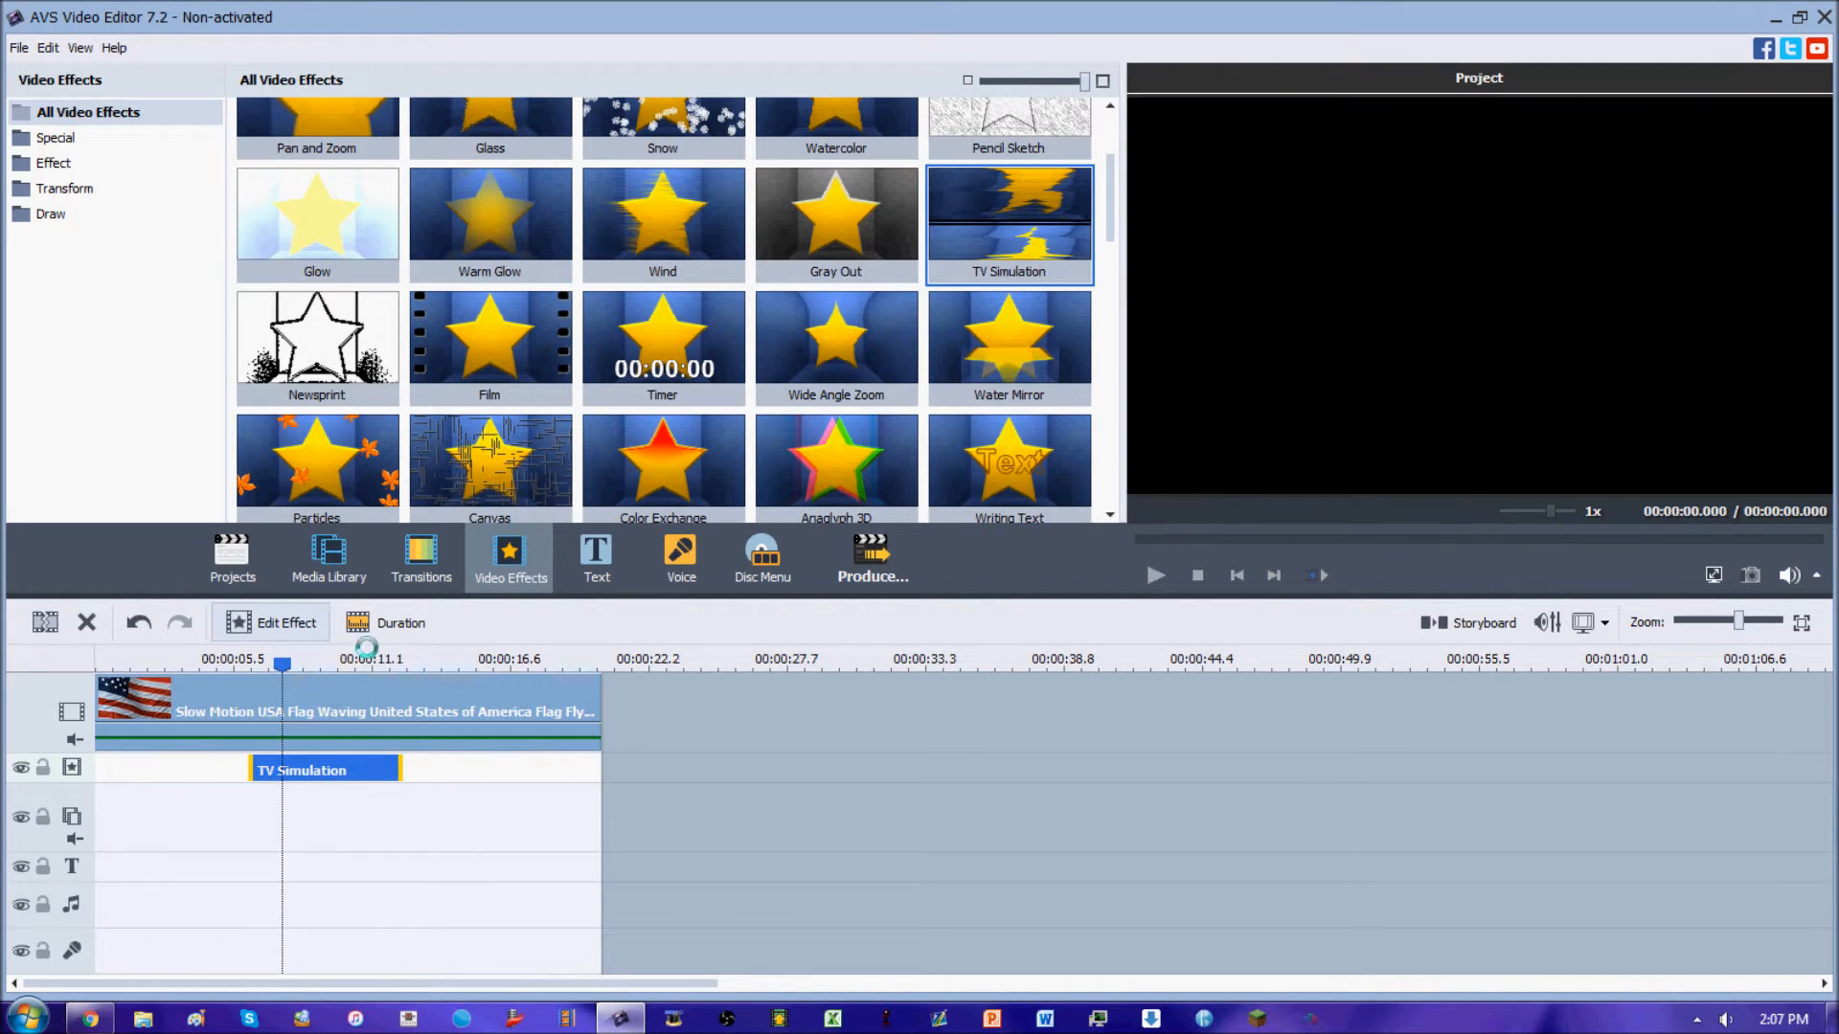
left_click(286, 623)
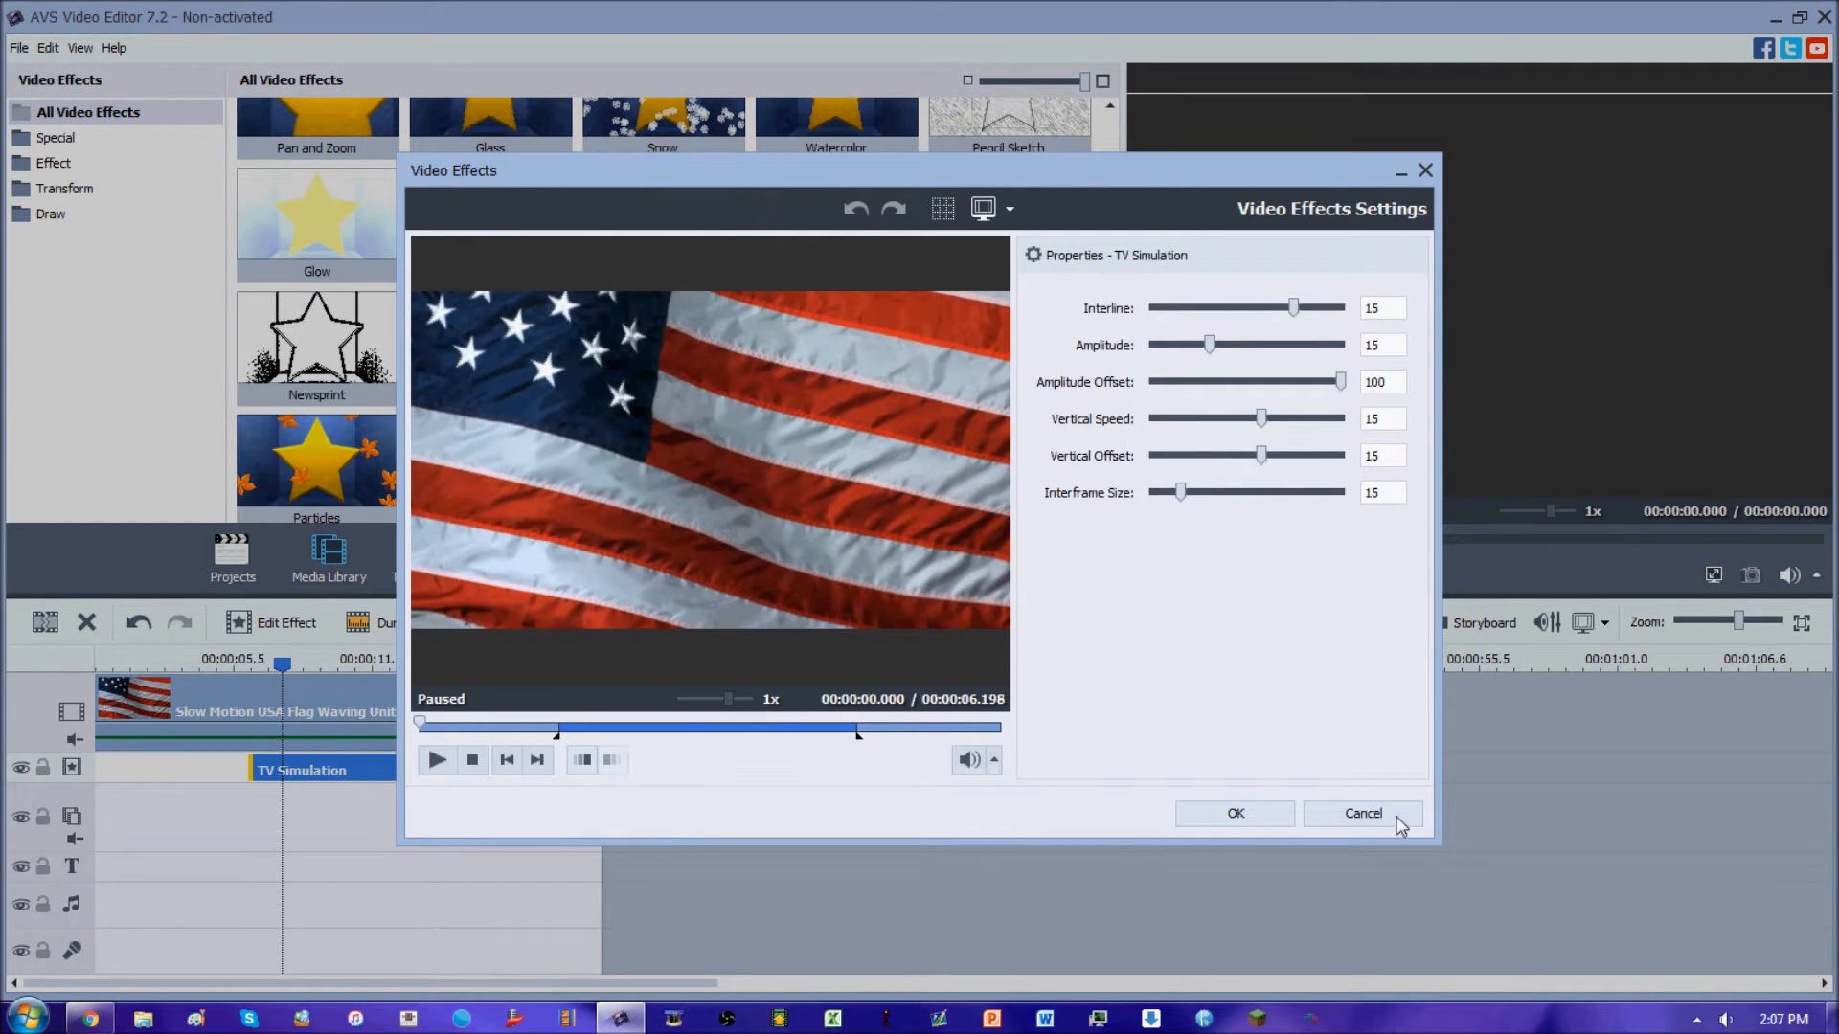
Cancel the TV Simulation settings unchanged and preview the distorted flag clip in the main player.
left_click(1381, 455)
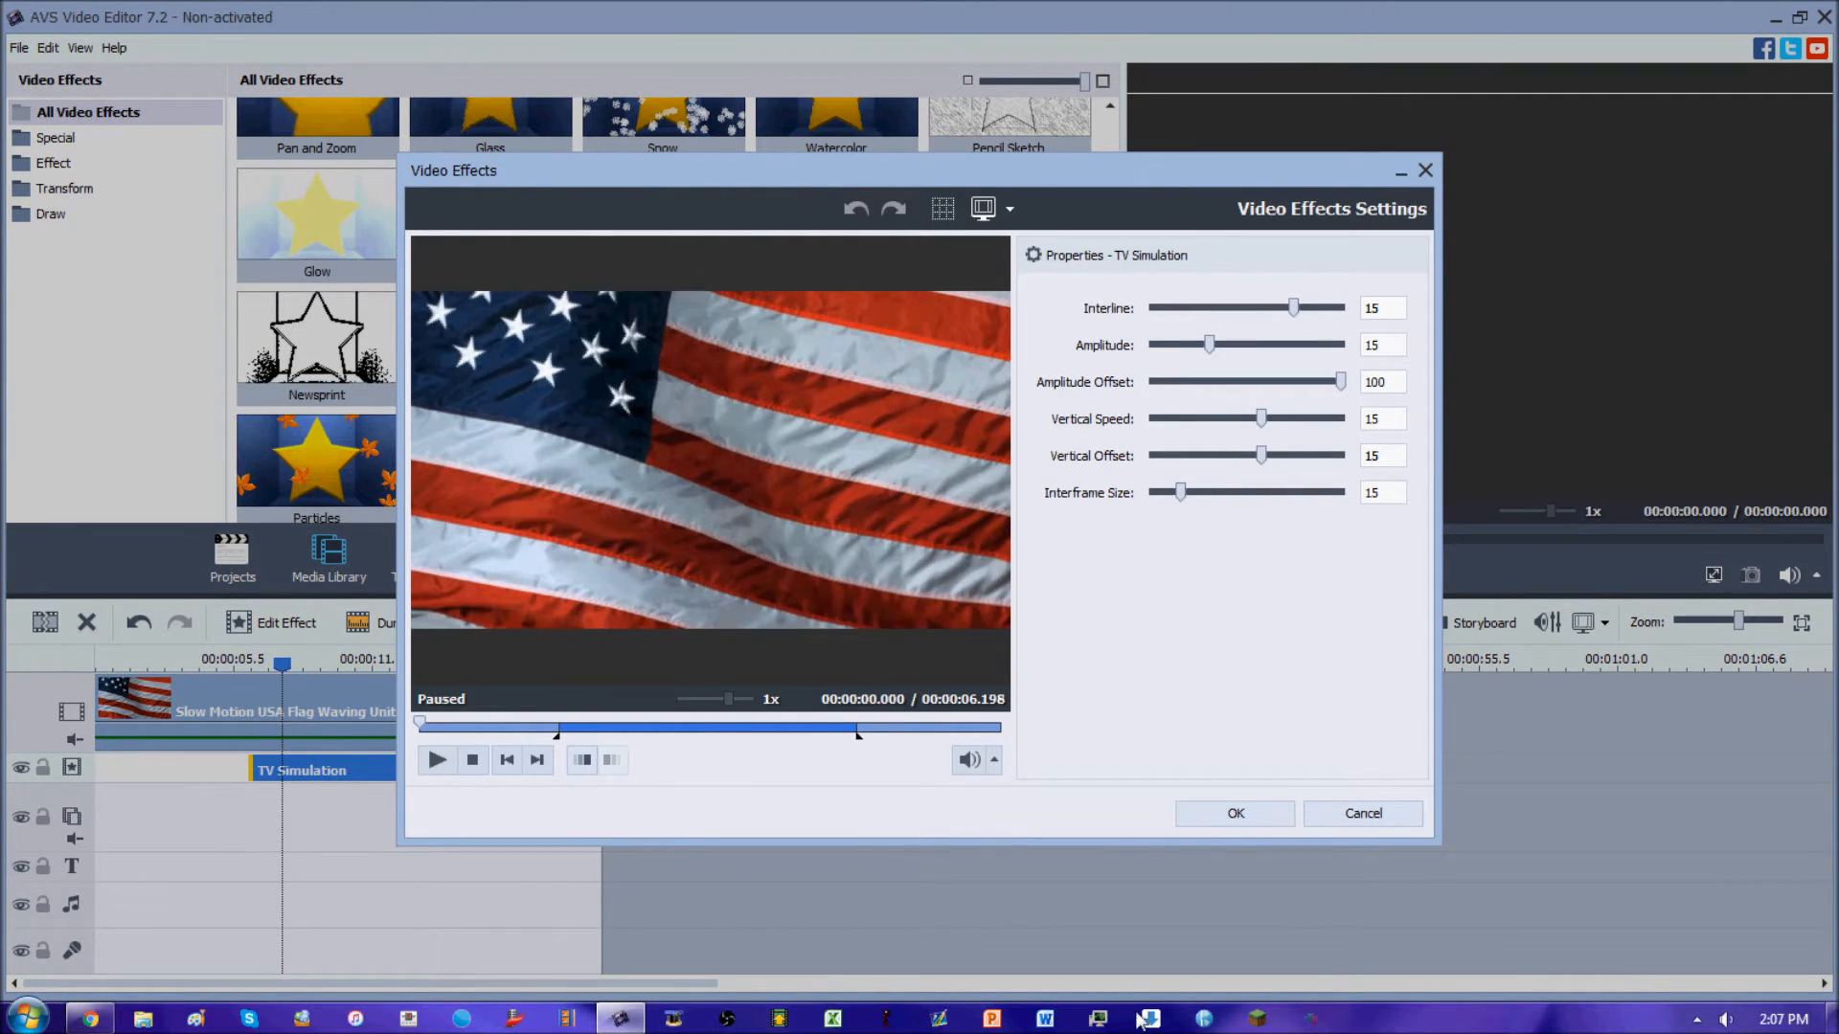
left_click(1232, 812)
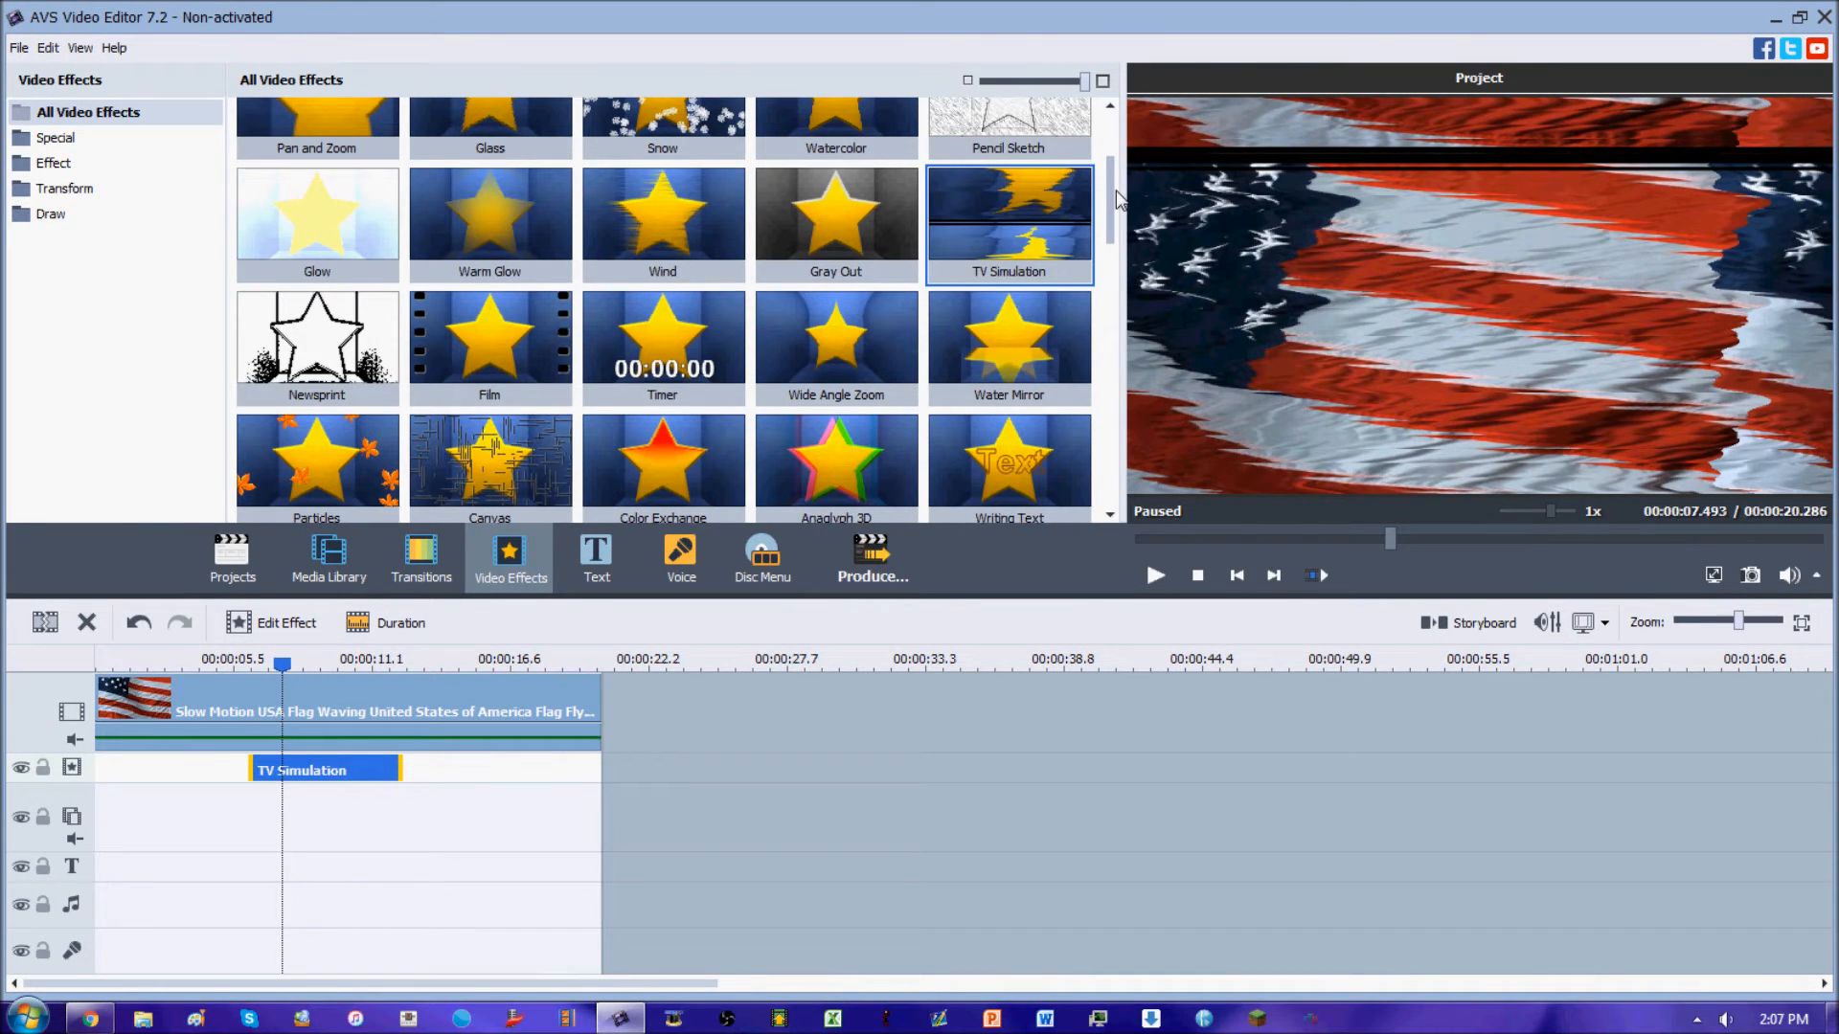
scroll("down", 3)
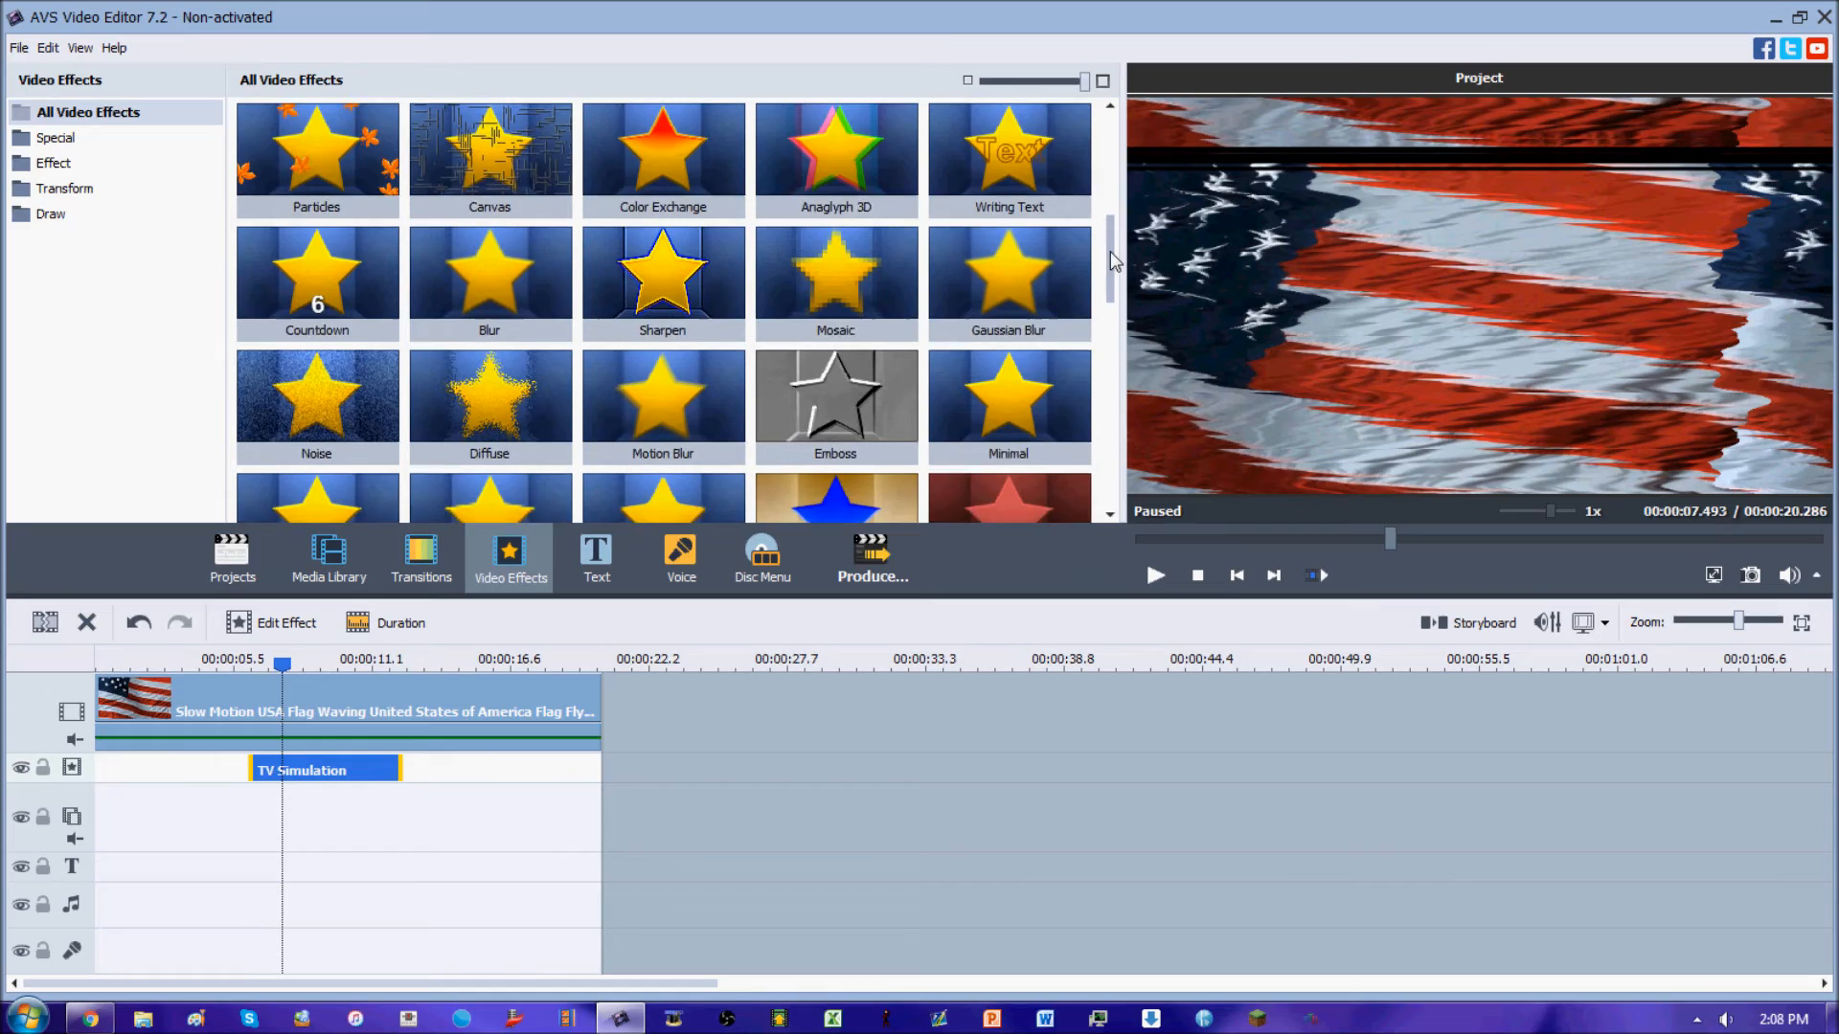